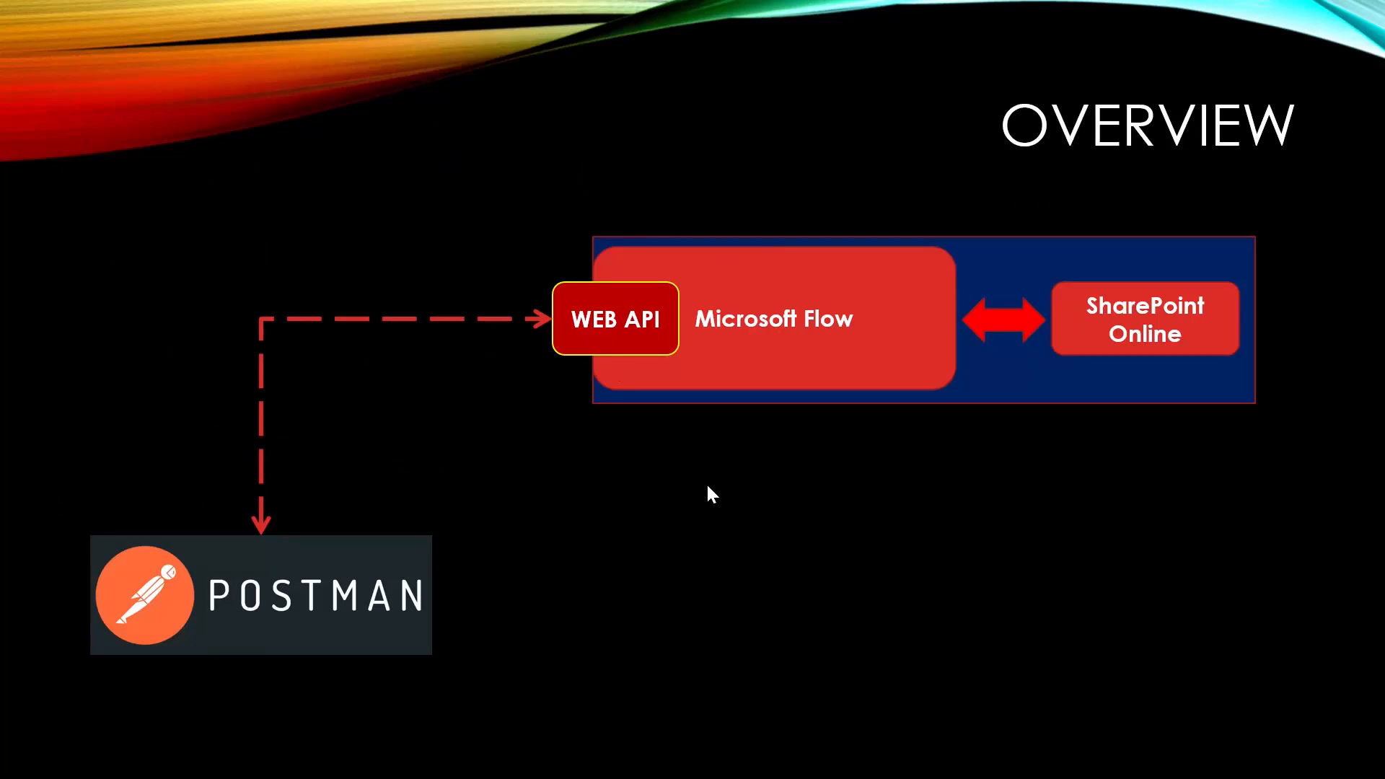
pyautogui.moveTo(597, 342)
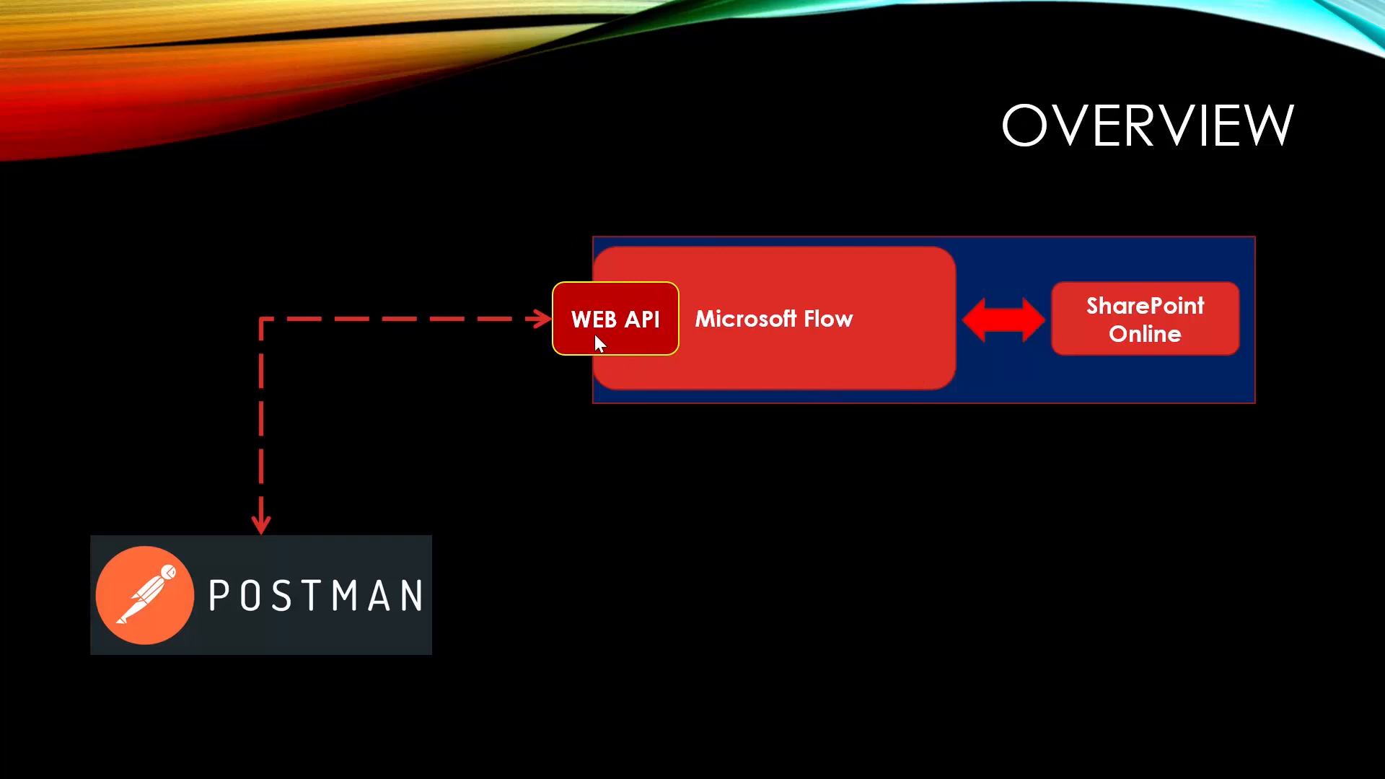
pyautogui.moveTo(581, 325)
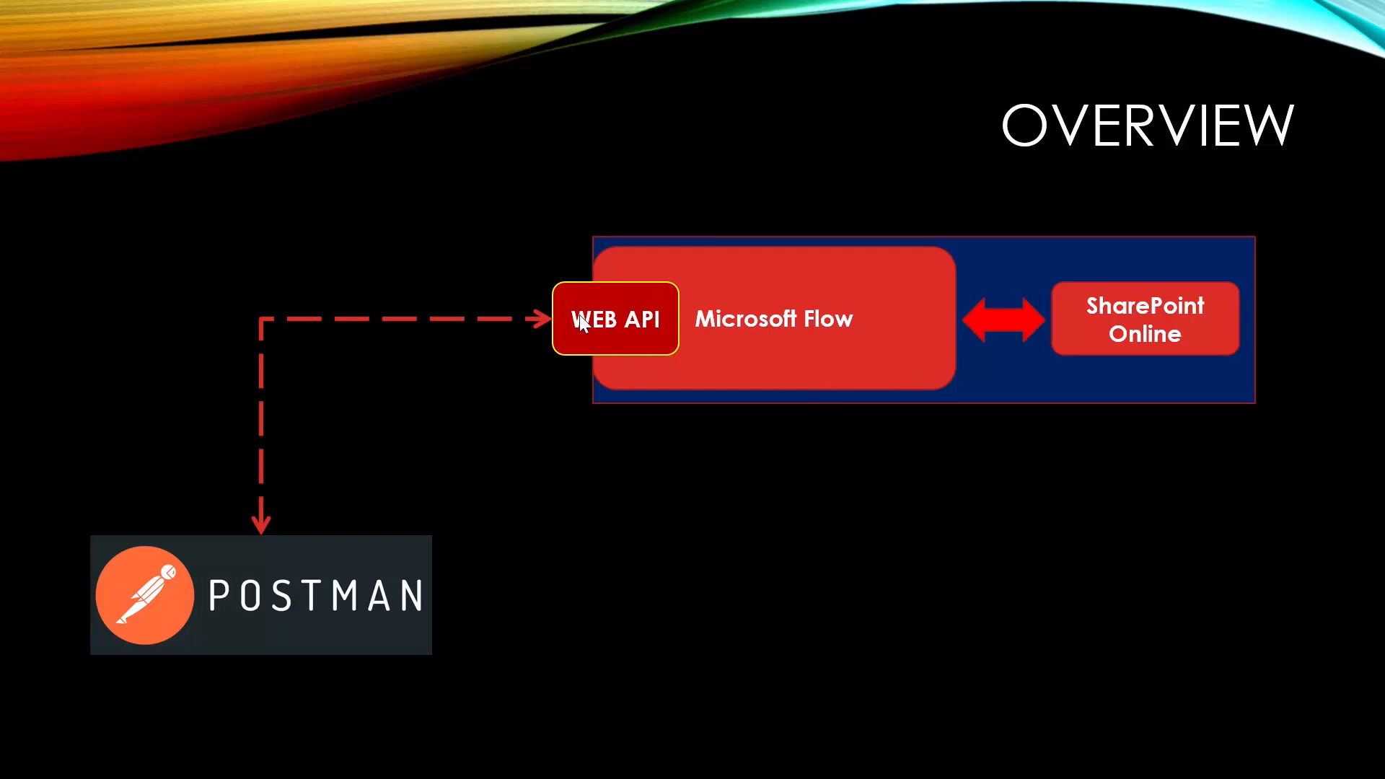
pyautogui.moveTo(196, 575)
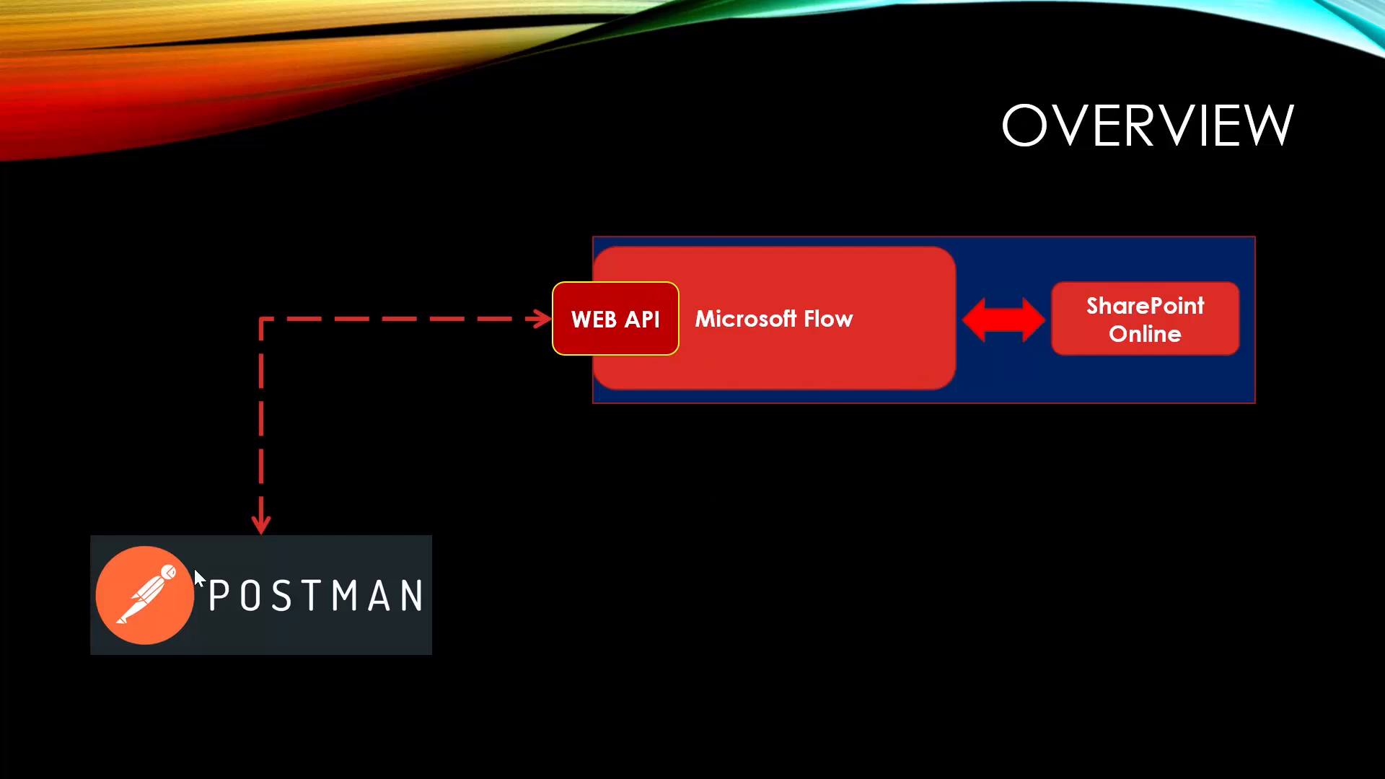
pyautogui.moveTo(649, 325)
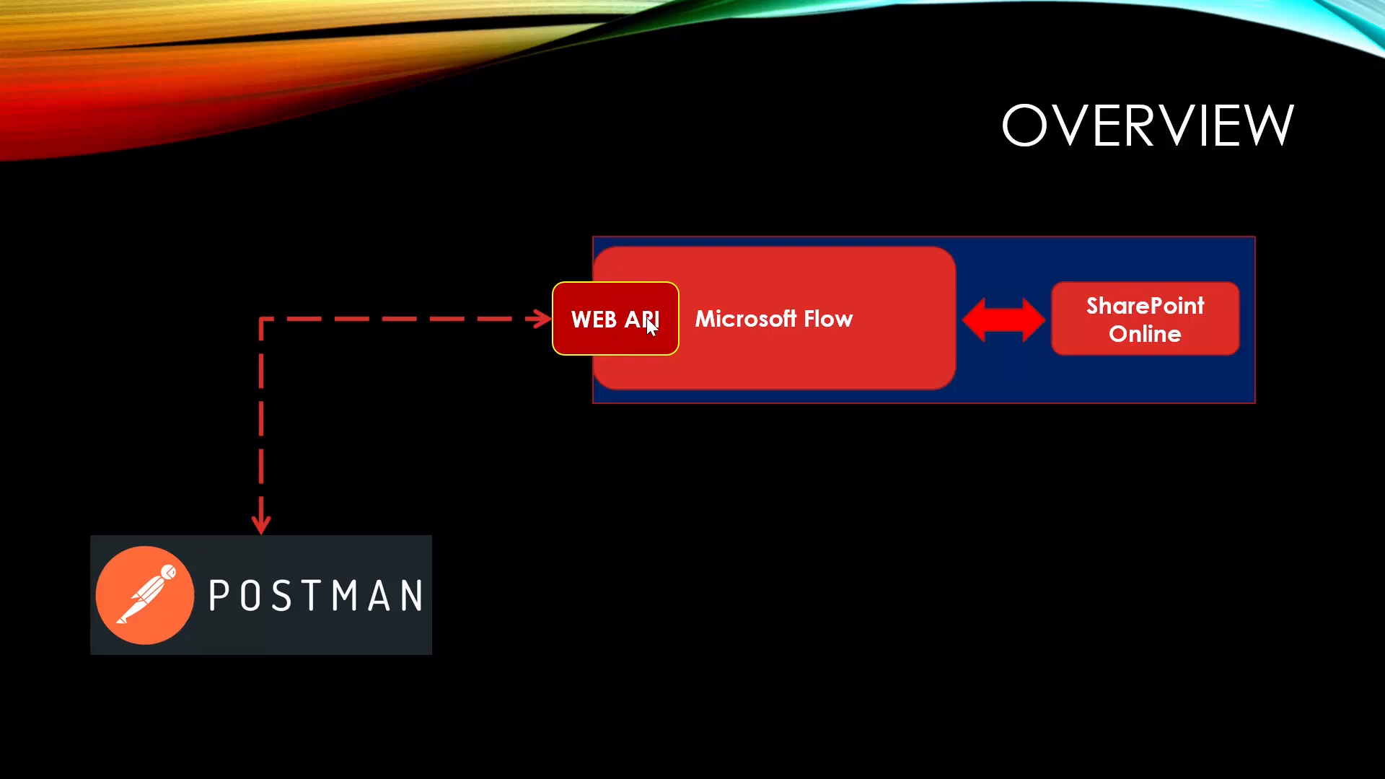
pyautogui.moveTo(795, 299)
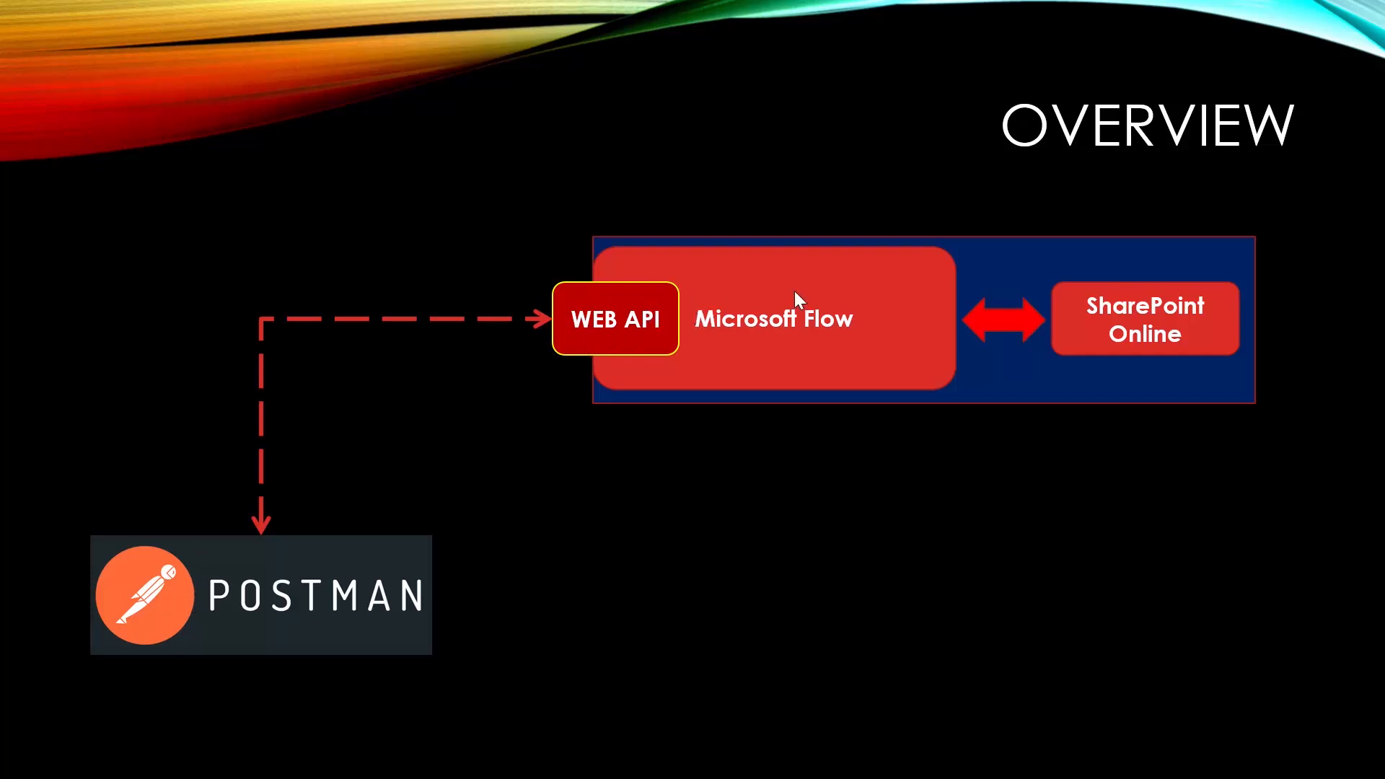
pyautogui.moveTo(1065, 327)
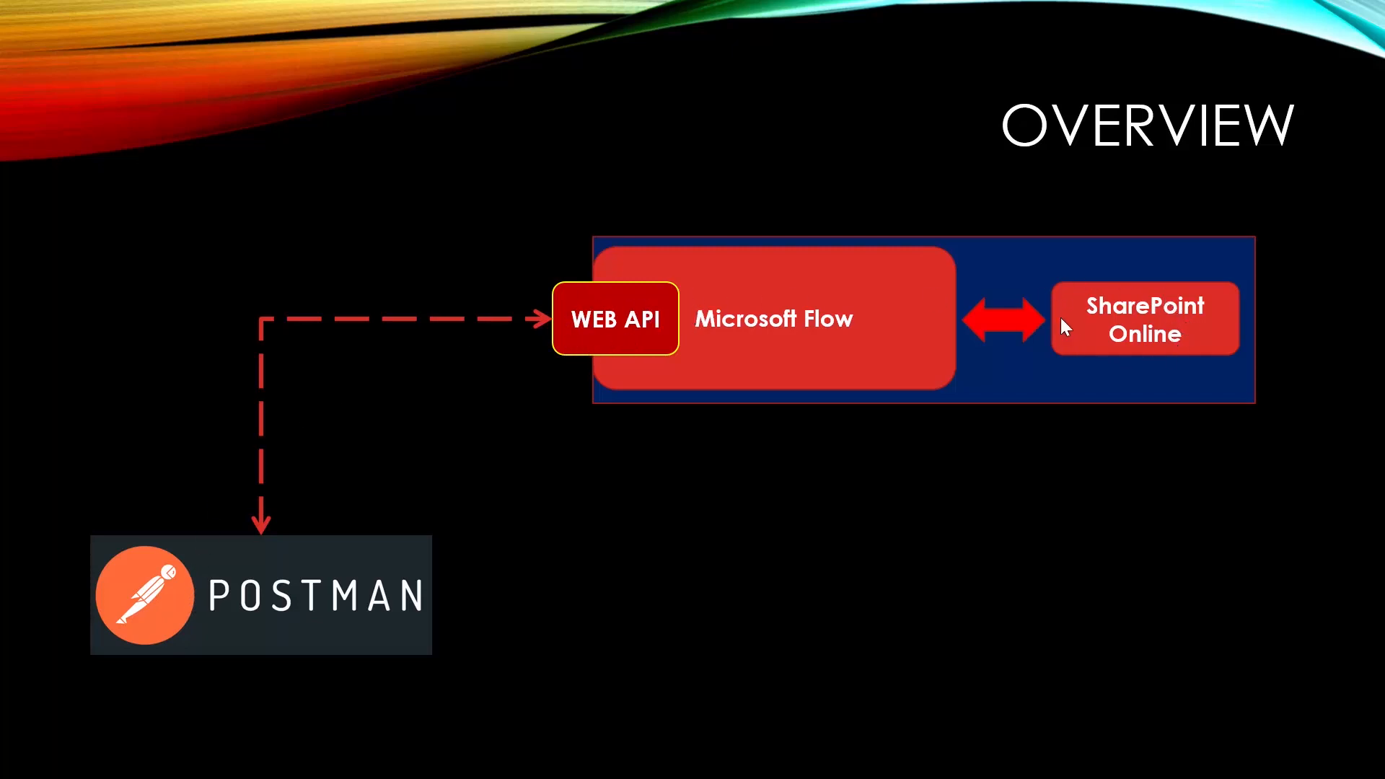
pyautogui.moveTo(987, 345)
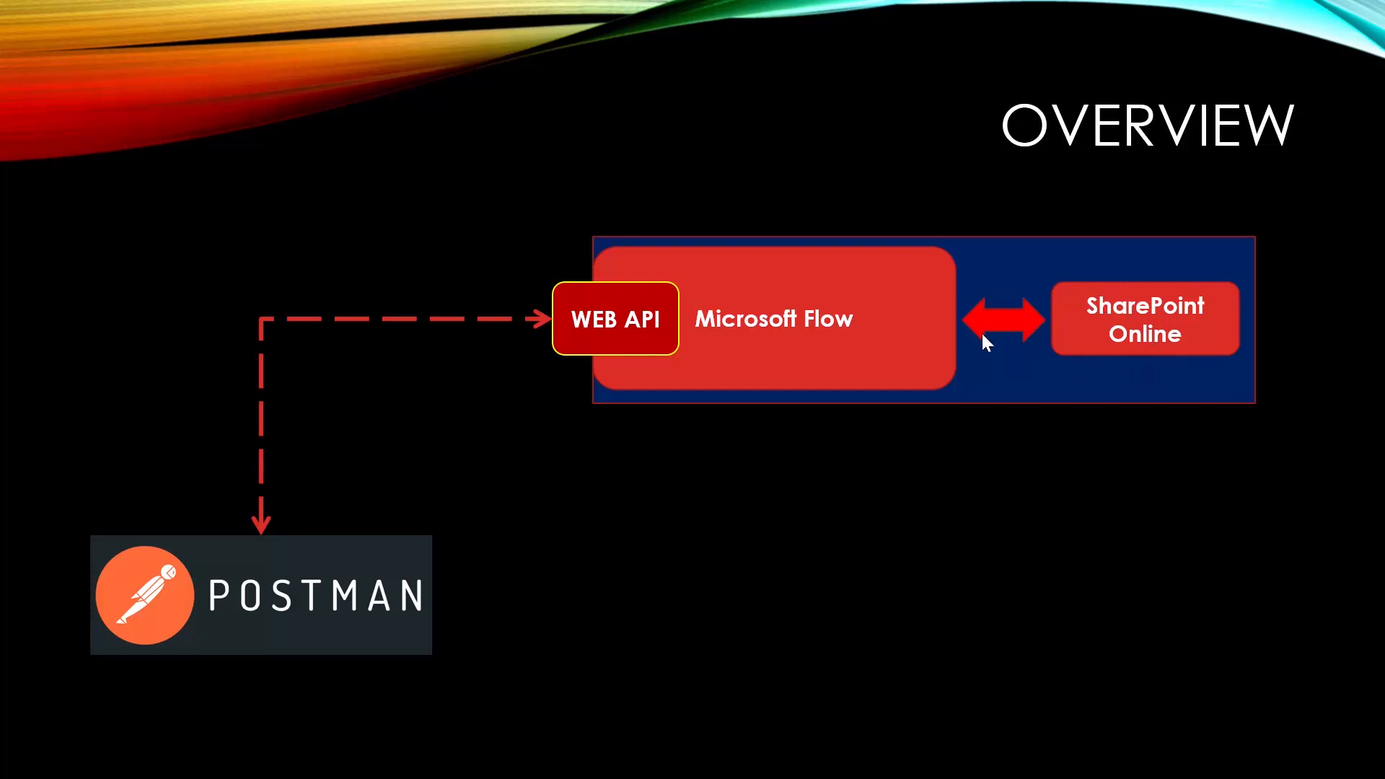
pyautogui.moveTo(210, 603)
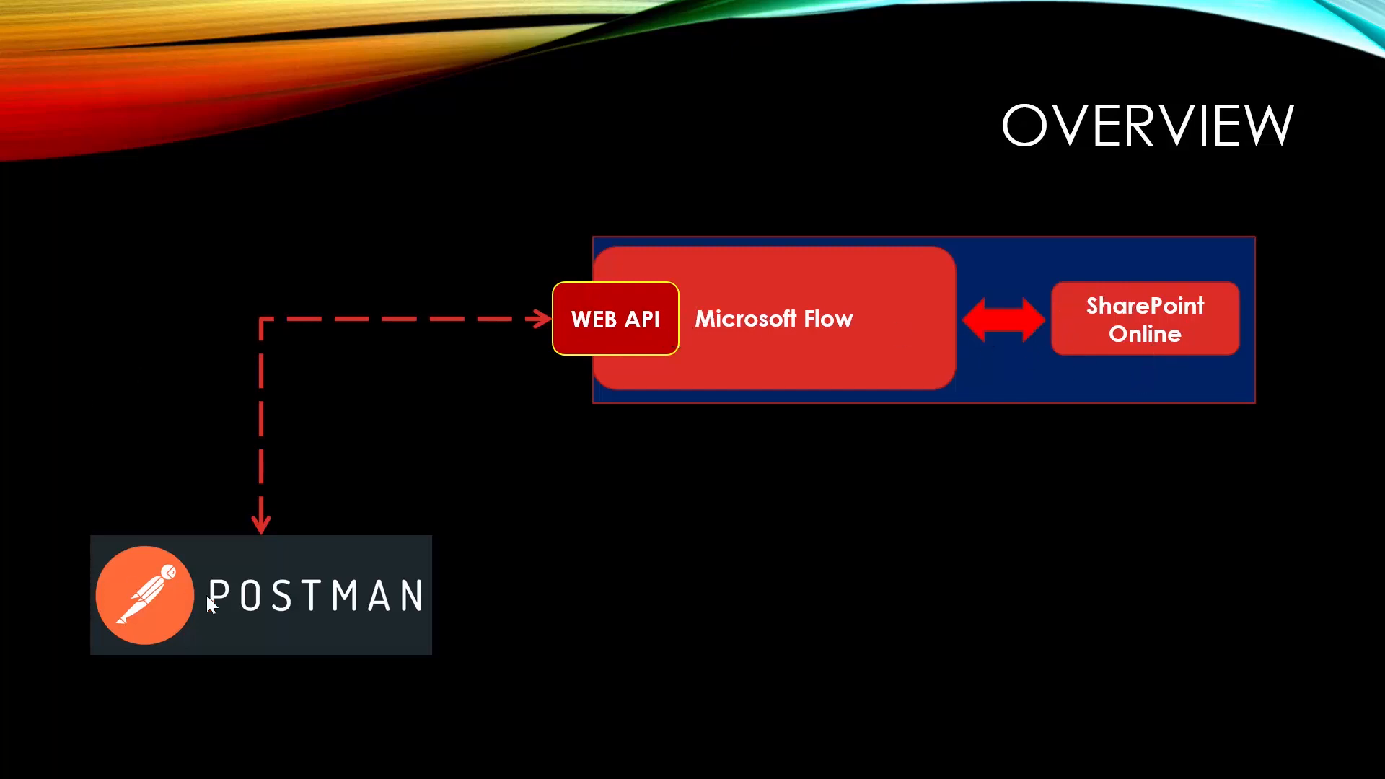
pyautogui.moveTo(641, 334)
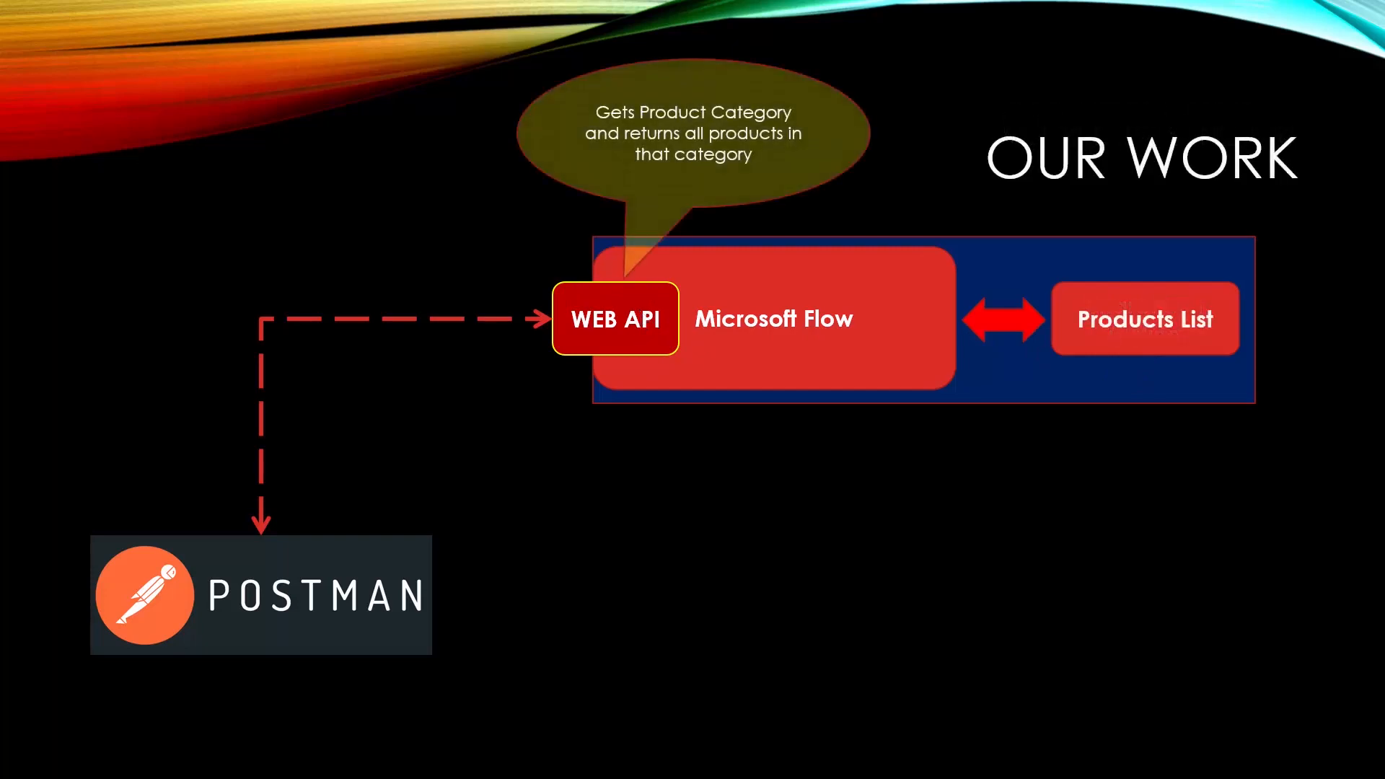
pyautogui.moveTo(702, 326)
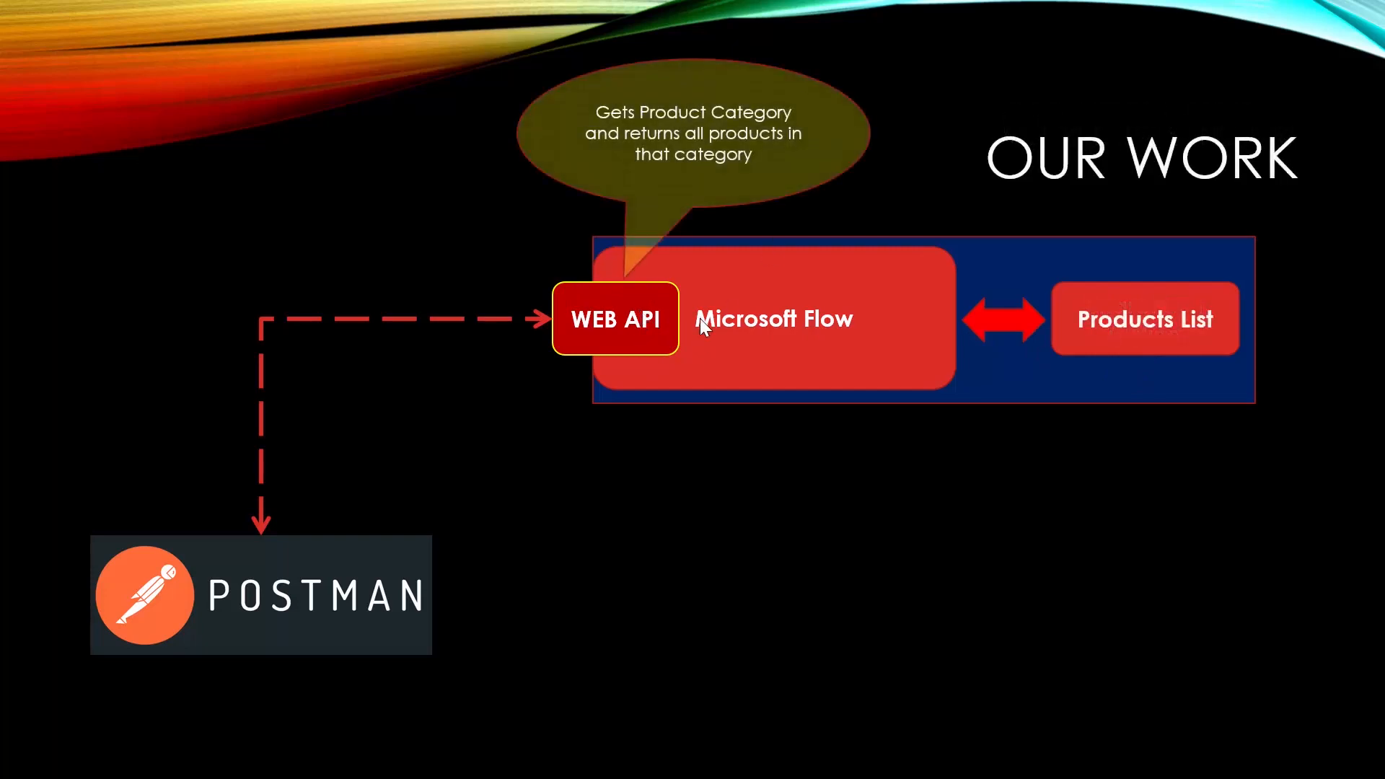
pyautogui.moveTo(649, 93)
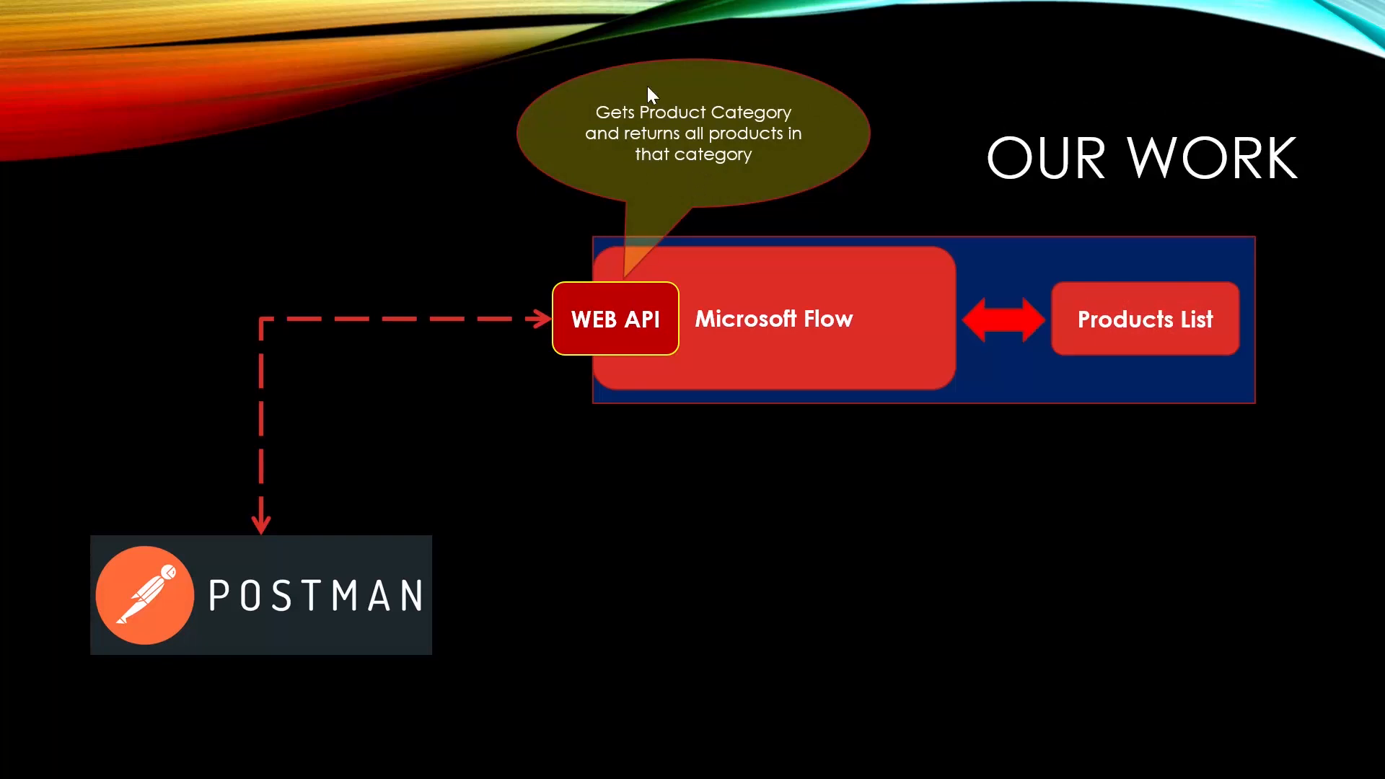
pyautogui.moveTo(732, 209)
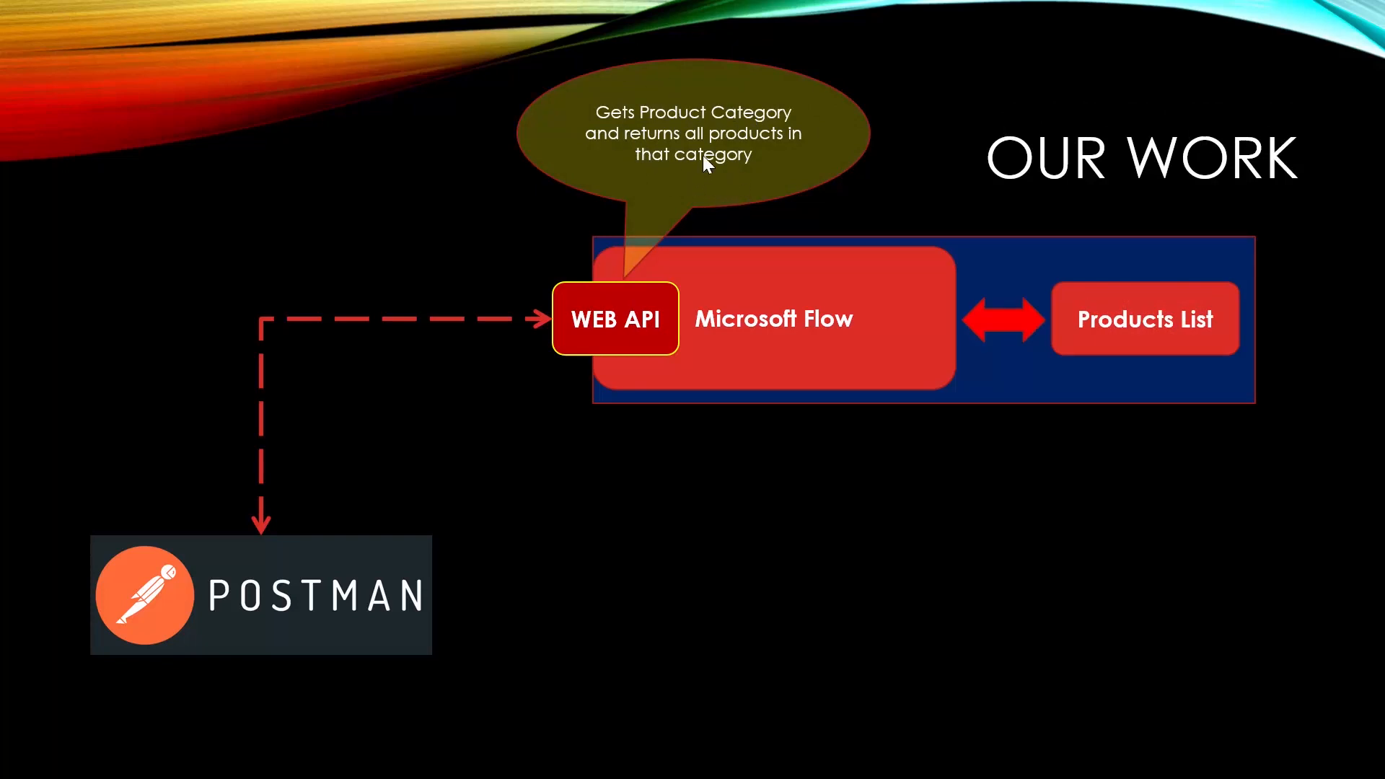
pyautogui.moveTo(1231, 396)
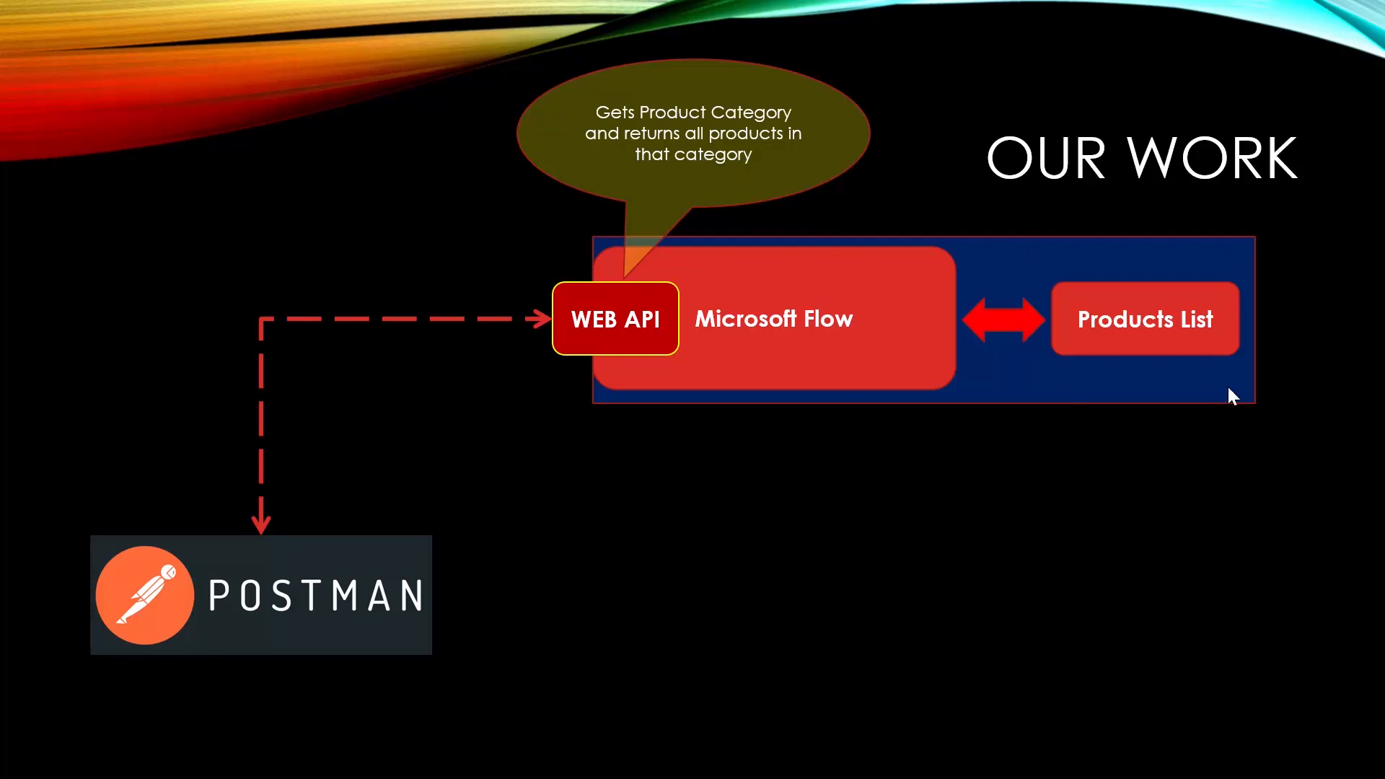
pyautogui.moveTo(1134, 279)
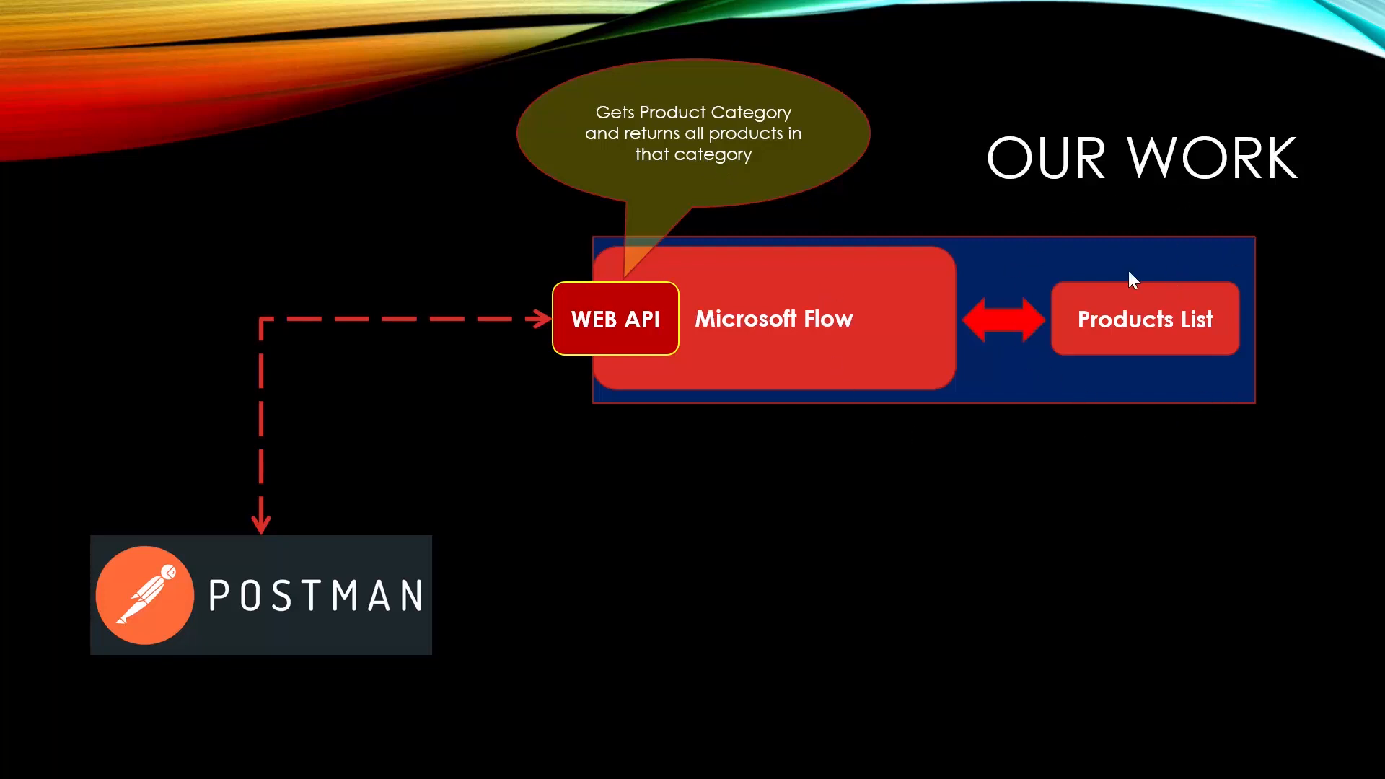
pyautogui.moveTo(1024, 307)
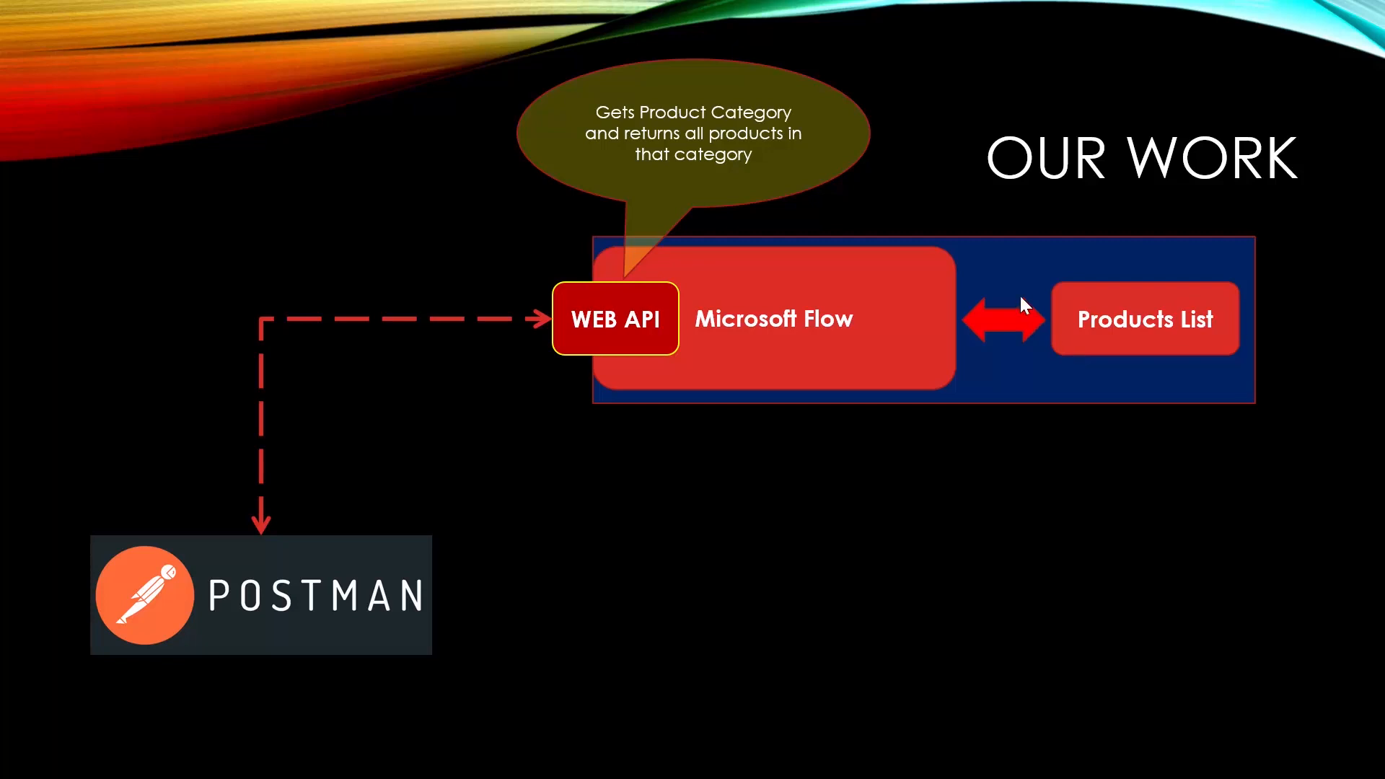
pyautogui.moveTo(1175, 307)
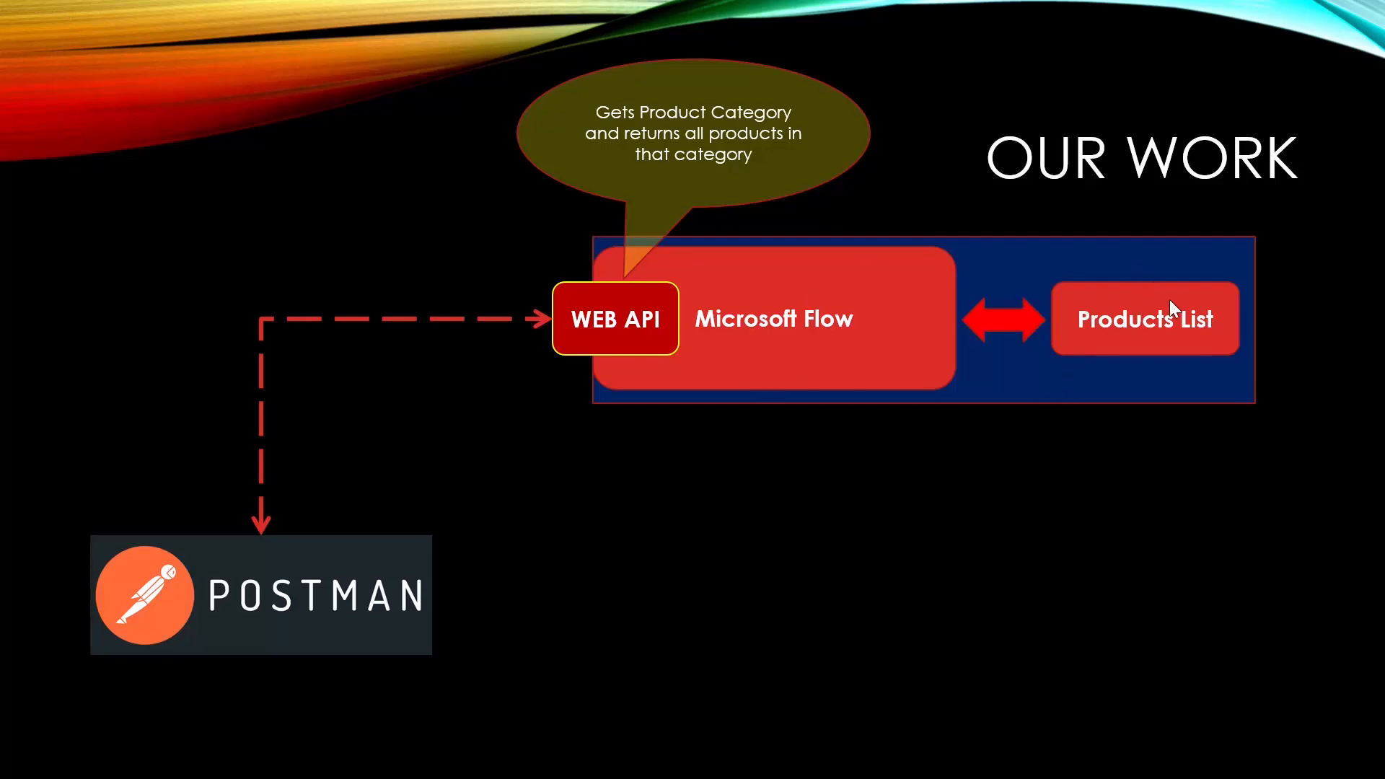
pyautogui.moveTo(526, 408)
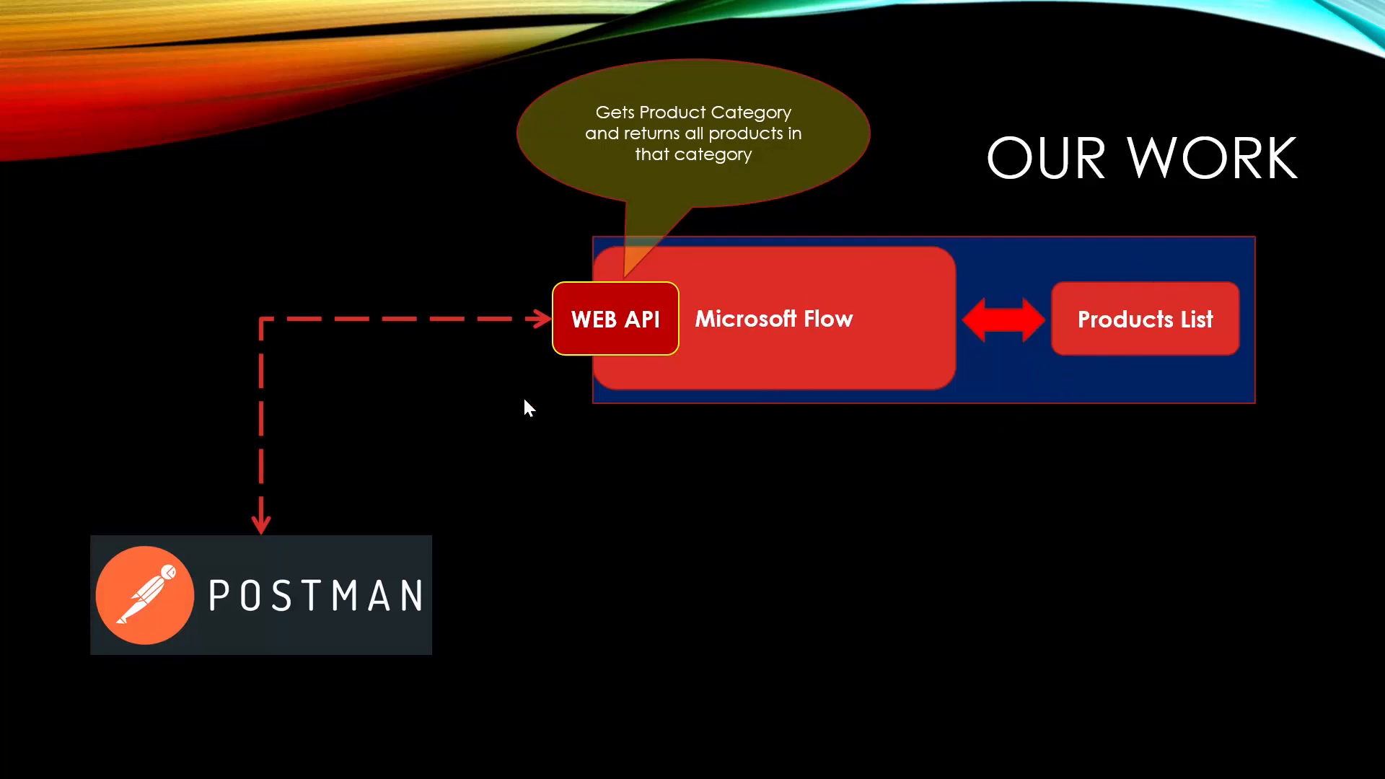
pyautogui.moveTo(240, 538)
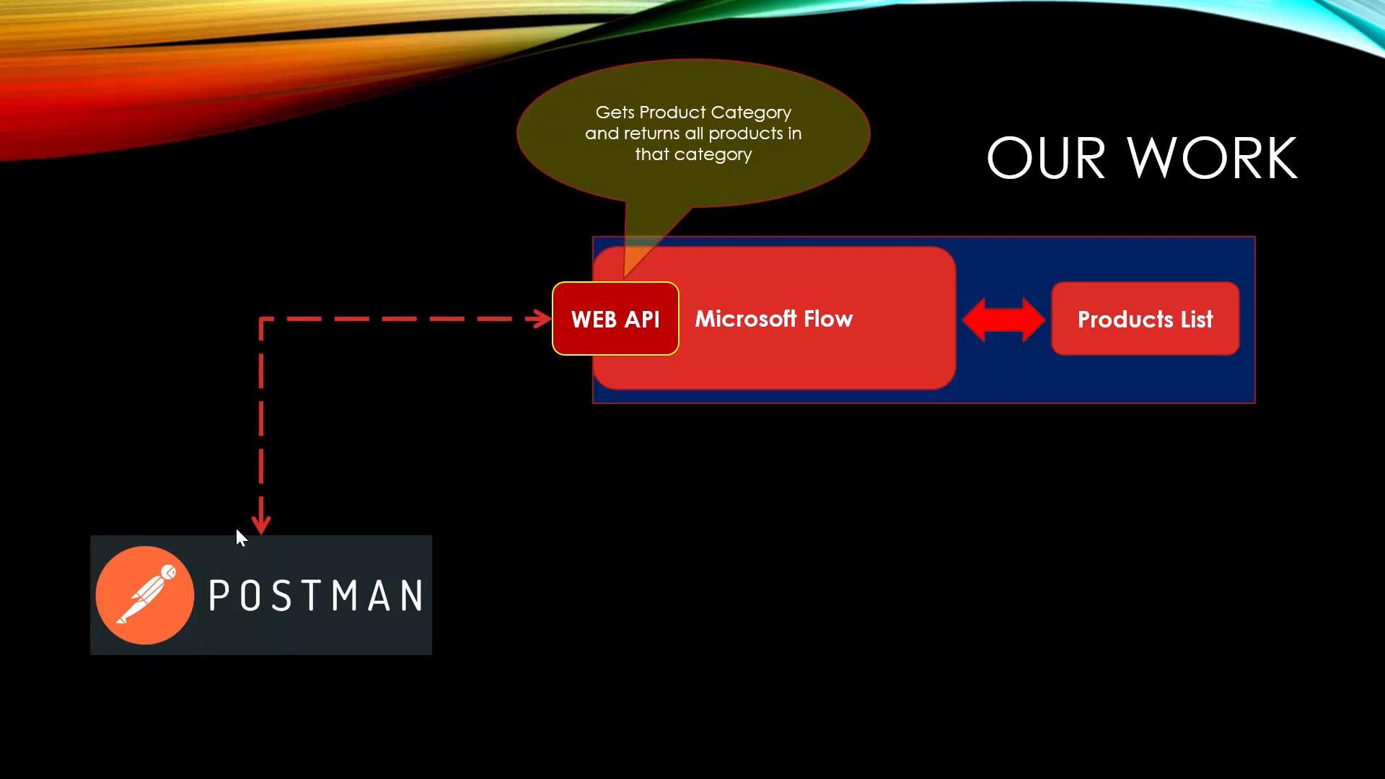
pyautogui.moveTo(554, 315)
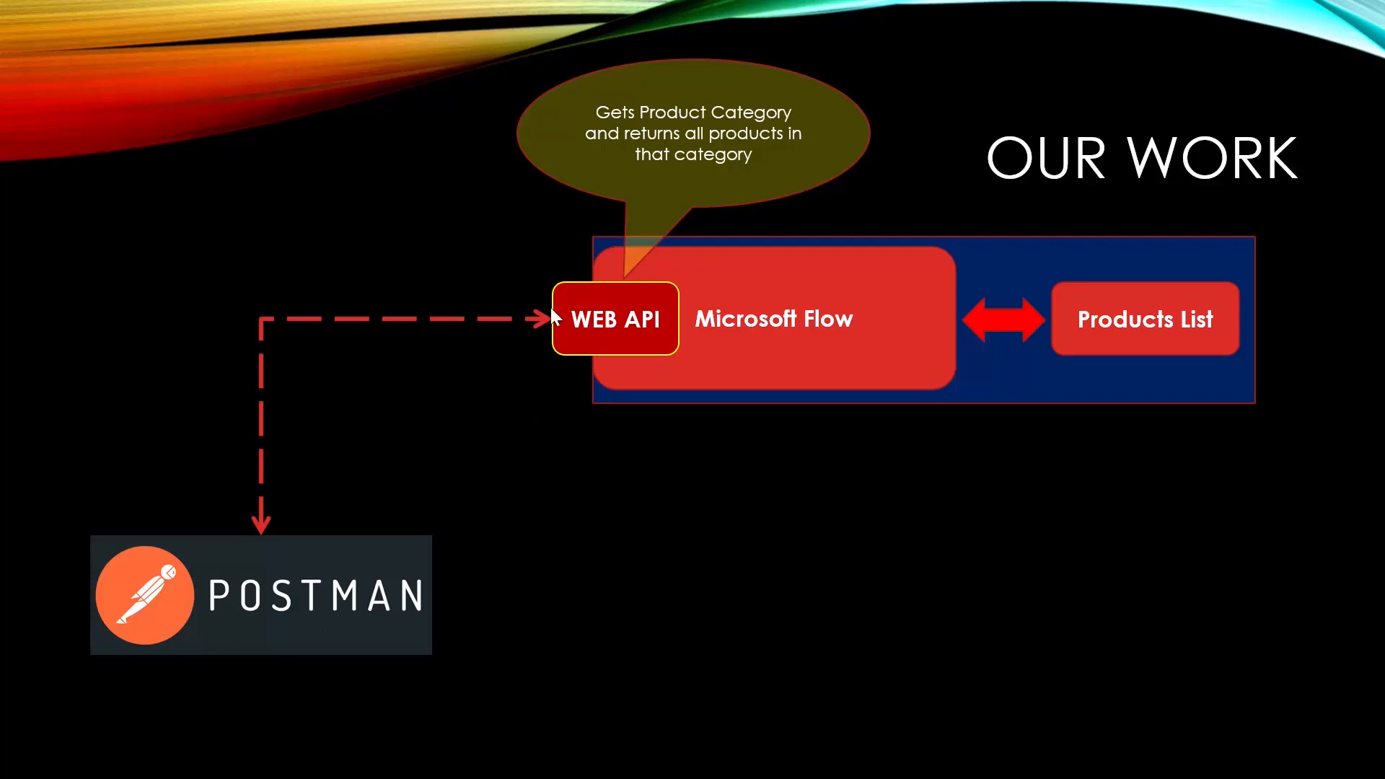
pyautogui.moveTo(822, 320)
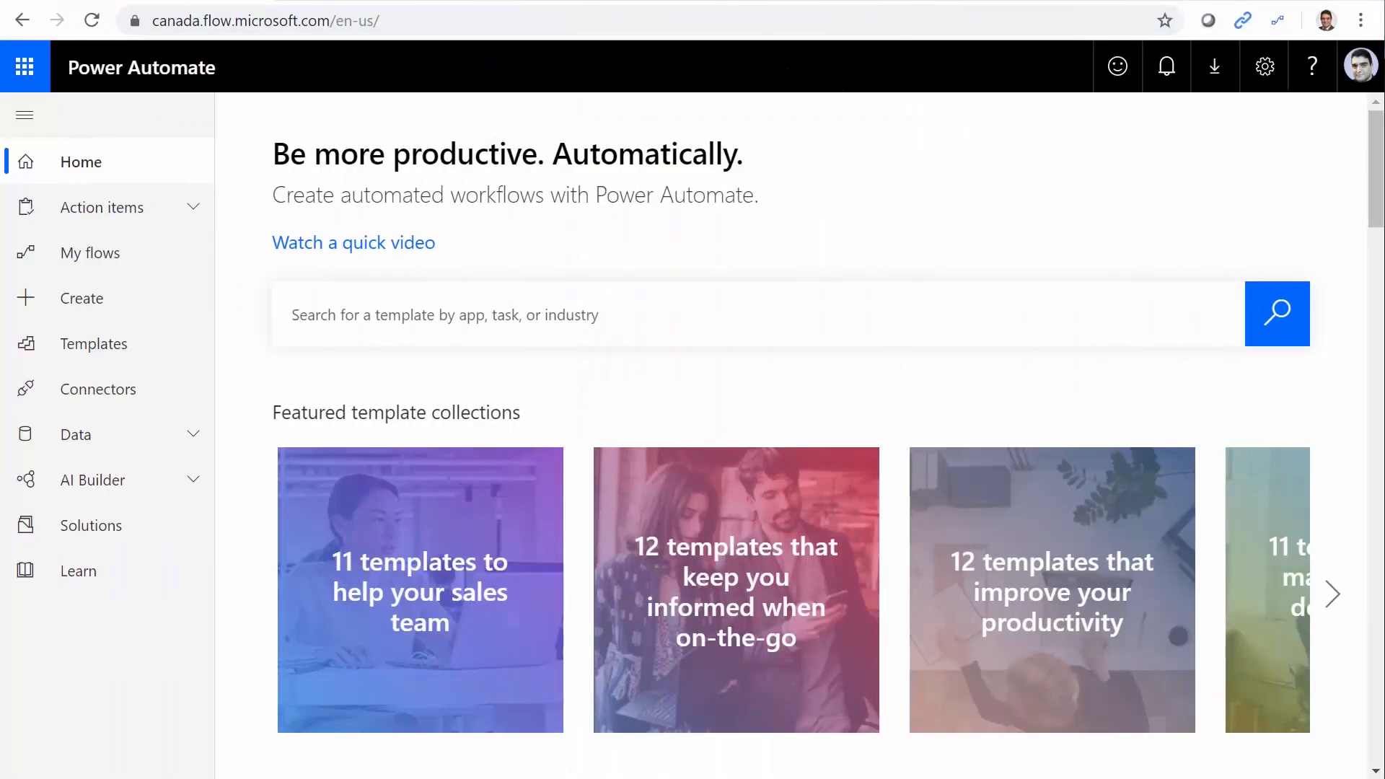
pyautogui.moveTo(95, 343)
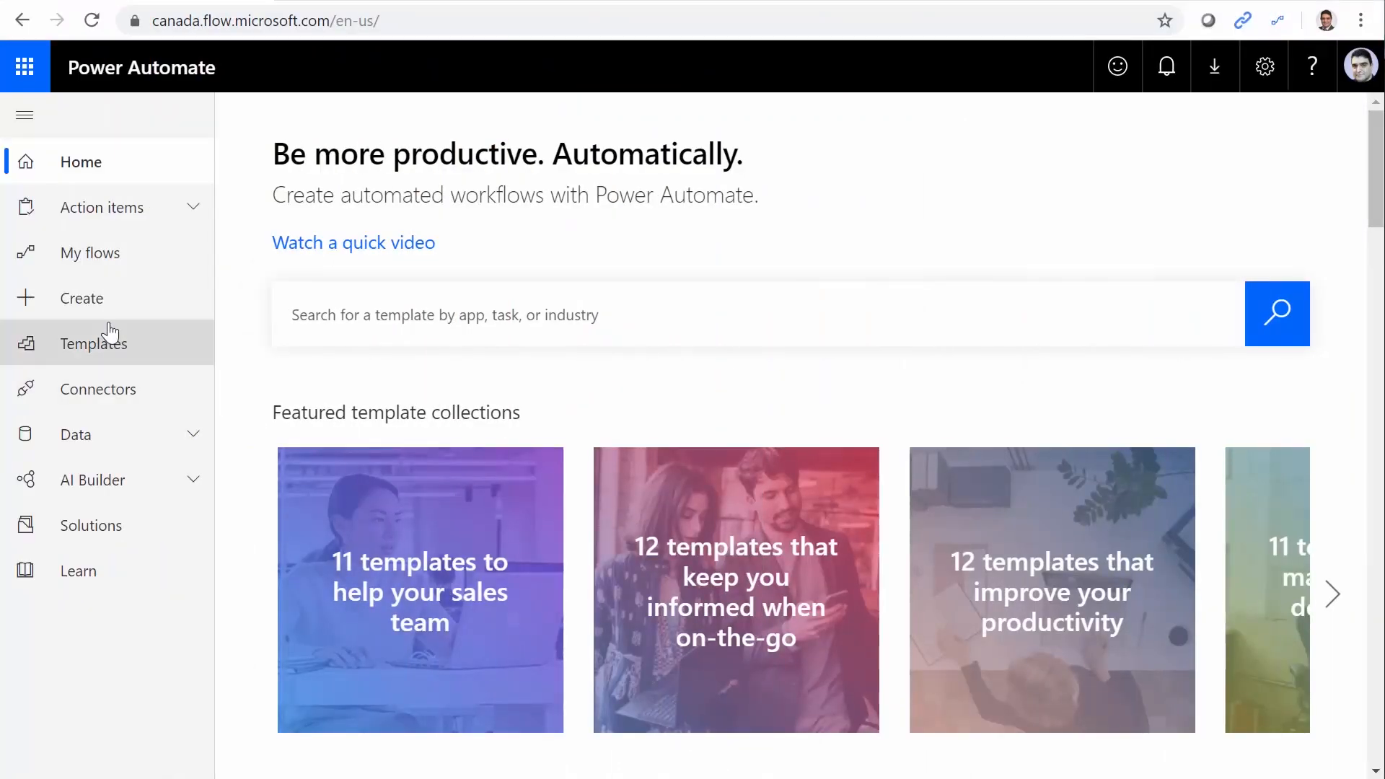
# Create a blank instant flow, skipping trigger selection in the setup dialog
pyautogui.click(82, 298)
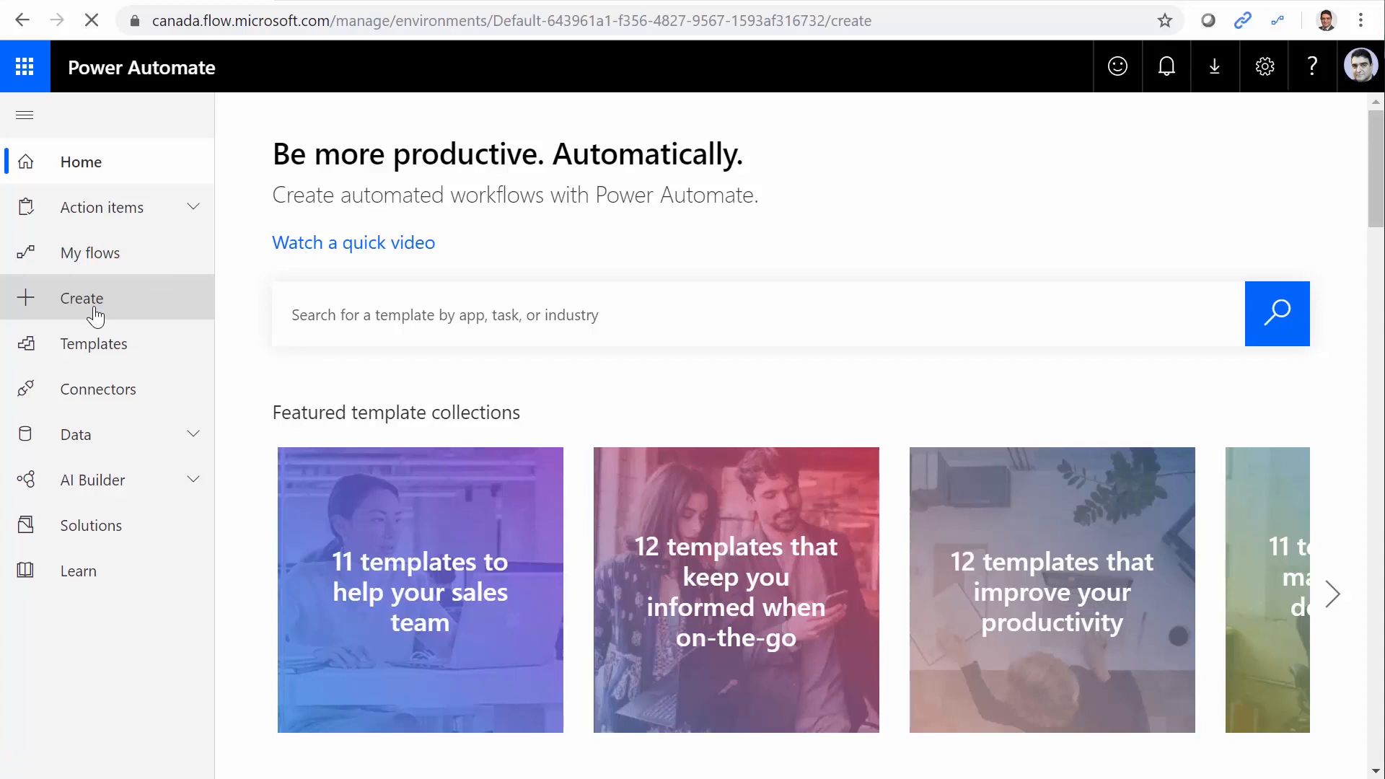
pyautogui.click(81, 298)
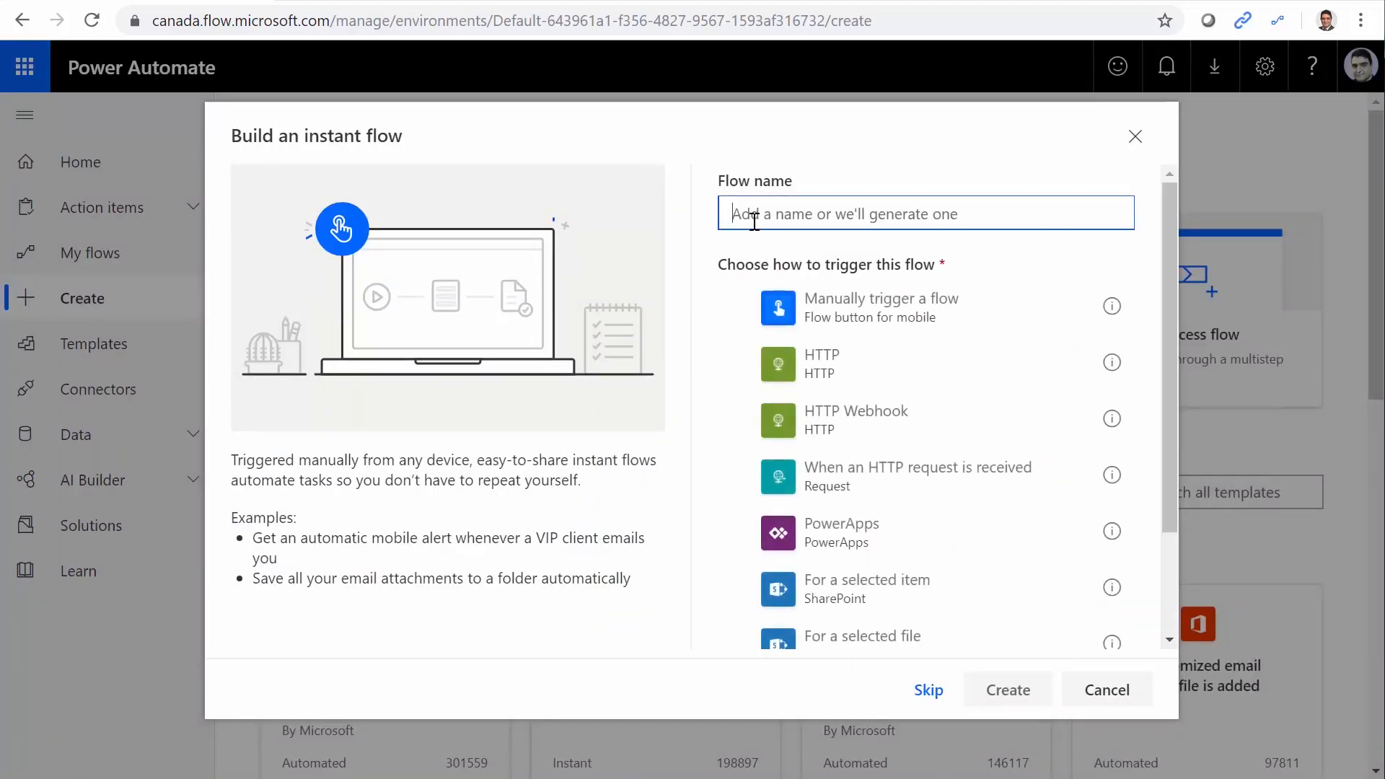
pyautogui.moveTo(959, 663)
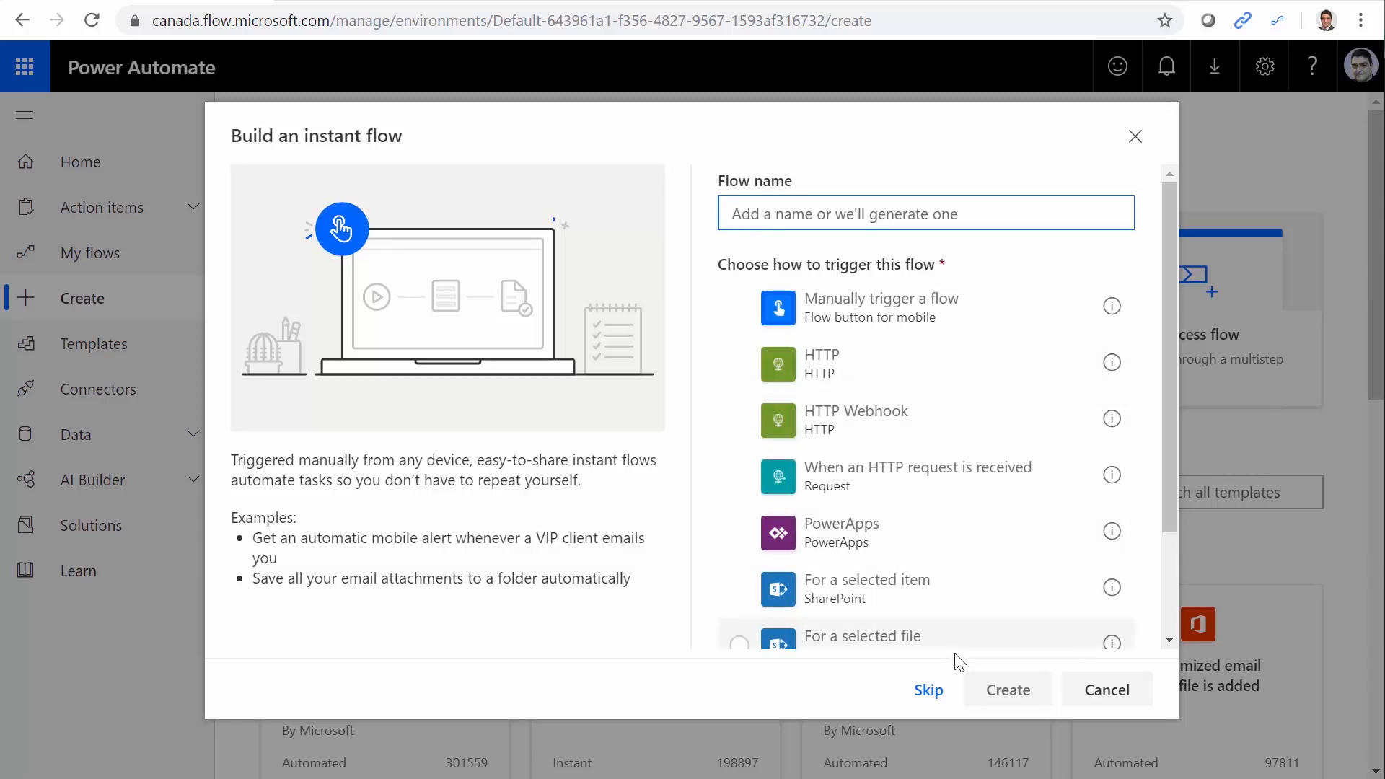
pyautogui.click(928, 690)
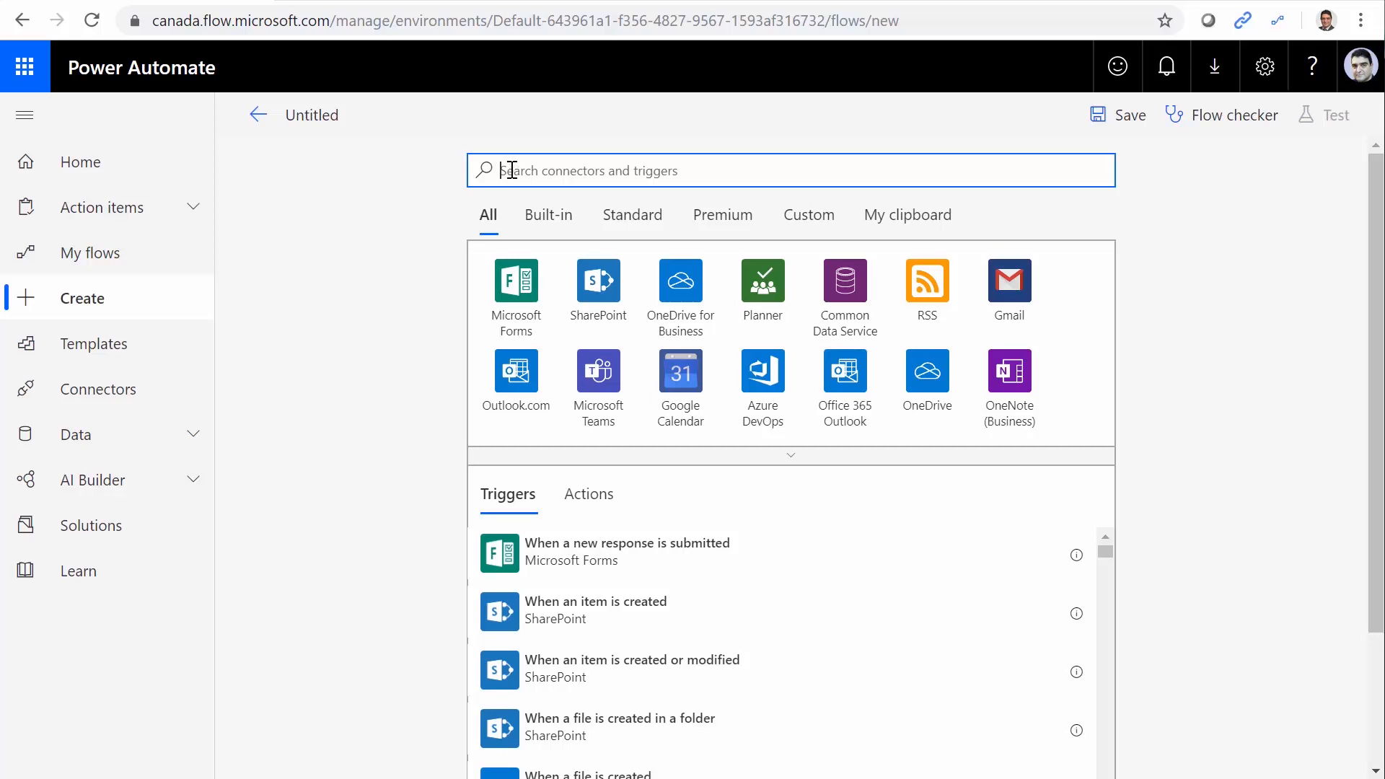
# Search 'request' and add the 'When a HTTP request is received' trigger
pyautogui.write('request')
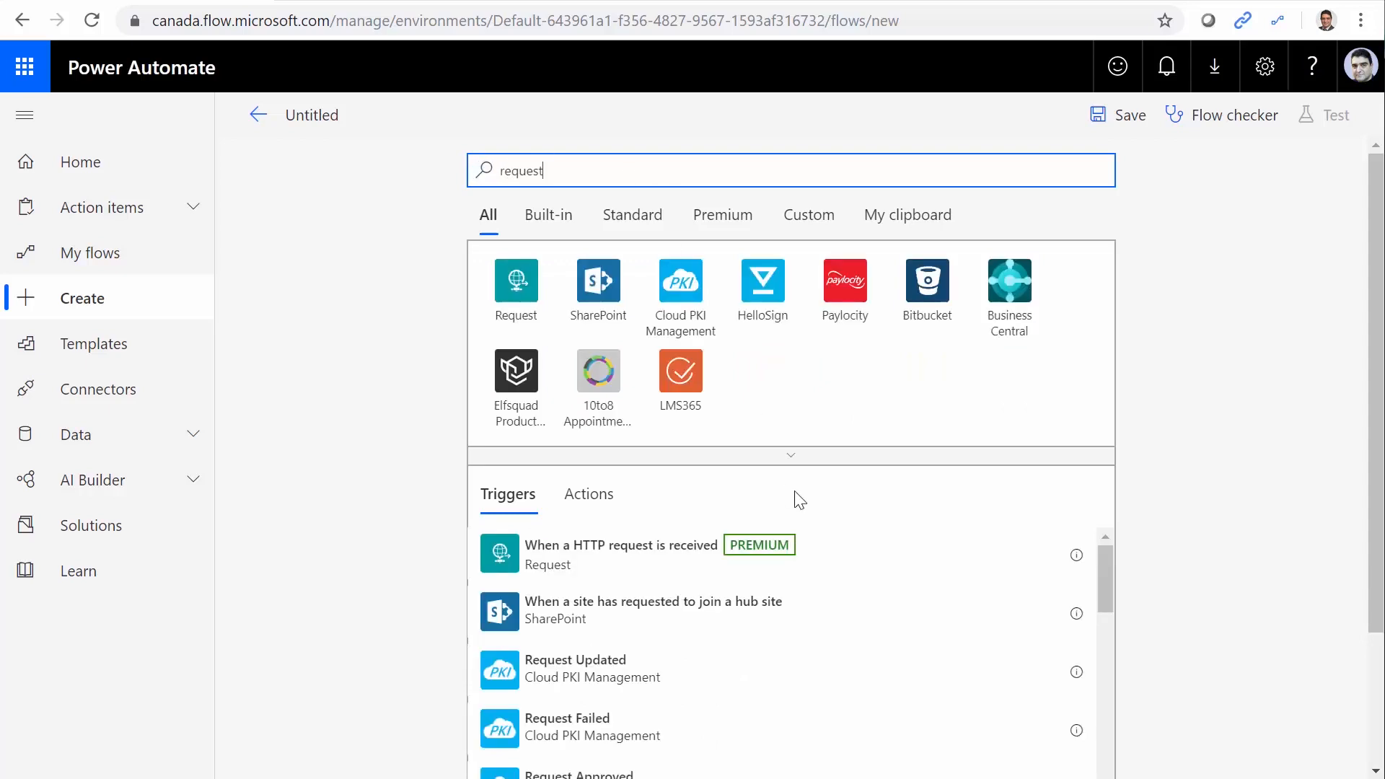
pyautogui.moveTo(548, 556)
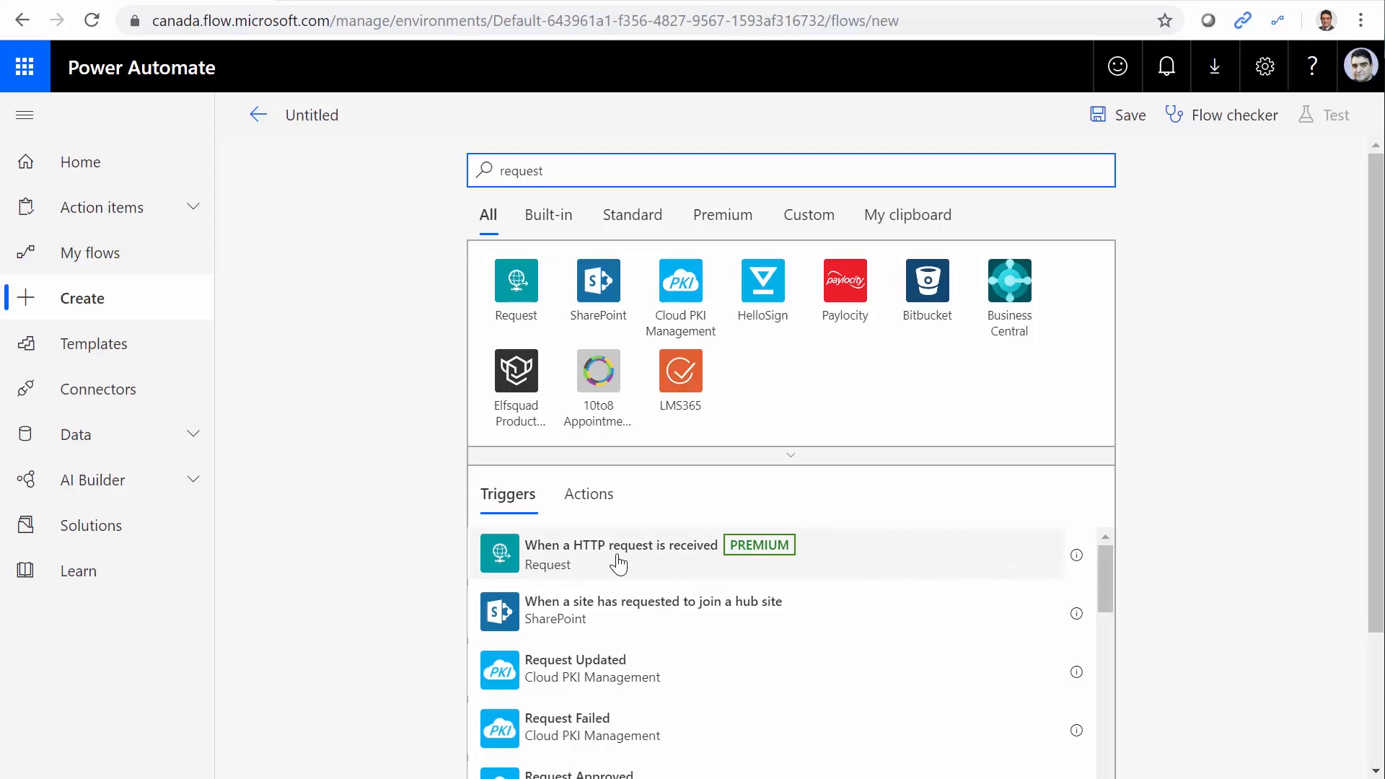
pyautogui.click(620, 554)
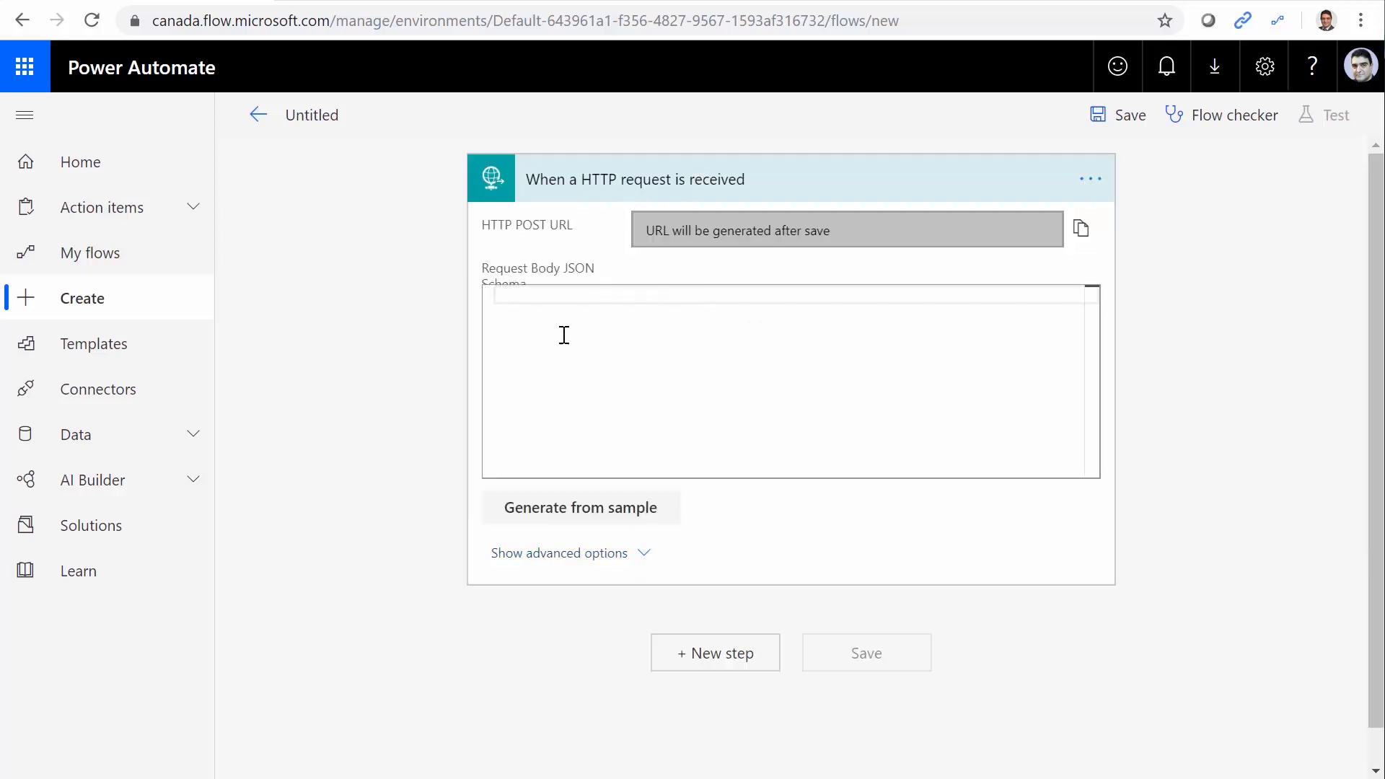
pyautogui.moveTo(690, 196)
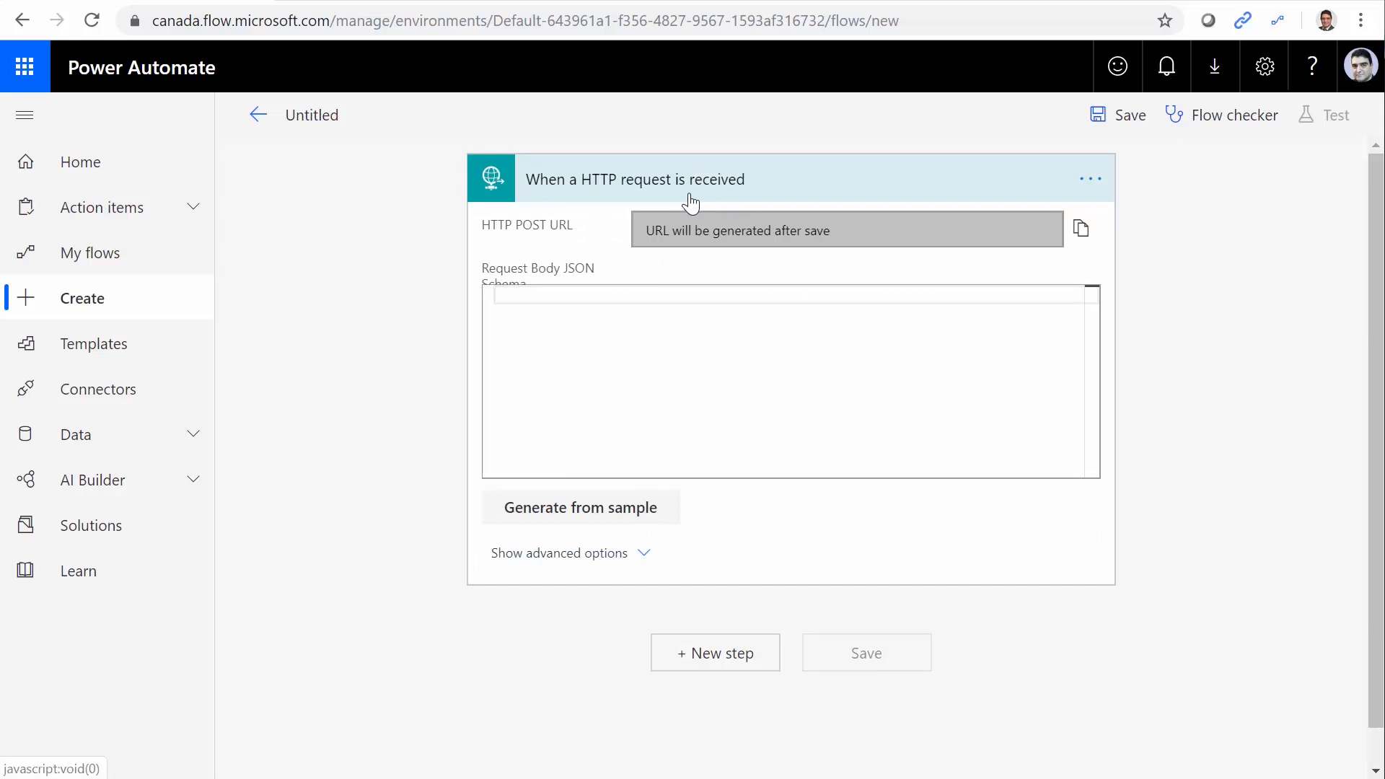
pyautogui.moveTo(685, 259)
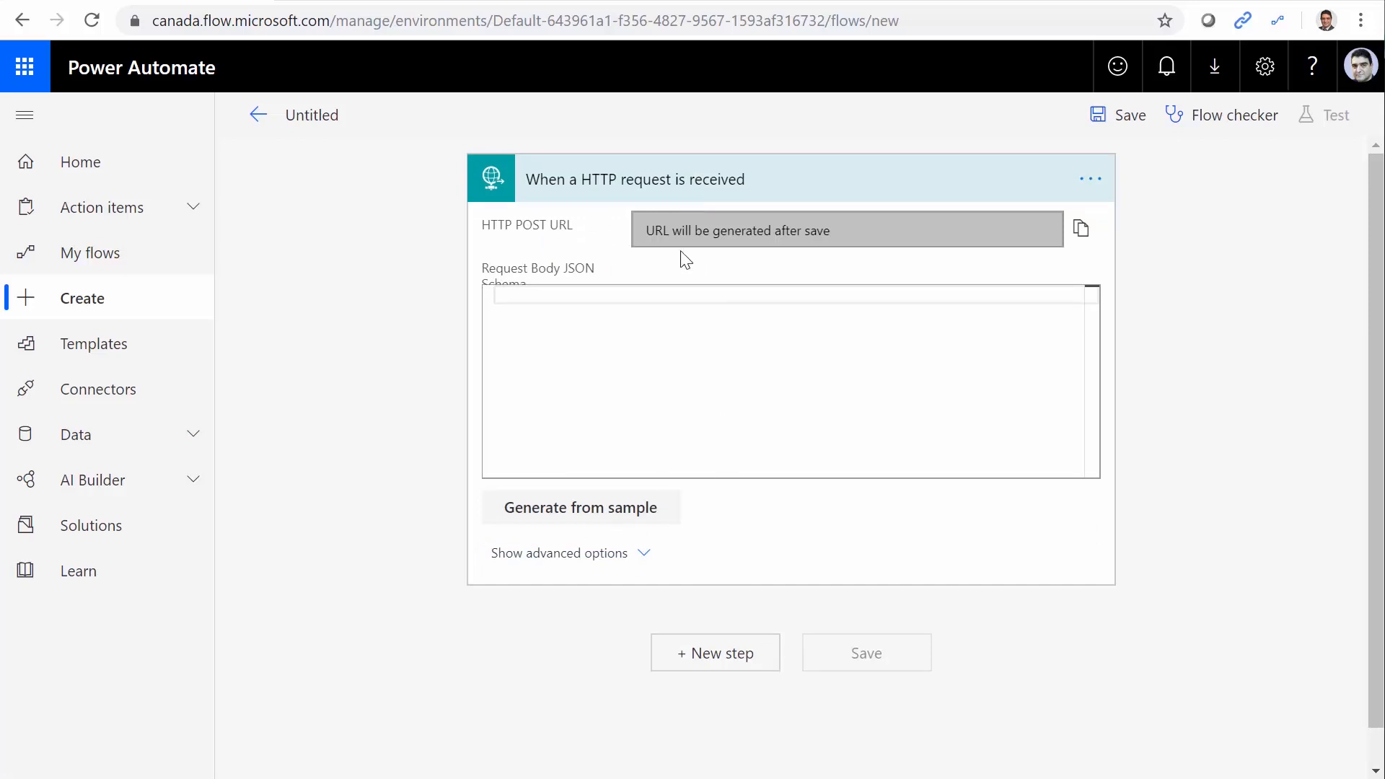
pyautogui.moveTo(640, 649)
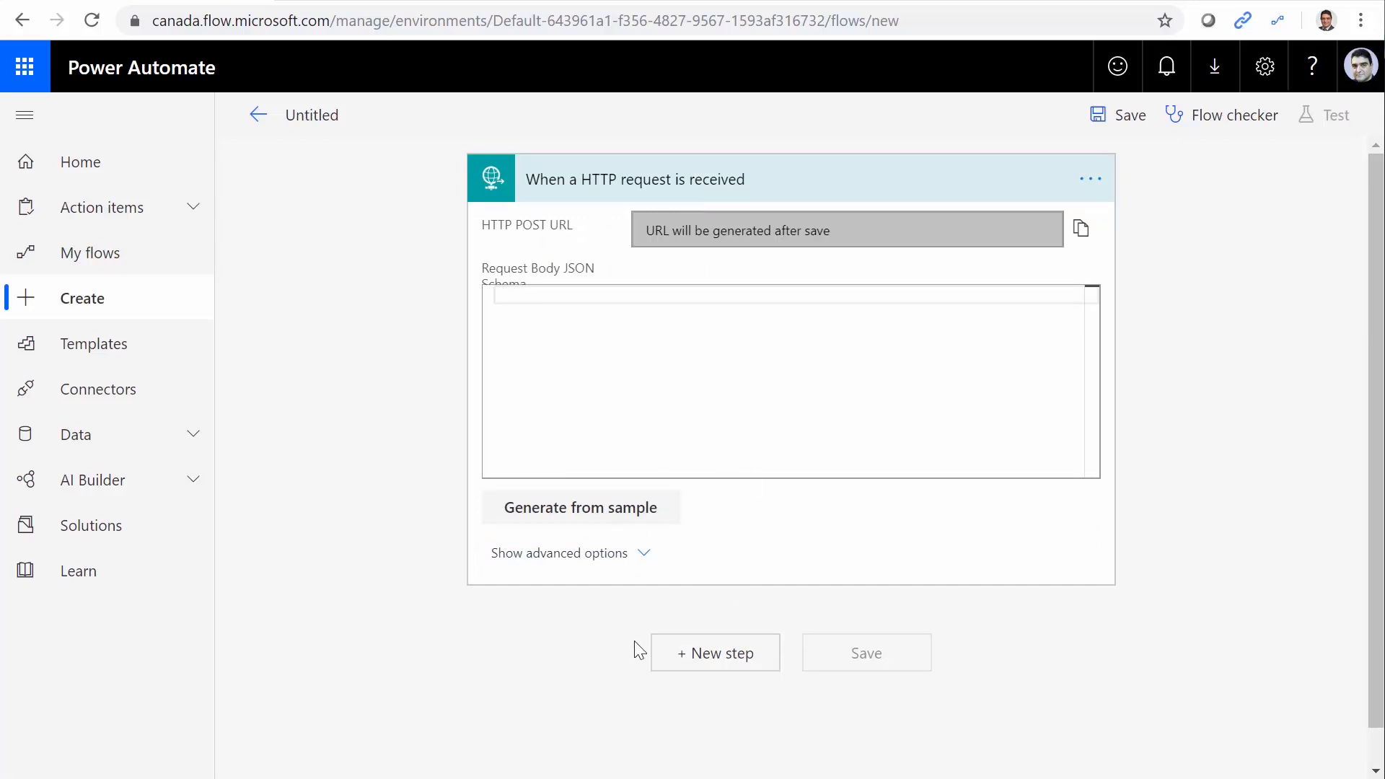
pyautogui.moveTo(614, 562)
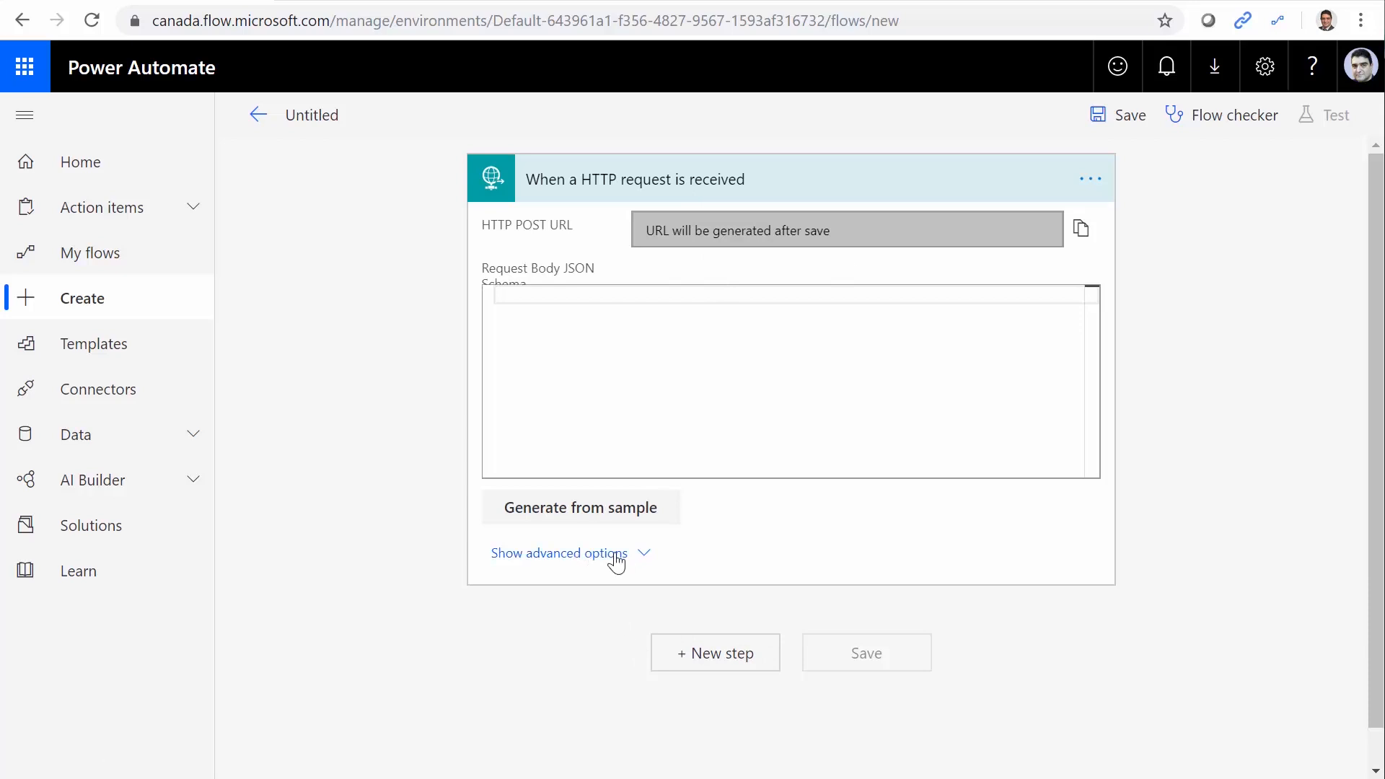
# Show the HTTP trigger's advanced options and set its method to GET
pyautogui.click(558, 551)
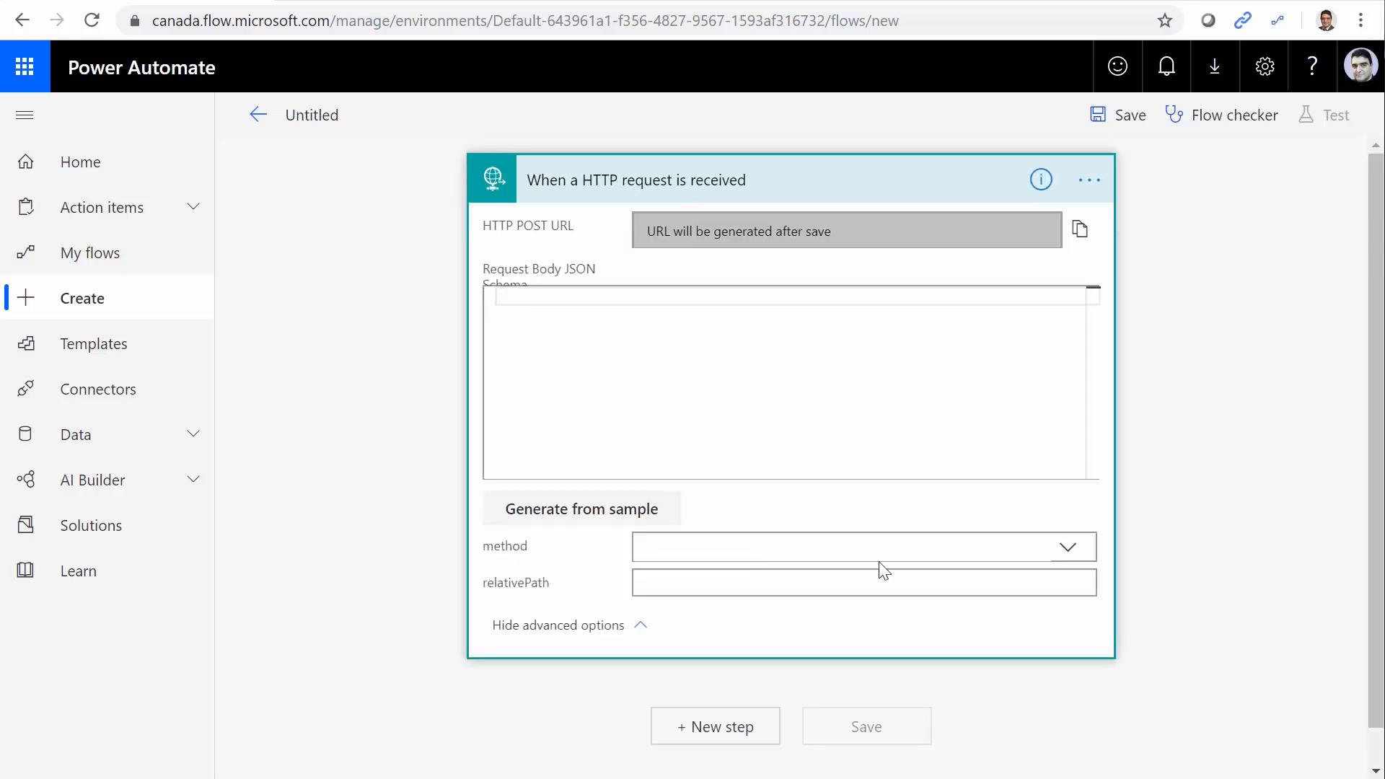
pyautogui.moveTo(1067, 554)
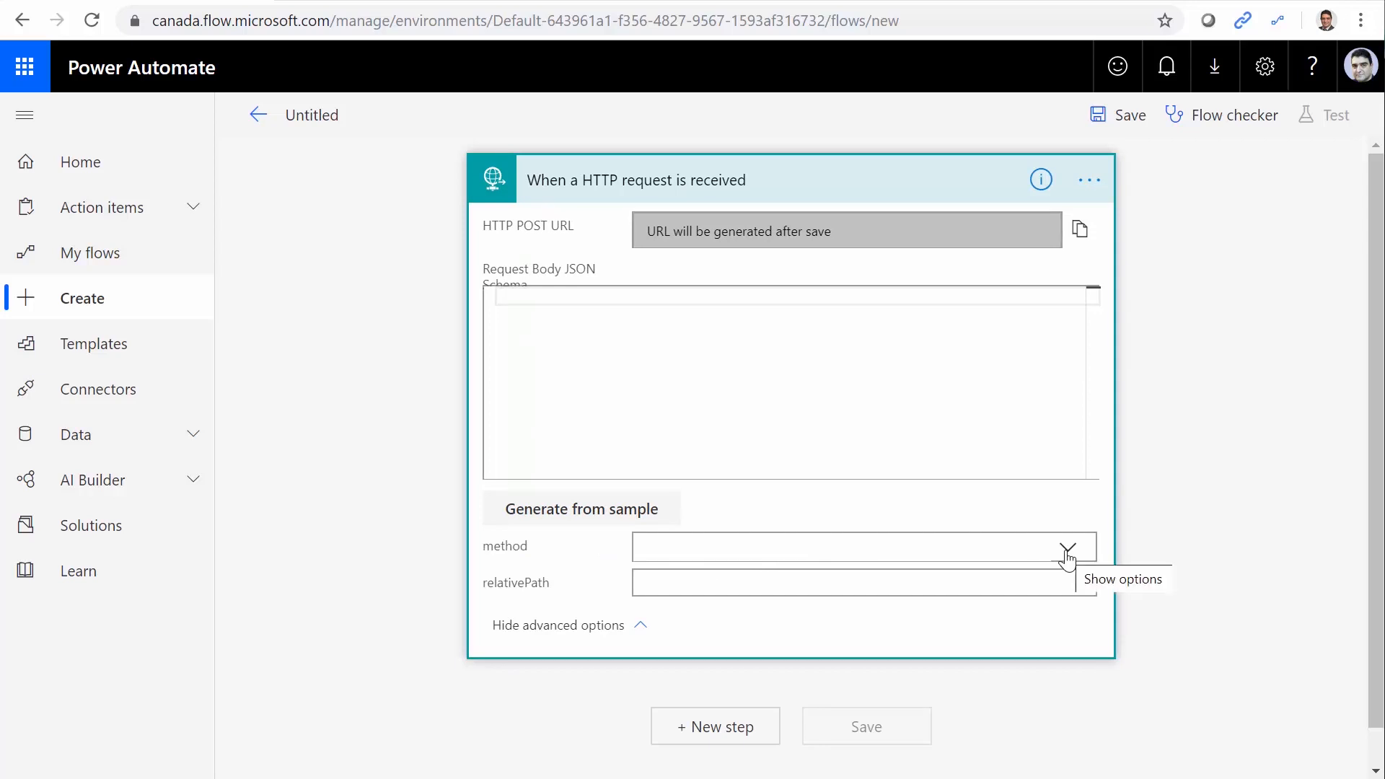
pyautogui.moveTo(1069, 556)
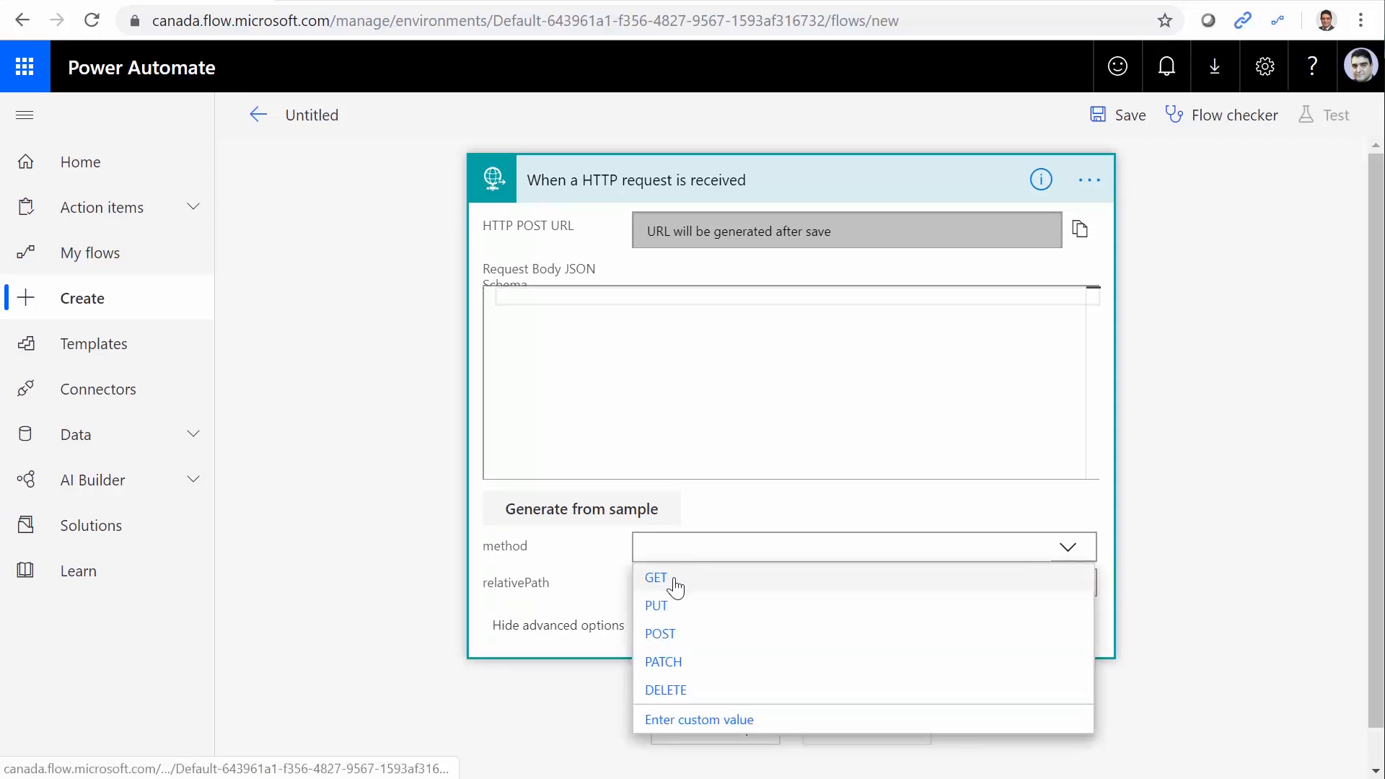
pyautogui.click(656, 577)
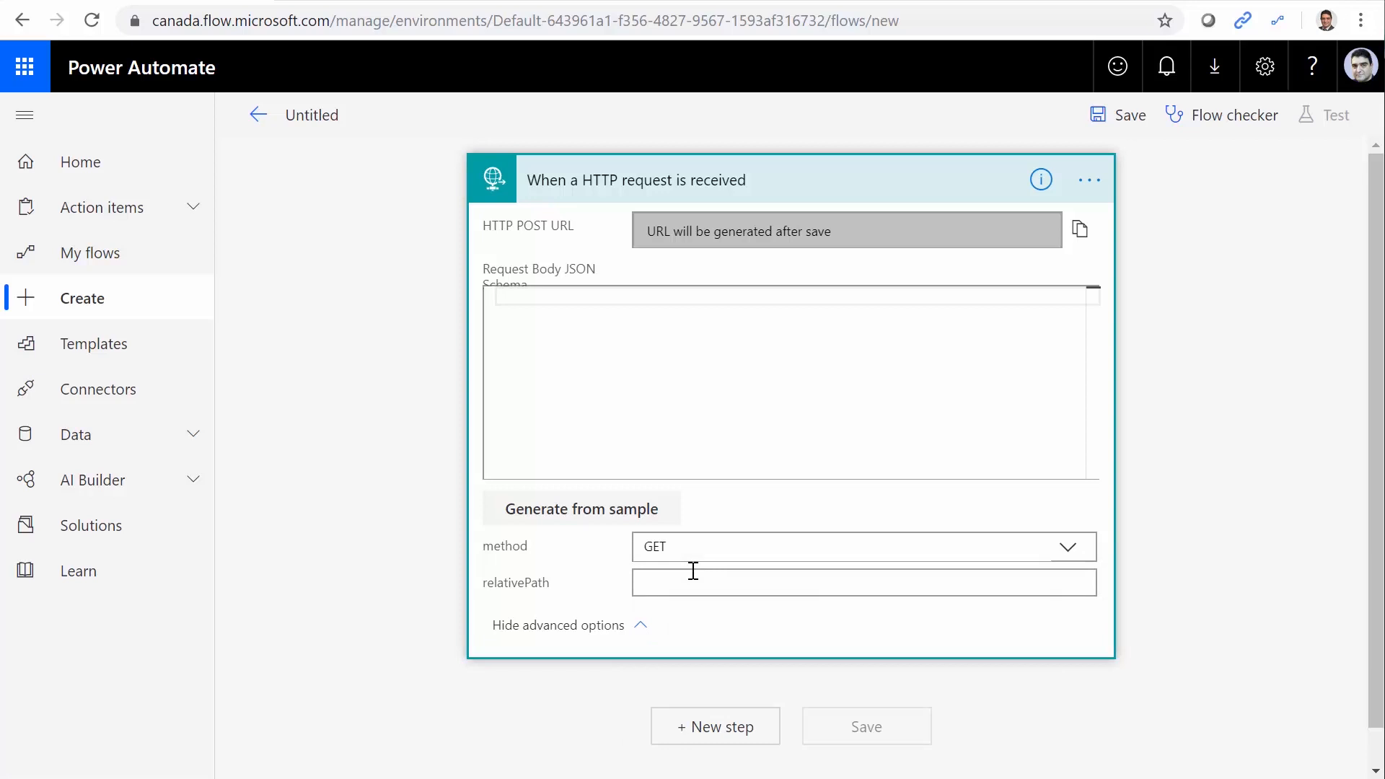
pyautogui.moveTo(1068, 551)
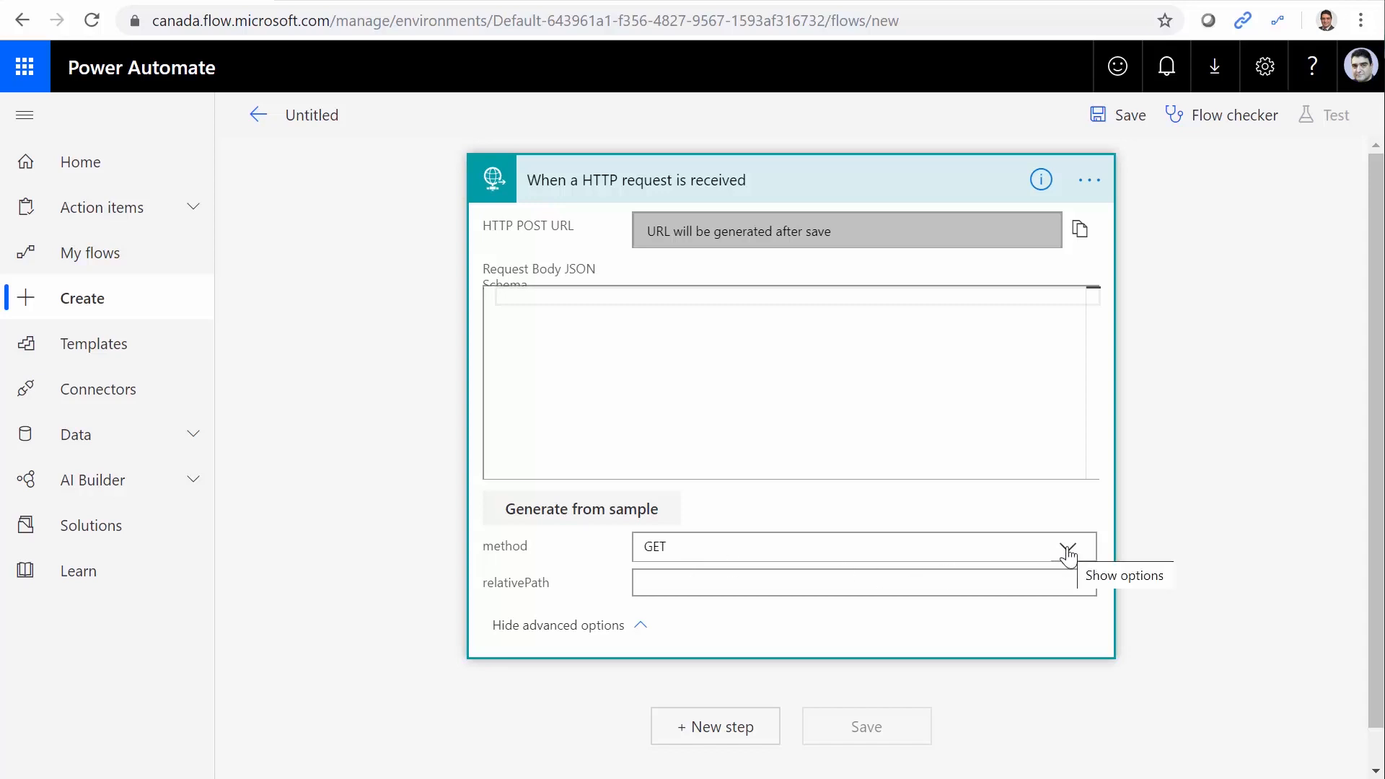
pyautogui.click(1066, 546)
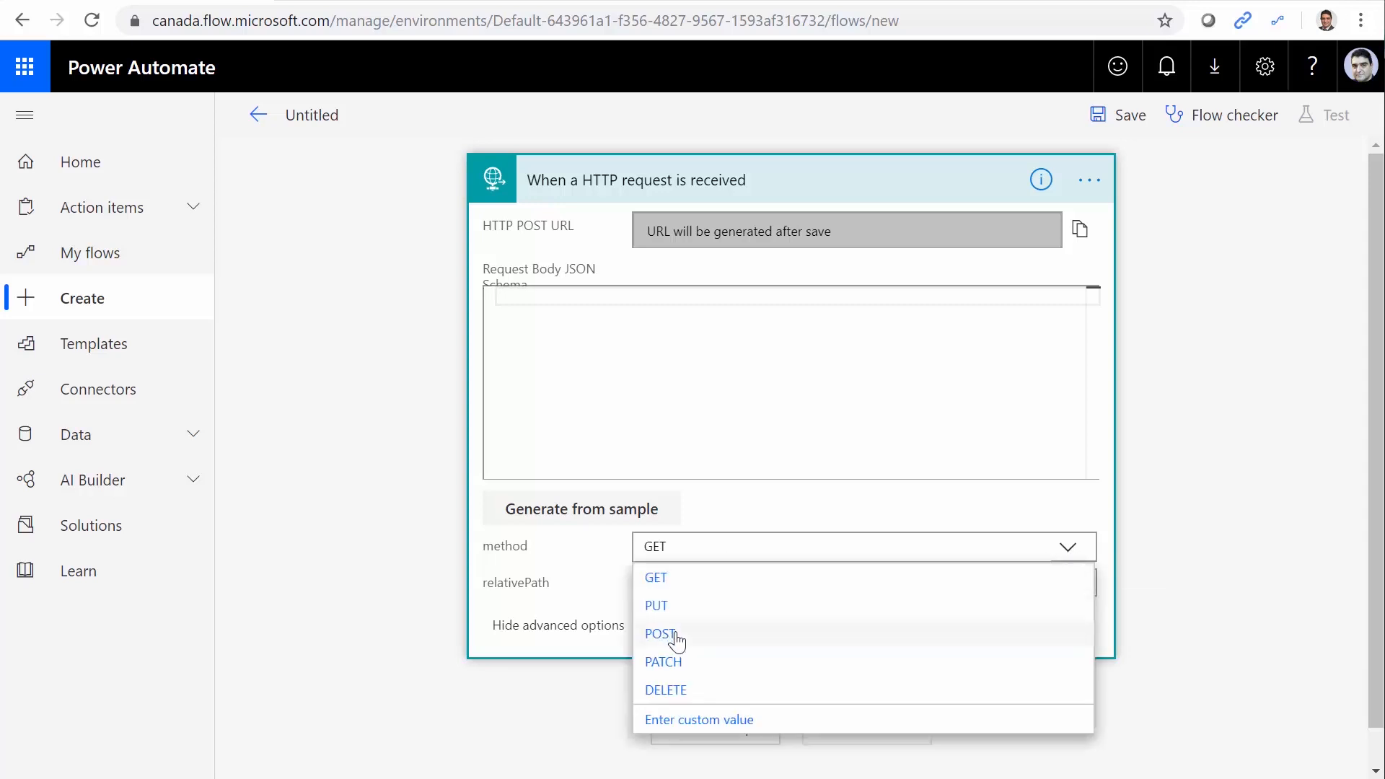
pyautogui.moveTo(575, 569)
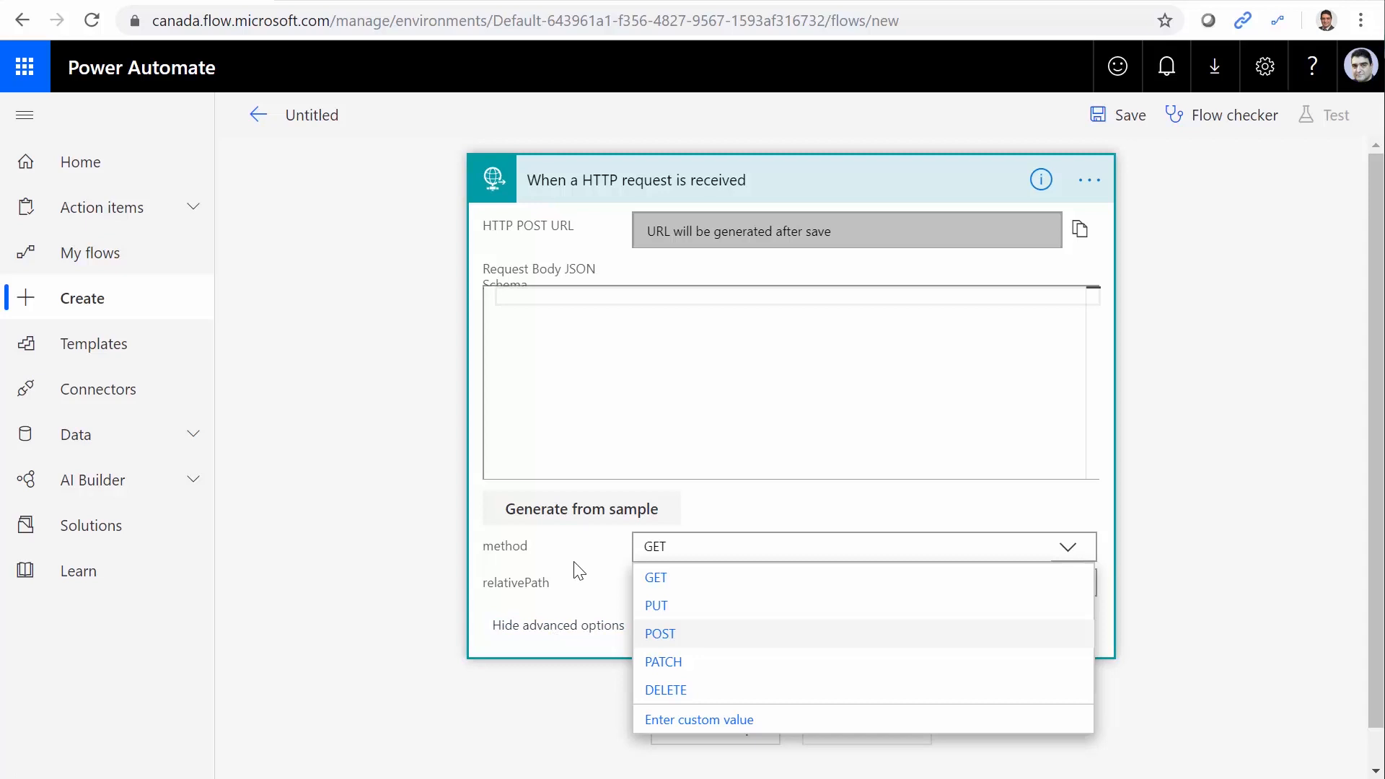
pyautogui.moveTo(596, 567)
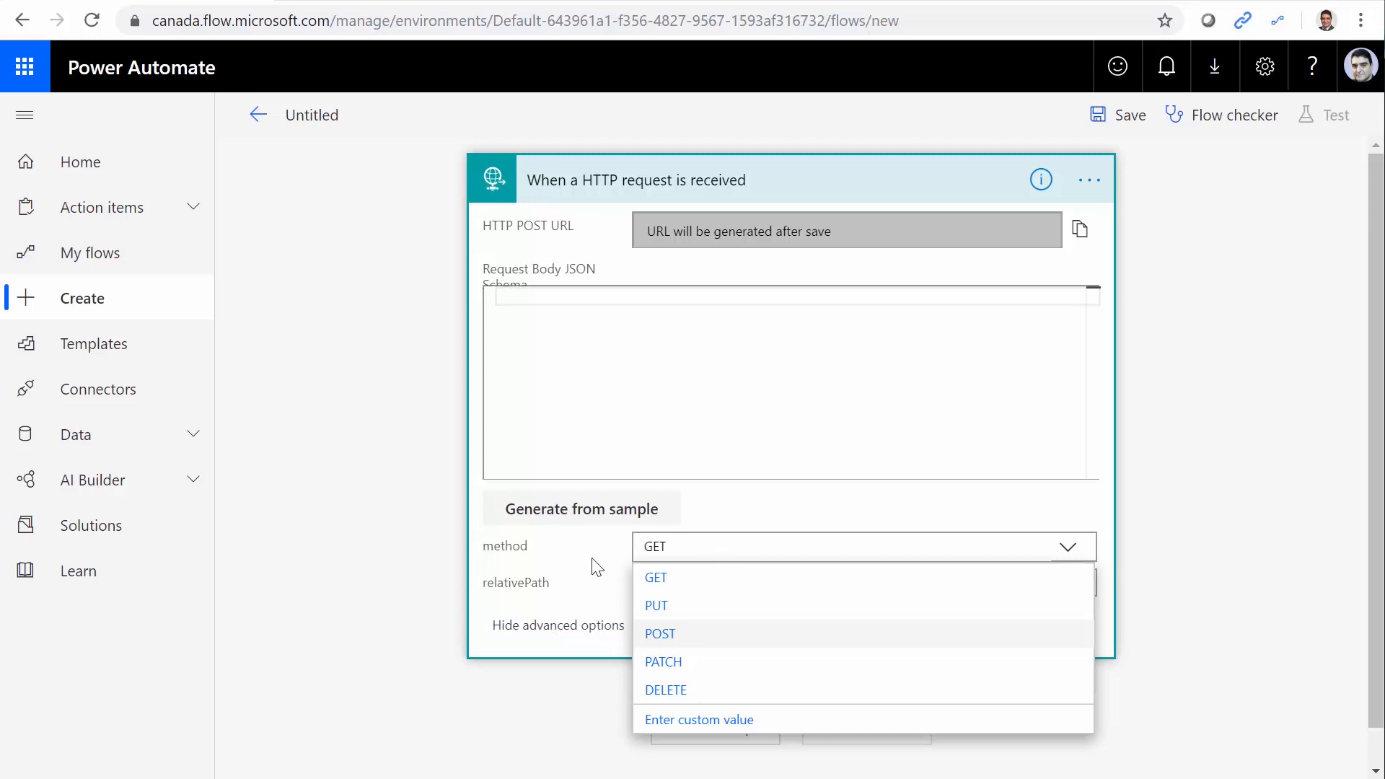
pyautogui.click(654, 577)
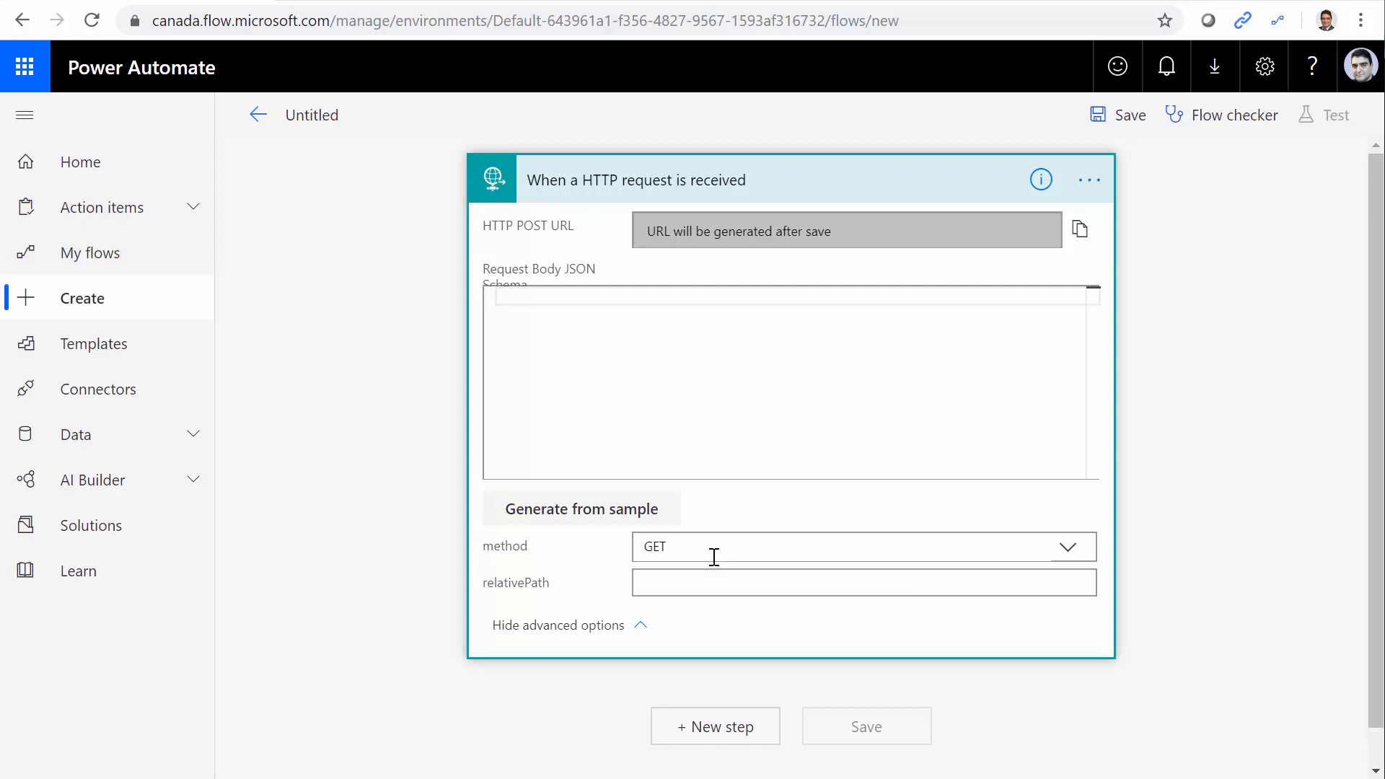
pyautogui.moveTo(878, 337)
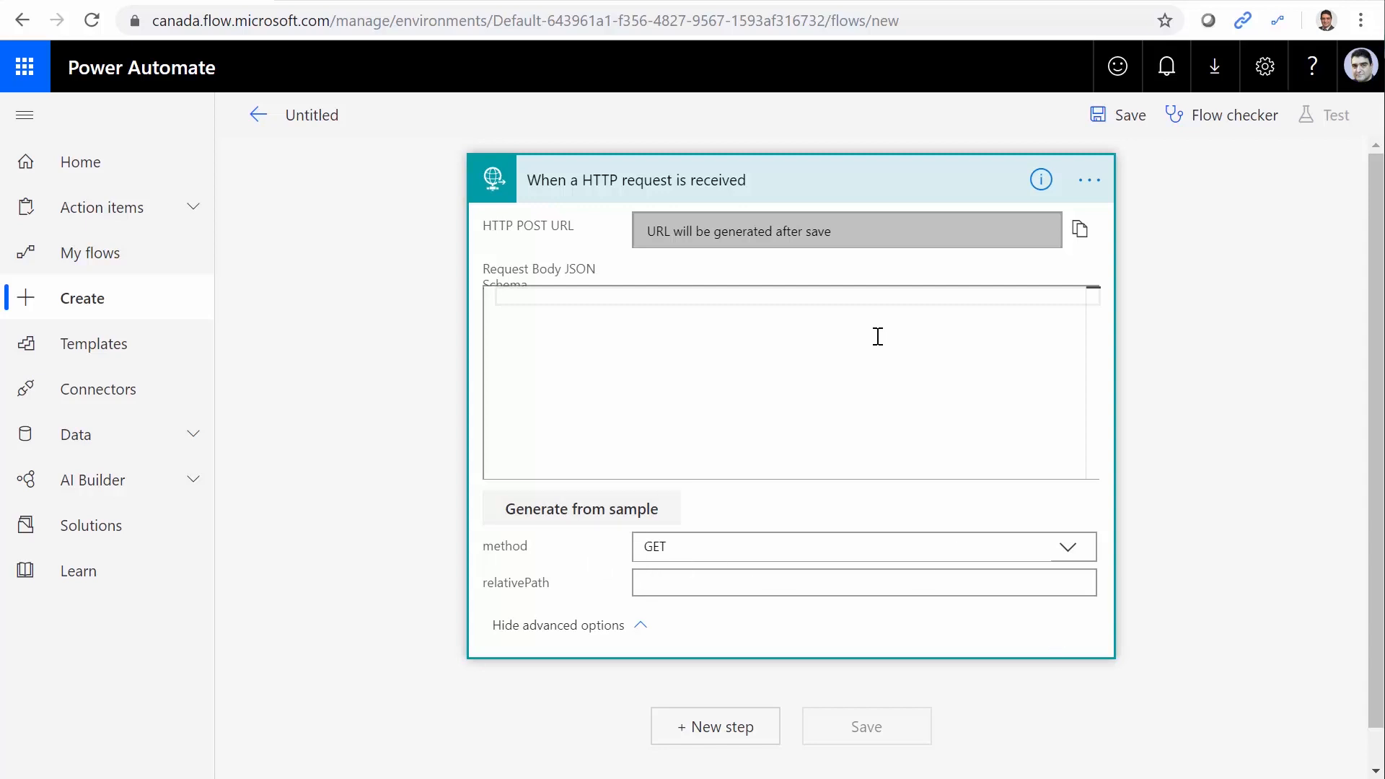
pyautogui.moveTo(804, 349)
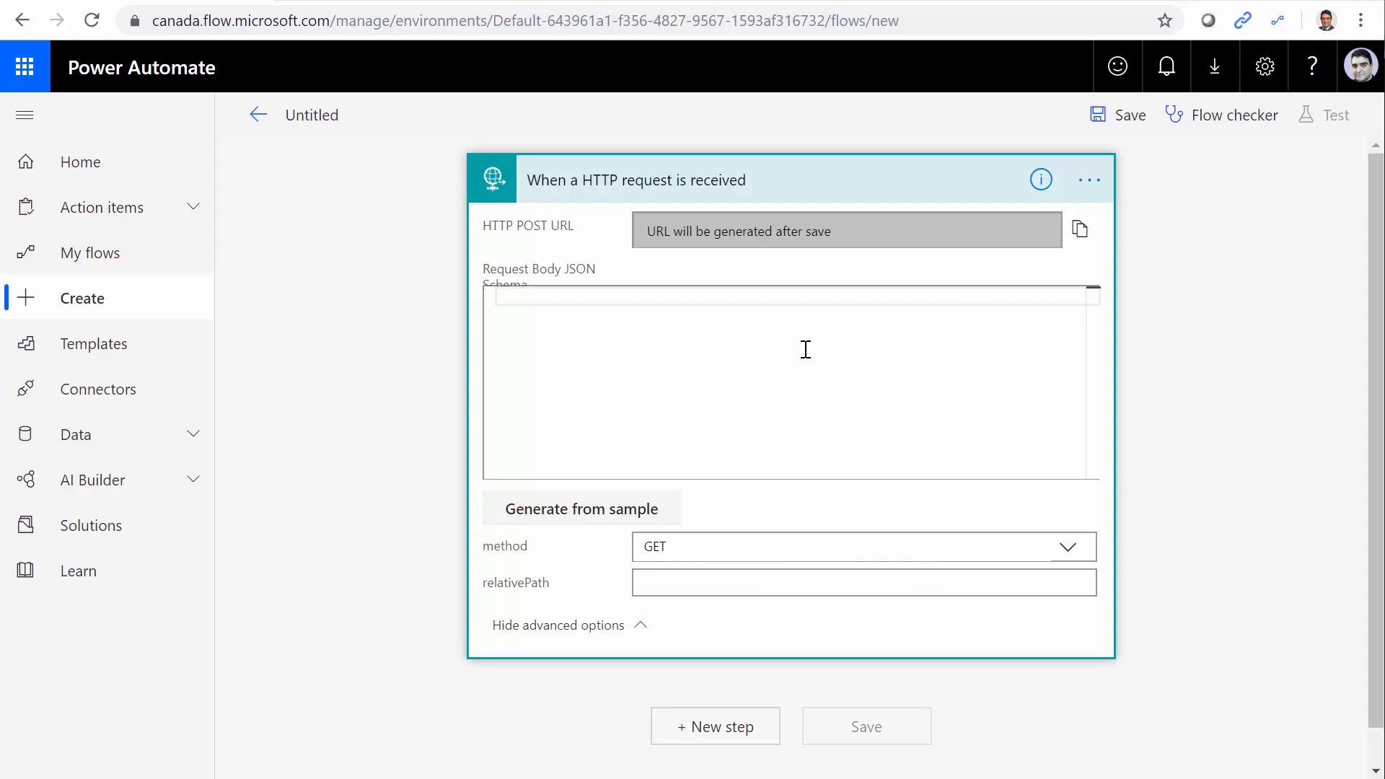
# Add a Response action after the trigger with status 200 and body 'Hello World'
pyautogui.click(715, 726)
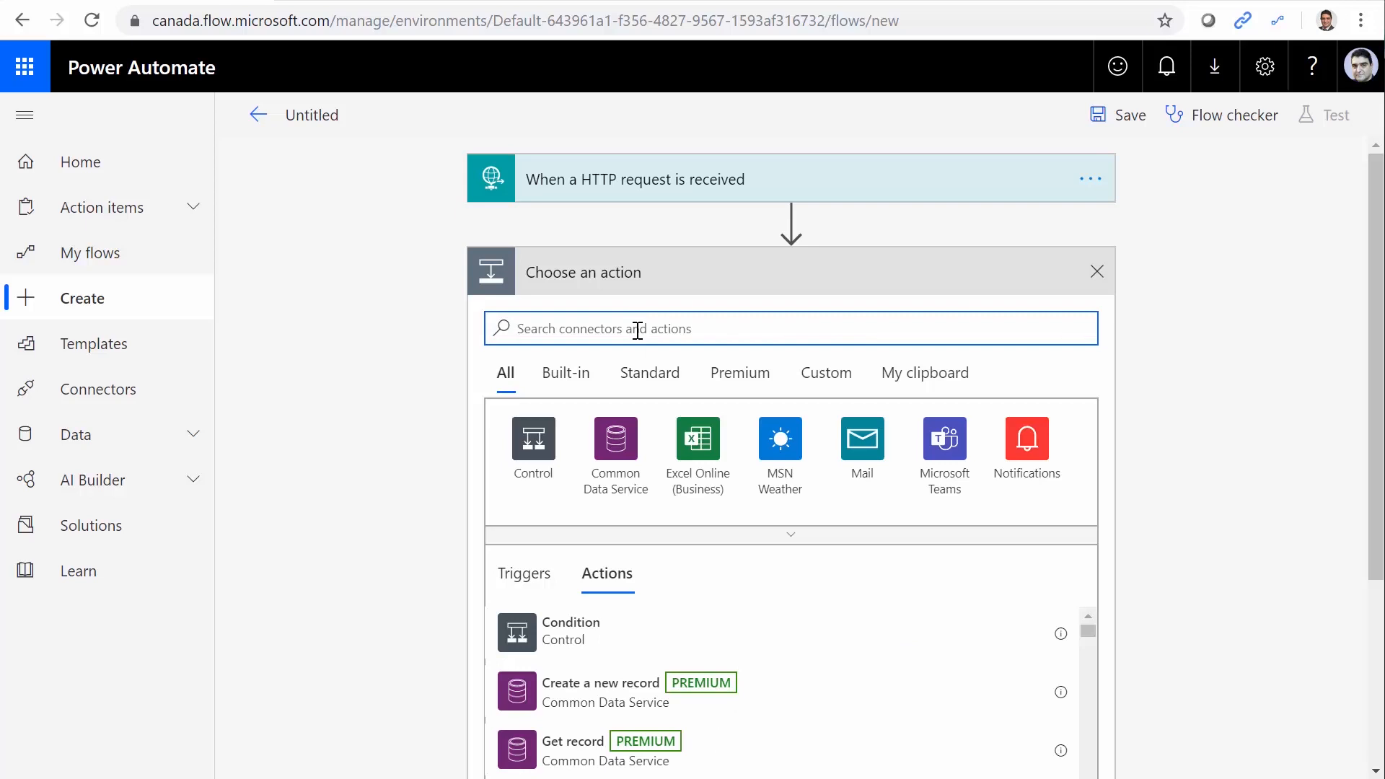
pyautogui.write('Response')
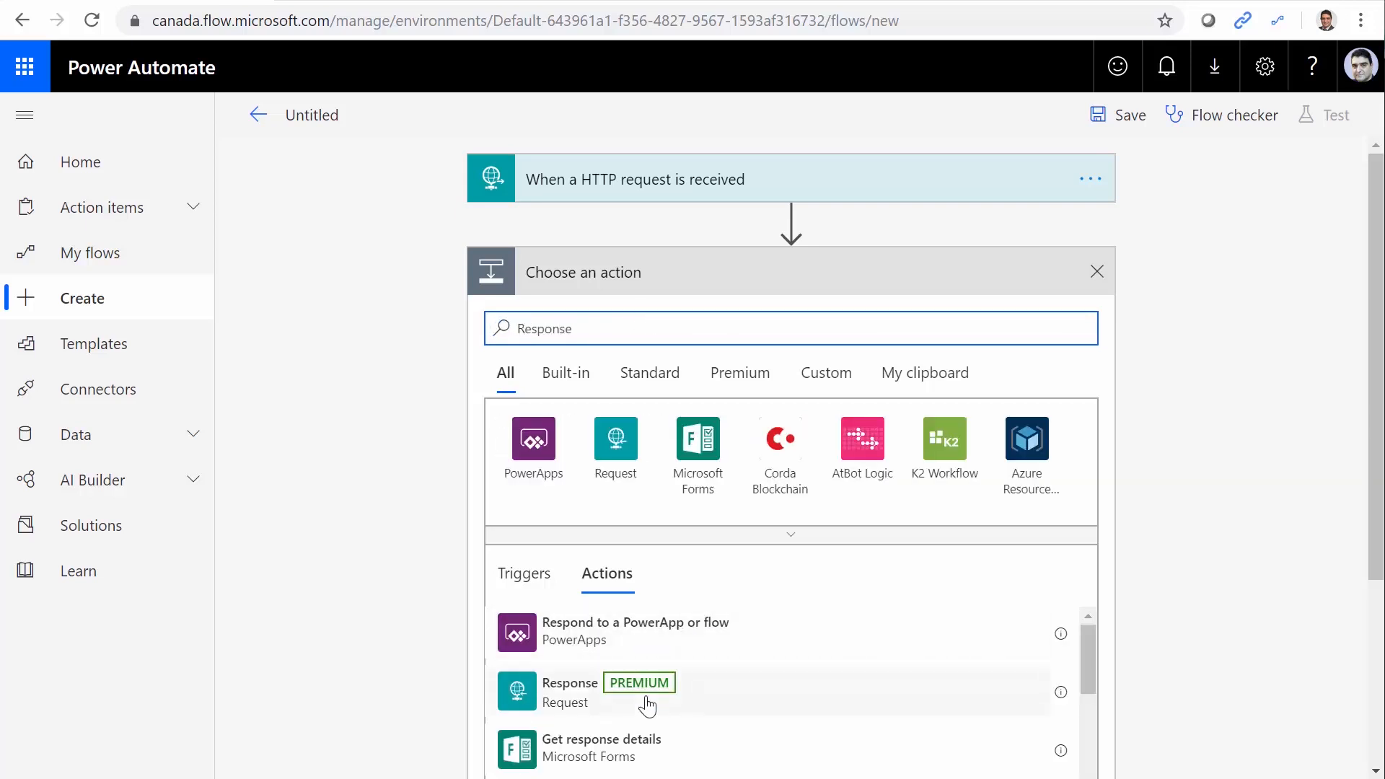
pyautogui.scroll(-3)
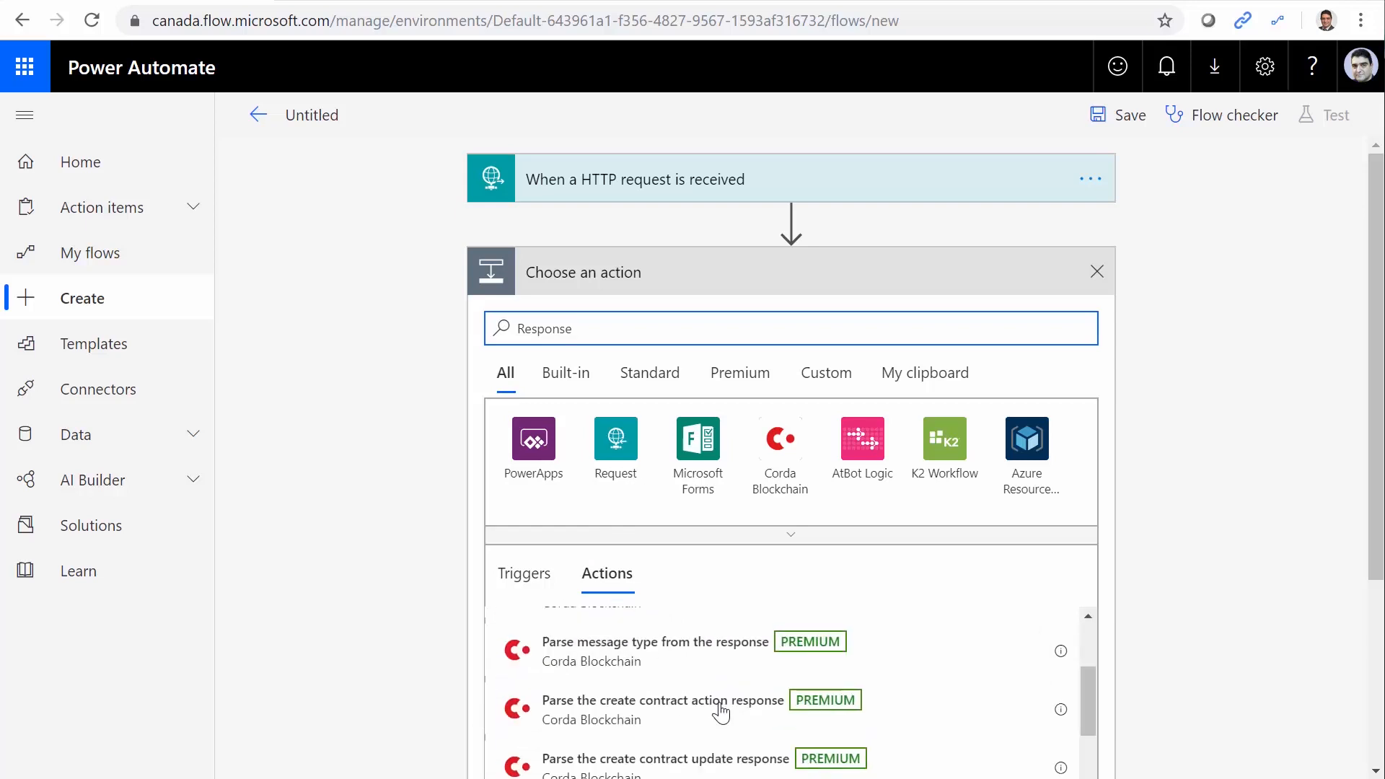
pyautogui.scroll(3)
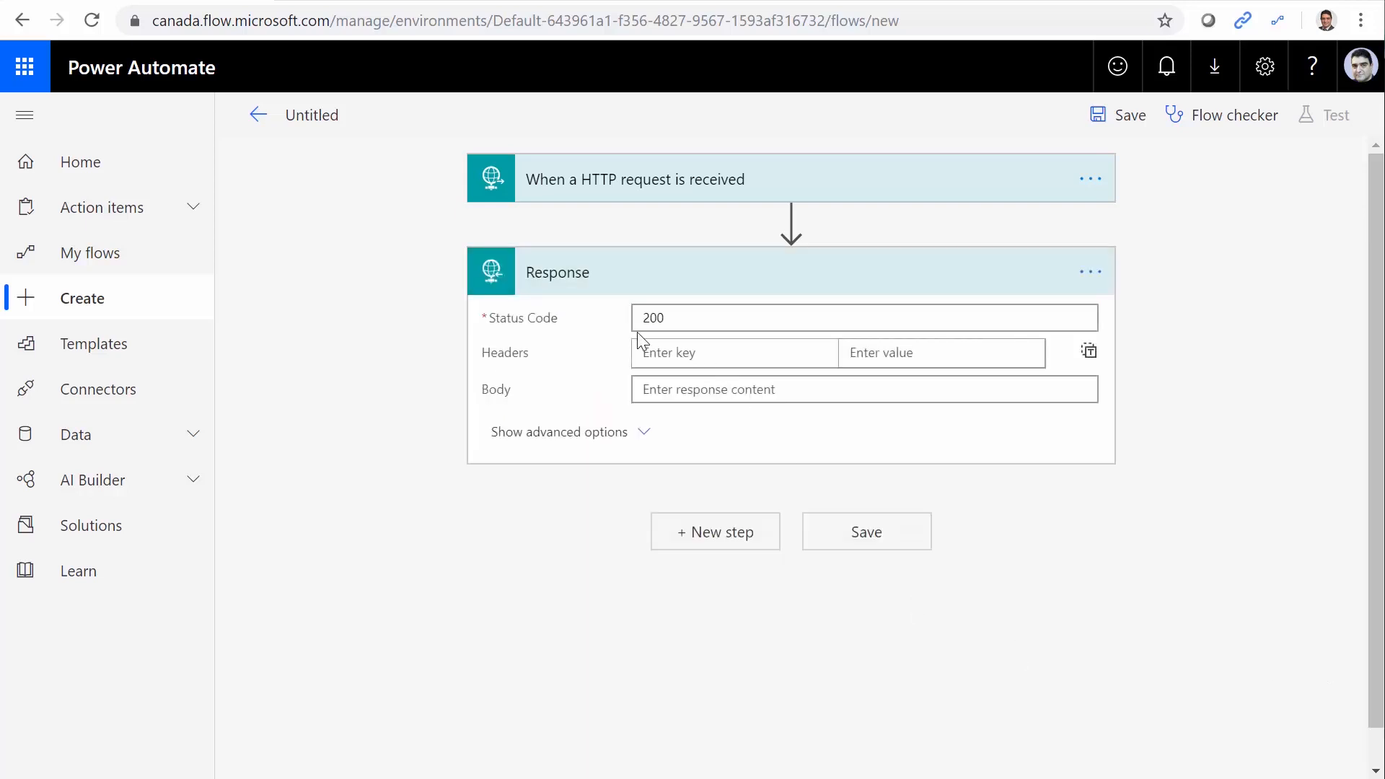
pyautogui.moveTo(714, 442)
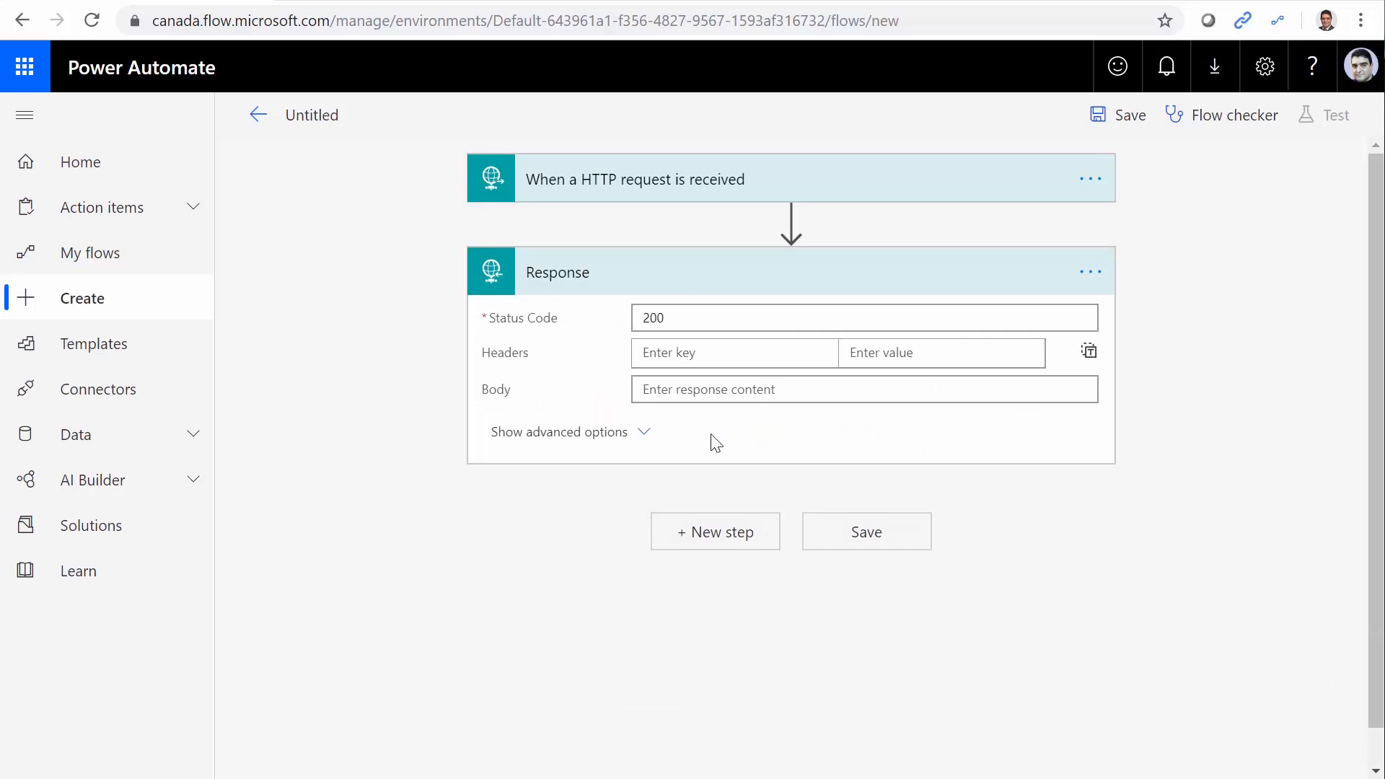
pyautogui.moveTo(497, 119)
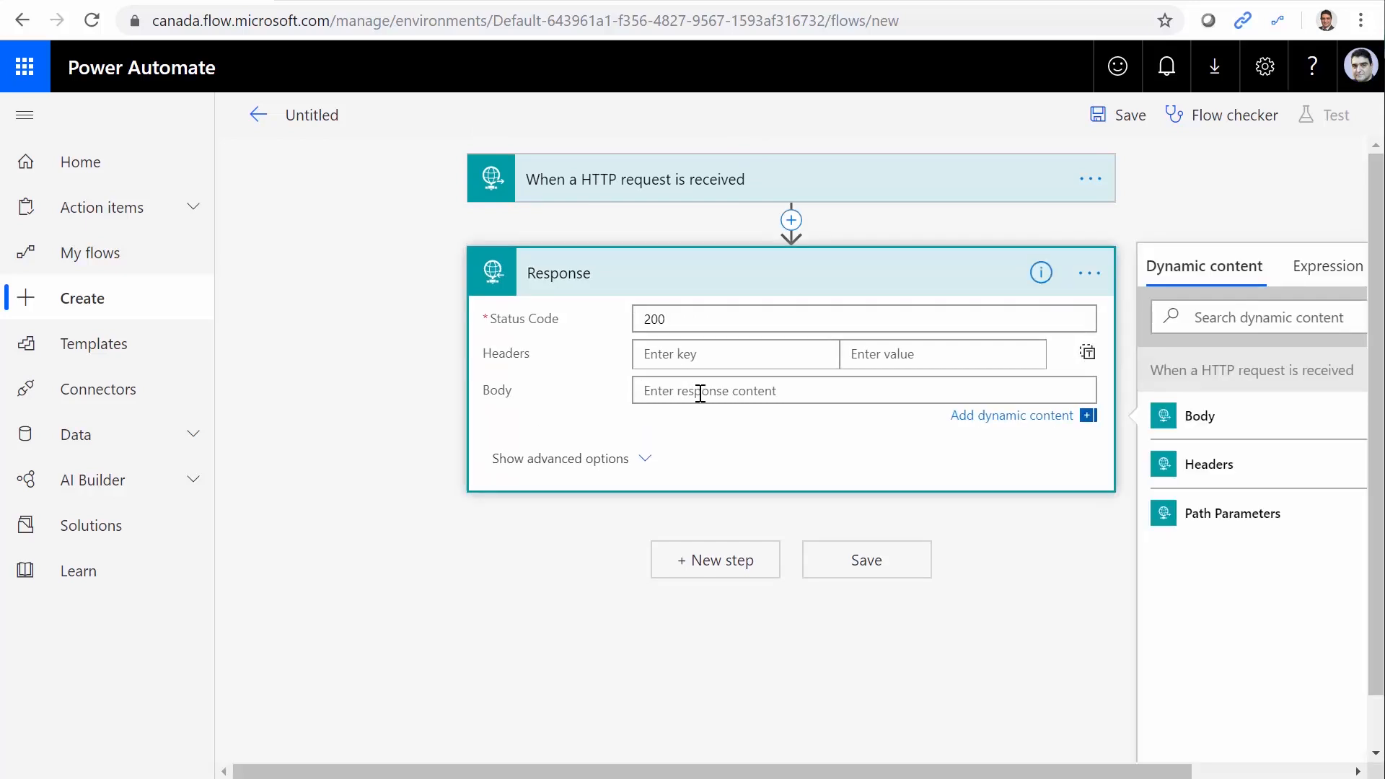
pyautogui.write('H')
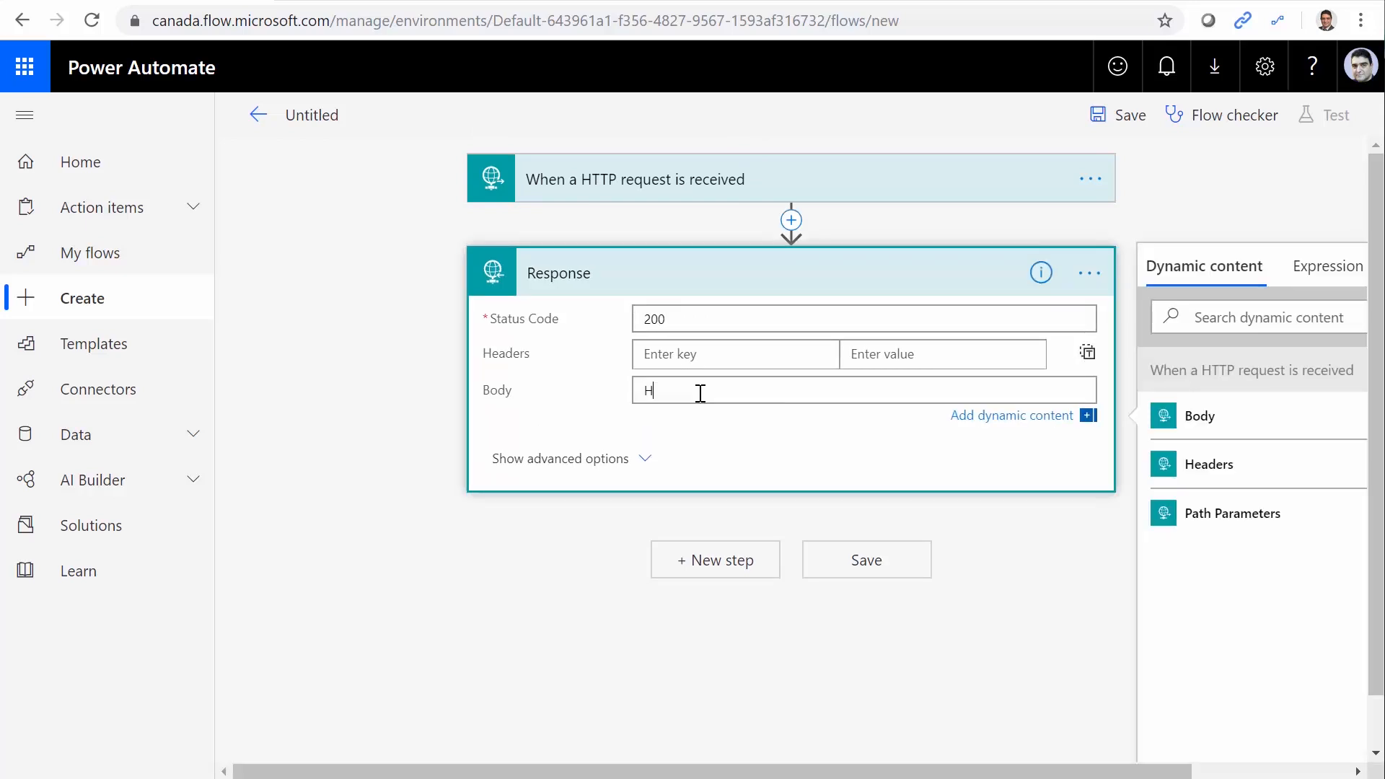
pyautogui.write('ello Wo')
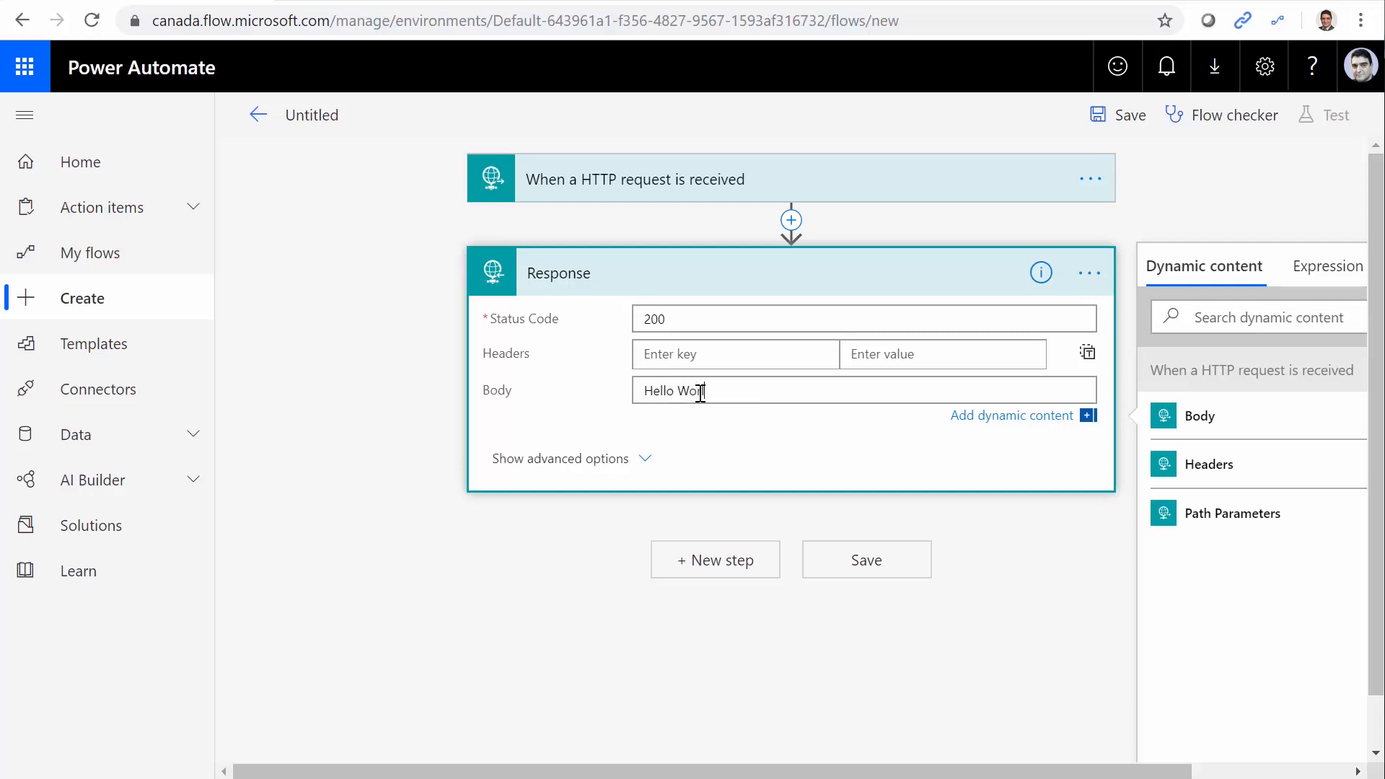
pyautogui.write('rld')
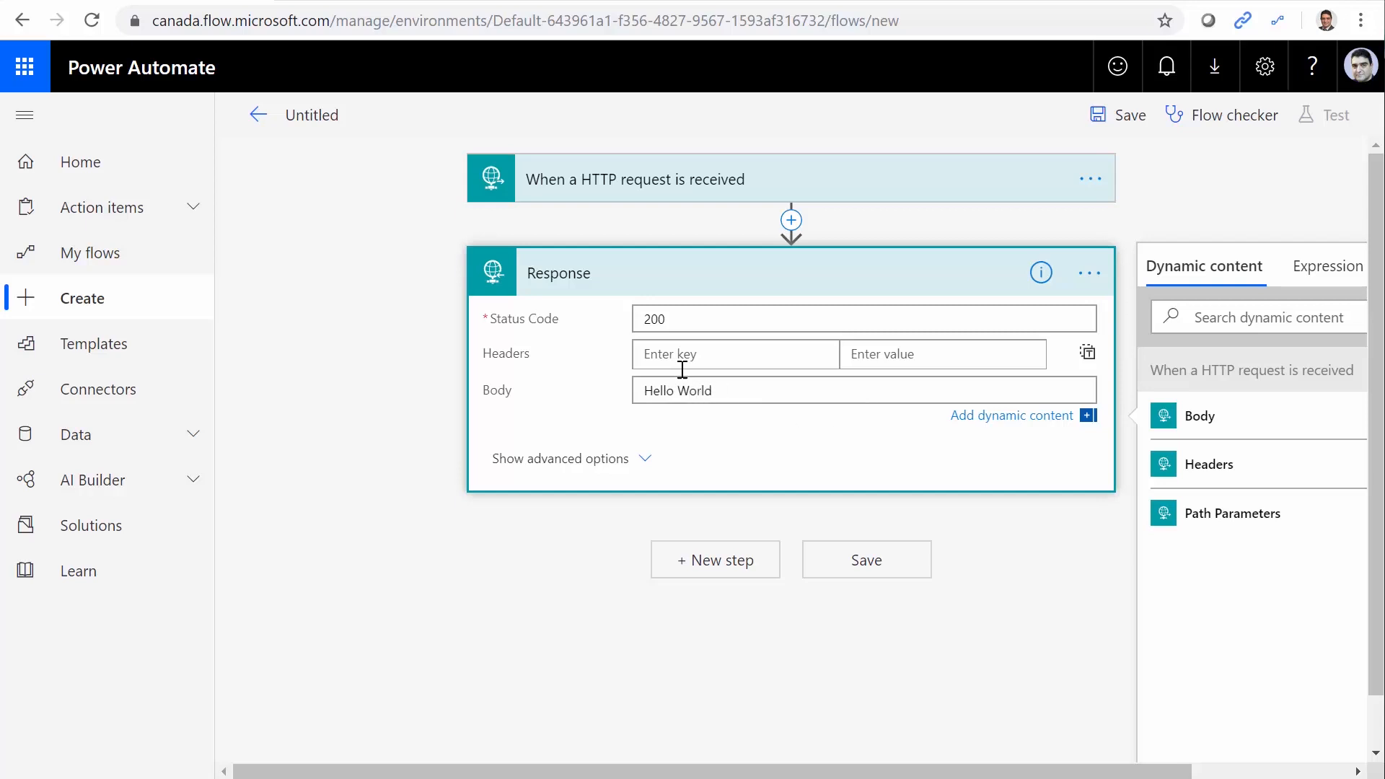
pyautogui.moveTo(549, 340)
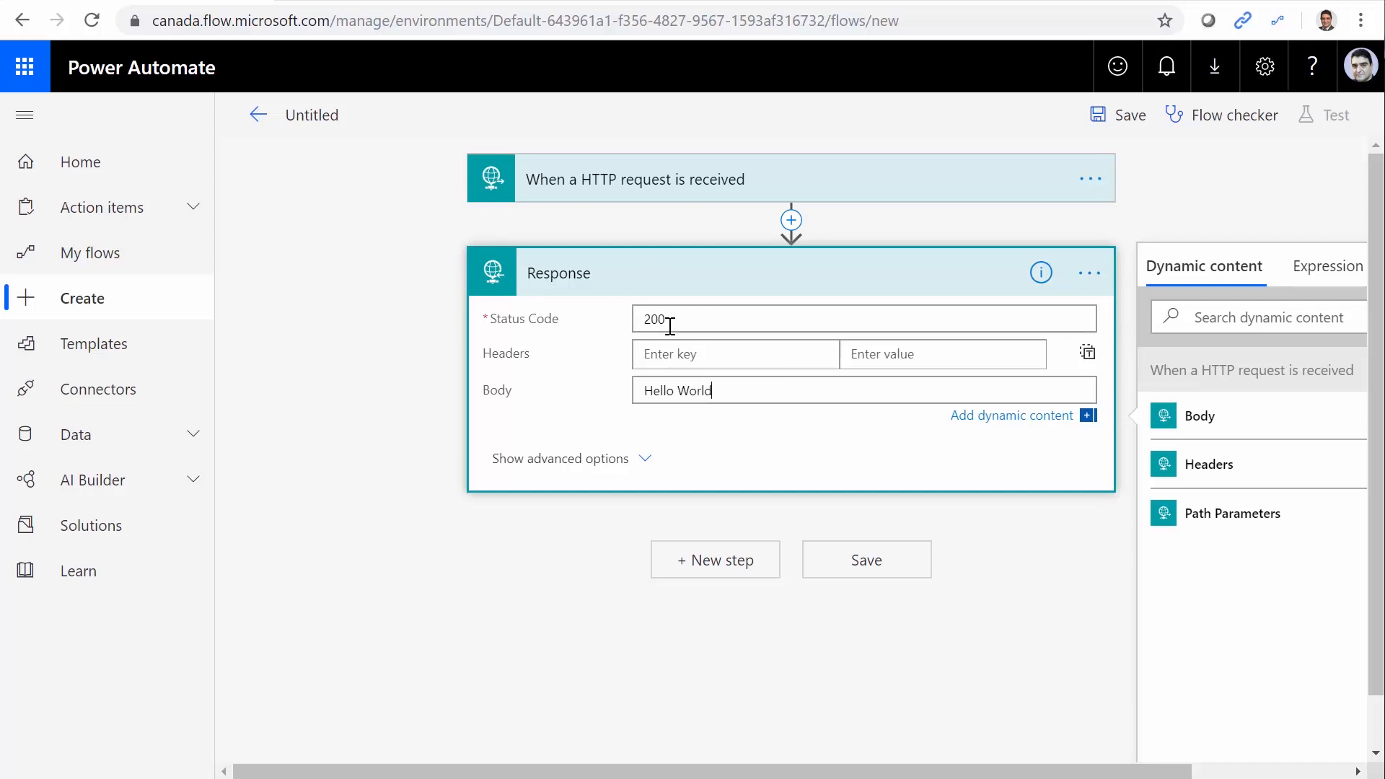
pyautogui.moveTo(849, 402)
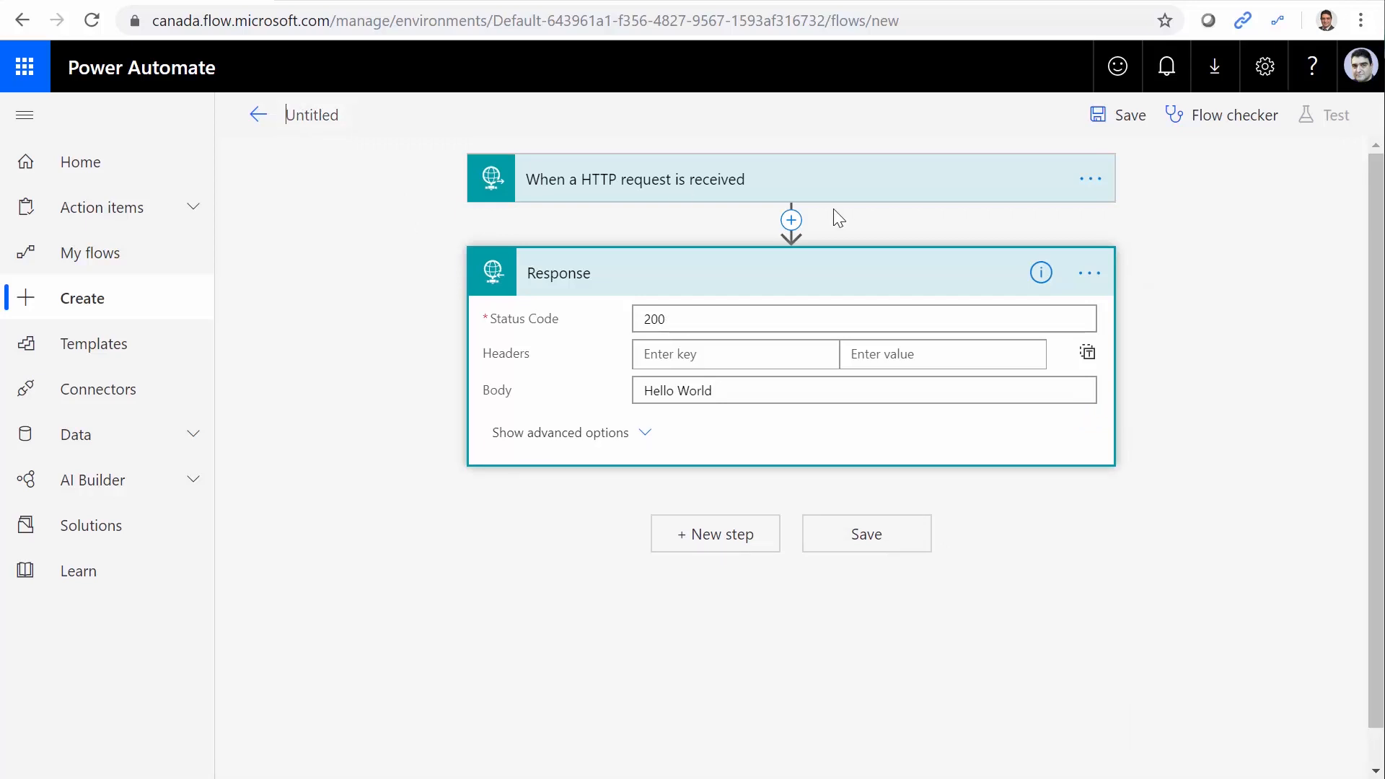
# Name the flow FlowWebAPIDemo, save it, and copy the trigger's HTTP GET URL
pyautogui.write('FlowW')
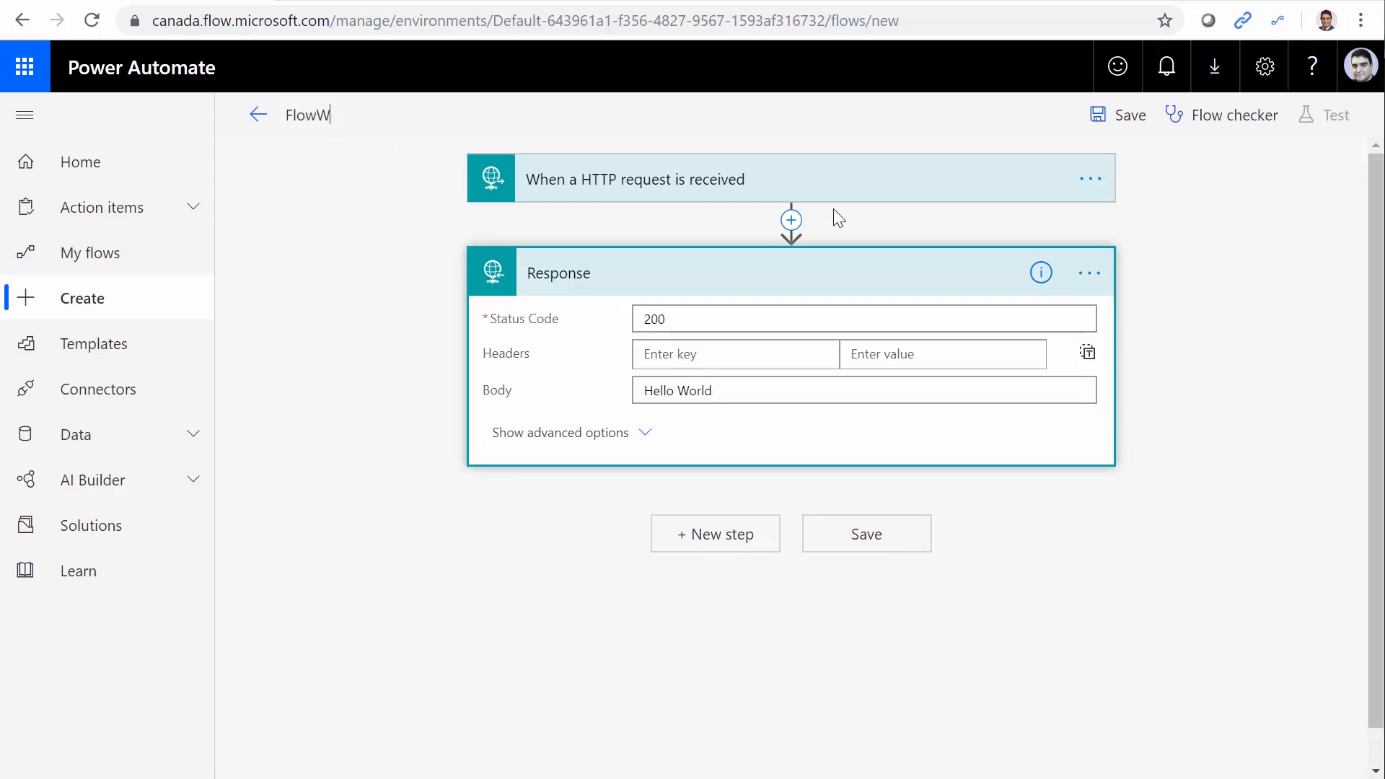
pyautogui.write('ebAPIDemo')
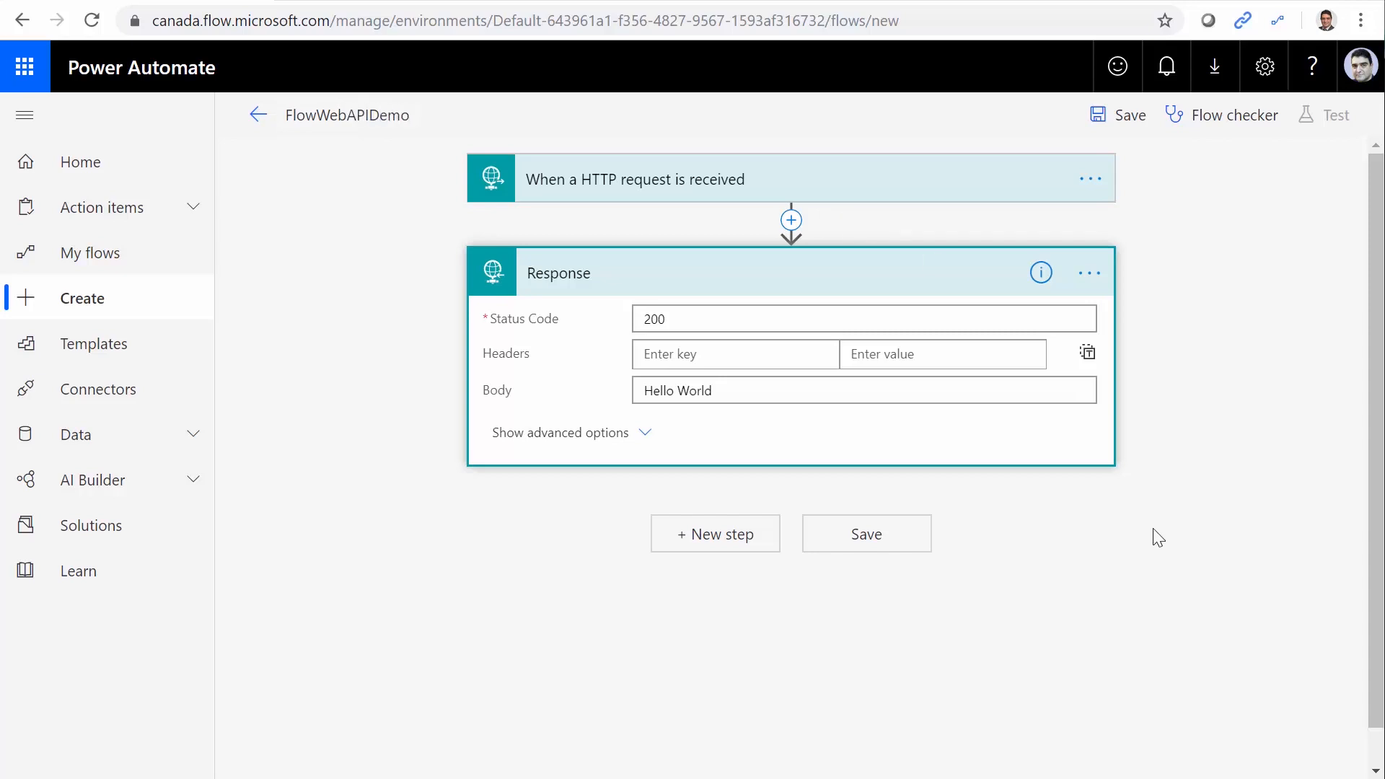
pyautogui.click(865, 532)
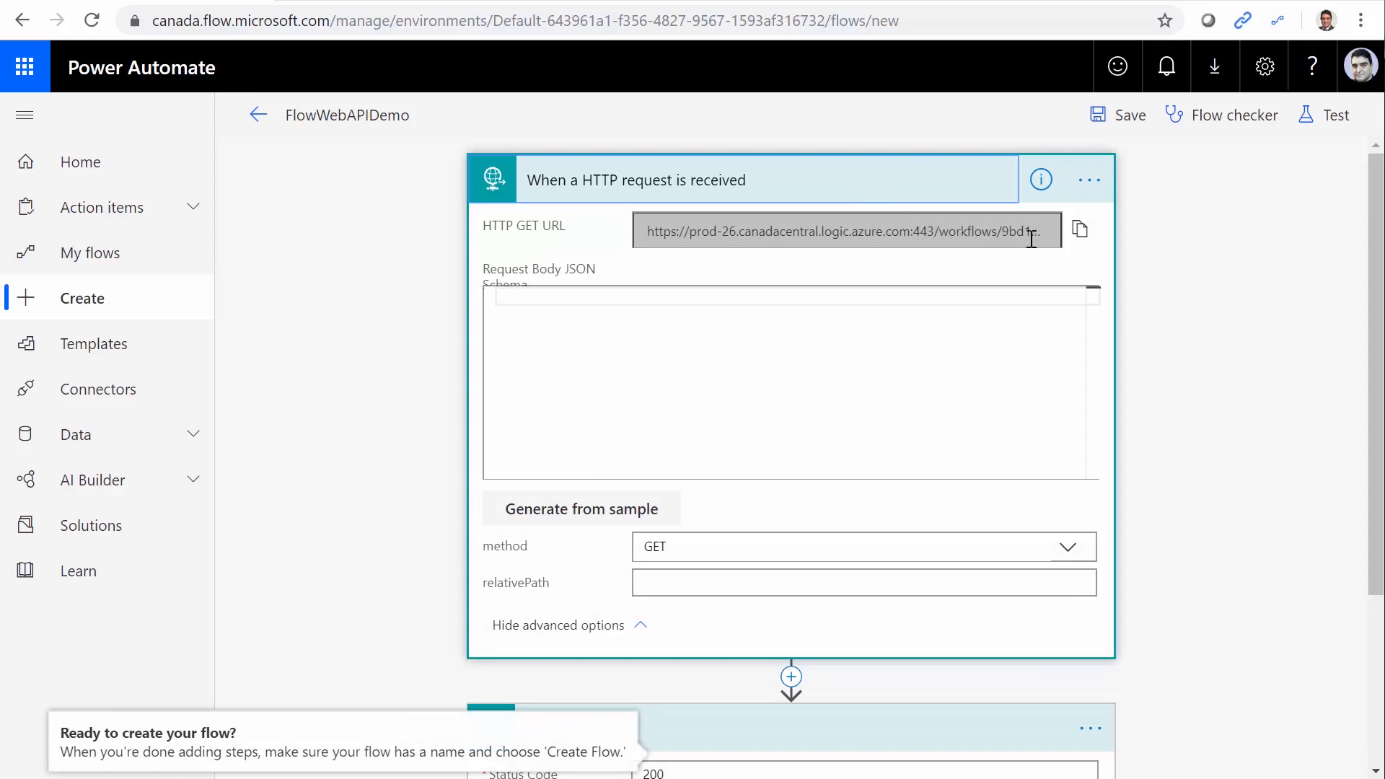
pyautogui.click(1079, 230)
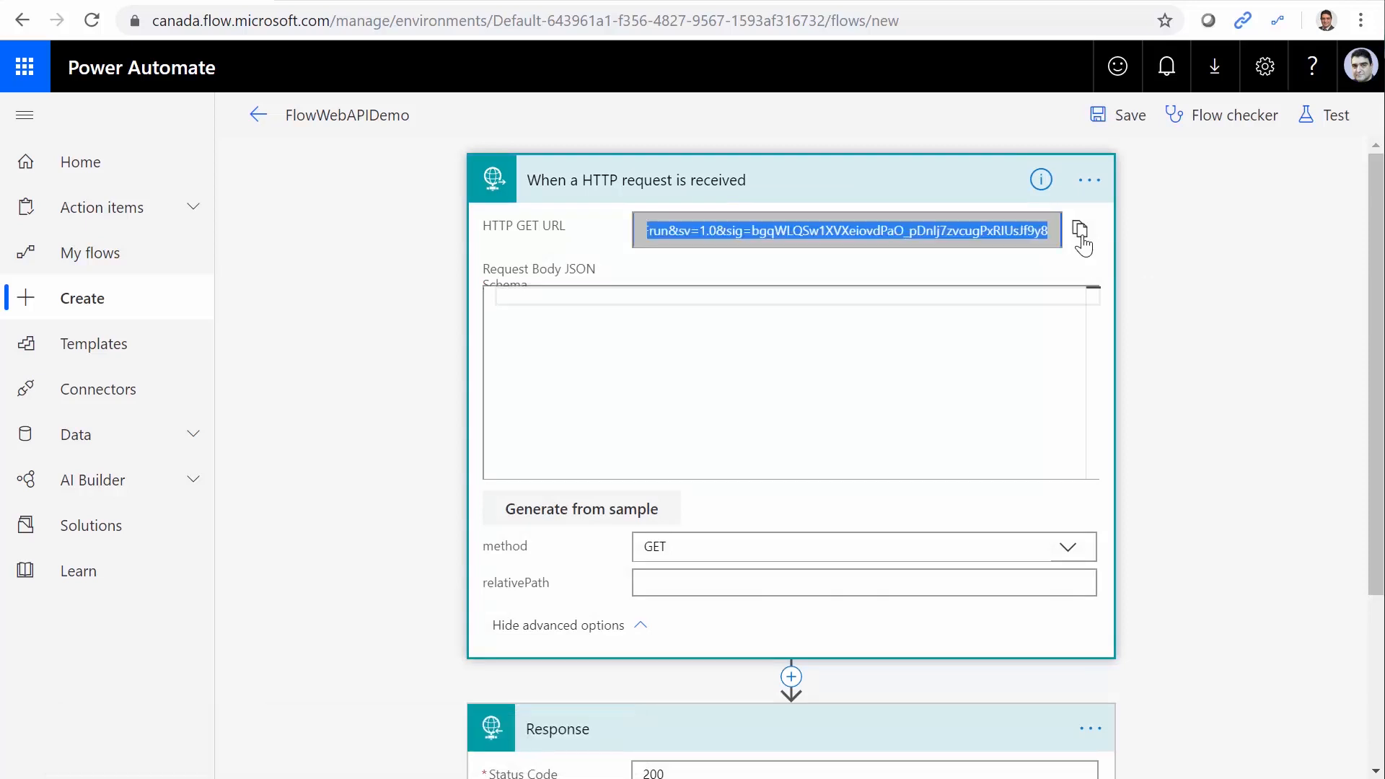
pyautogui.moveTo(1078, 243)
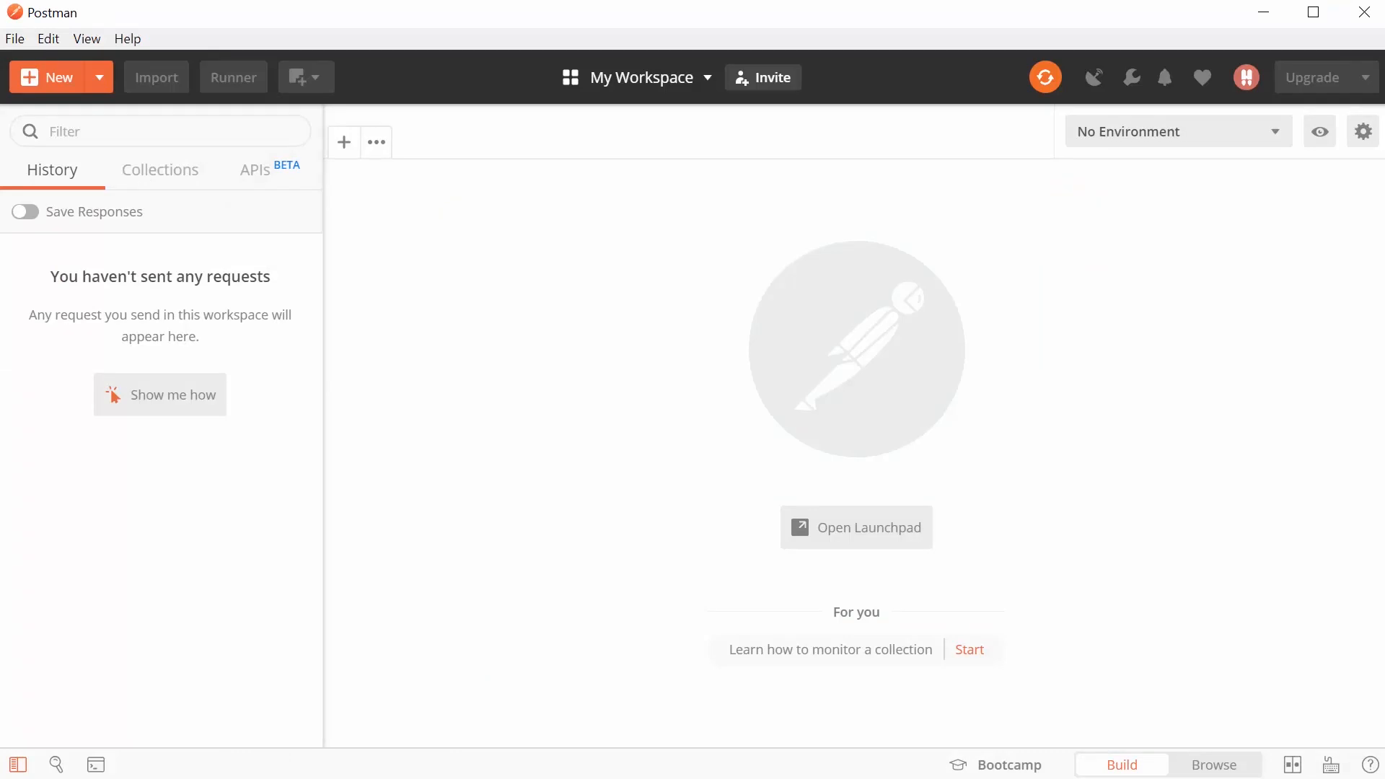
pyautogui.moveTo(343, 142)
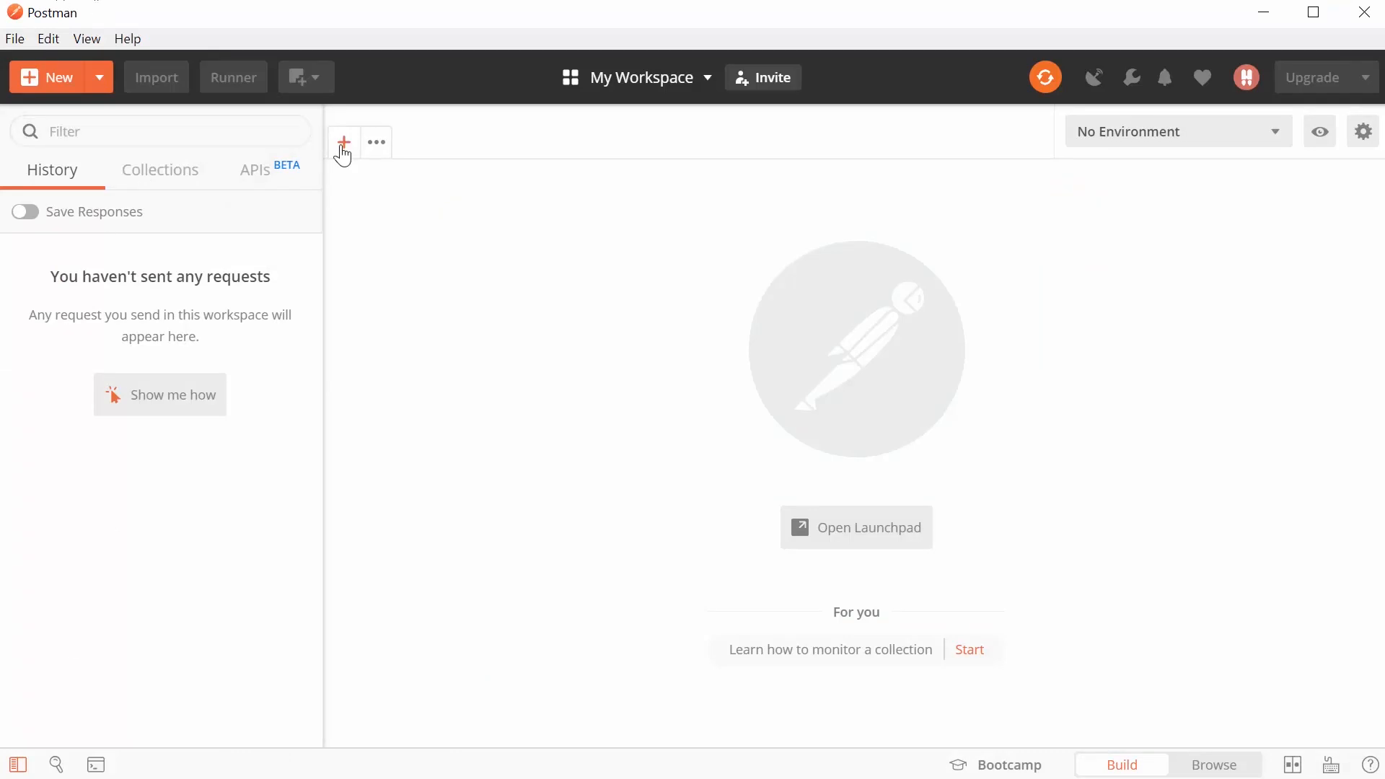
# Send a GET to the flow URL from a new Postman tab, receiving 'Hello World'
pyautogui.click(343, 143)
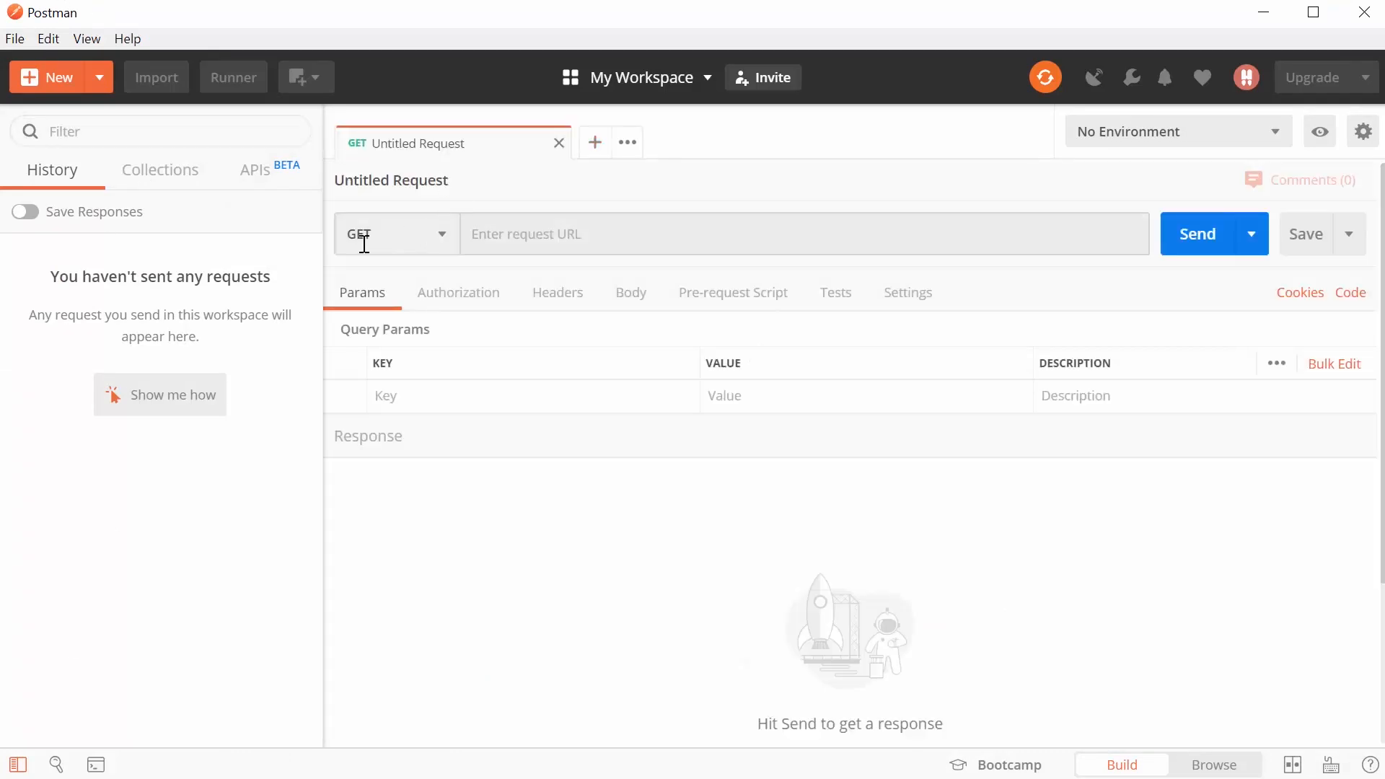
pyautogui.moveTo(837, 380)
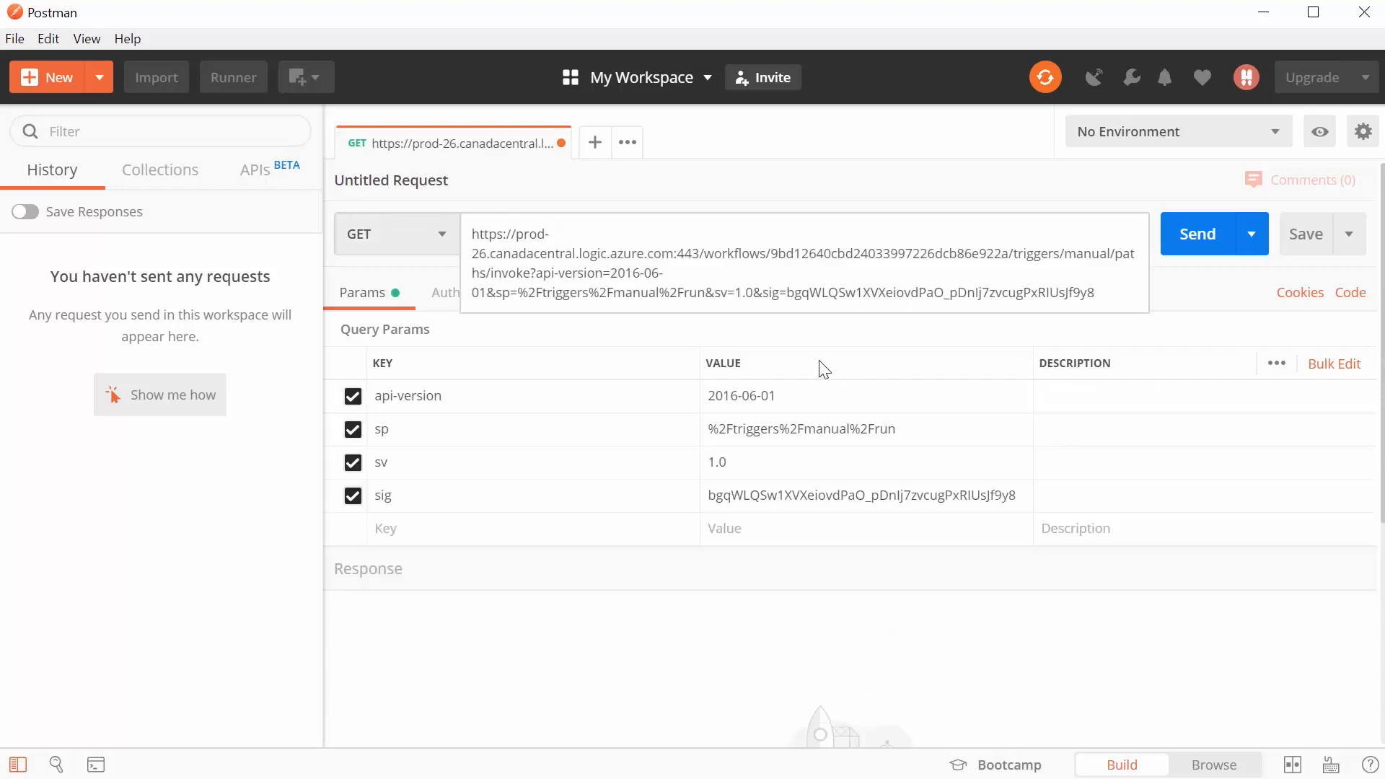
pyautogui.moveTo(1199, 233)
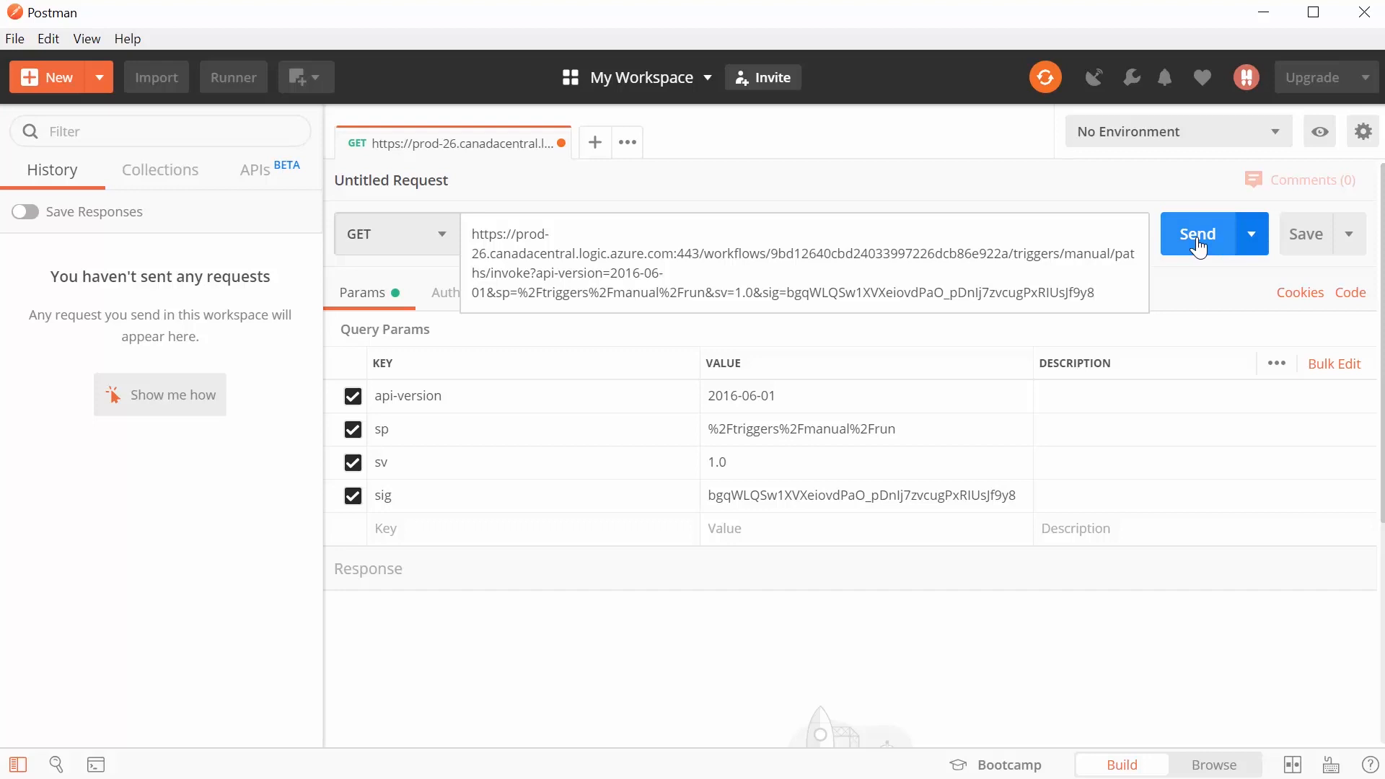
pyautogui.click(1197, 233)
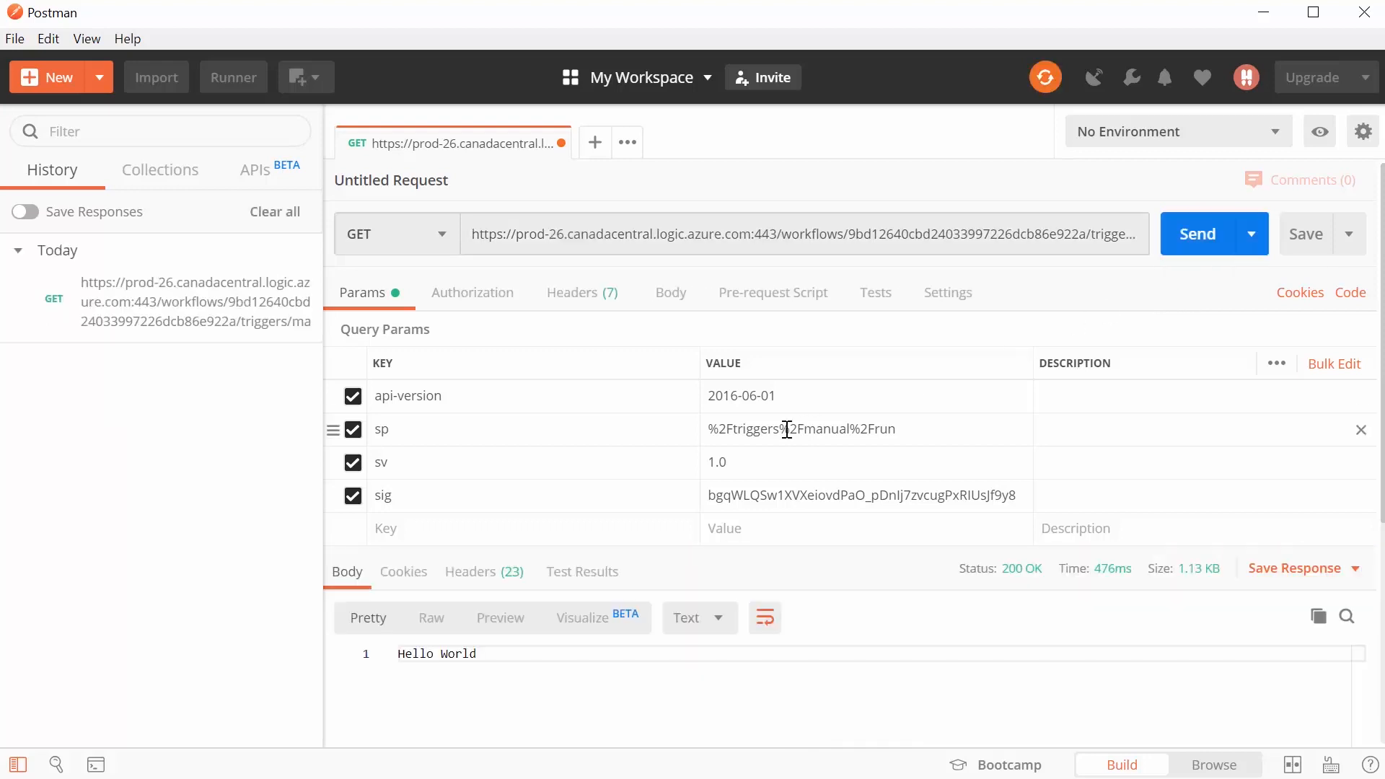
pyautogui.moveTo(996, 598)
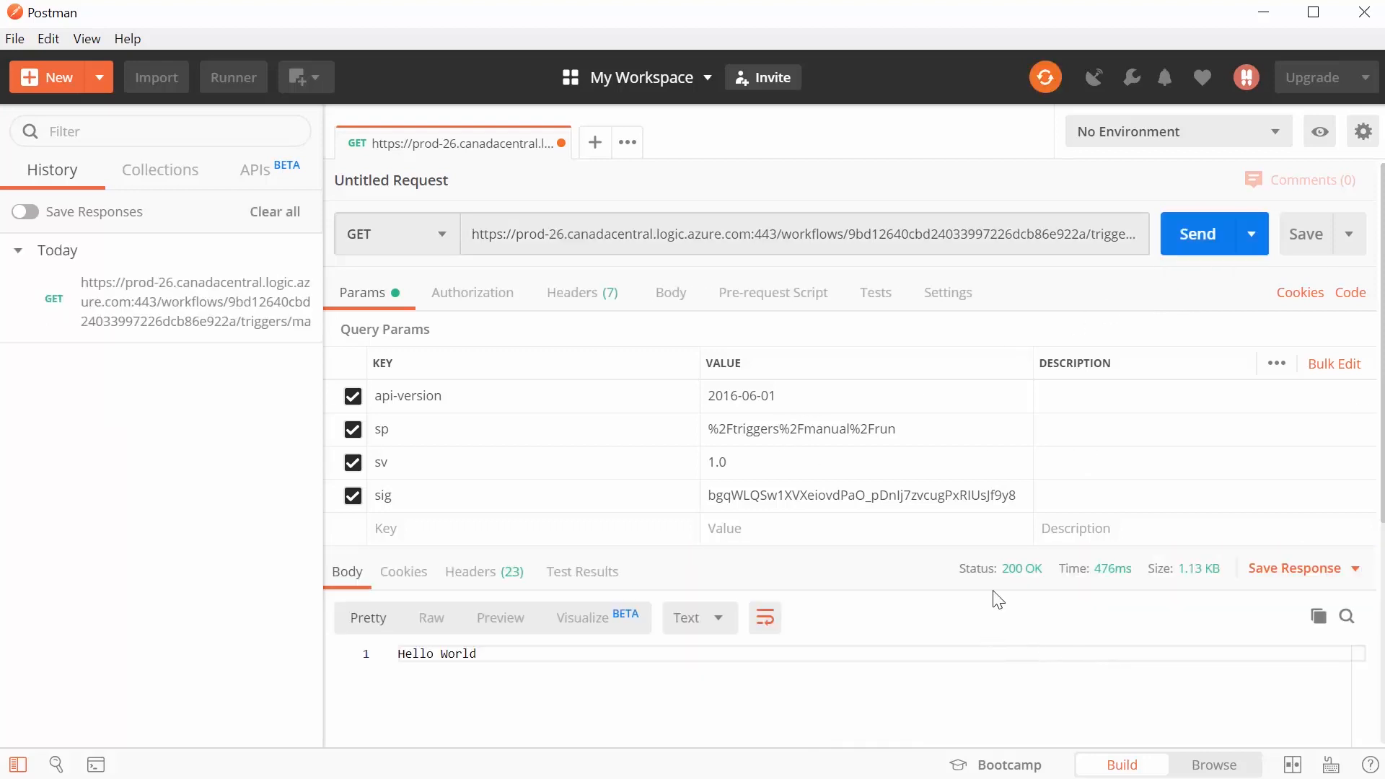
pyautogui.moveTo(1014, 586)
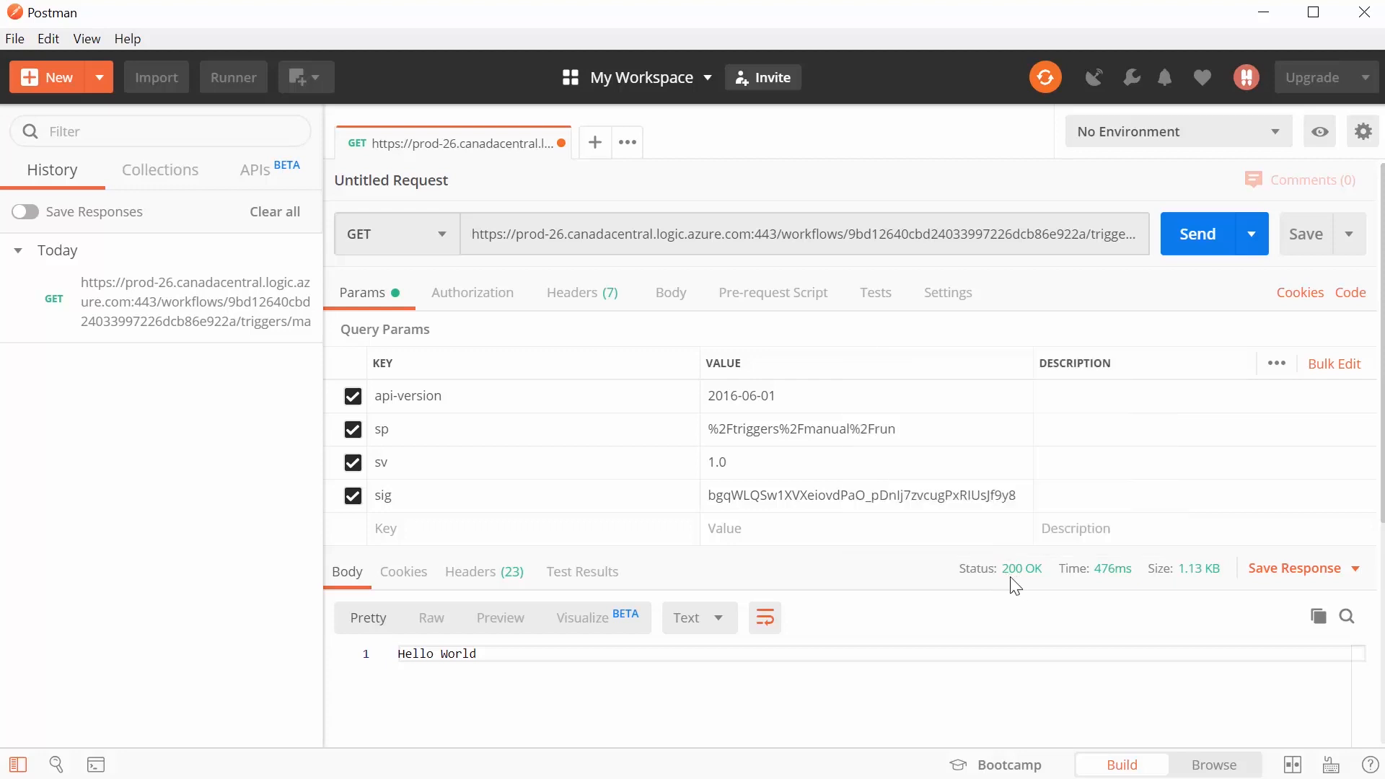
pyautogui.click(442, 654)
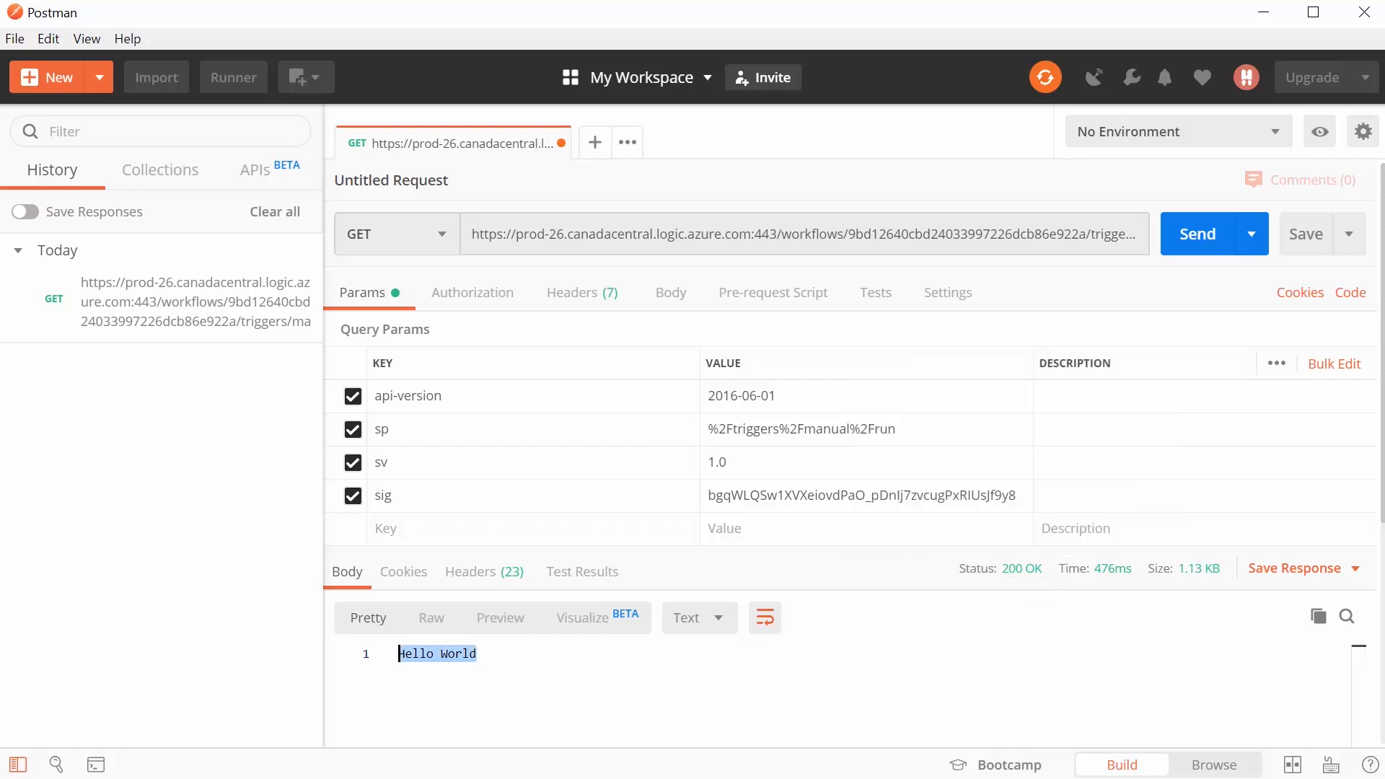
pyautogui.moveTo(663, 478)
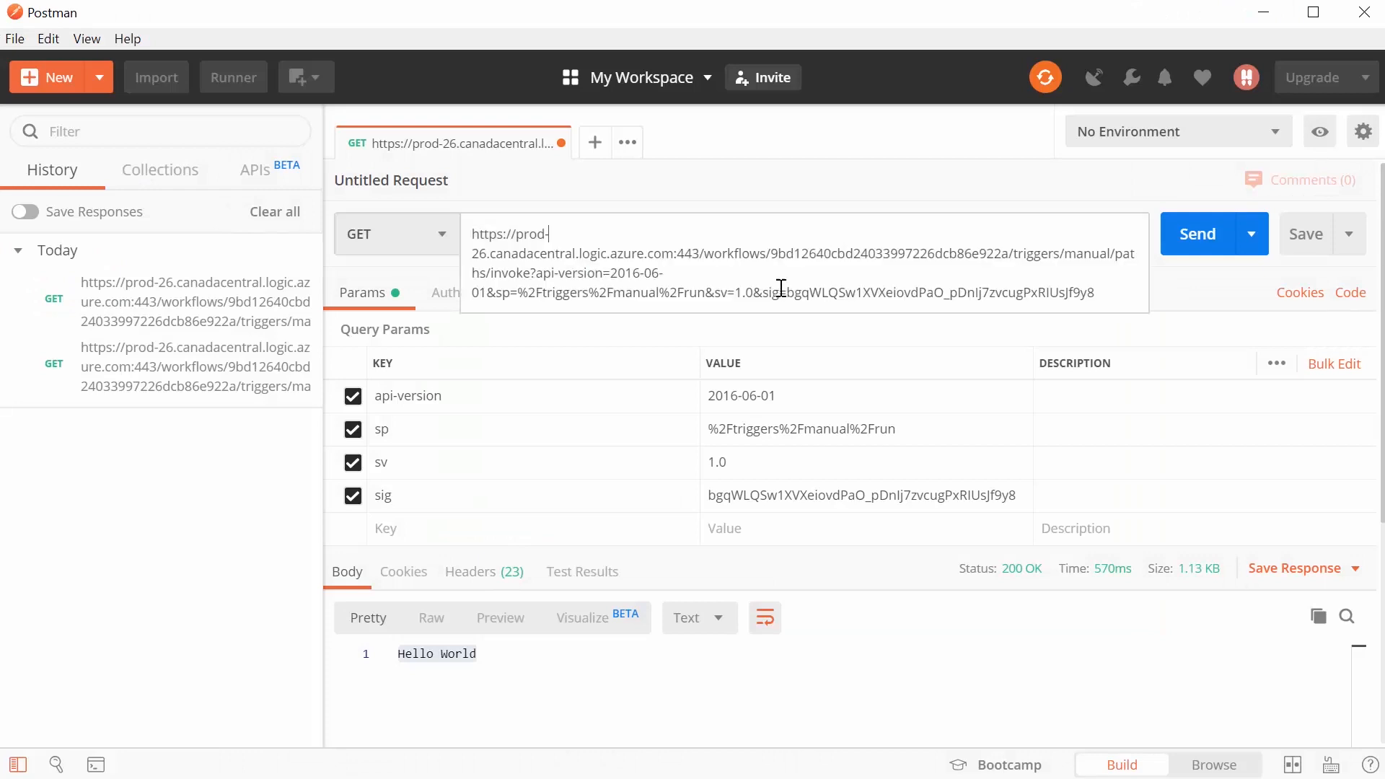
pyautogui.moveTo(1030, 324)
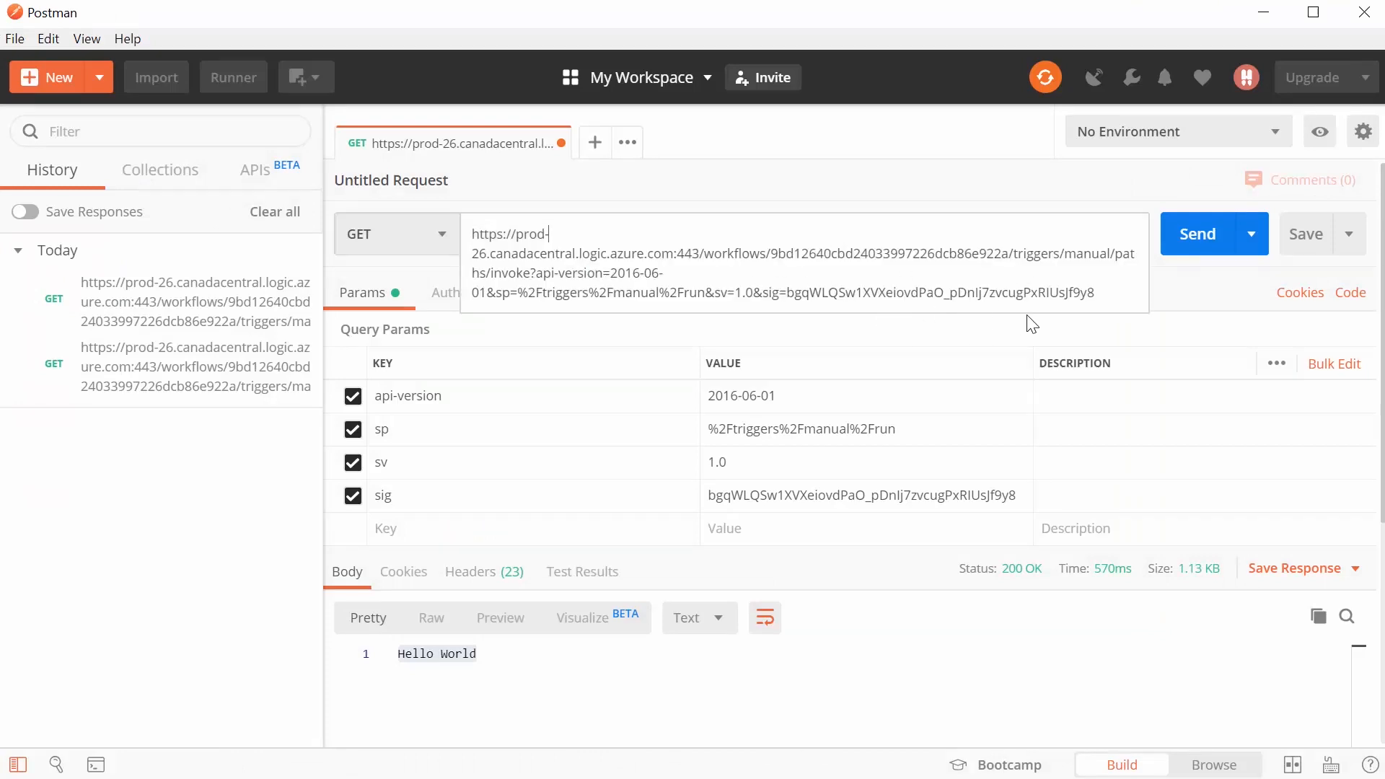
pyautogui.moveTo(1279, 345)
pyautogui.write('&')
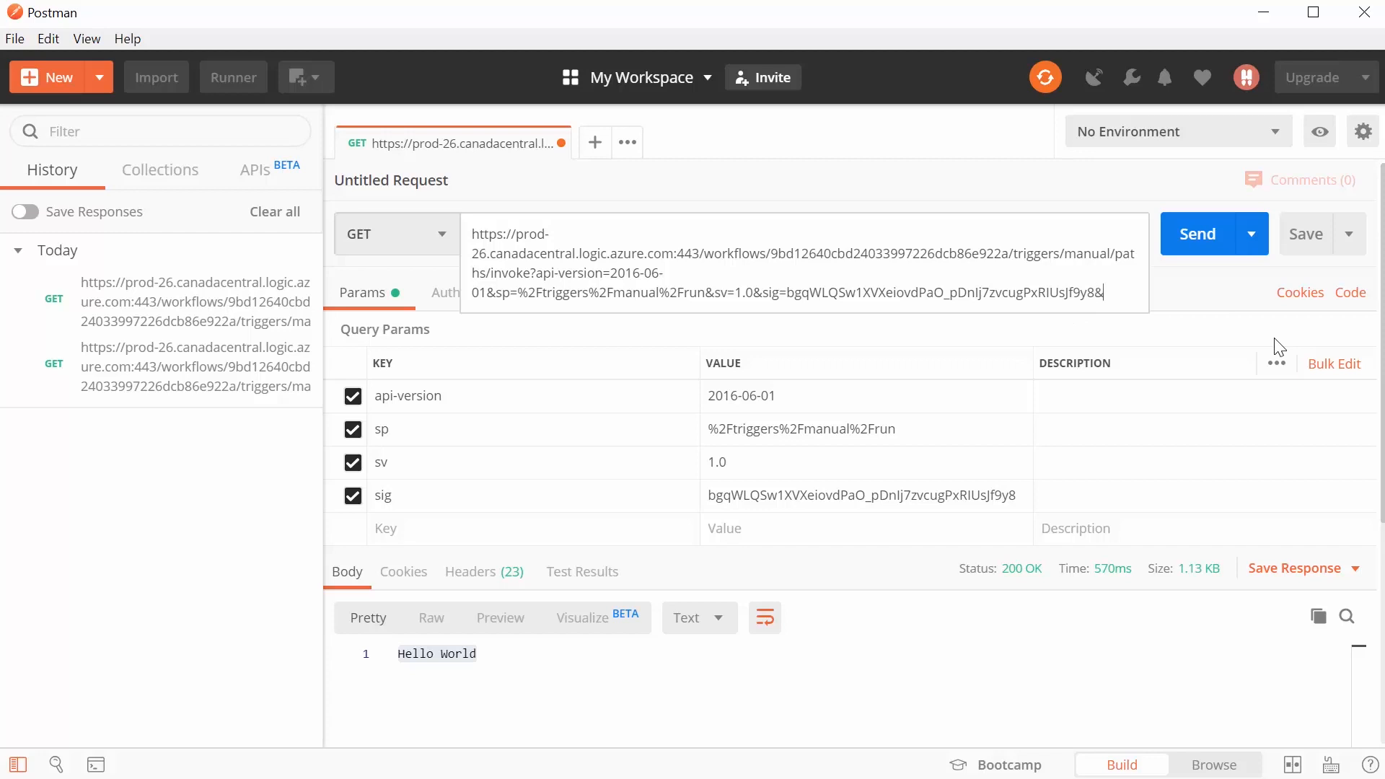
# Append &Category=Electronics to the Postman request URL
pyautogui.write('Categ')
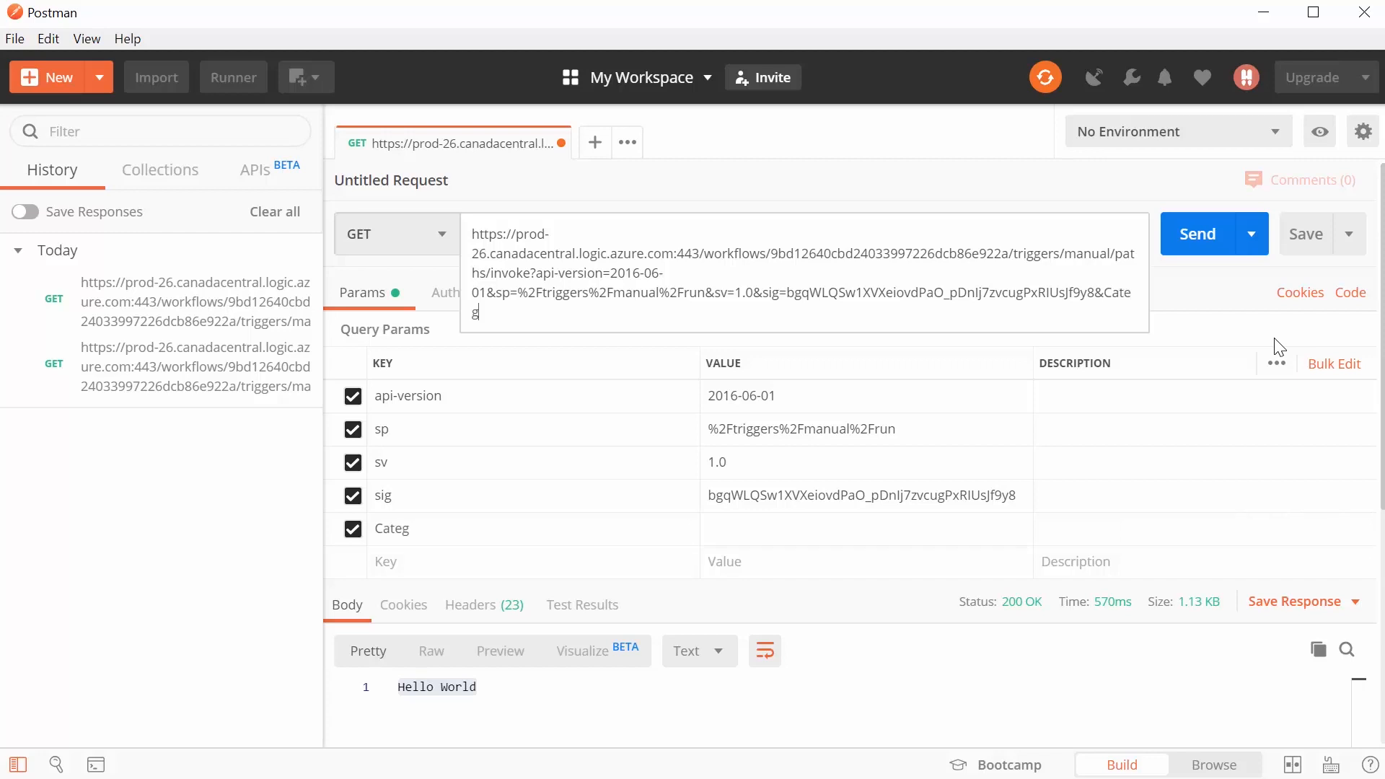
pyautogui.write('ory=Ele')
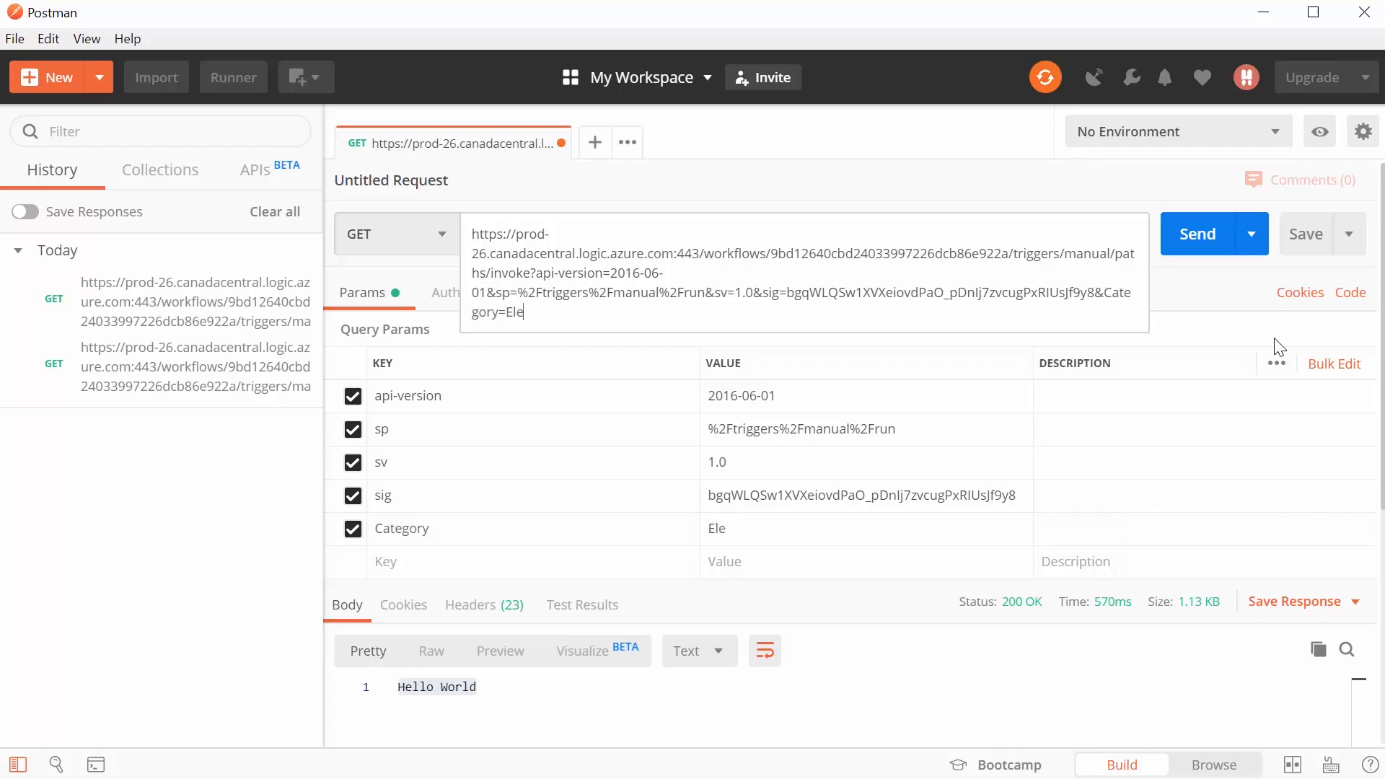
pyautogui.write('ctronic')
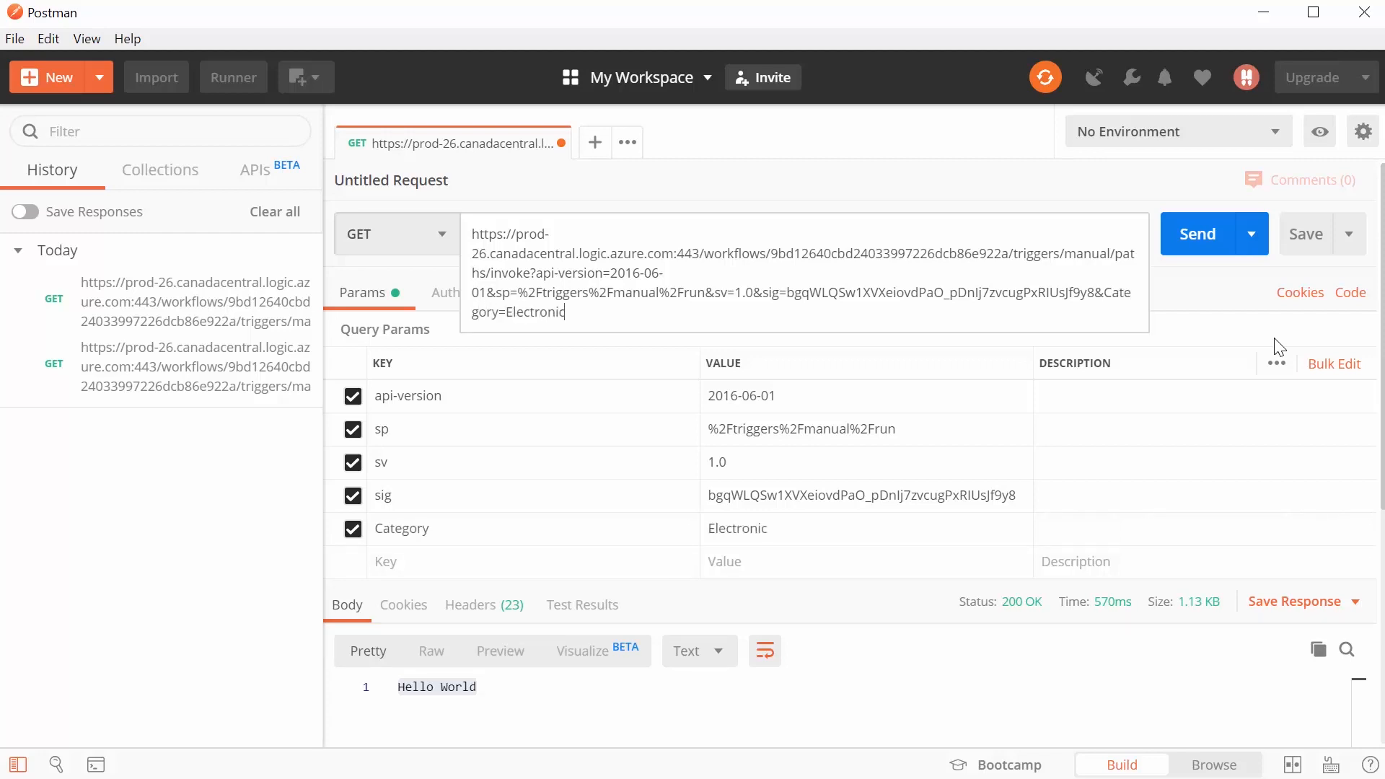
pyautogui.write('s')
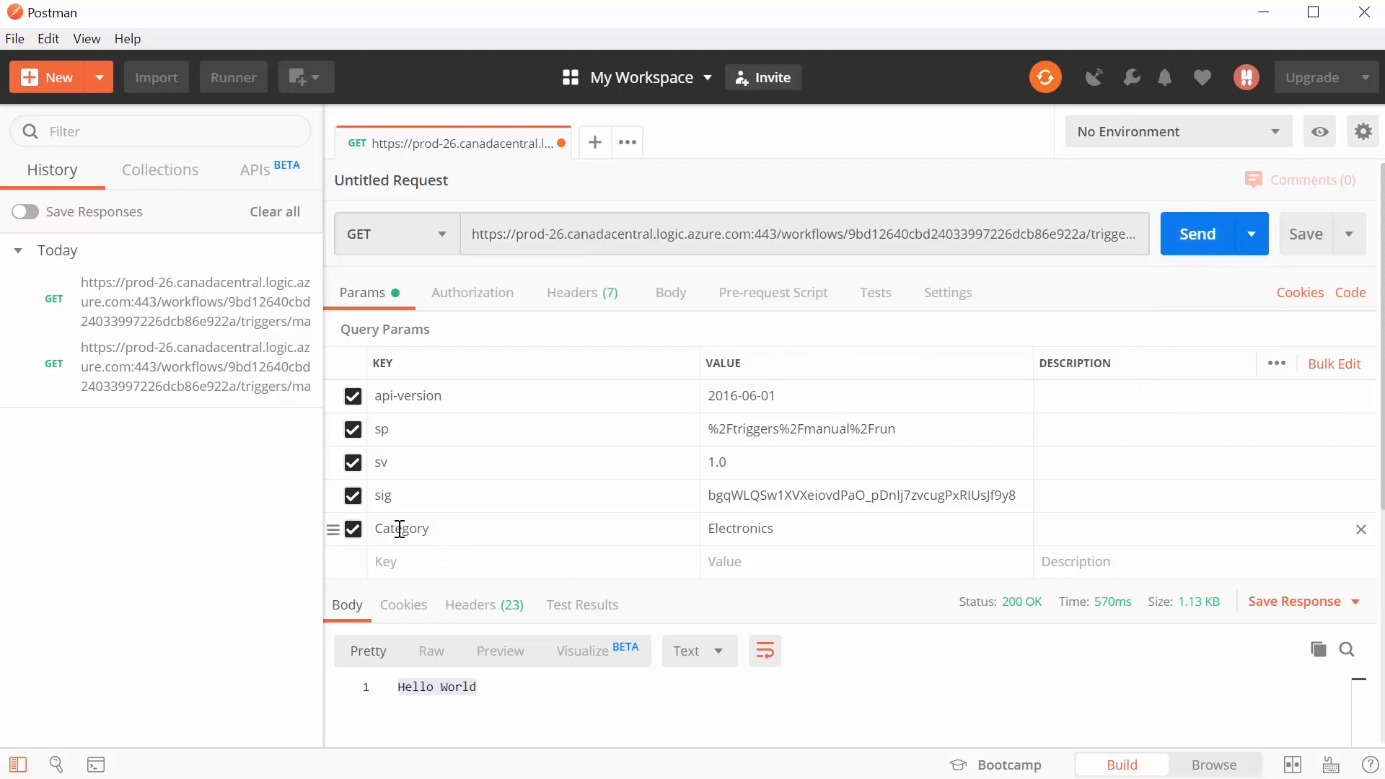
pyautogui.moveTo(724, 562)
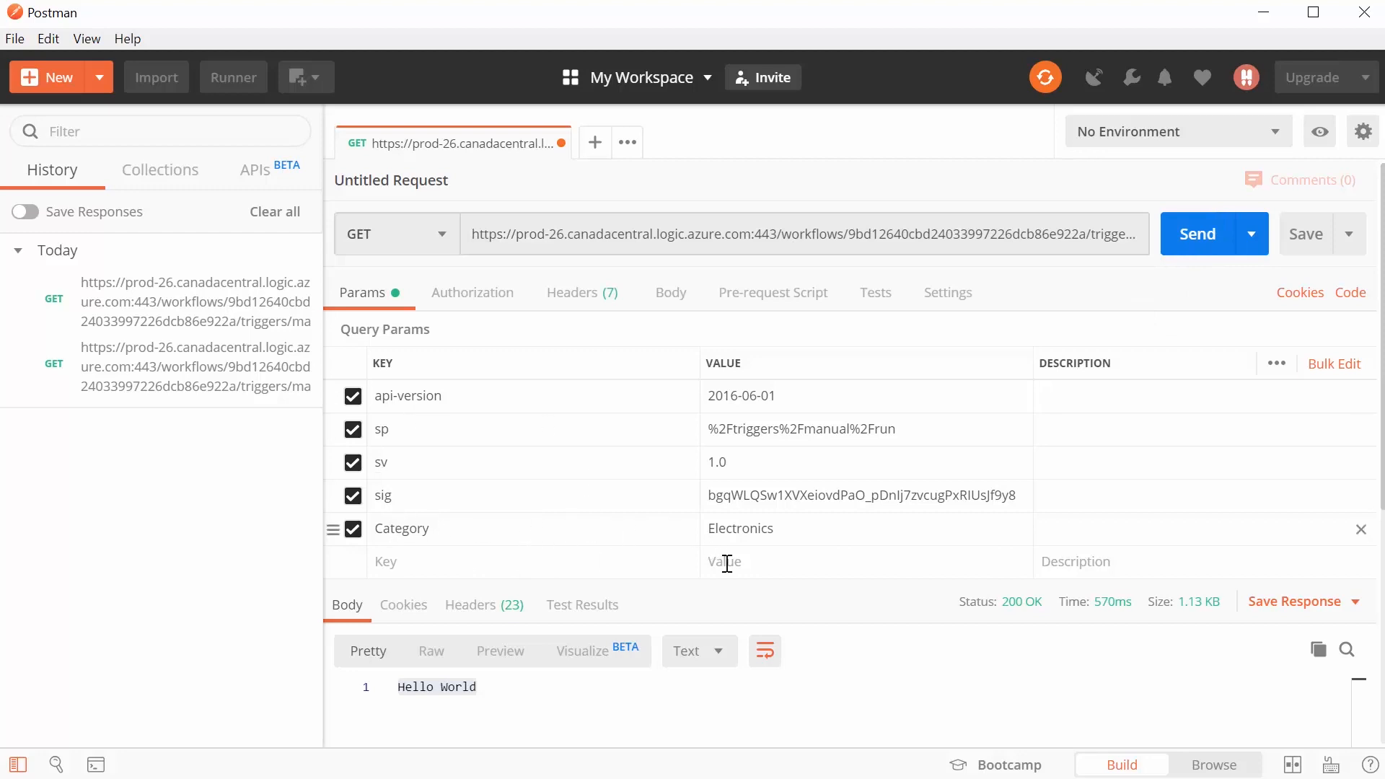
pyautogui.moveTo(581, 560)
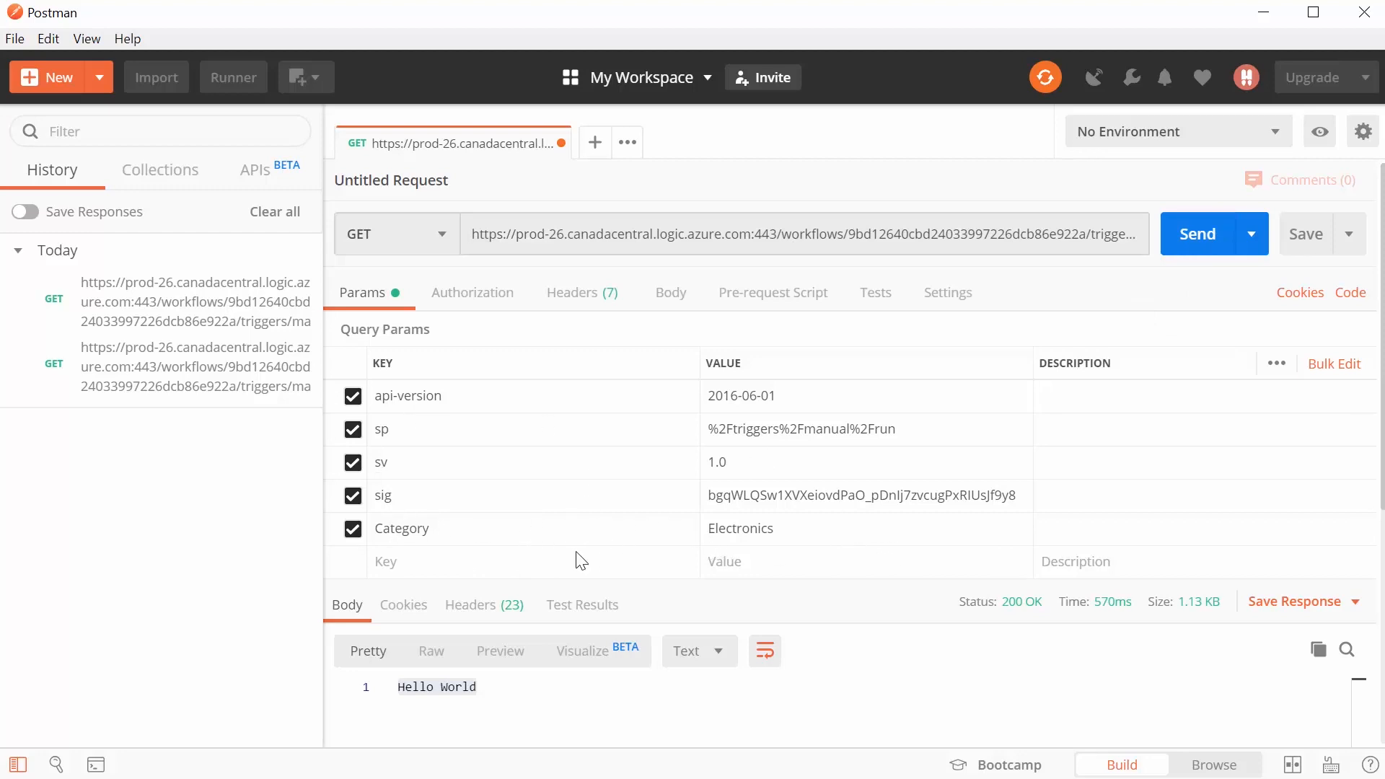
pyautogui.moveTo(417, 528)
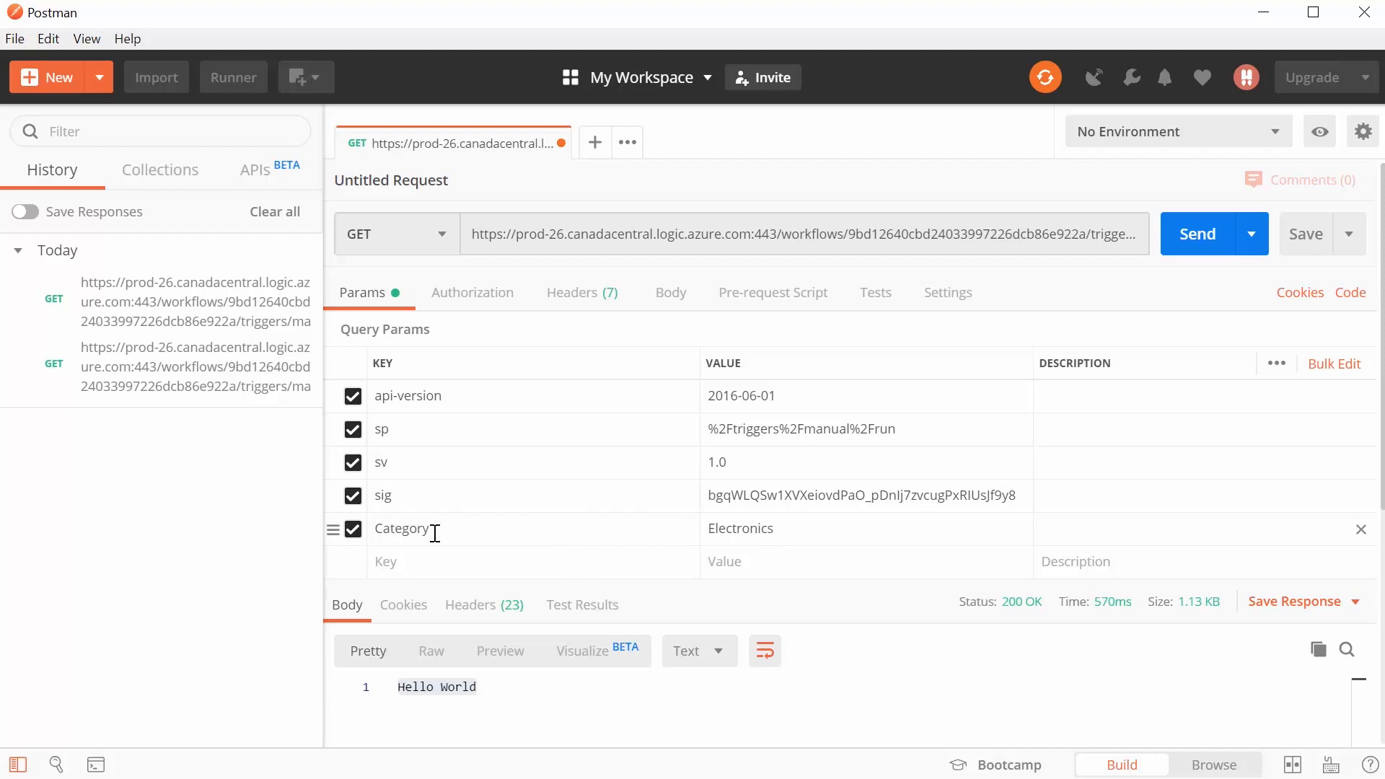
# Insert a Compose action between the HTTP trigger and the Response
pyautogui.click(1196, 233)
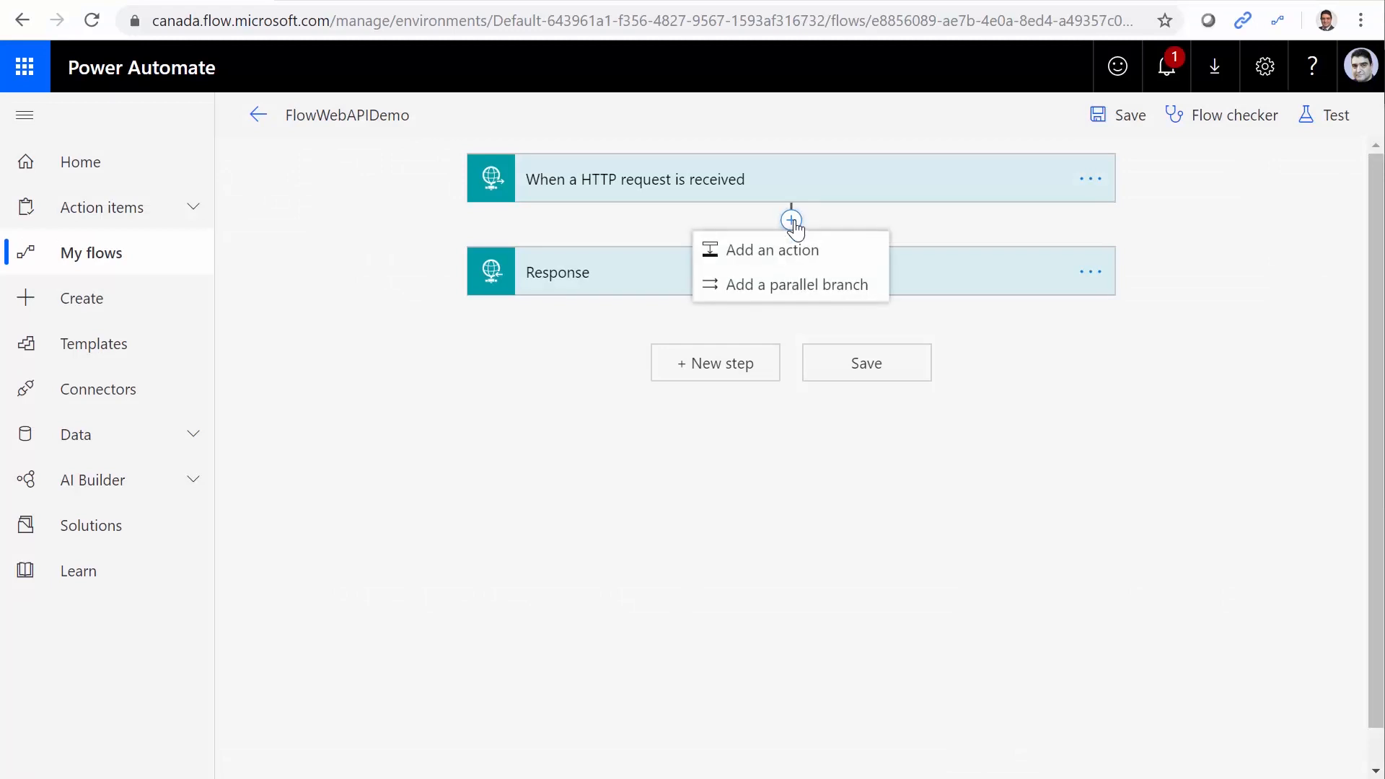
pyautogui.click(772, 249)
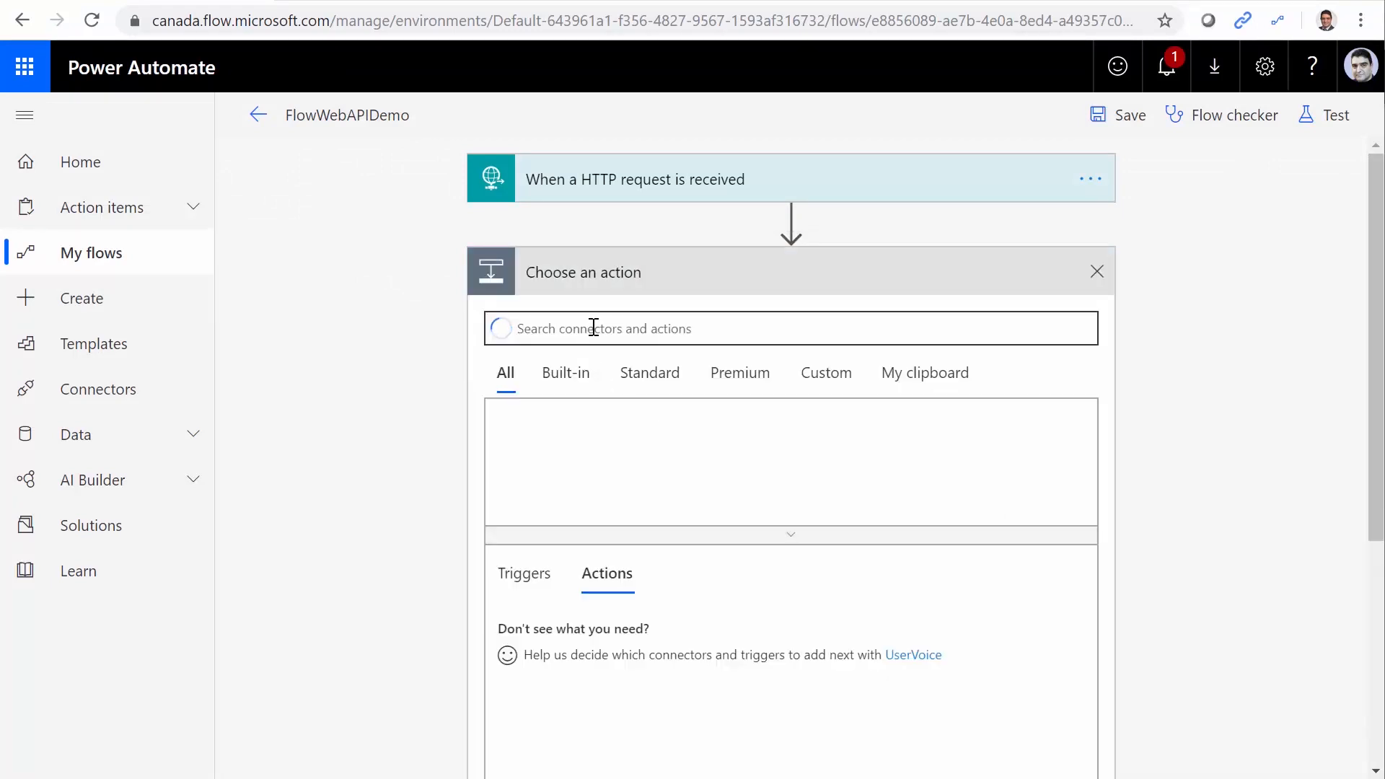
pyautogui.write('Com')
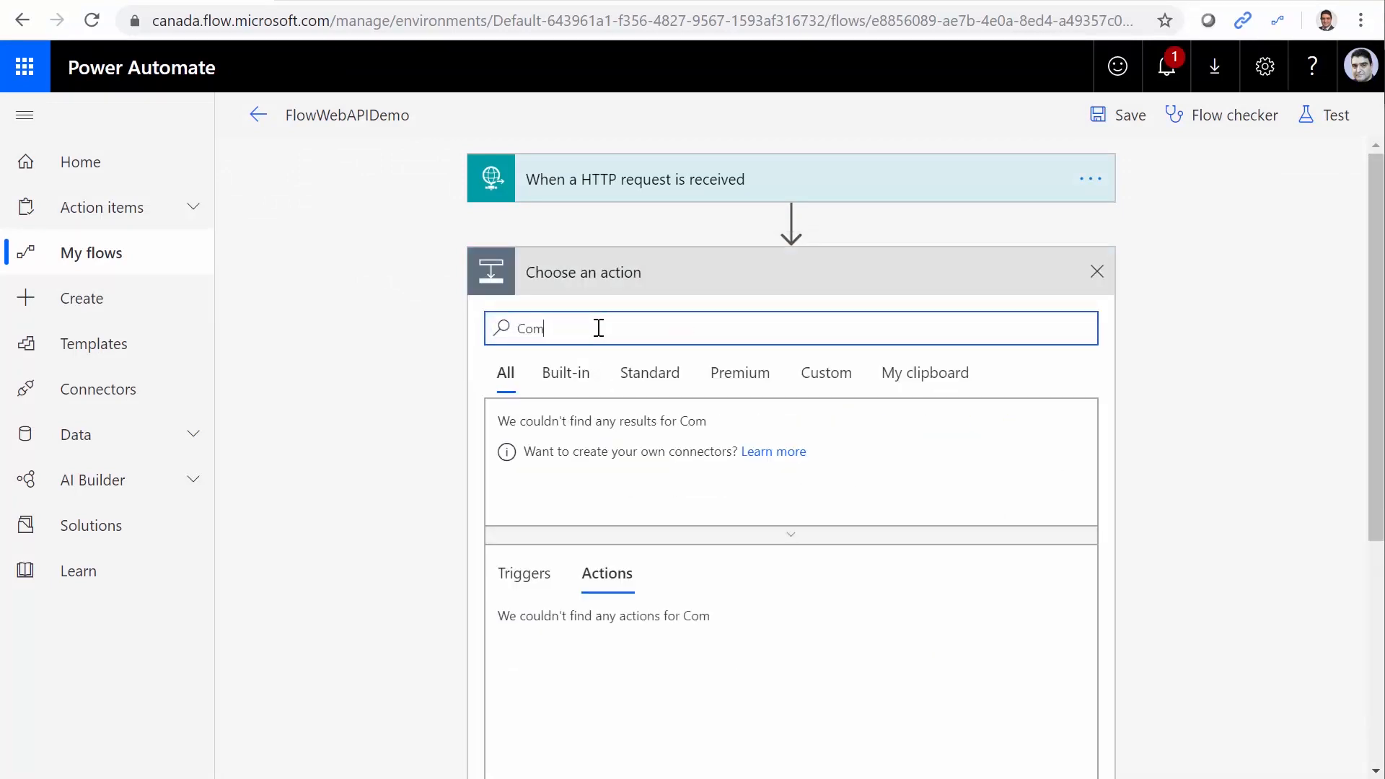
pyautogui.write('pose')
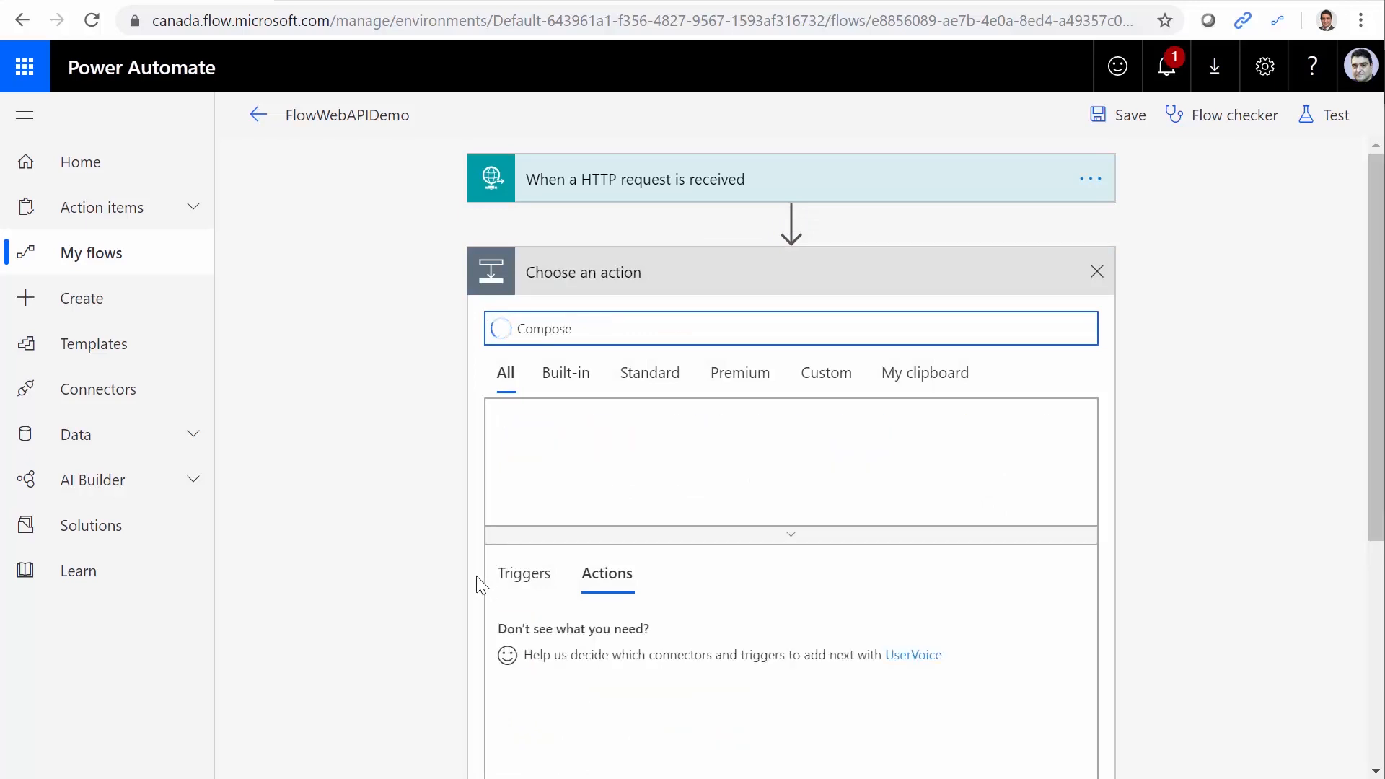
pyautogui.click(542, 327)
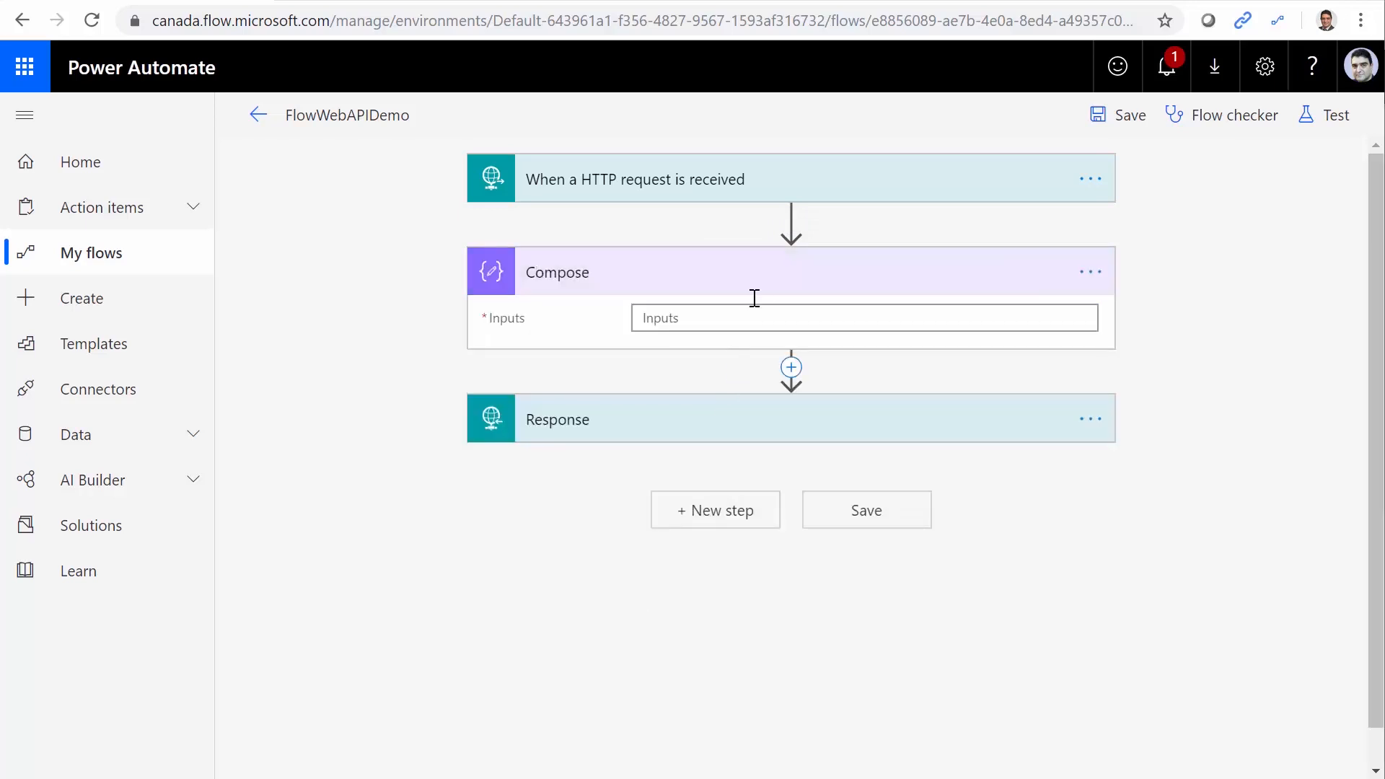
pyautogui.moveTo(762, 292)
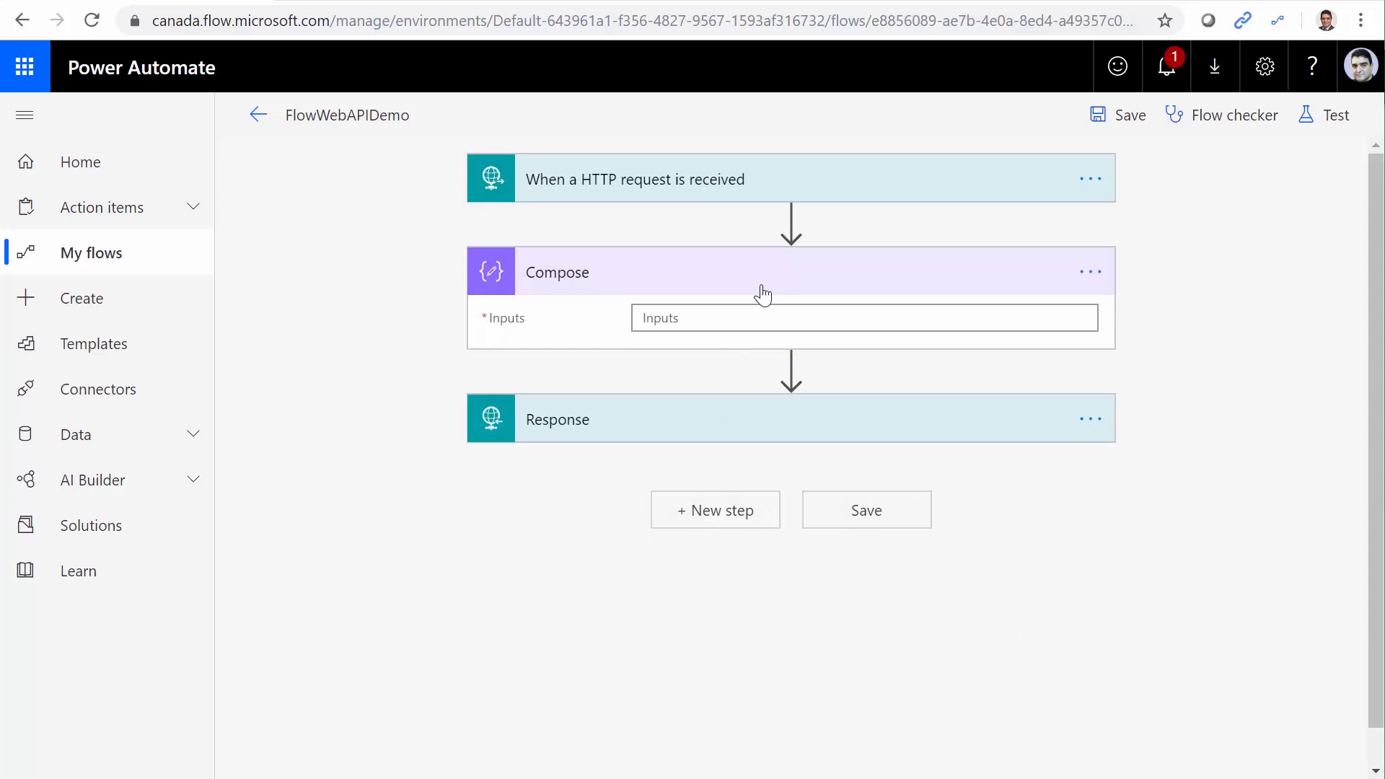
pyautogui.moveTo(751, 288)
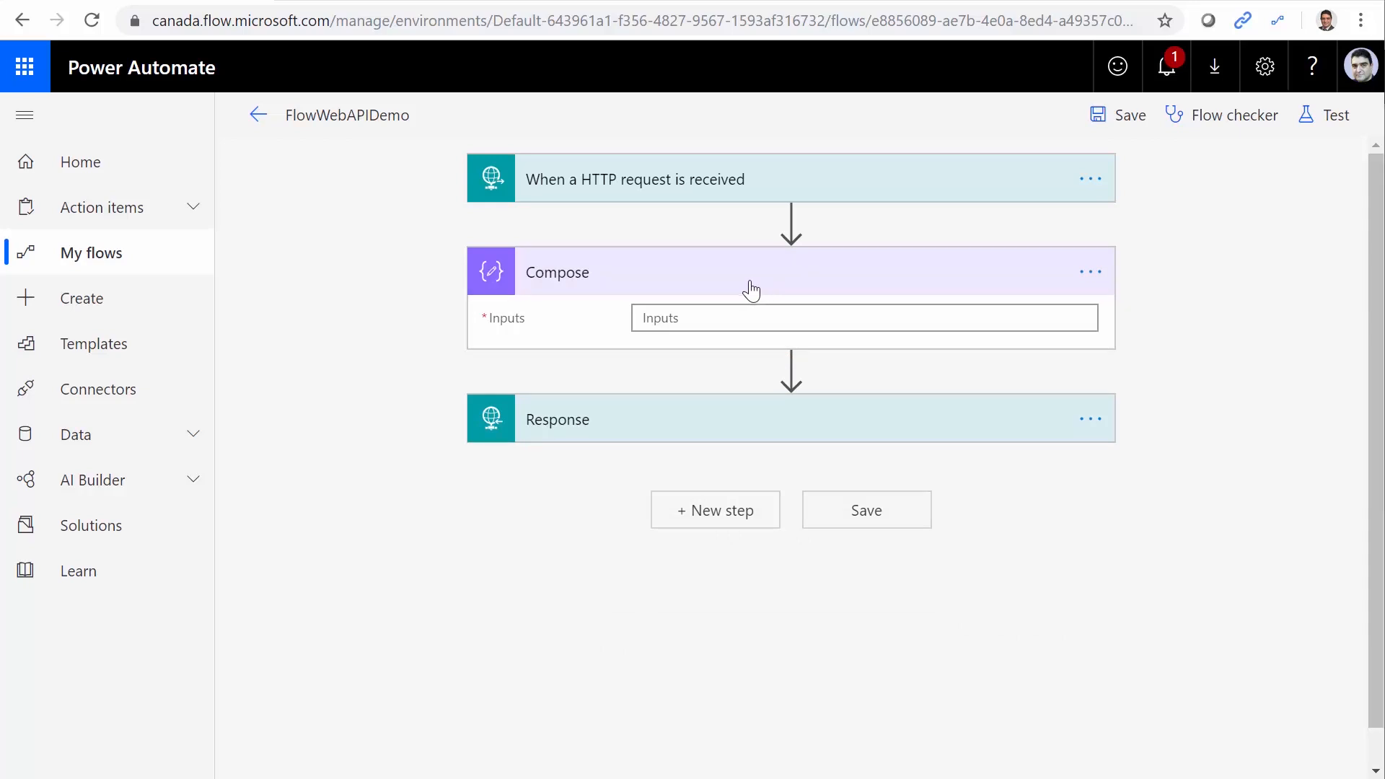
# Set the Compose input to the triggerOutputs() expression
pyautogui.click(864, 318)
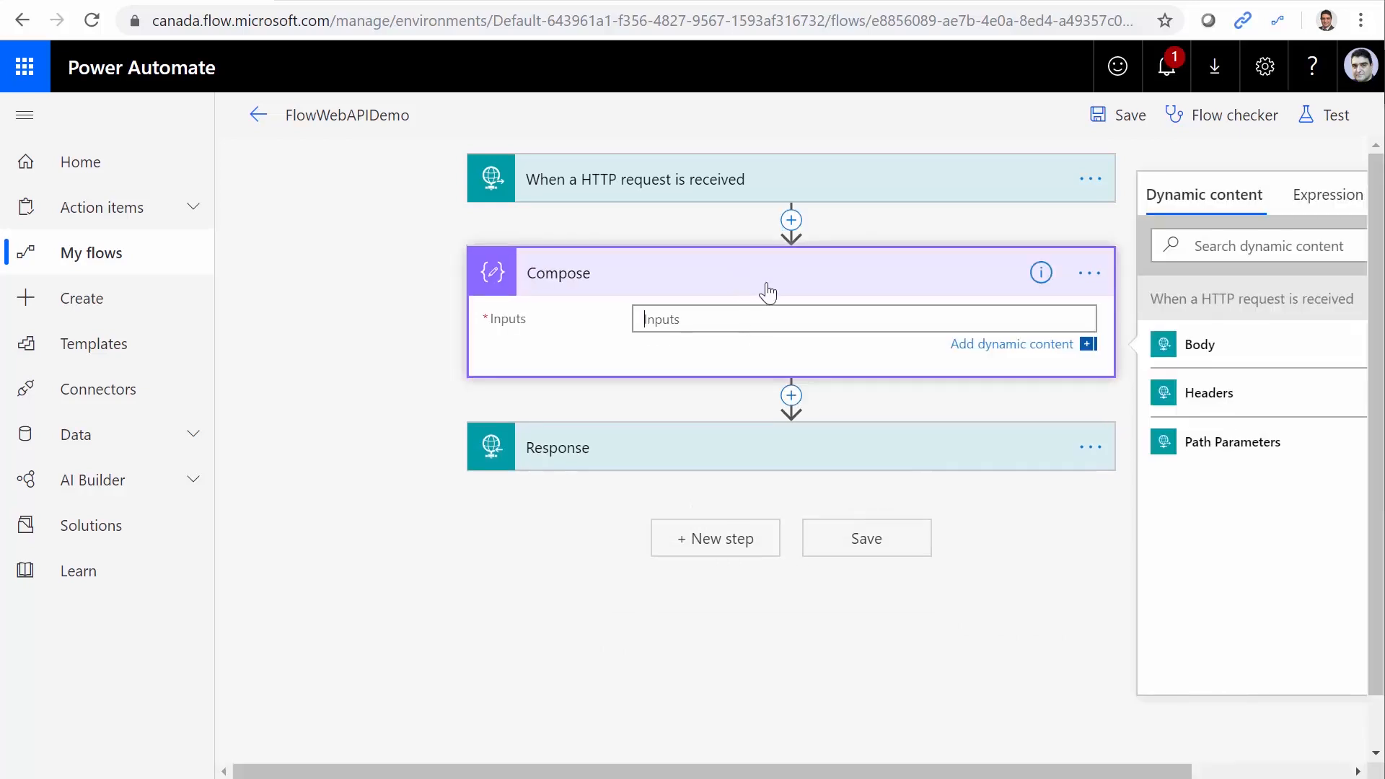
pyautogui.moveTo(703, 201)
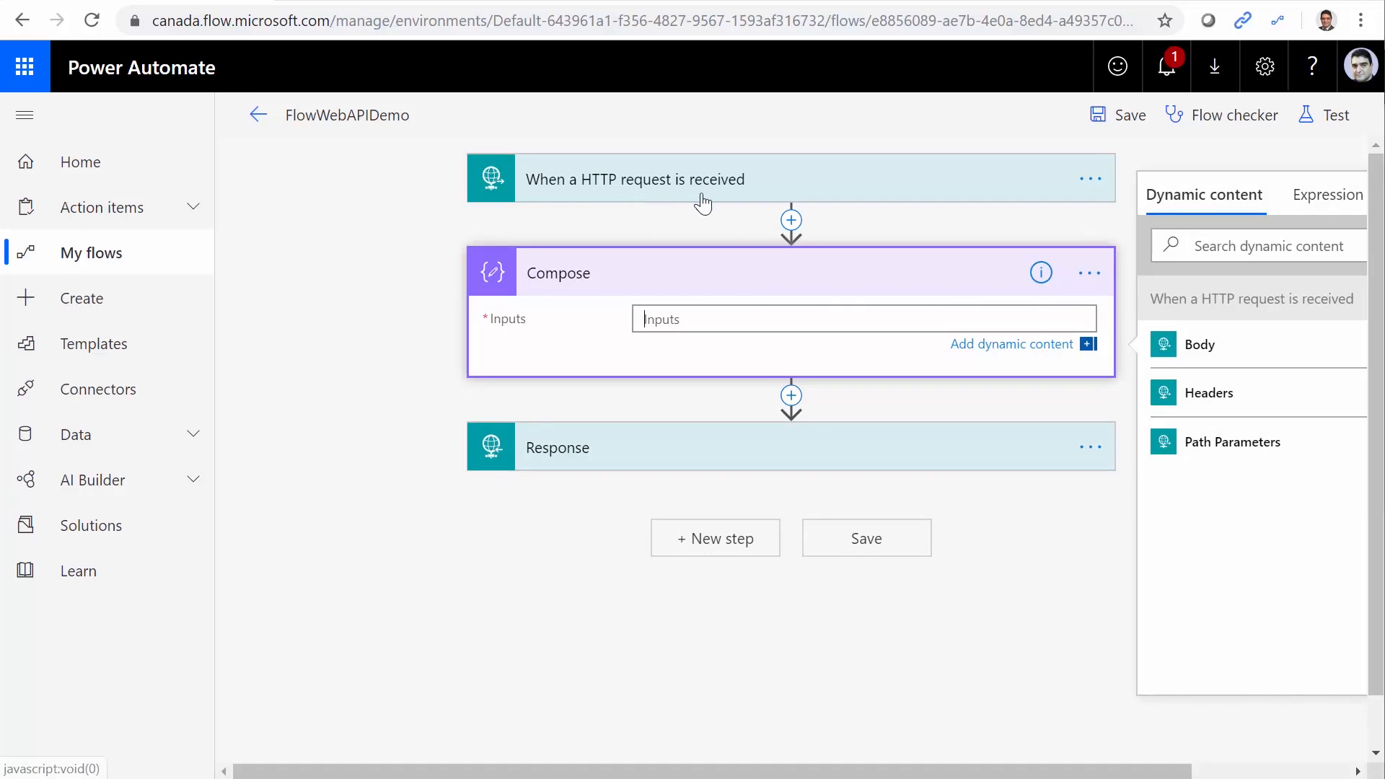
pyautogui.click(1326, 194)
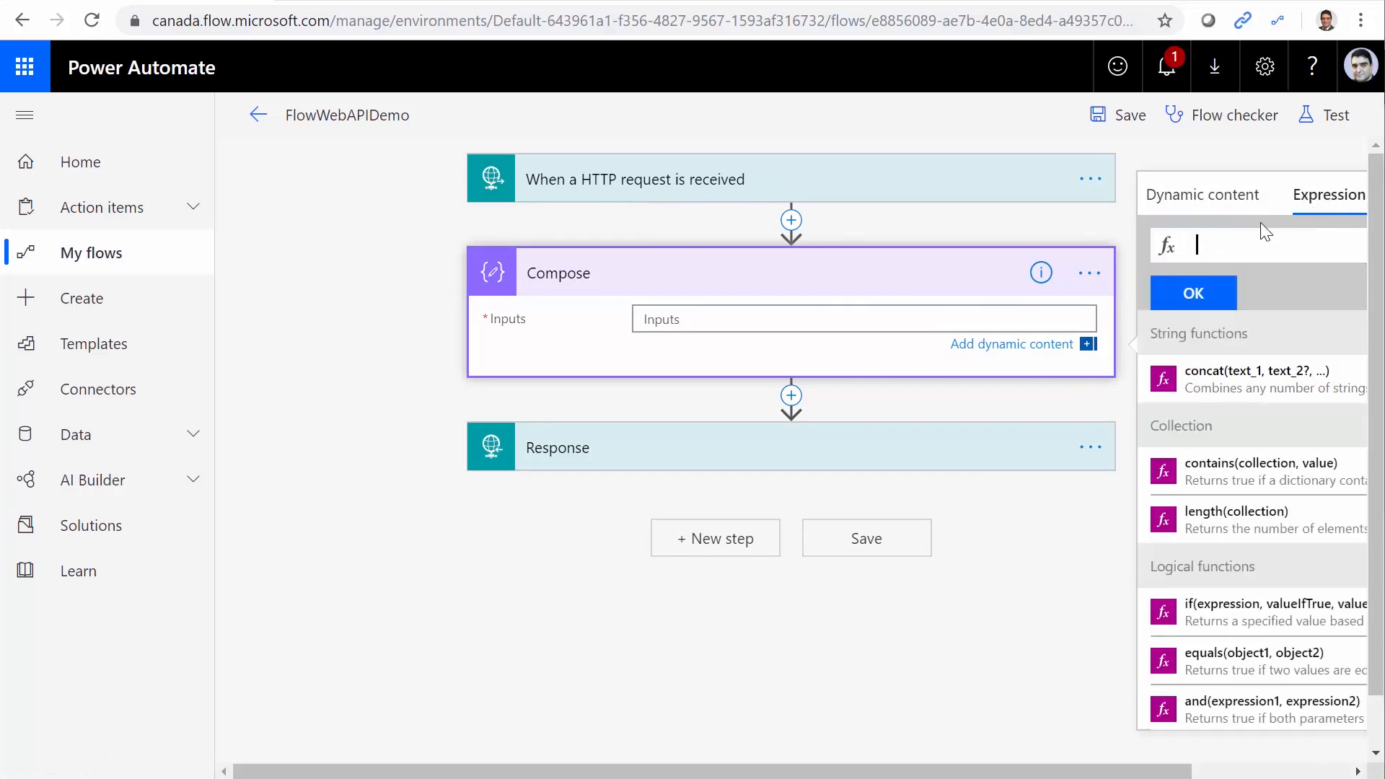
pyautogui.write('trigger')
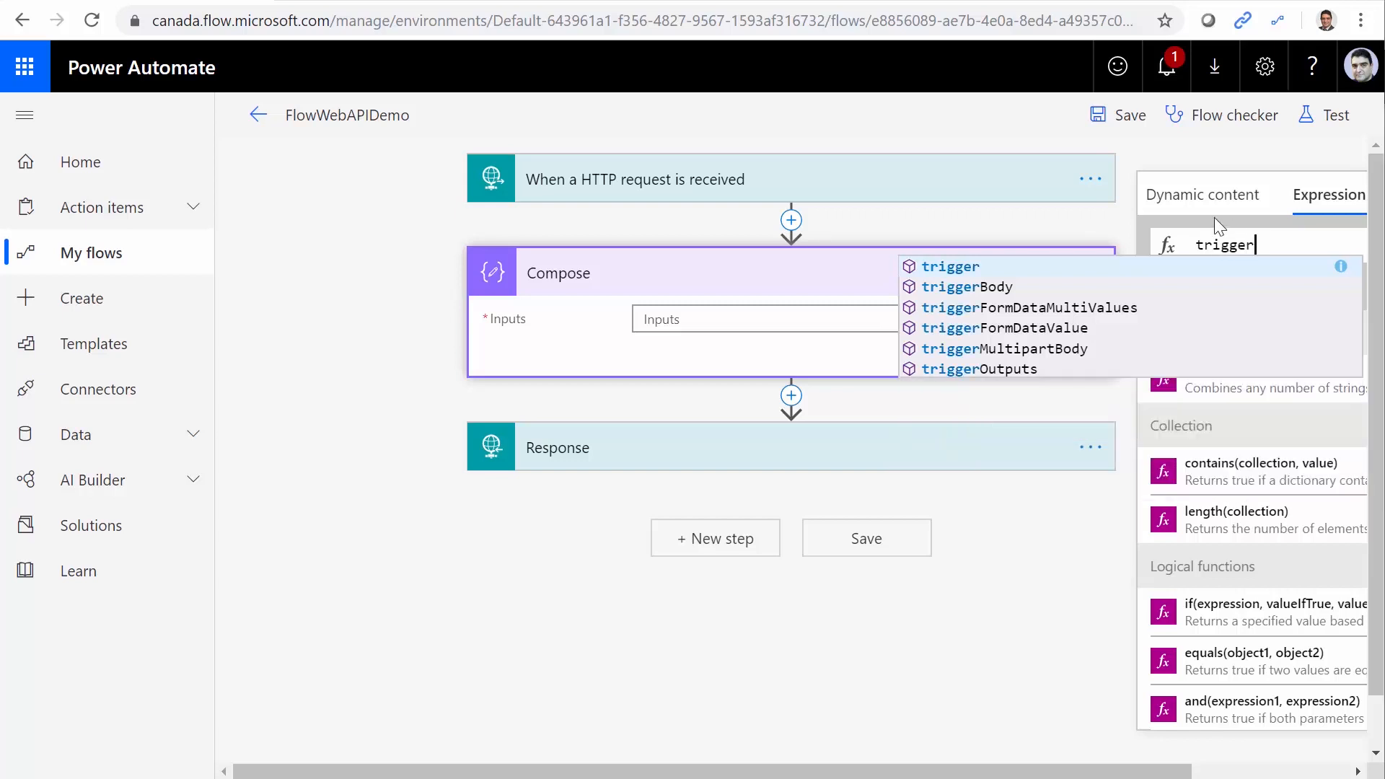
pyautogui.click(980, 369)
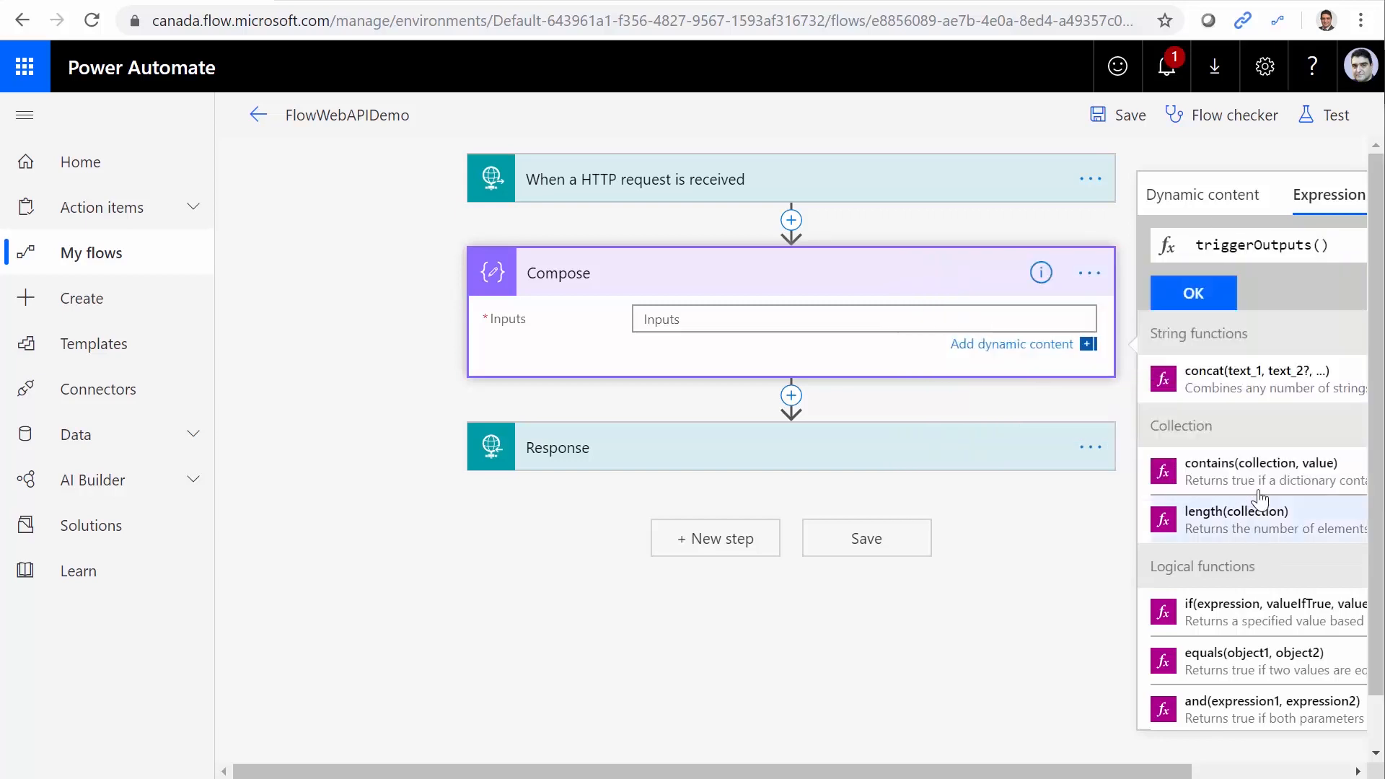
pyautogui.click(1192, 292)
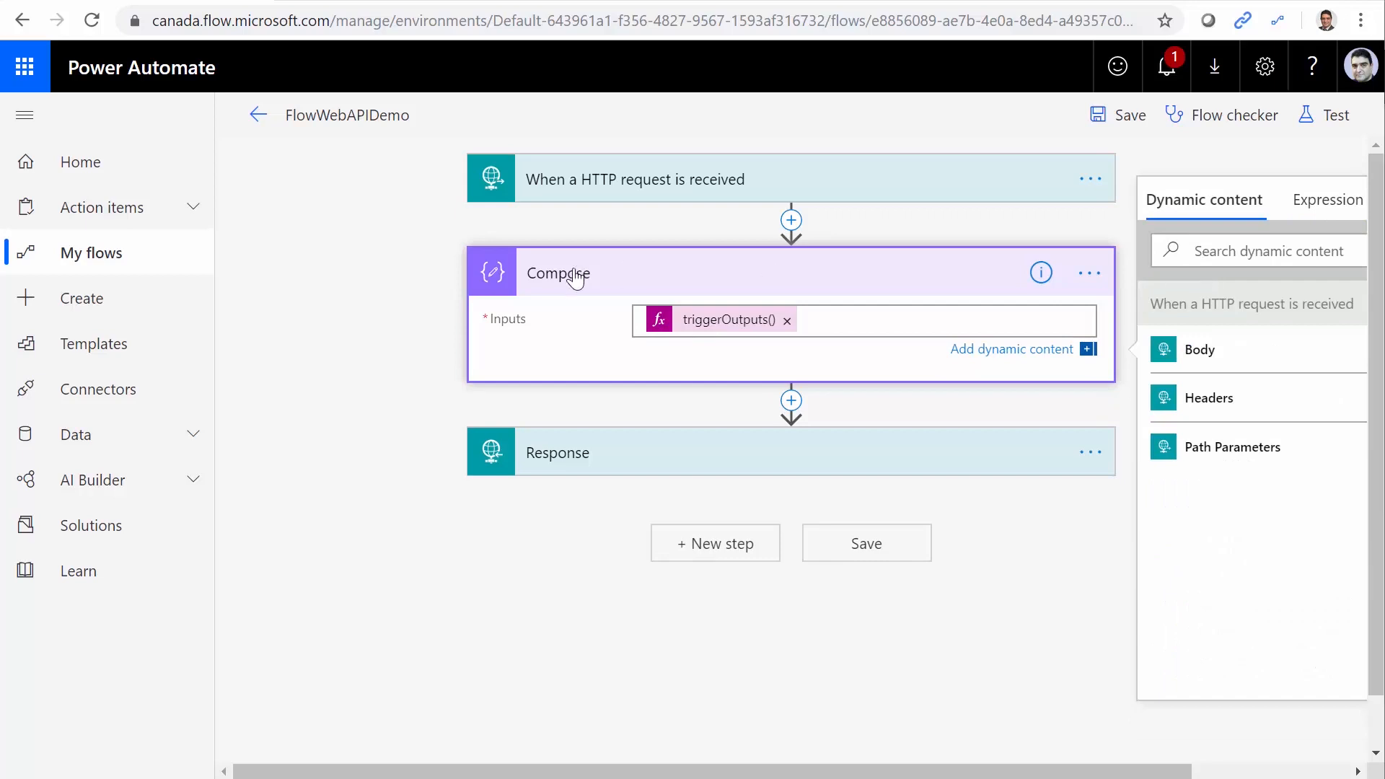
pyautogui.moveTo(620, 137)
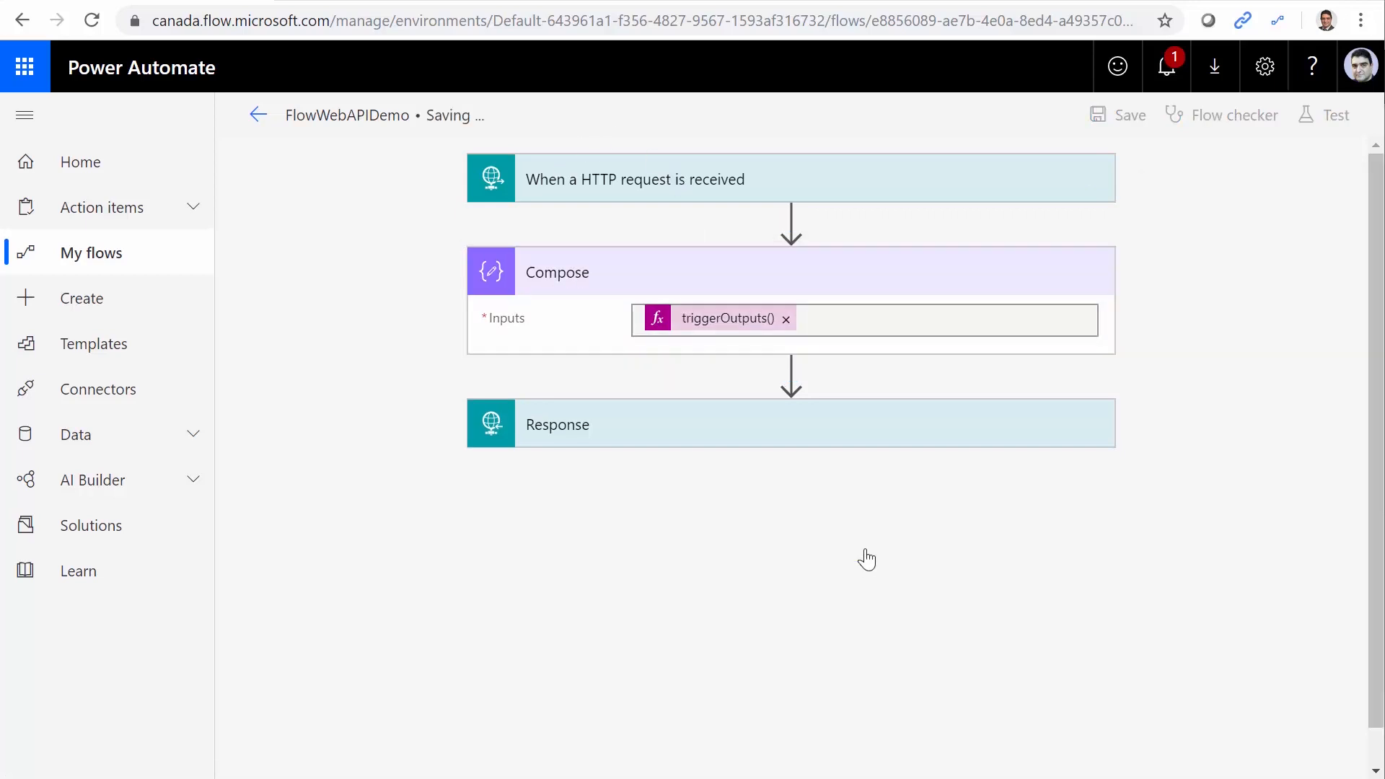
# Save the flow and open the FlowWebAPIDemo details page with its run history
pyautogui.click(1128, 114)
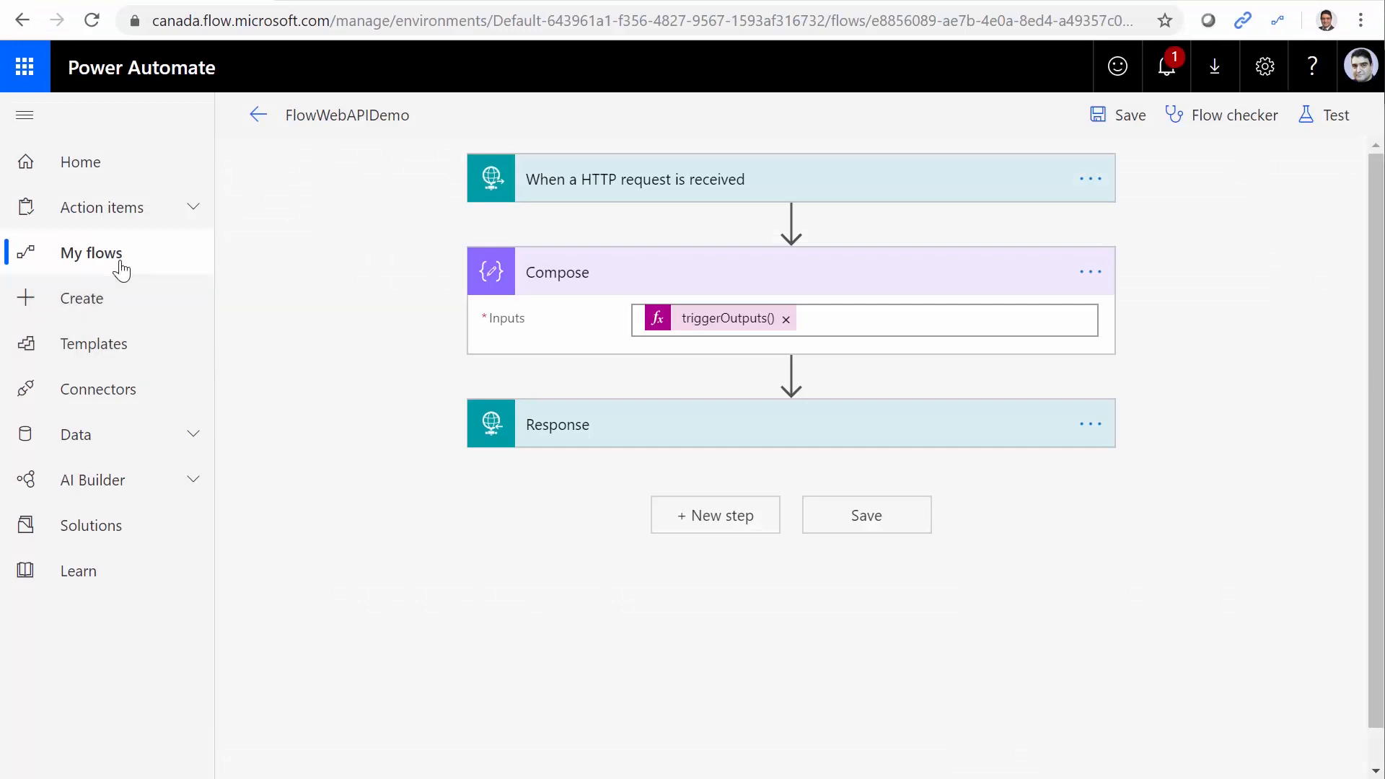
pyautogui.click(91, 253)
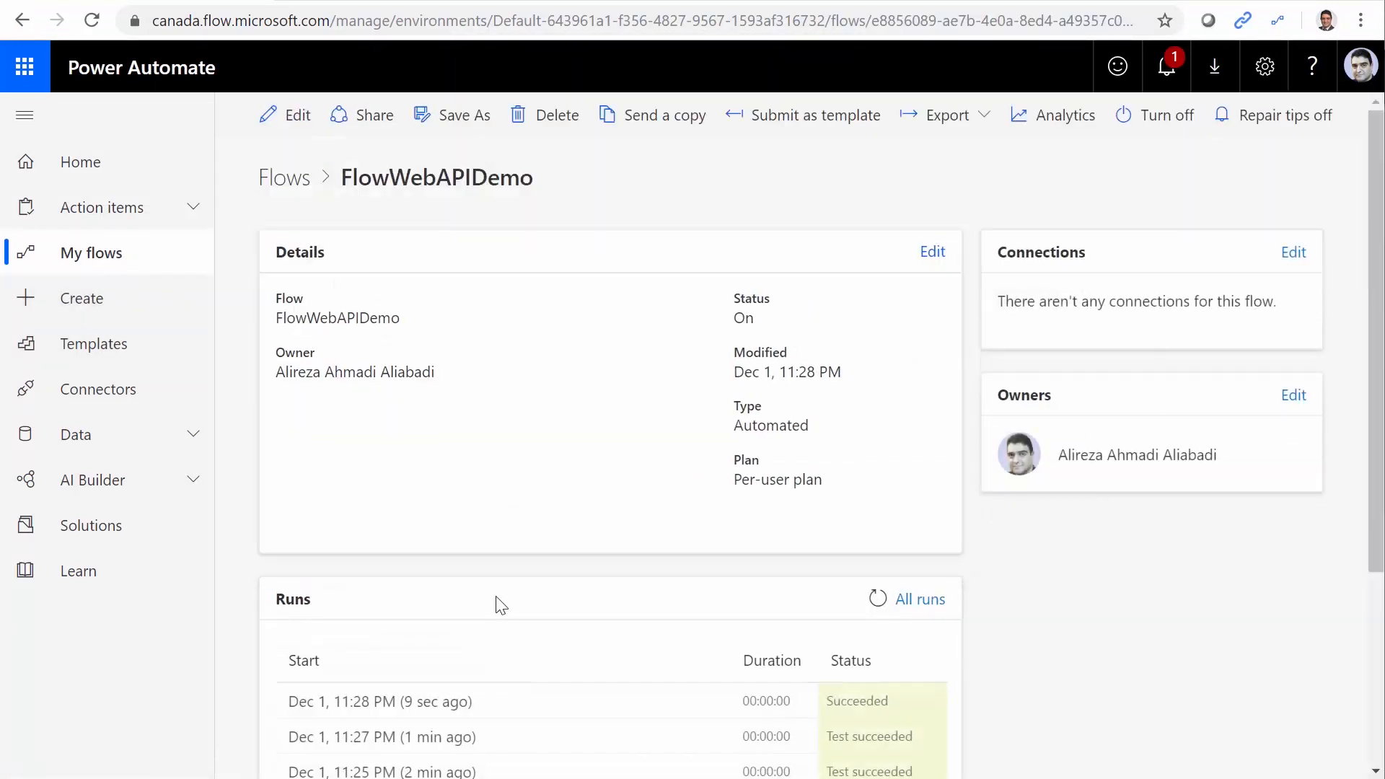
# Open the latest successful run and locate Category: Electronics under queries in Compose output
pyautogui.click(380, 701)
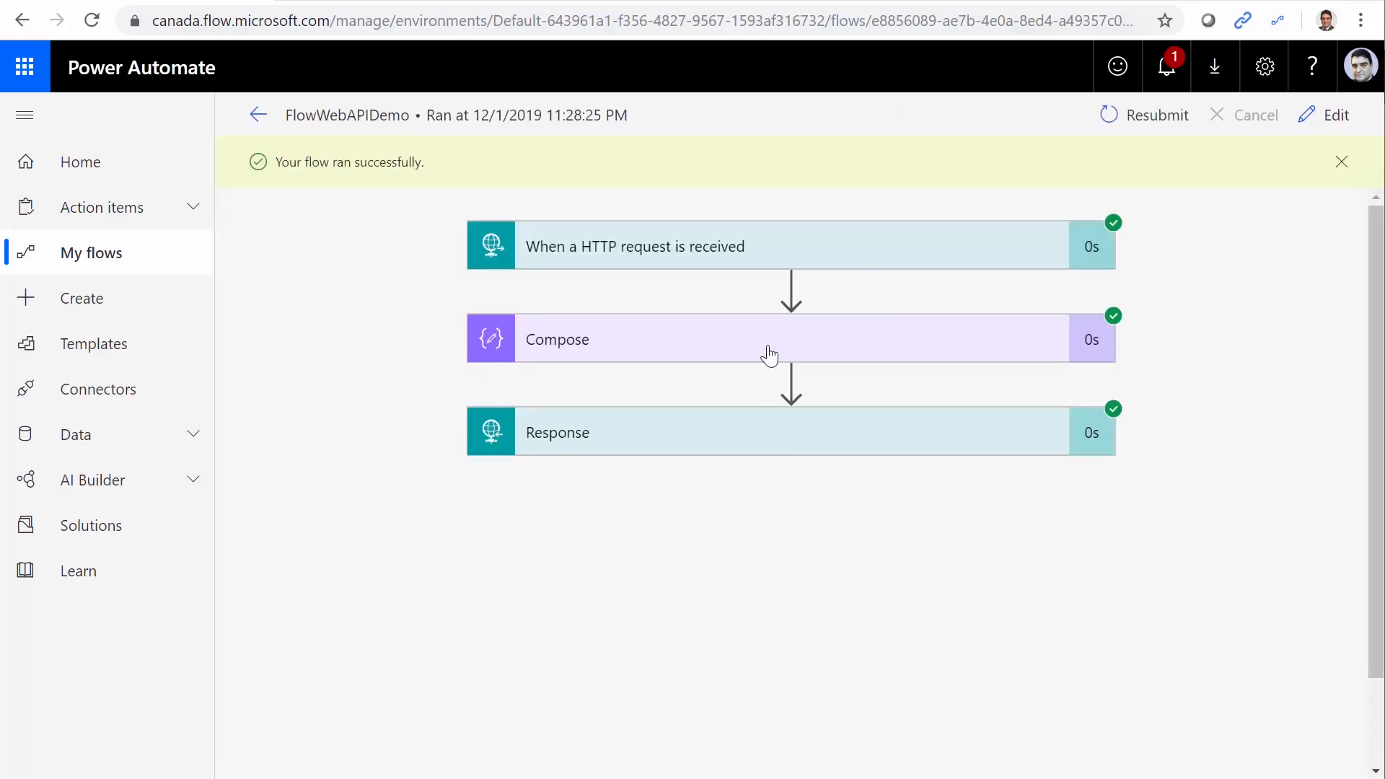
pyautogui.click(768, 339)
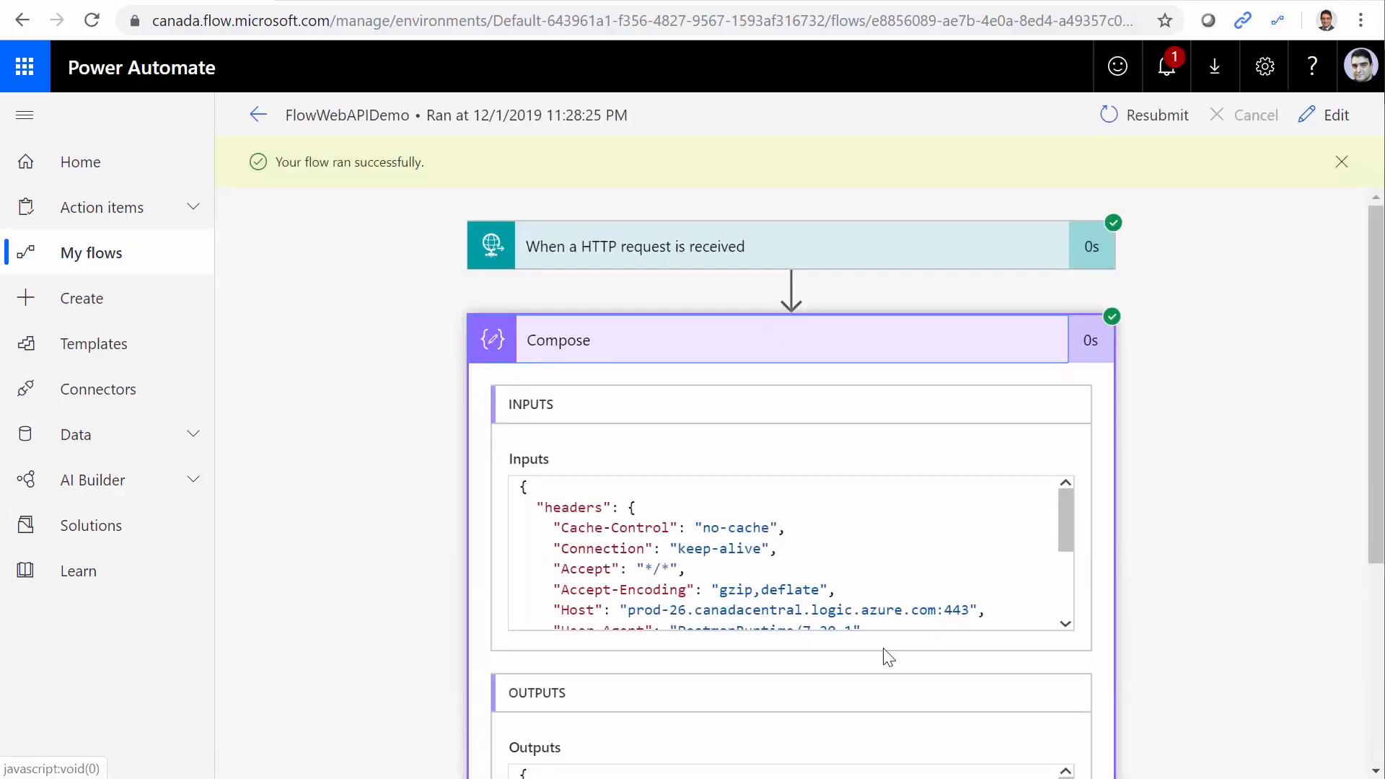
pyautogui.scroll(-3)
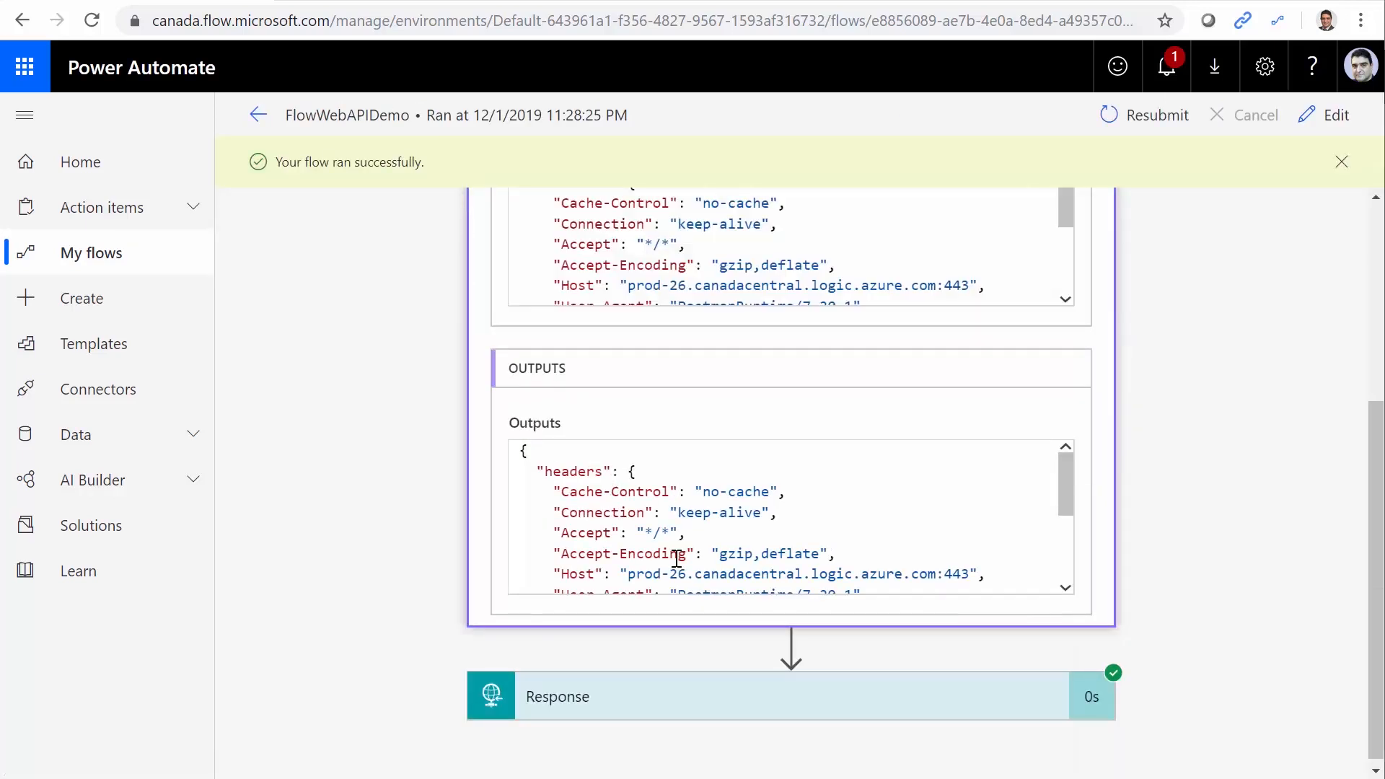
pyautogui.scroll(-3)
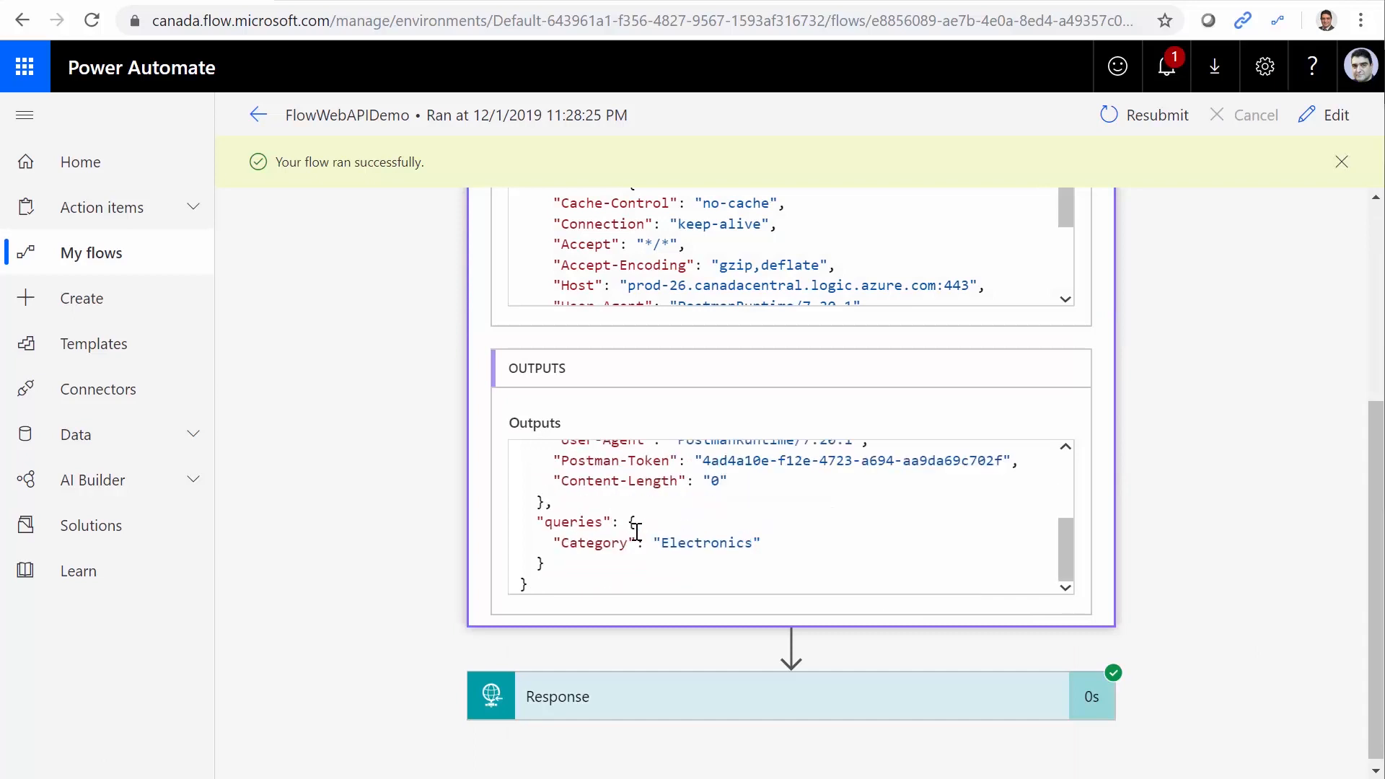
pyautogui.moveTo(555, 517)
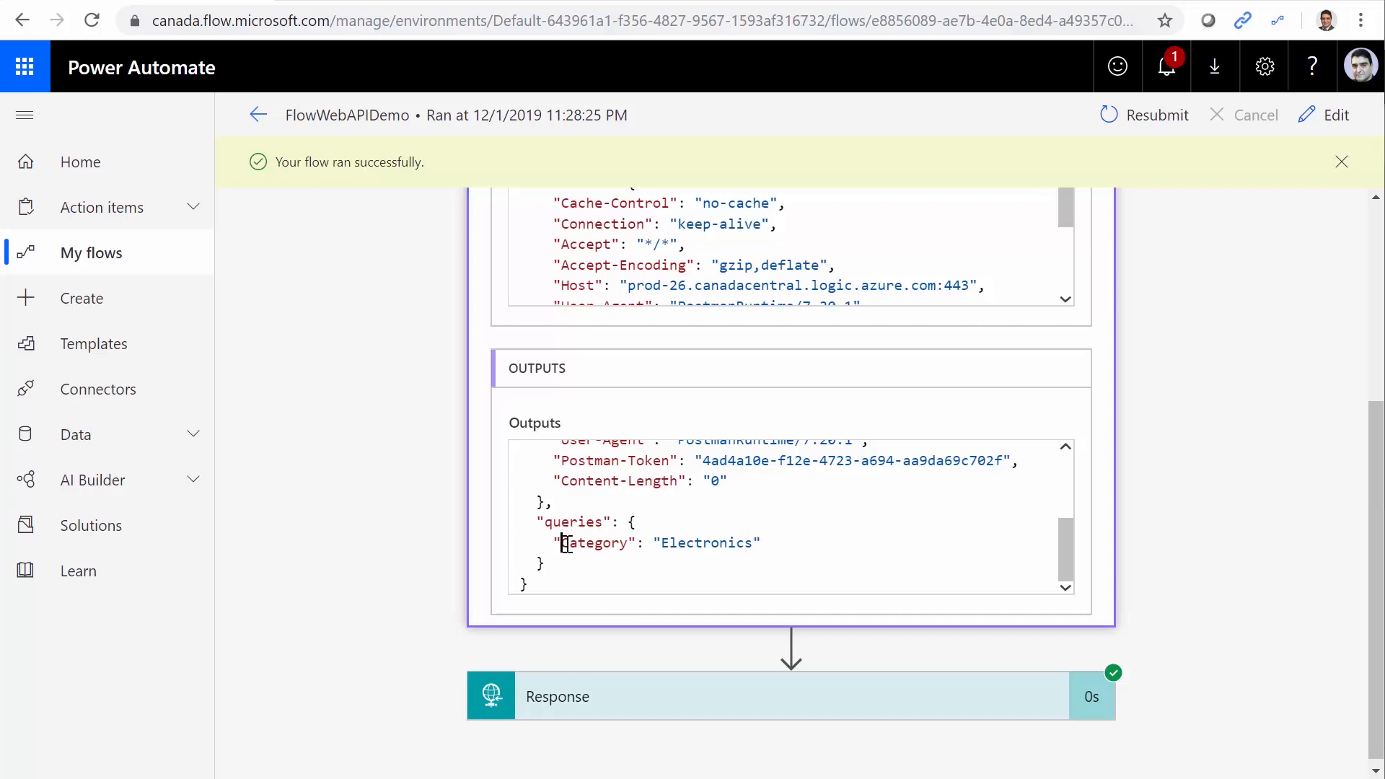
pyautogui.doubleClick(595, 542)
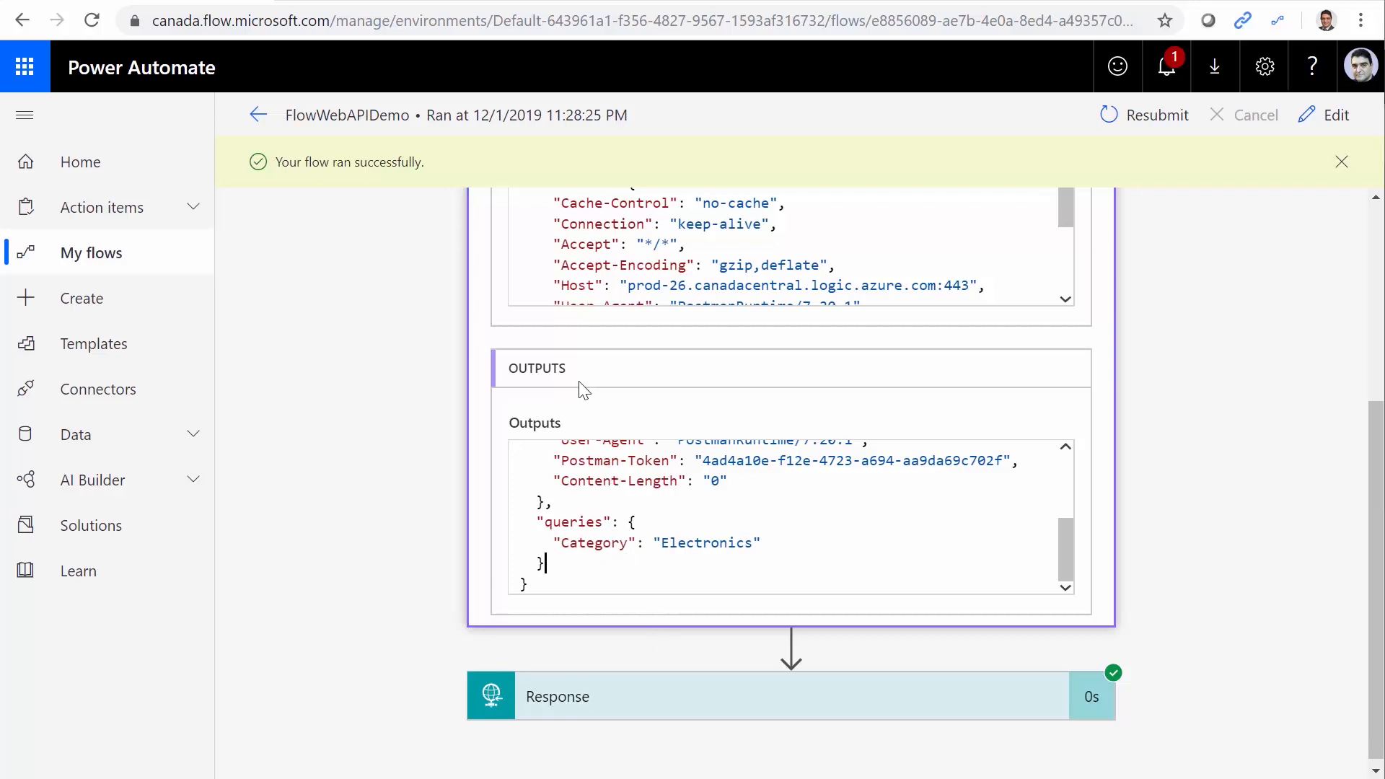
pyautogui.moveTo(530, 578)
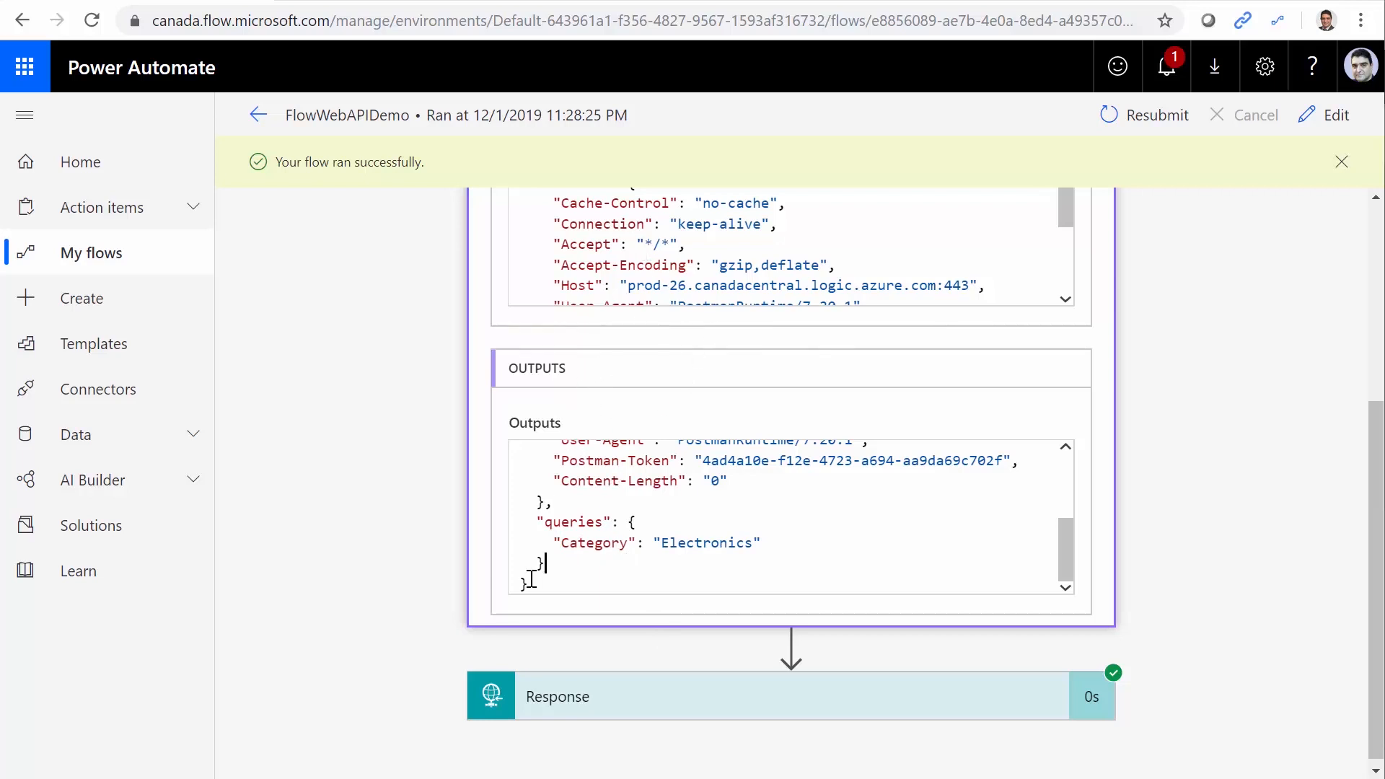
pyautogui.scroll(3)
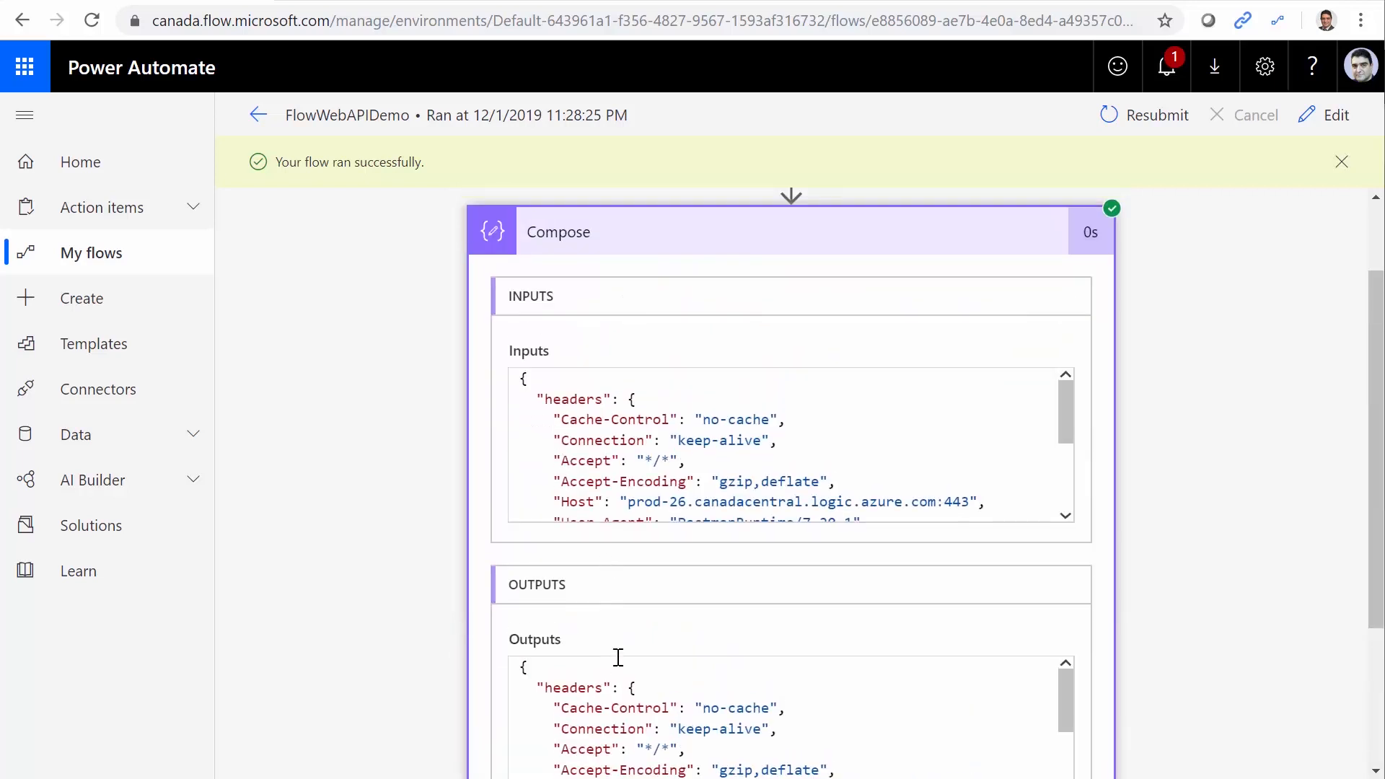
pyautogui.scroll(-3)
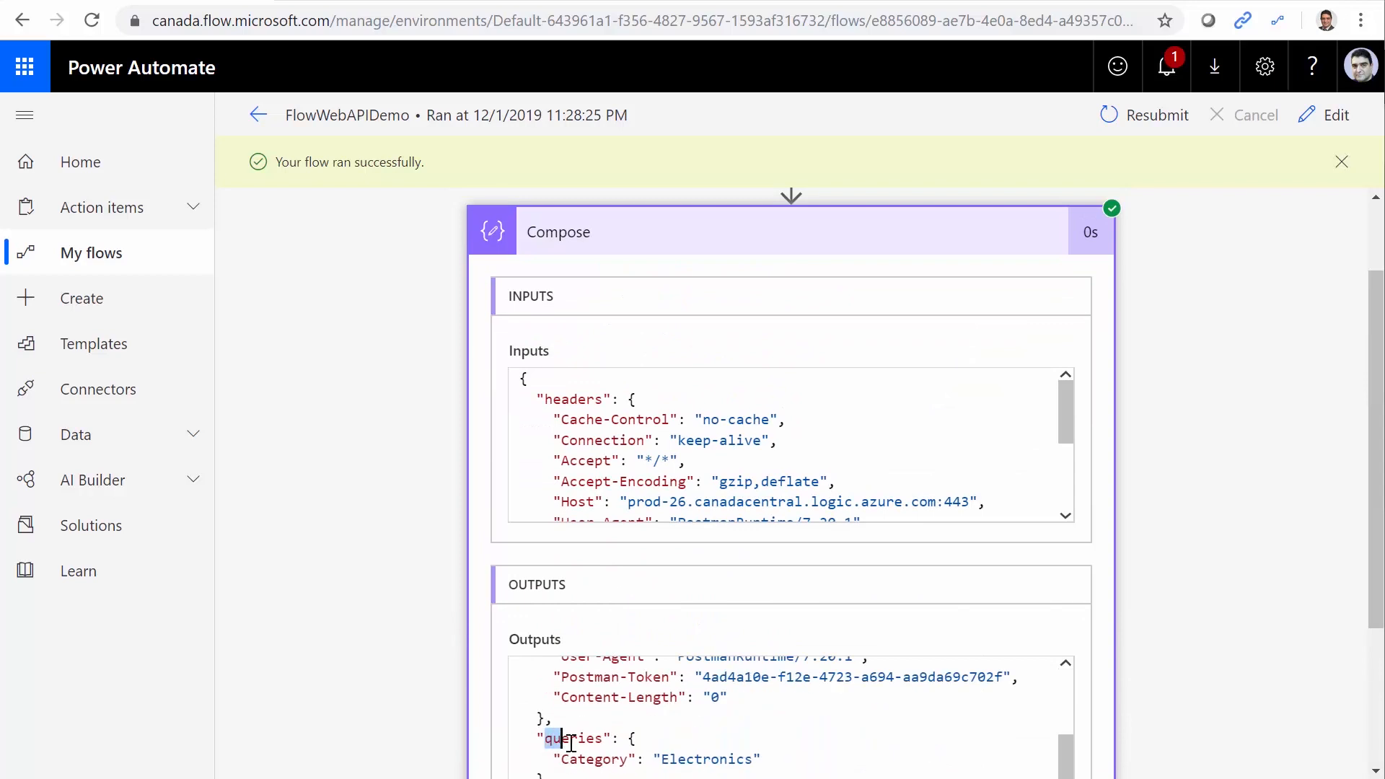
pyautogui.doubleClick(574, 738)
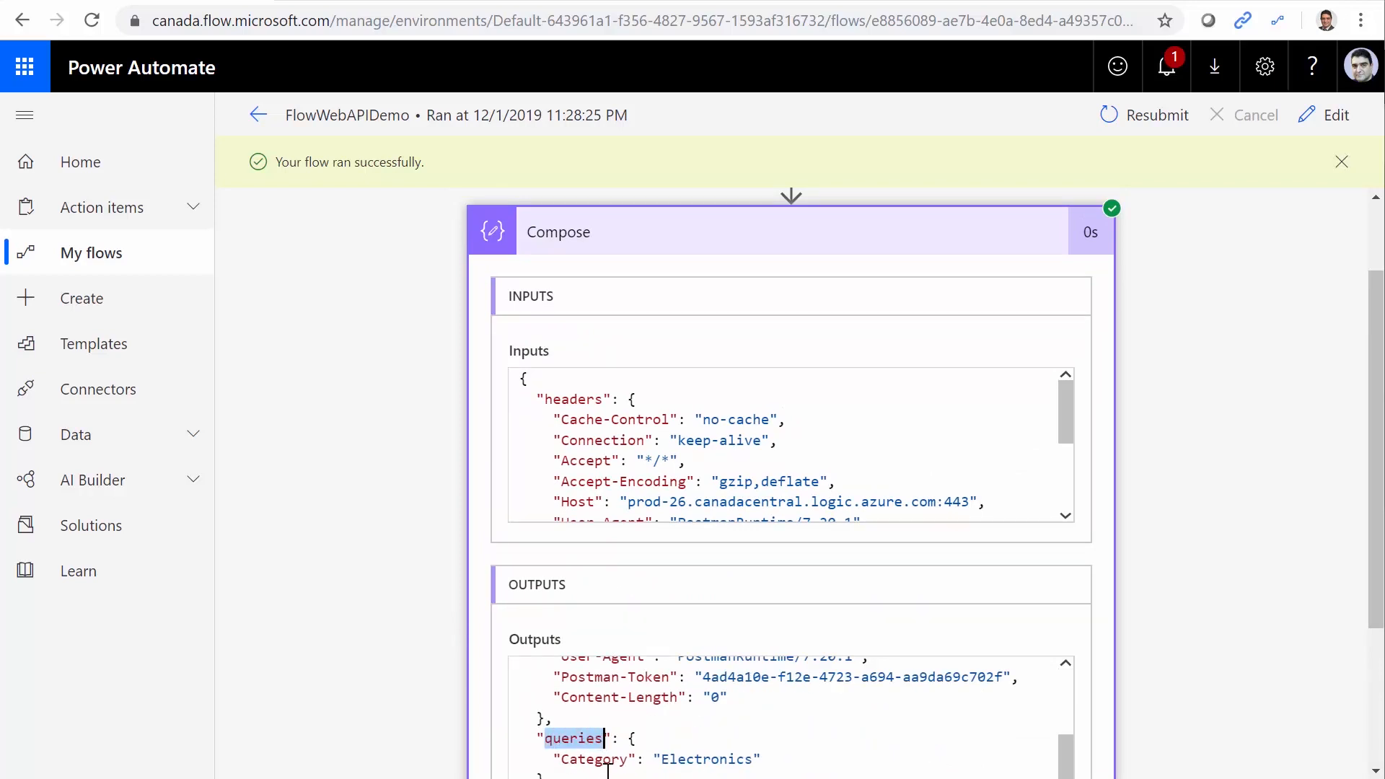
pyautogui.moveTo(598, 762)
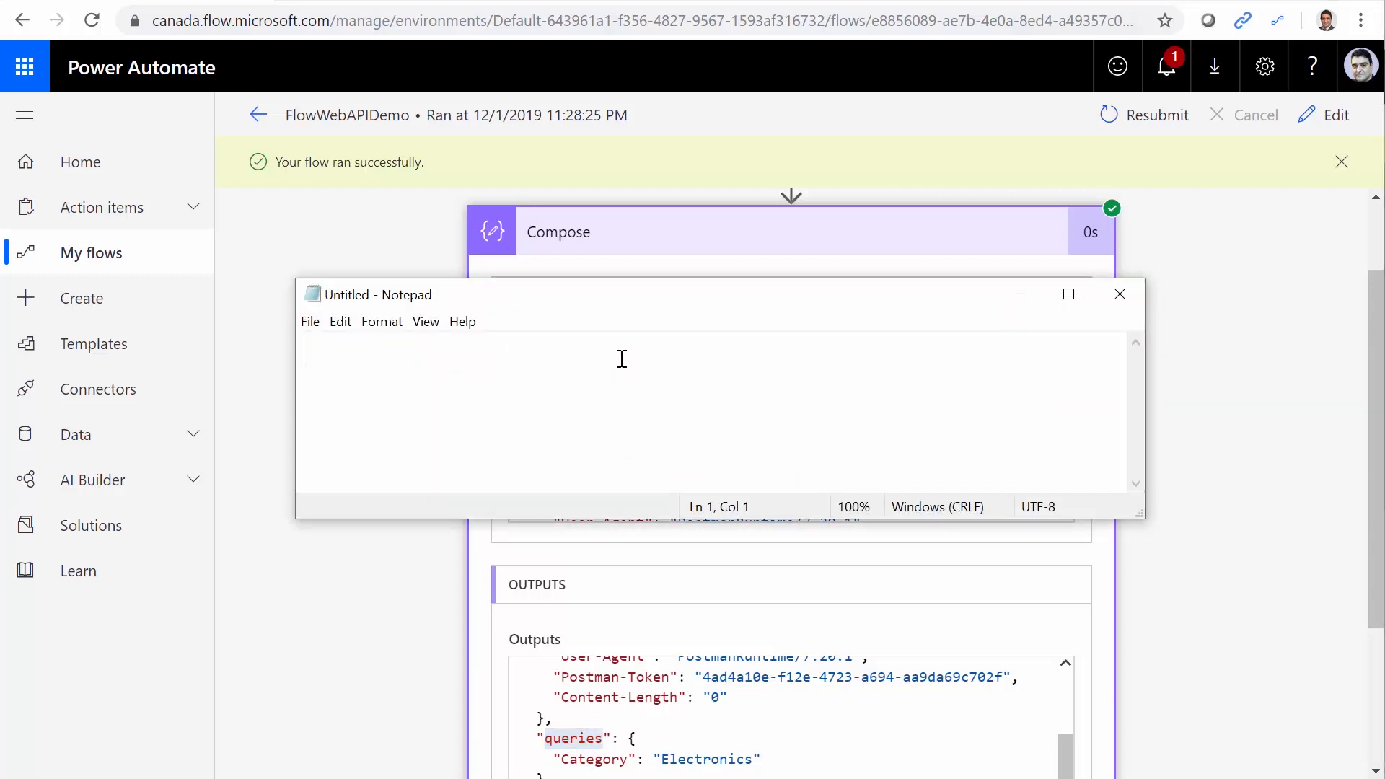
# Type the expression triggeroutput().queries.Category into Notepad
pyautogui.write('trigge')
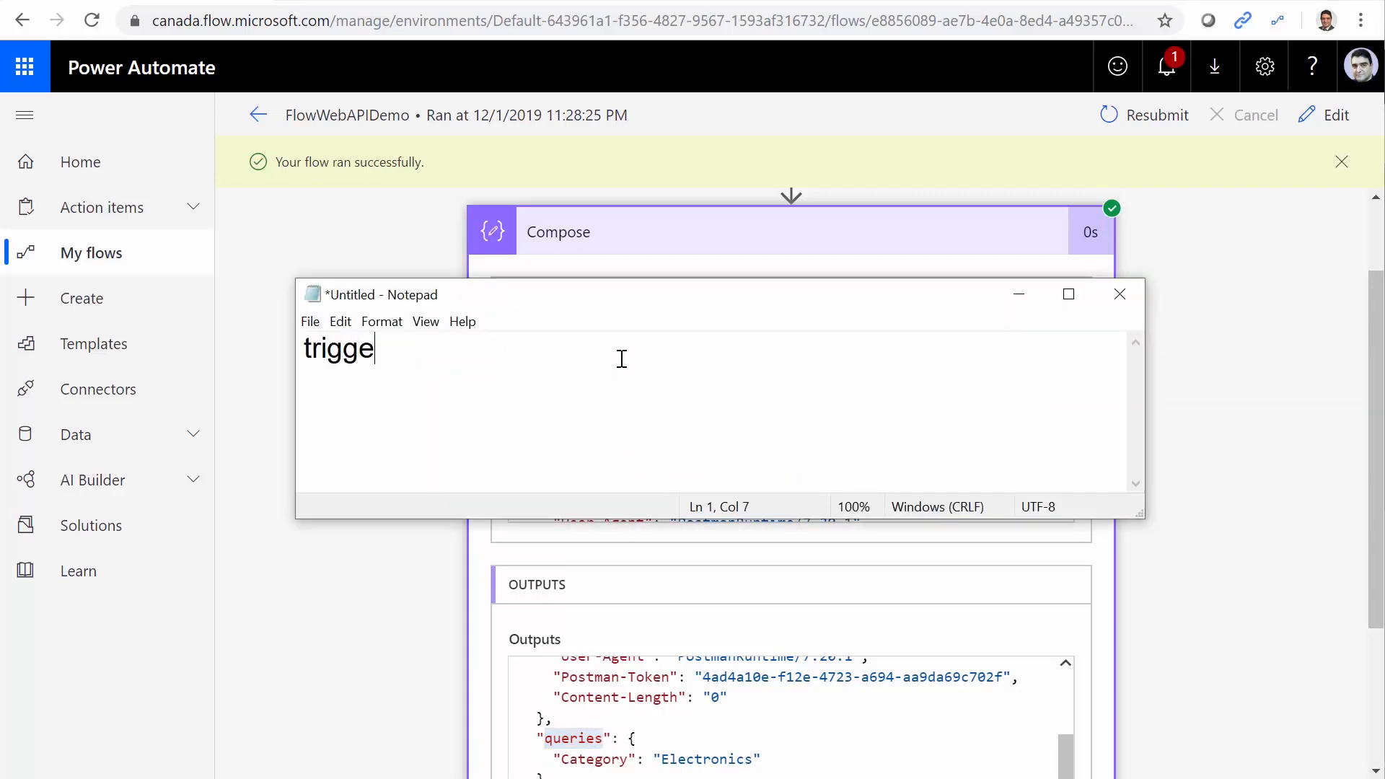
pyautogui.write('routpu')
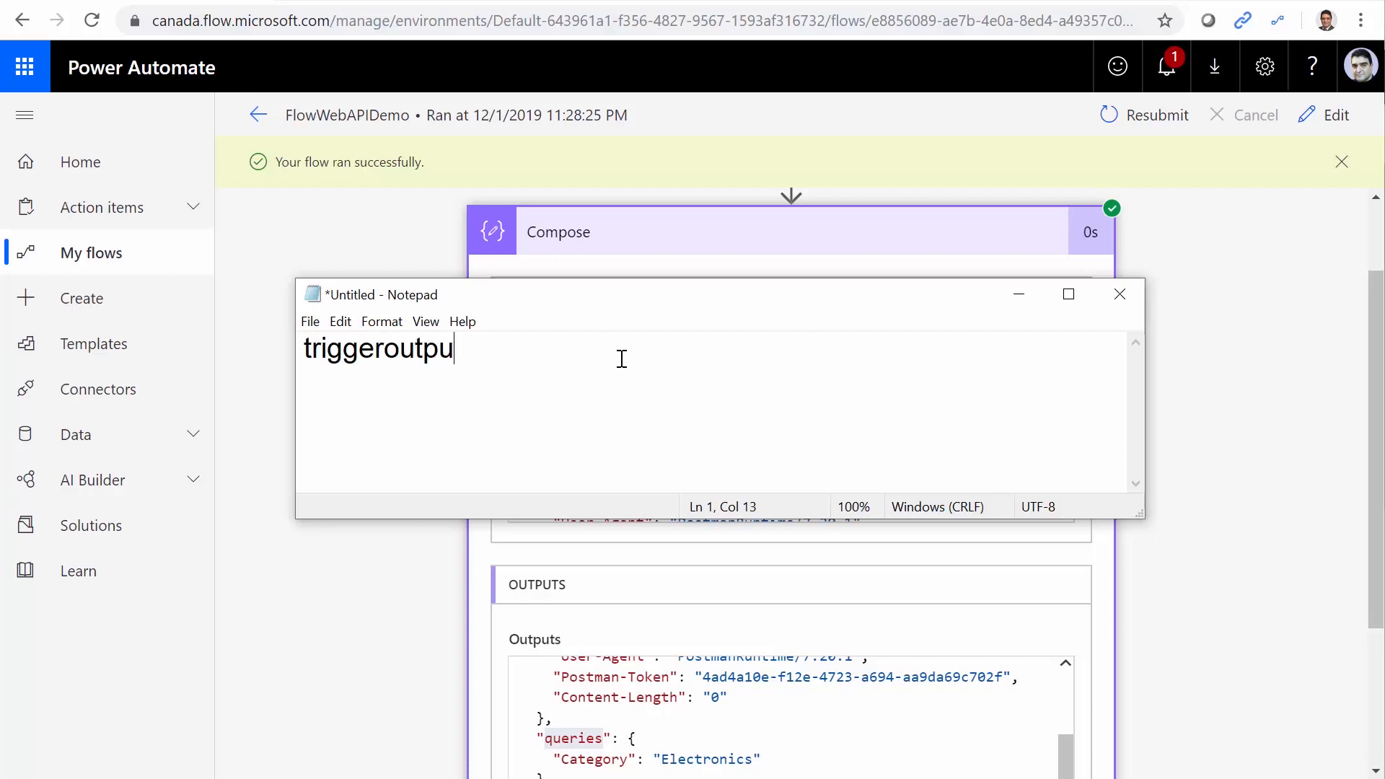
pyautogui.write('().')
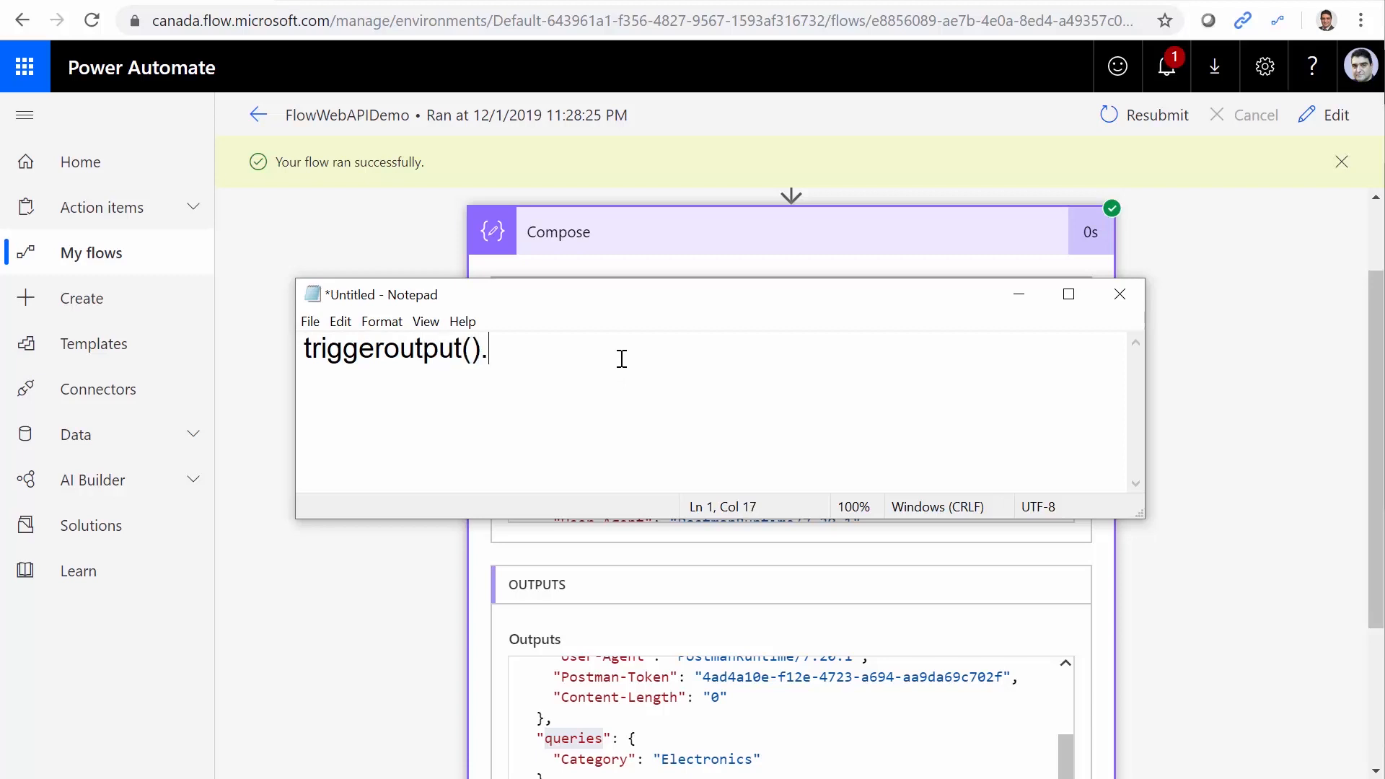
pyautogui.write('querie')
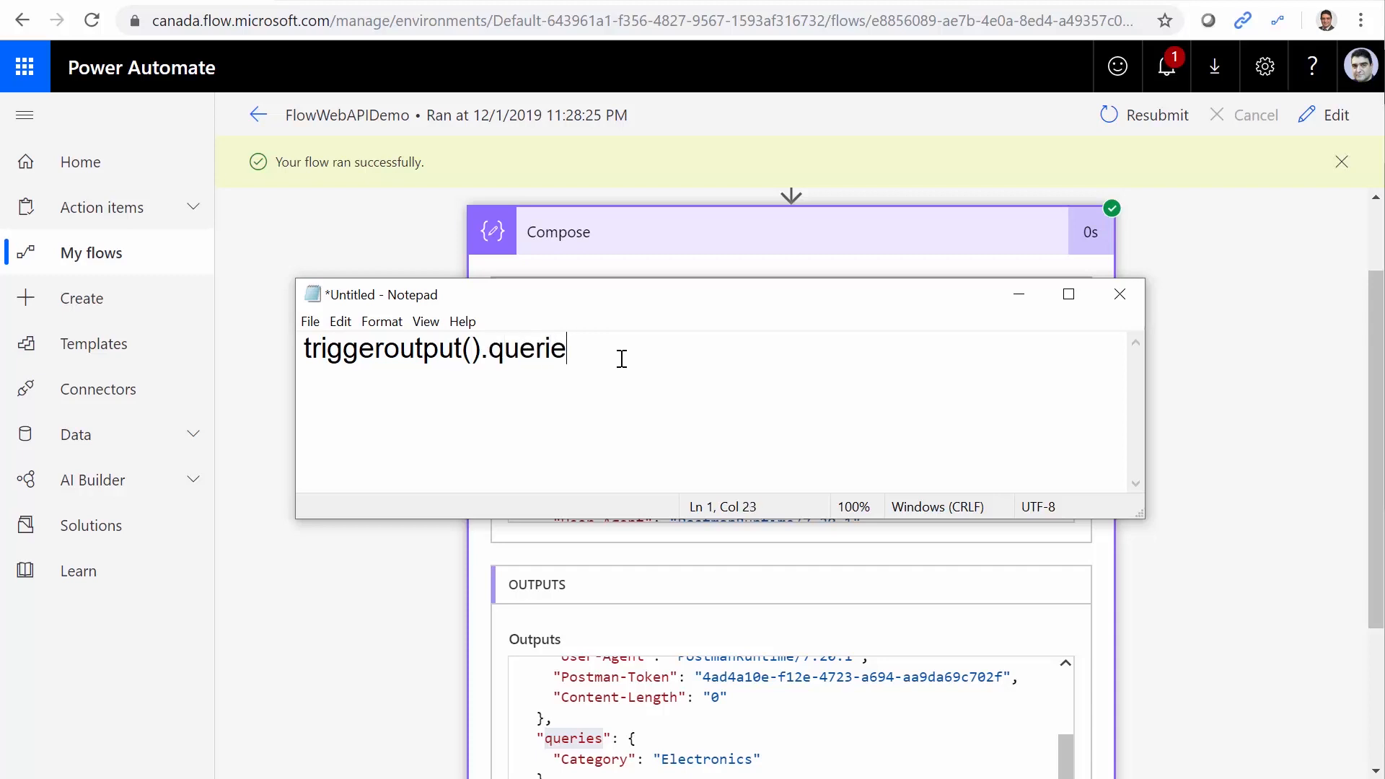
pyautogui.write('s.')
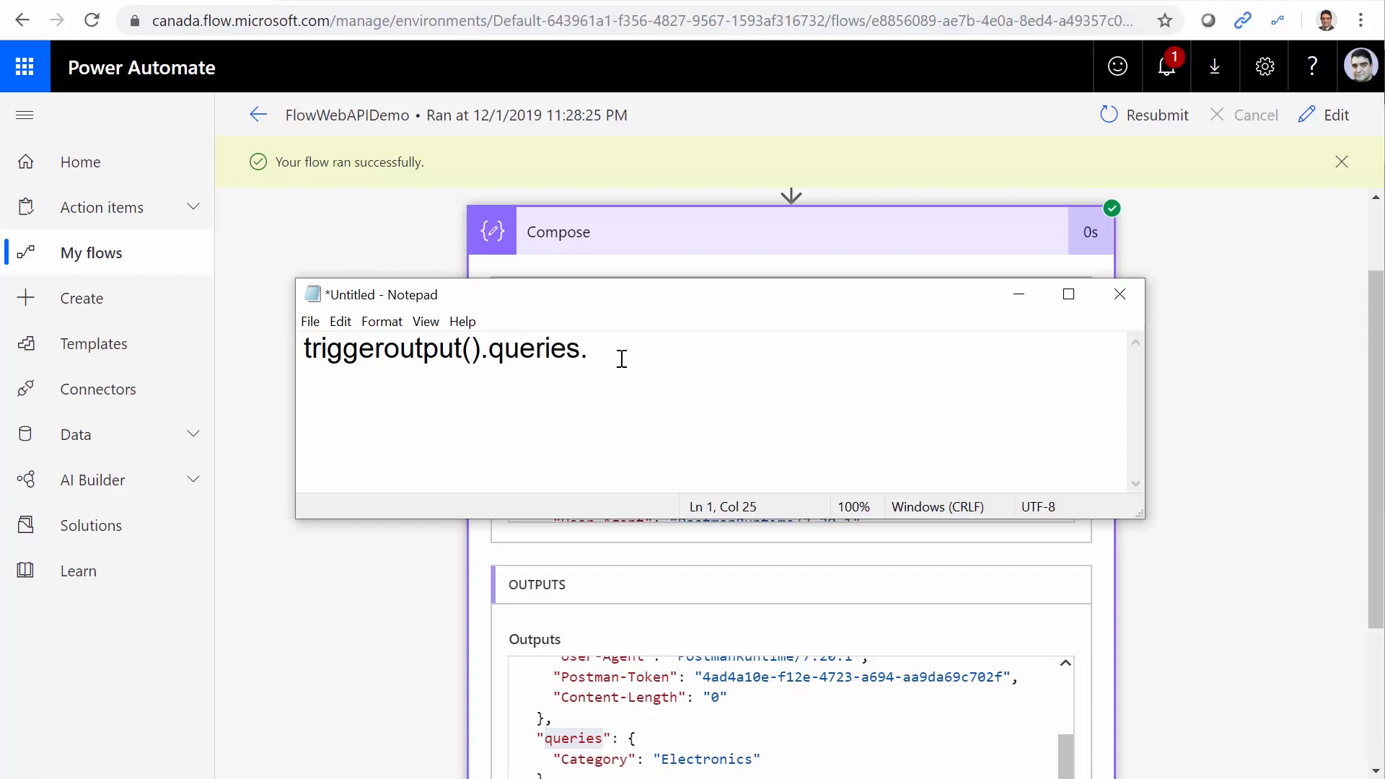
pyautogui.write('Catego')
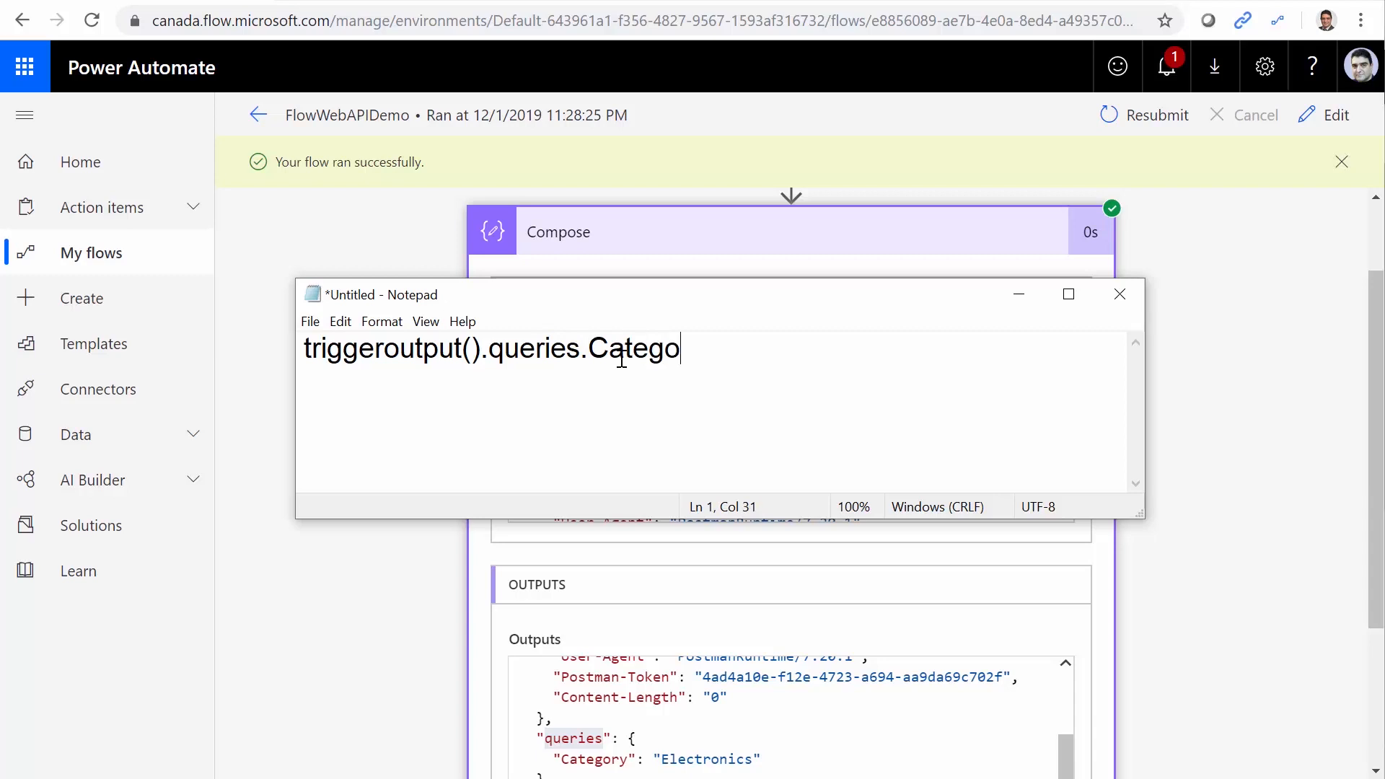
pyautogui.write('ry')
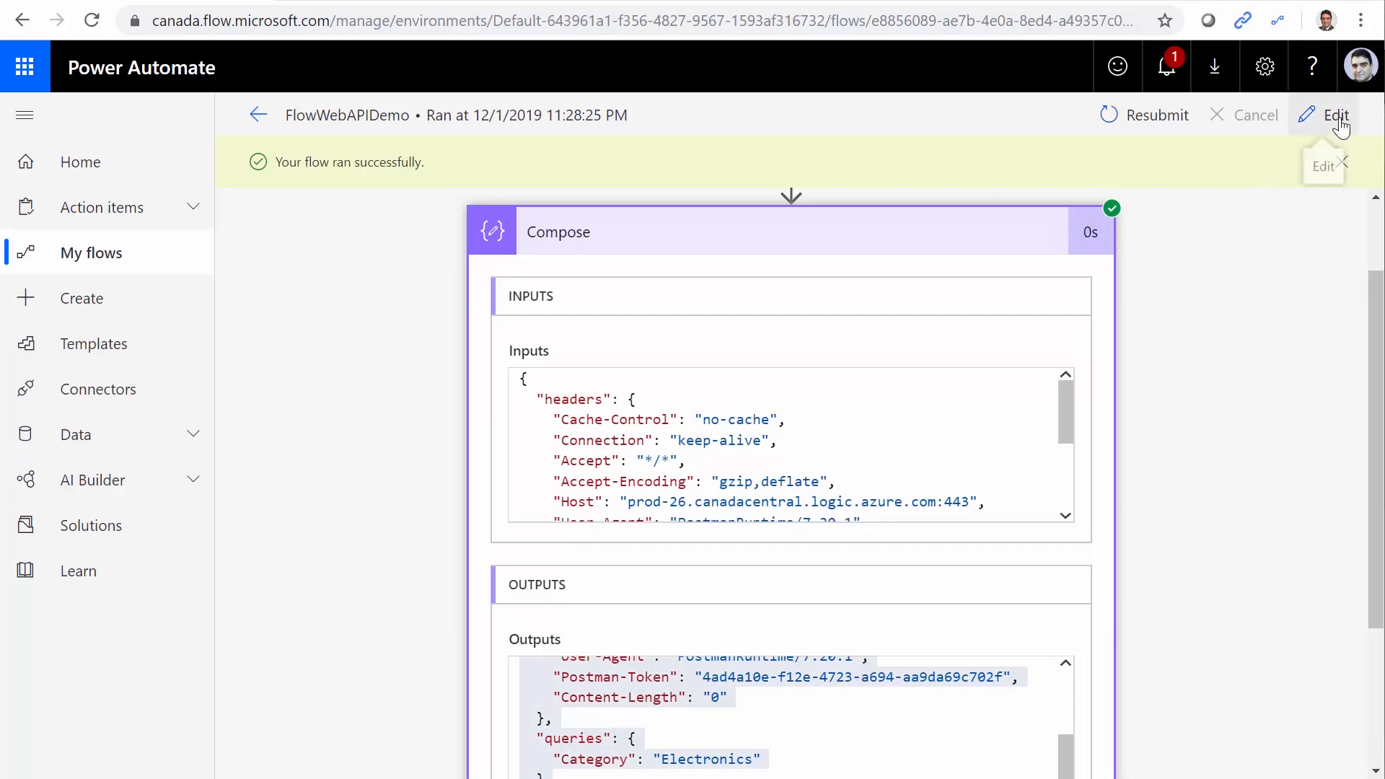
# Replace the Compose input with the expression triggerOutputs().queries.Category
pyautogui.click(1335, 114)
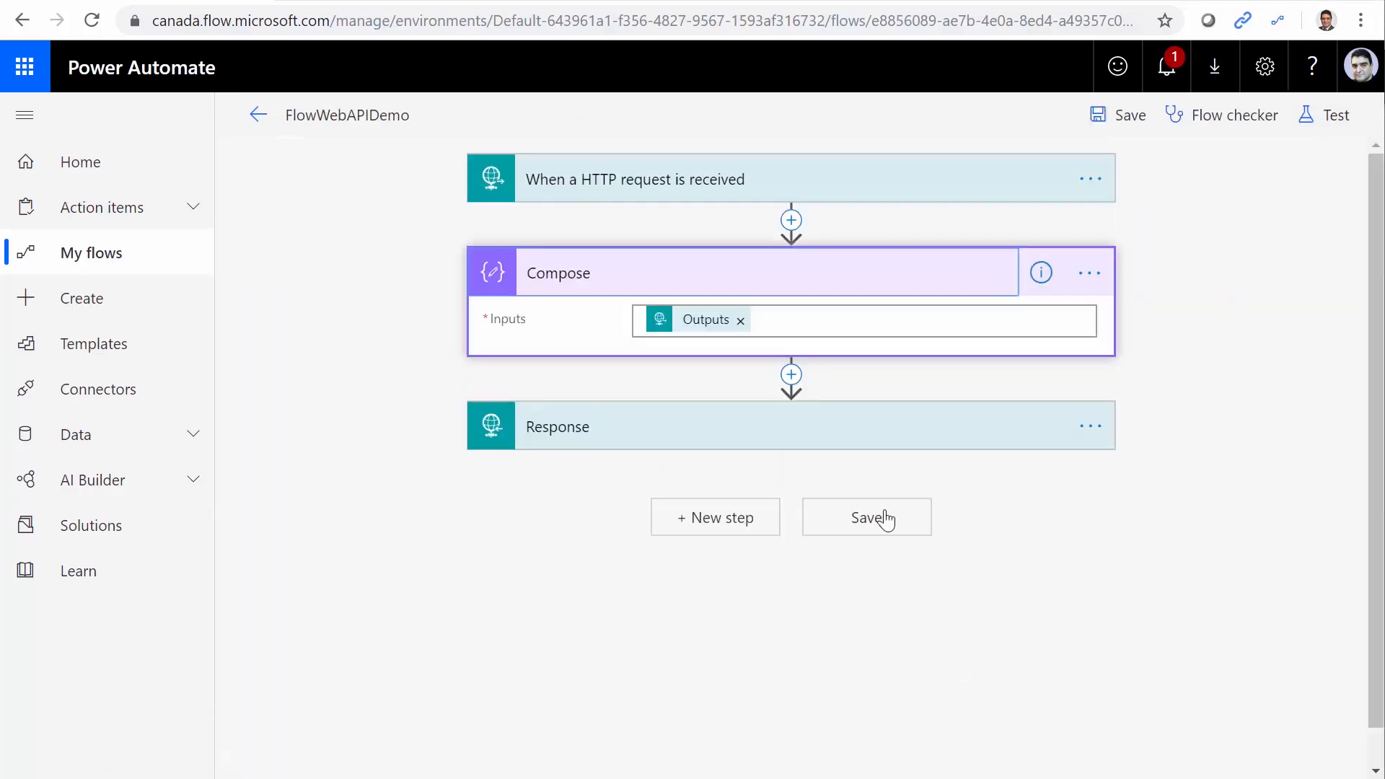
pyautogui.click(740, 319)
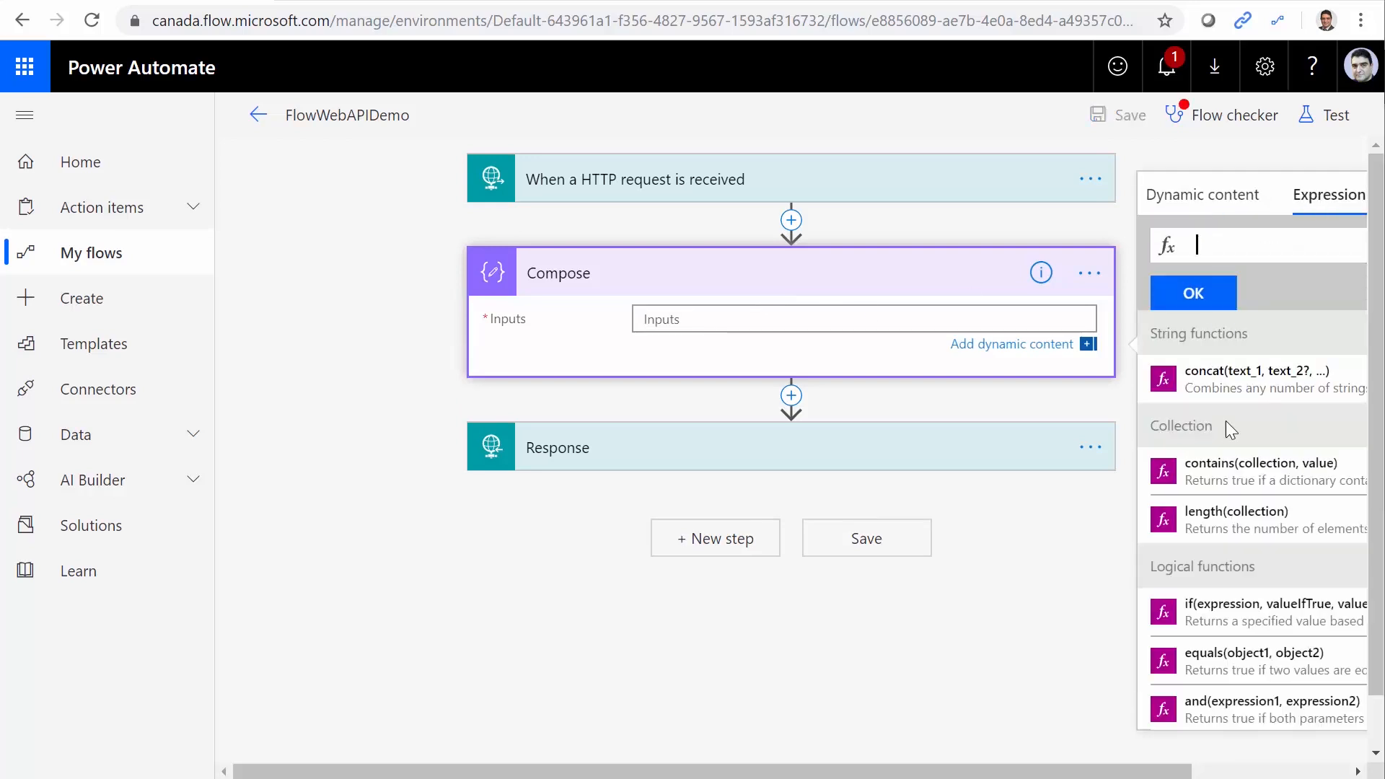
pyautogui.write('tr')
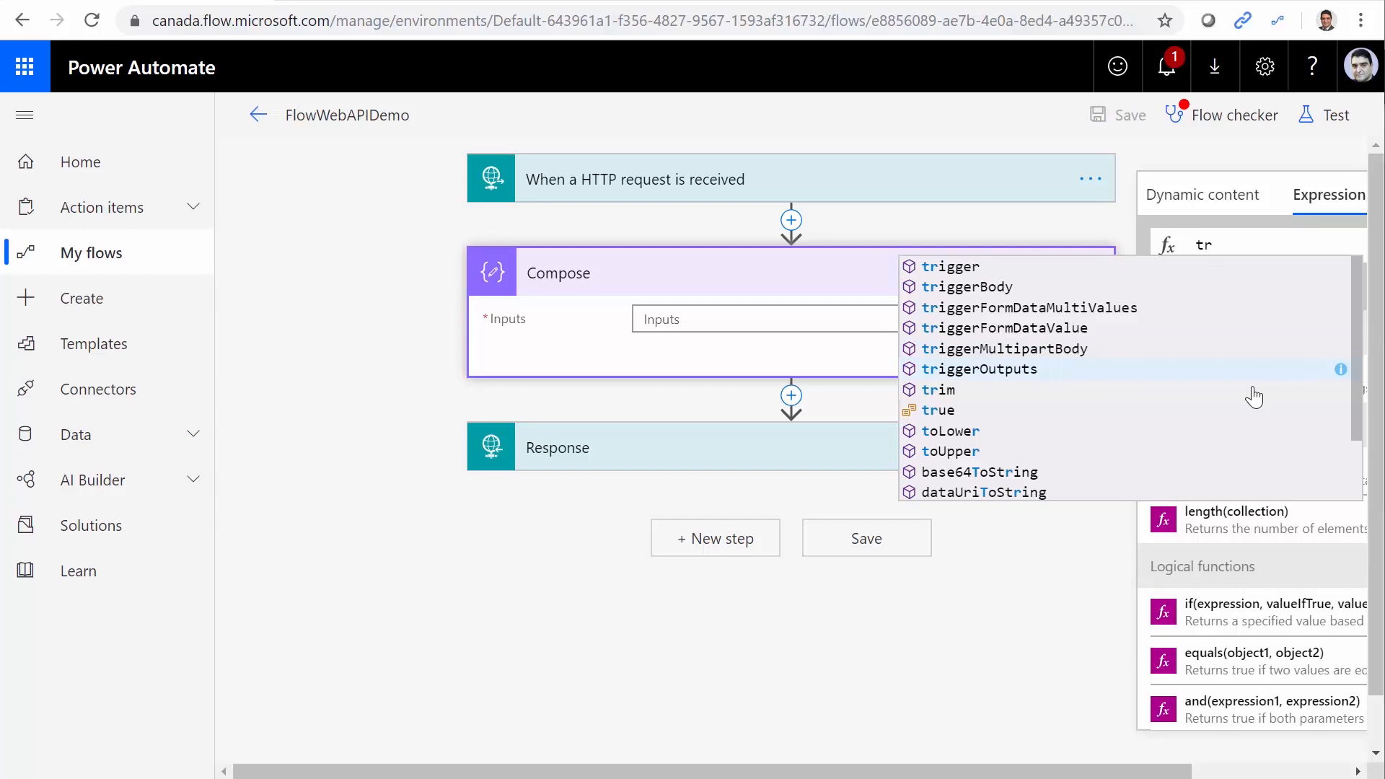
pyautogui.click(980, 369)
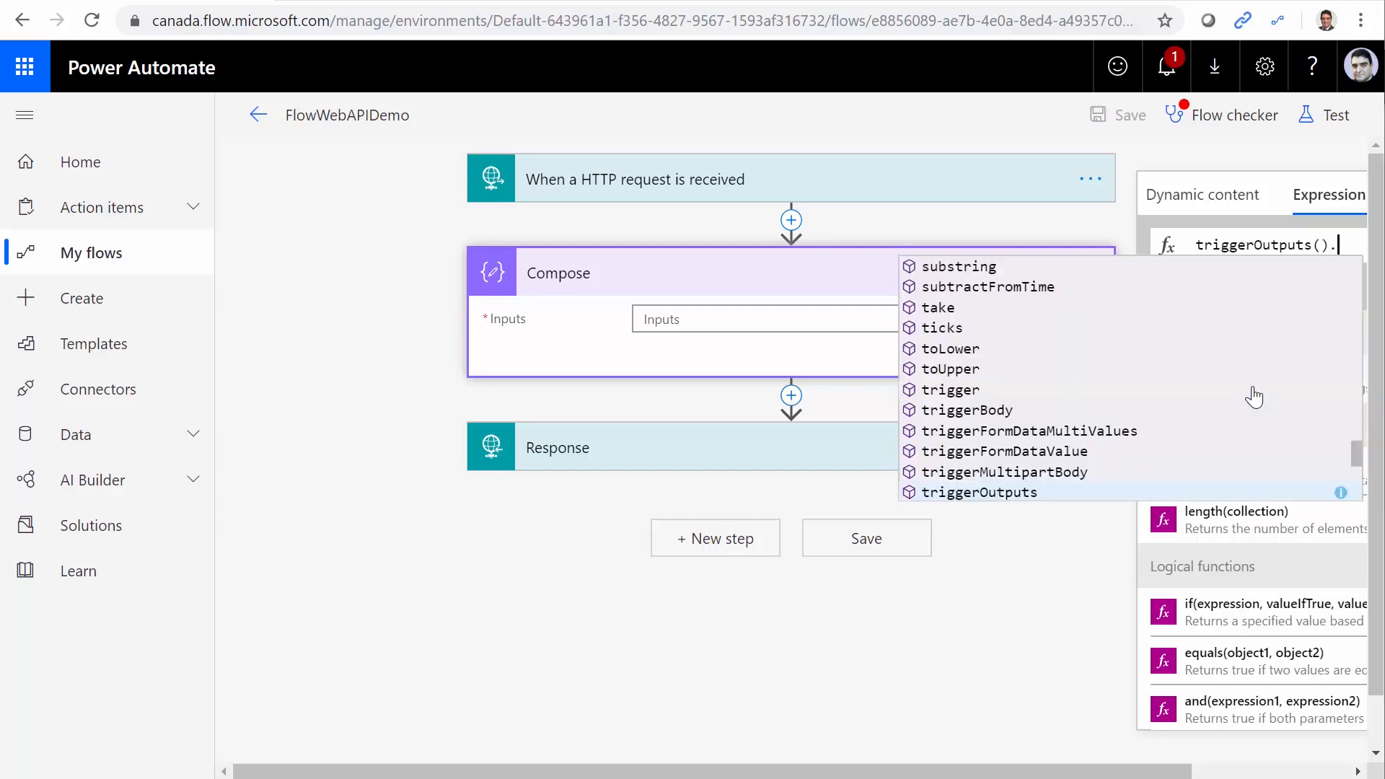
pyautogui.write('qu')
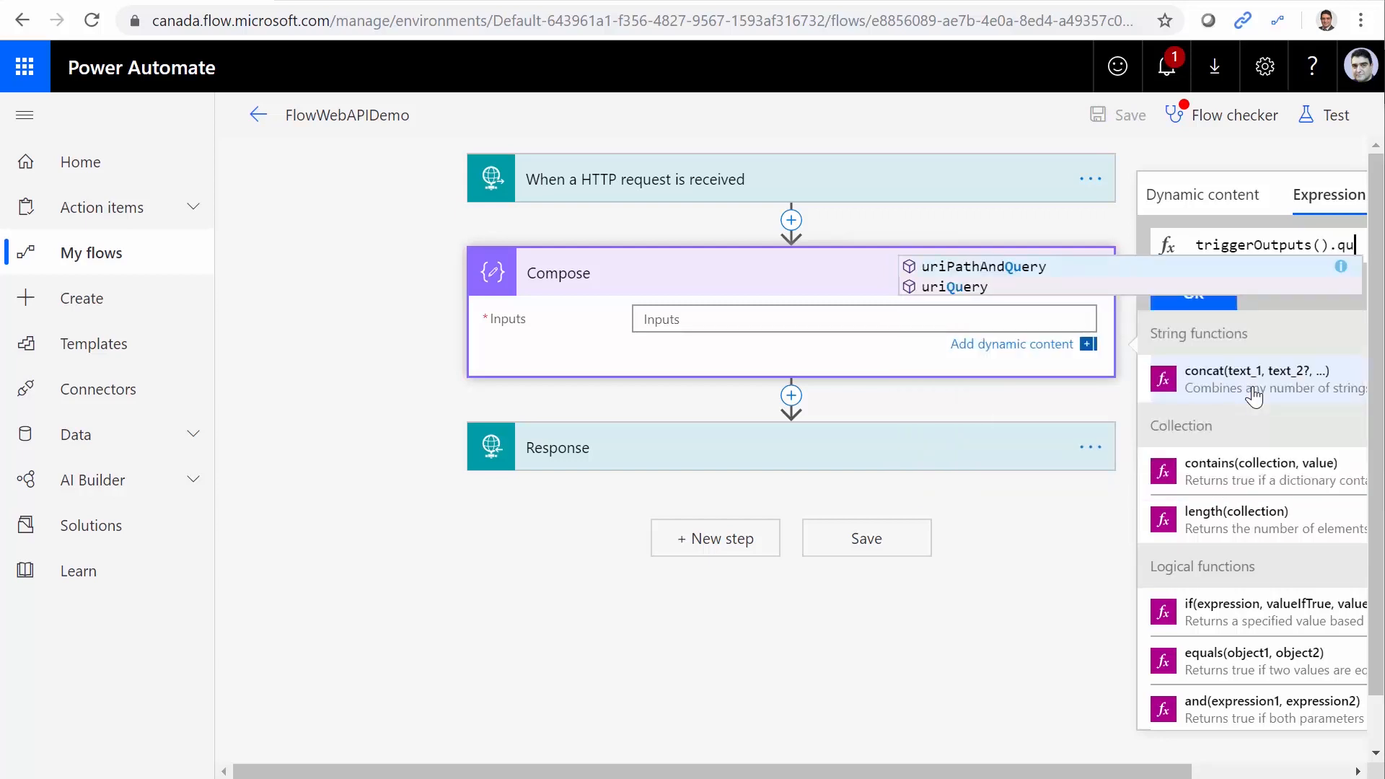
pyautogui.click(952, 286)
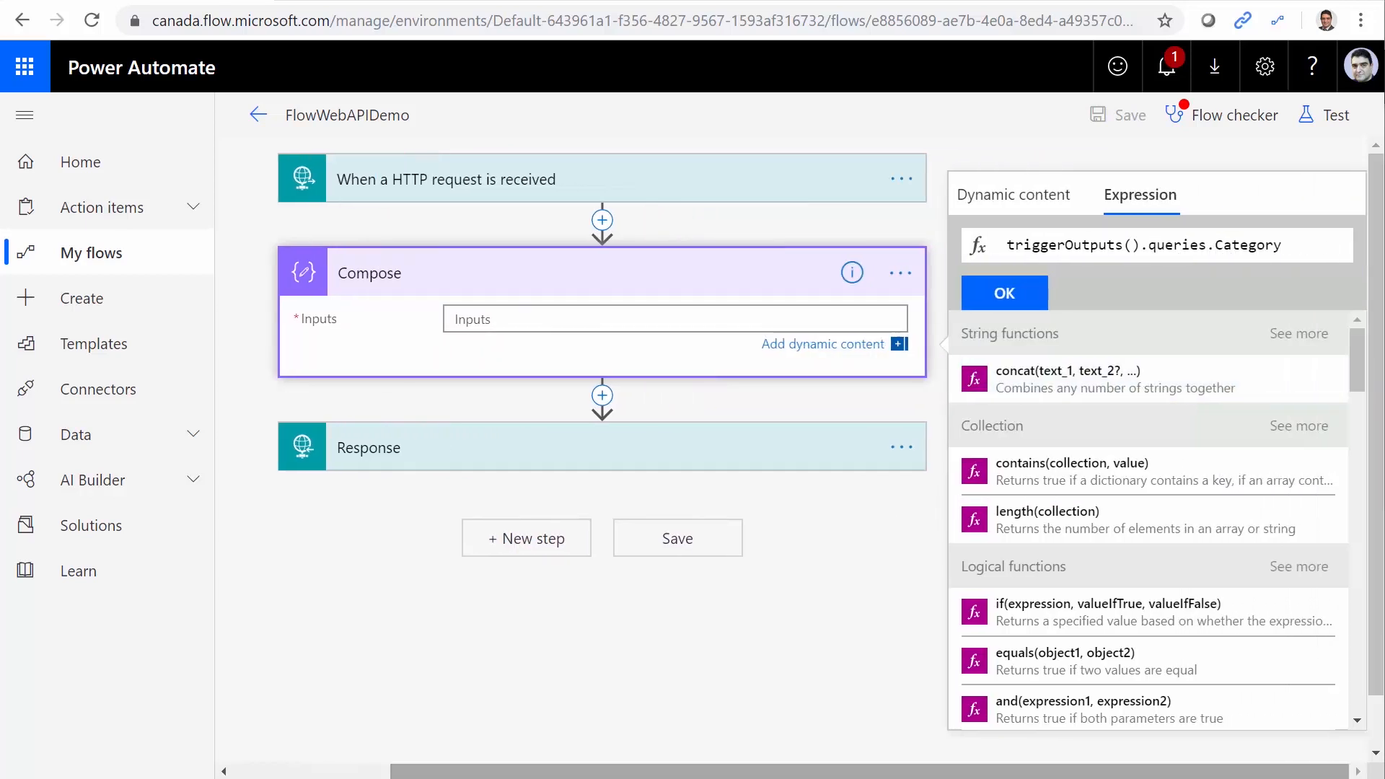
pyautogui.click(1003, 292)
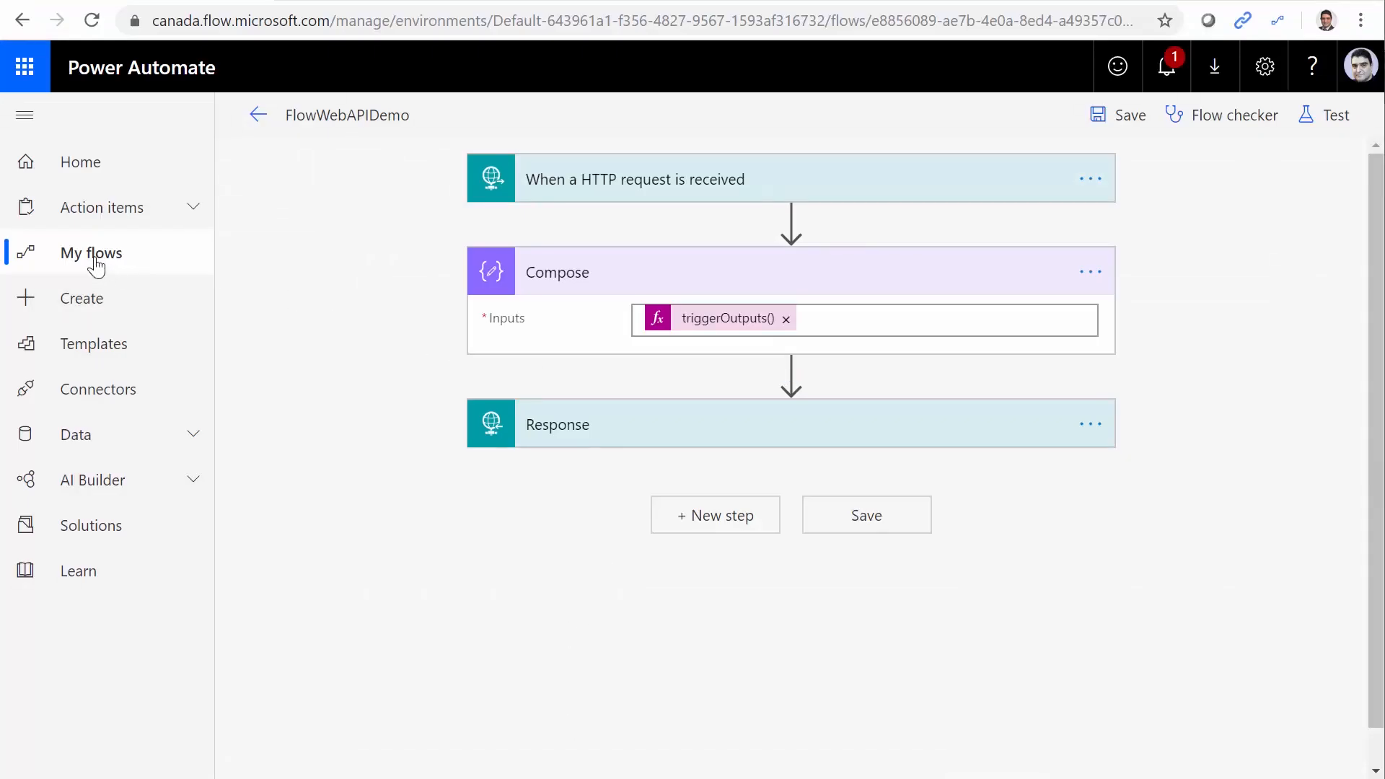
# Open the latest FlowWebAPIDemo run and select its Electronics output value
pyautogui.click(90, 253)
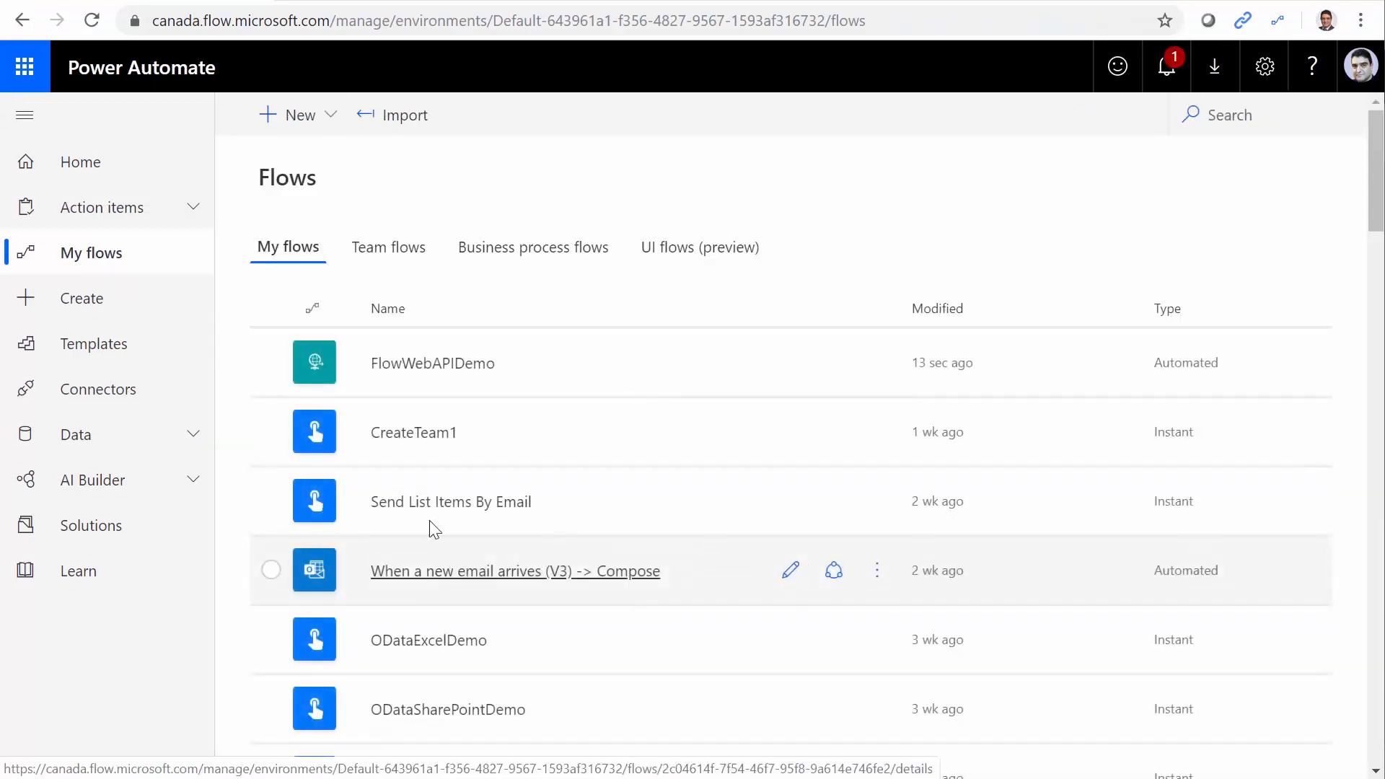
pyautogui.click(432, 363)
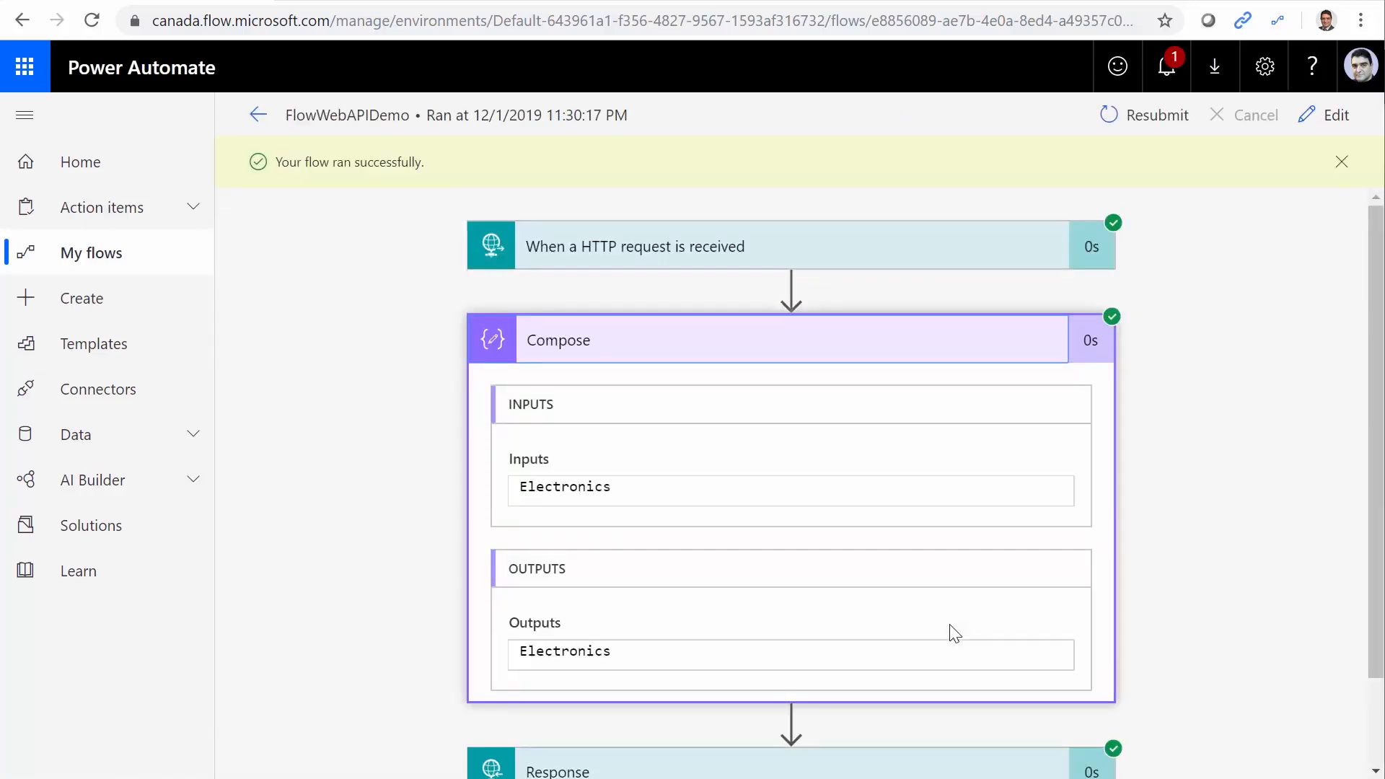
pyautogui.doubleClick(564, 650)
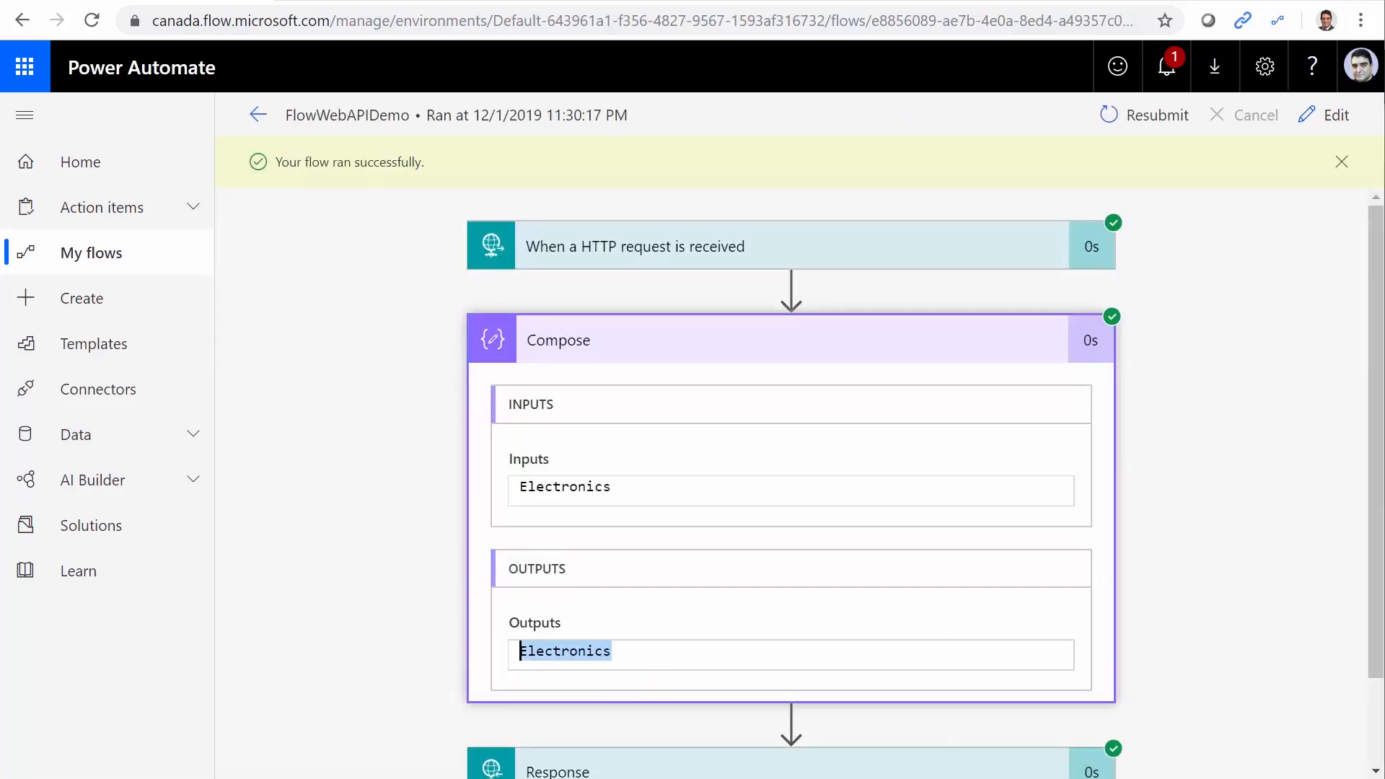
pyautogui.moveTo(618, 607)
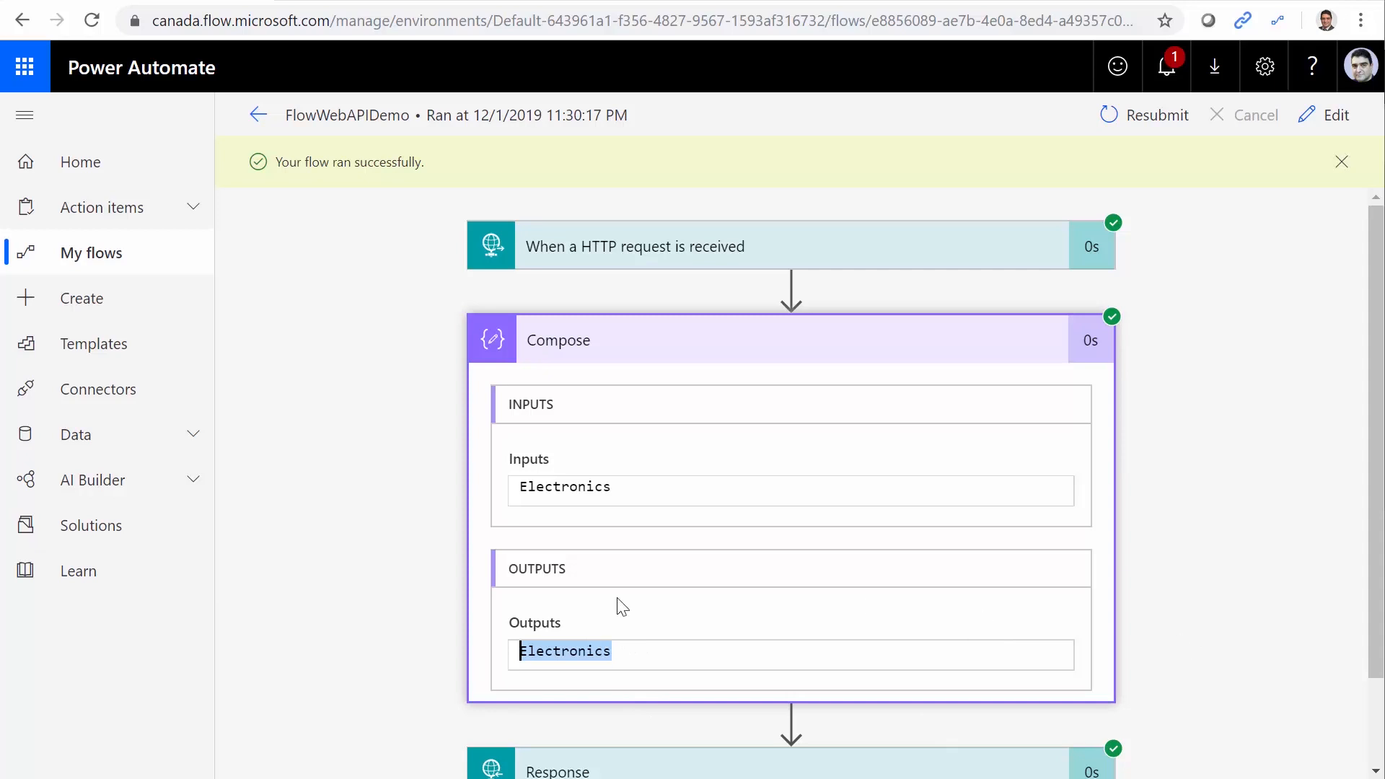
pyautogui.moveTo(609, 683)
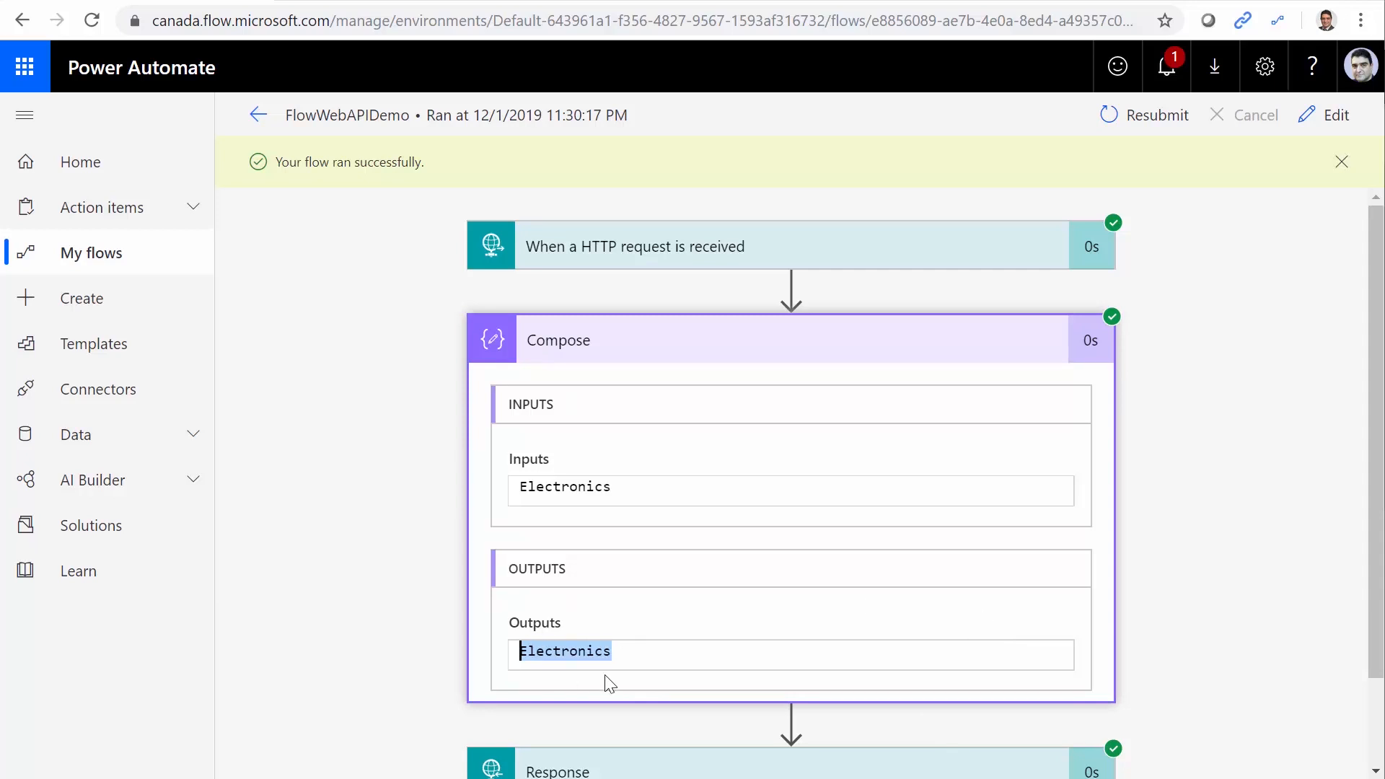
pyautogui.moveTo(1071, 441)
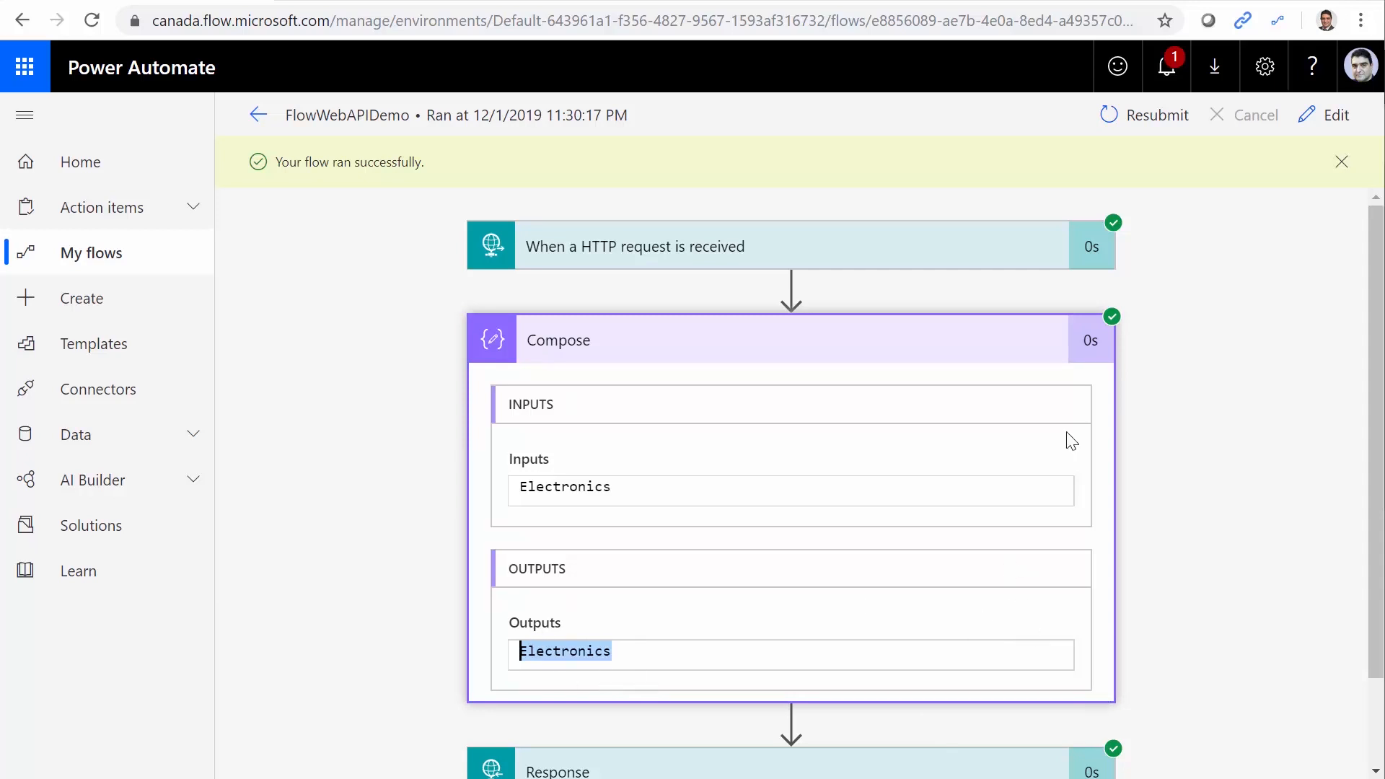
# Return to edit mode and rename the Compose step to Category
pyautogui.click(1333, 114)
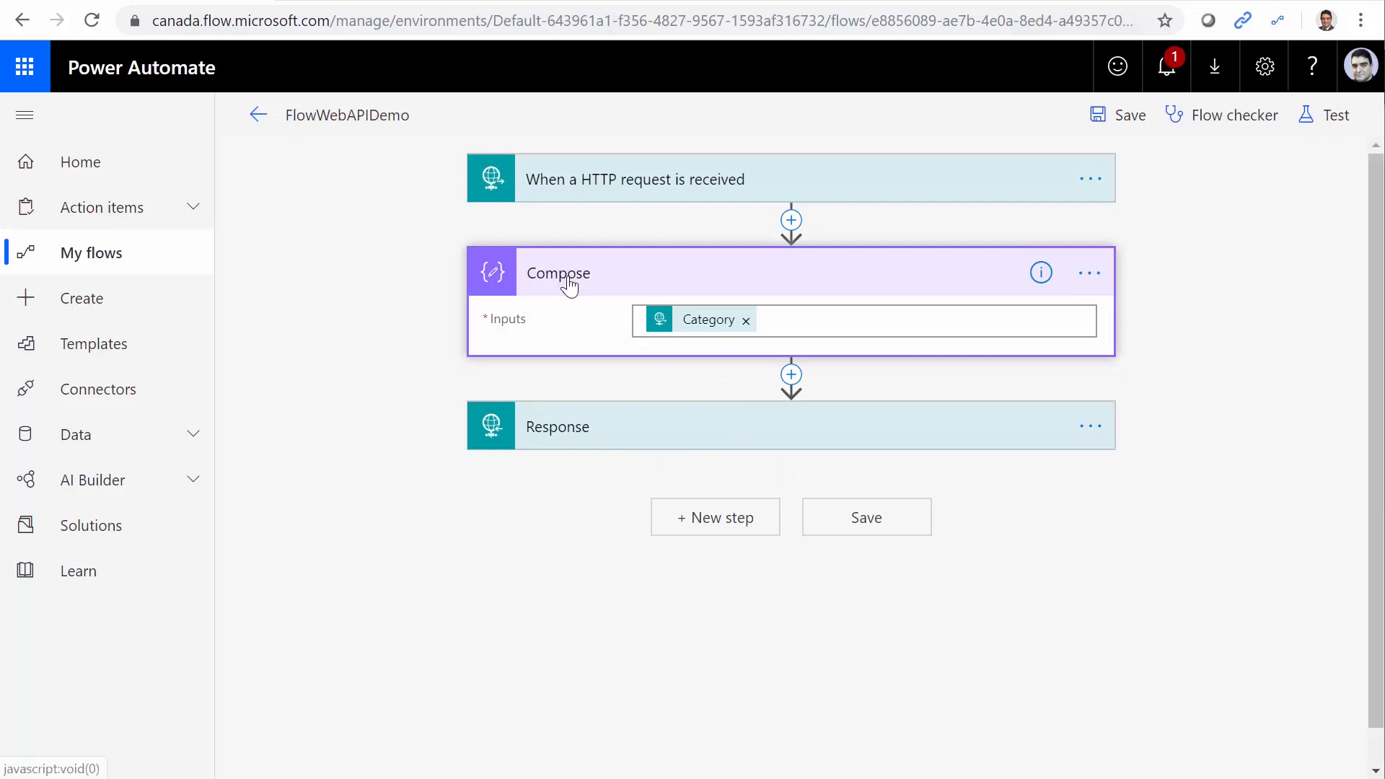
pyautogui.click(1089, 271)
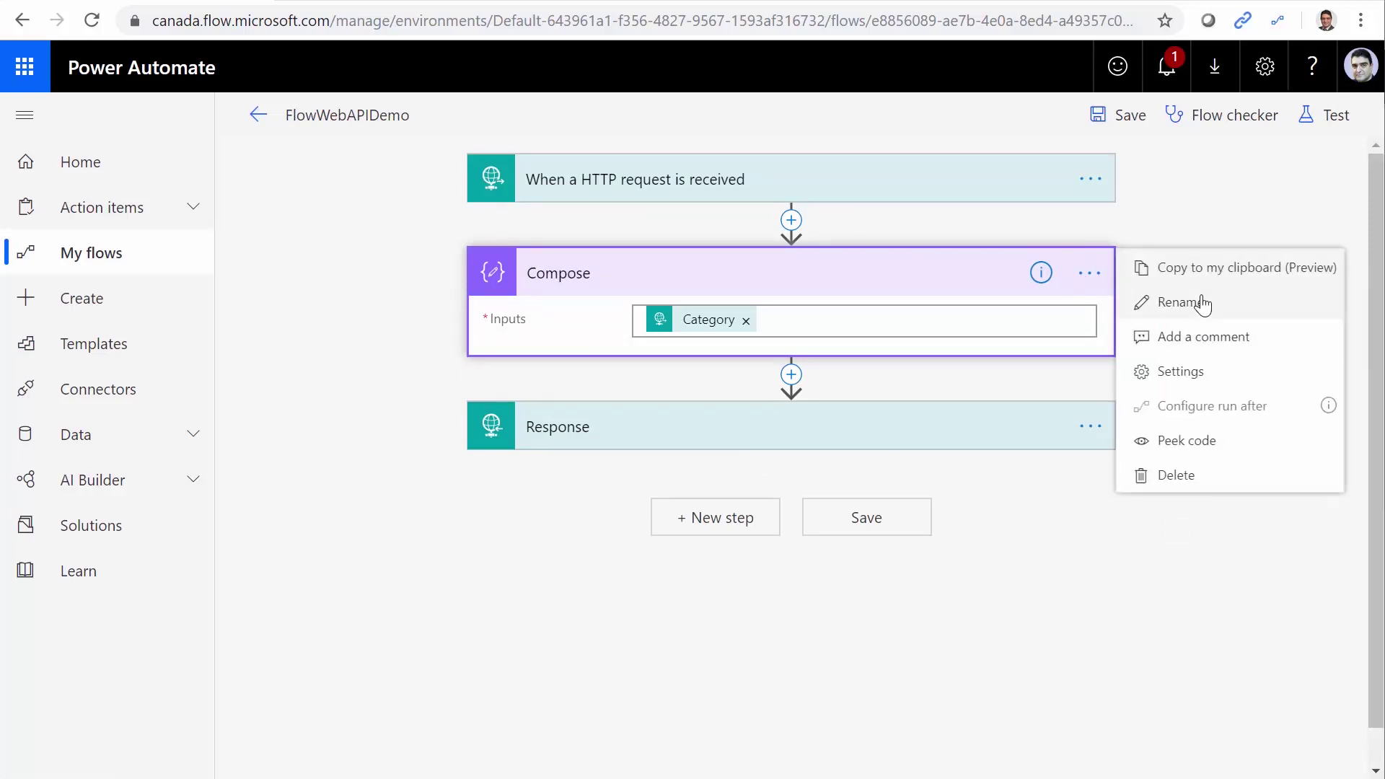
pyautogui.click(1181, 302)
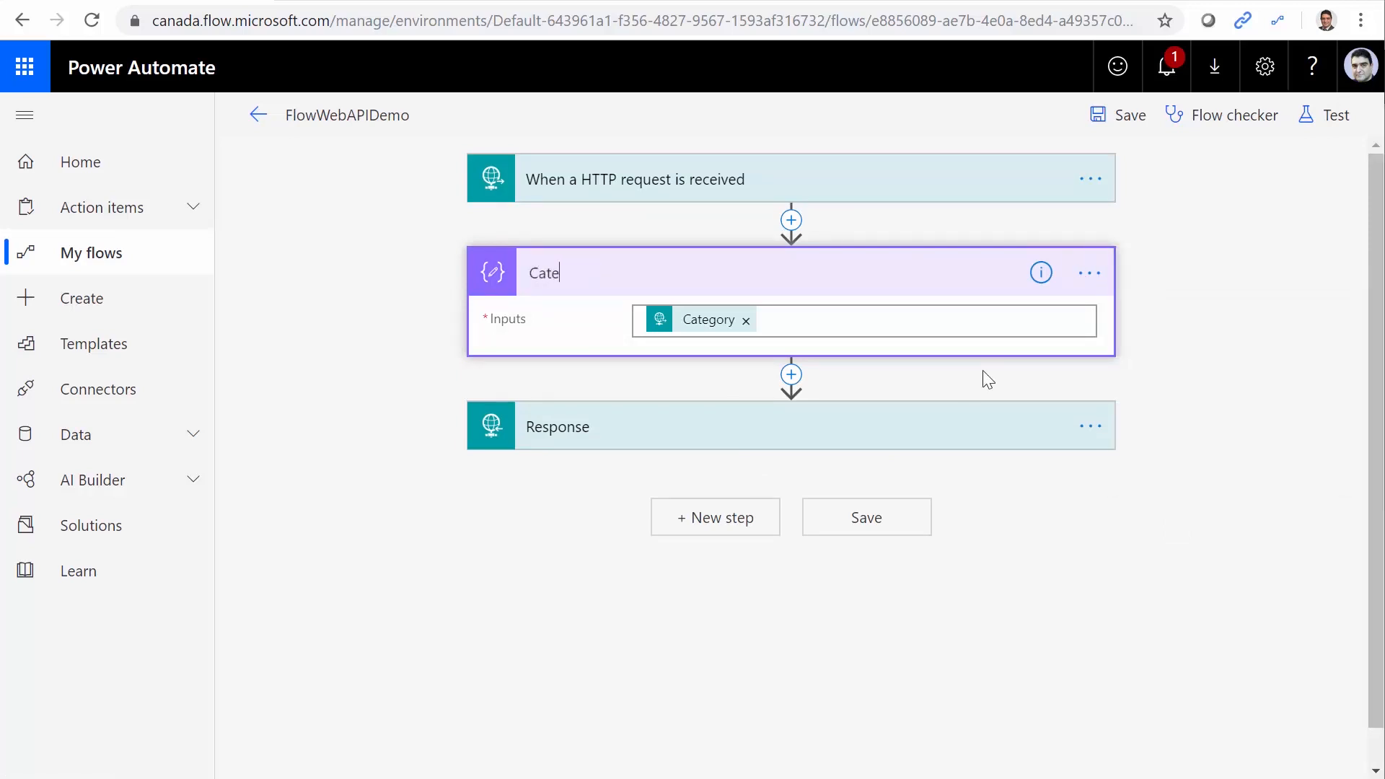
pyautogui.write('gory')
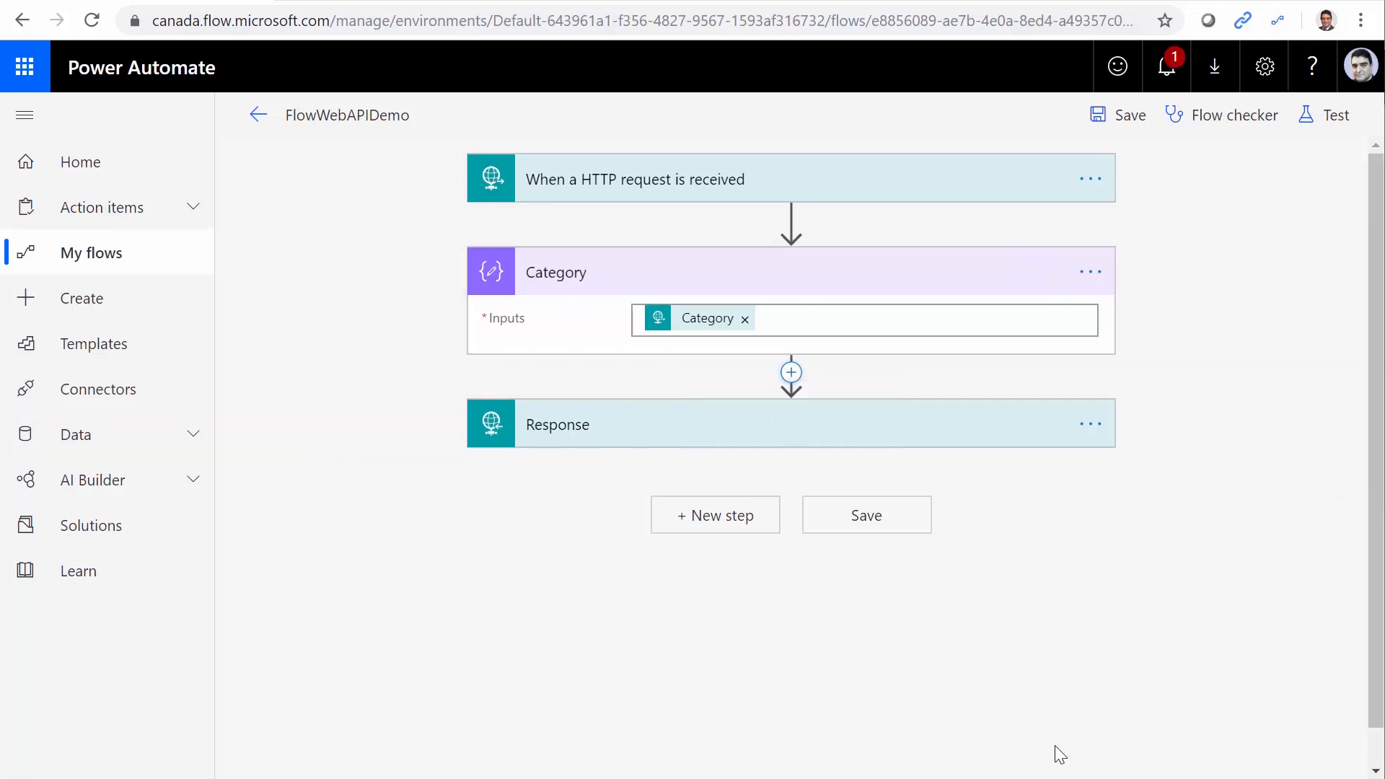
# Insert a step after Category and search the SharePoint connector's actions for Get
pyautogui.click(791, 372)
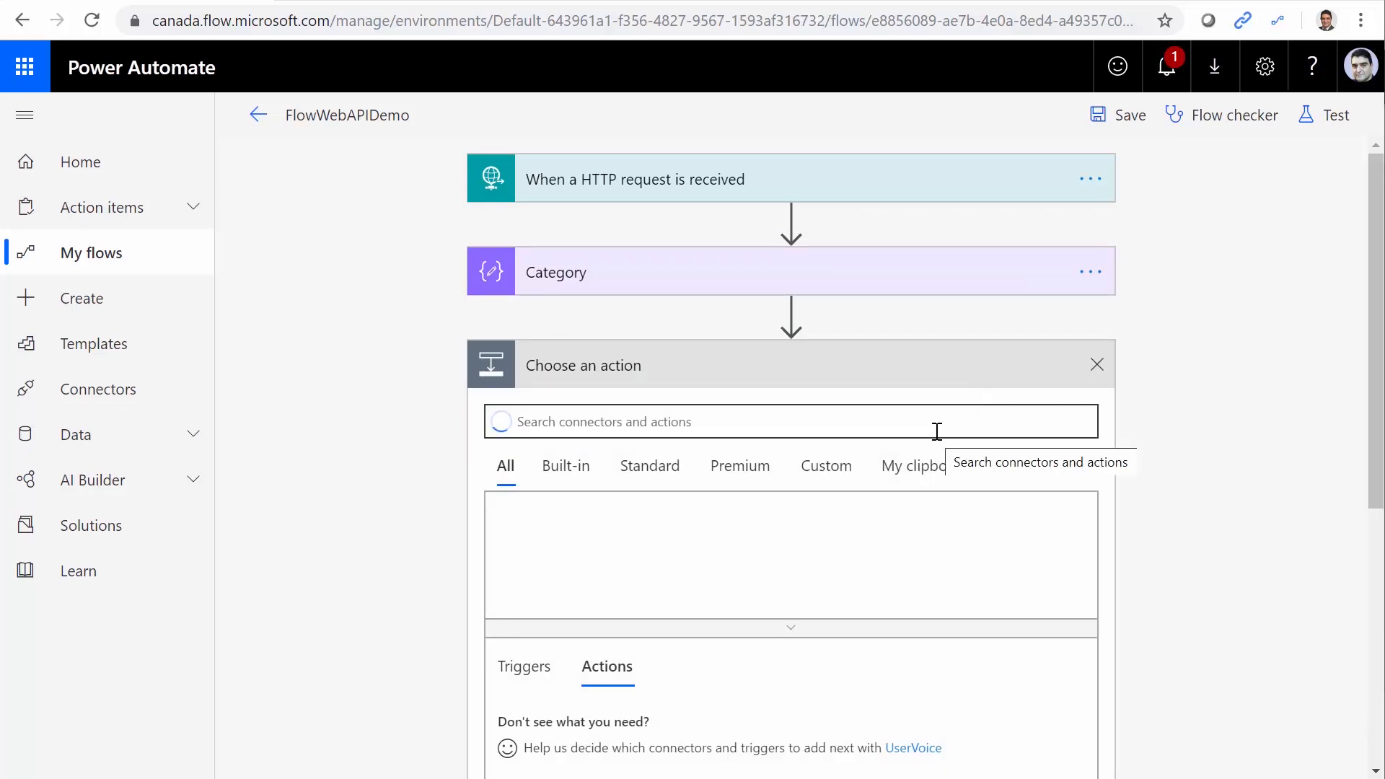
pyautogui.write('SharePoint')
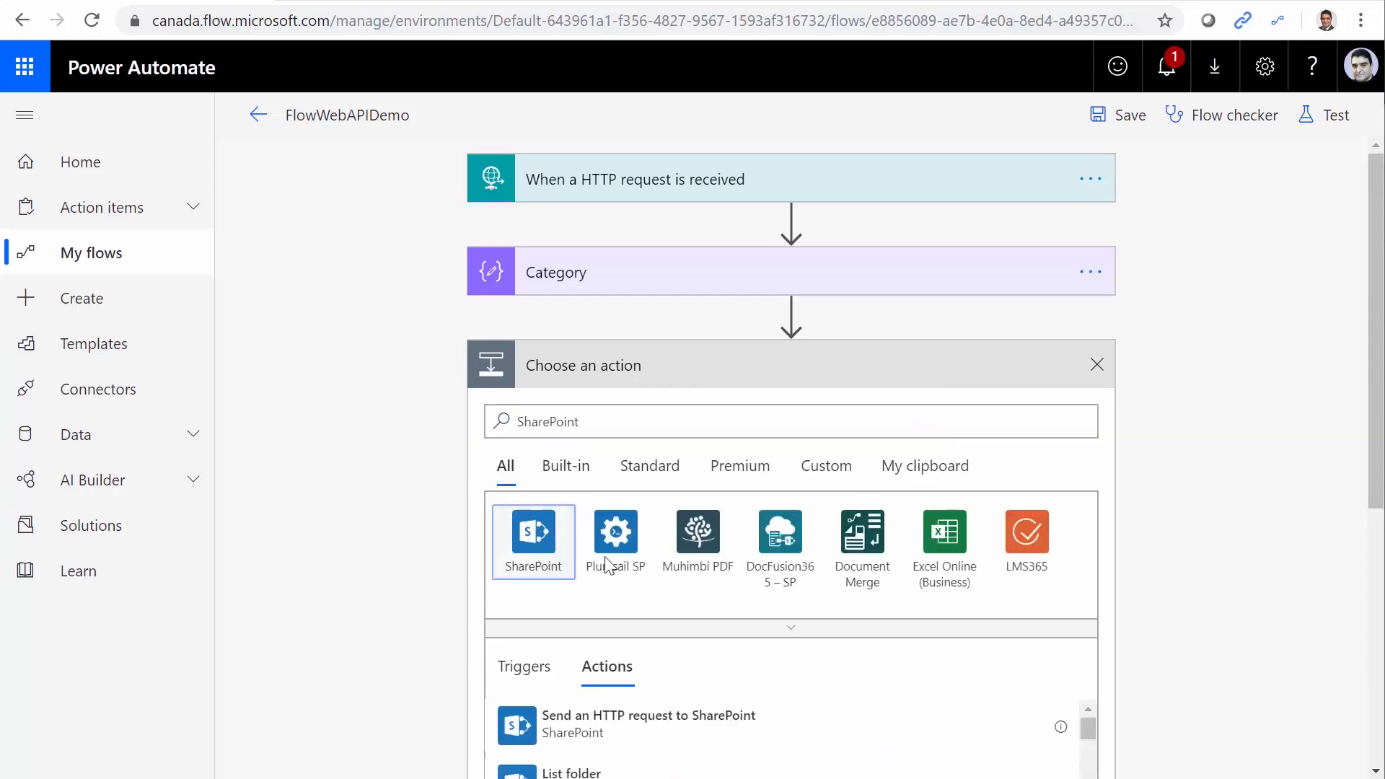
pyautogui.click(532, 541)
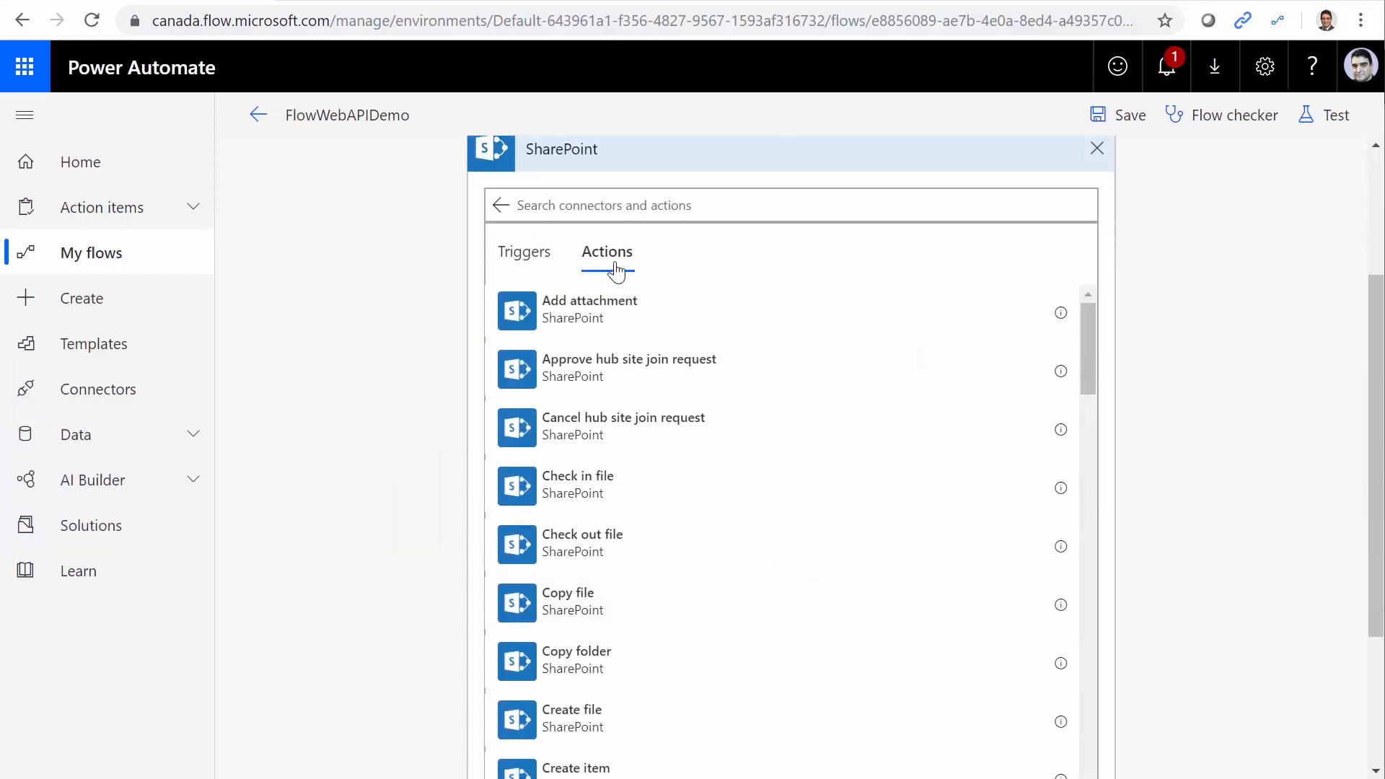
pyautogui.write('Get')
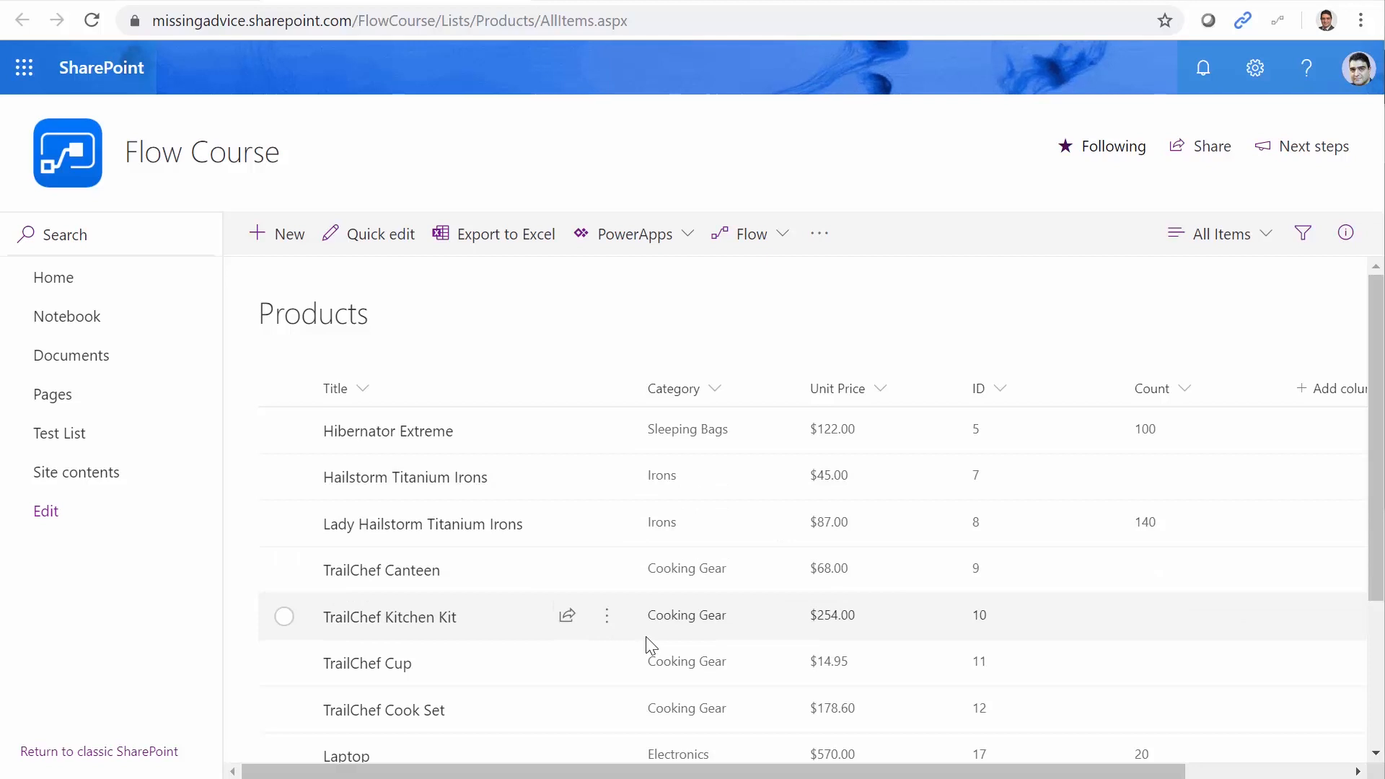
pyautogui.moveTo(416, 418)
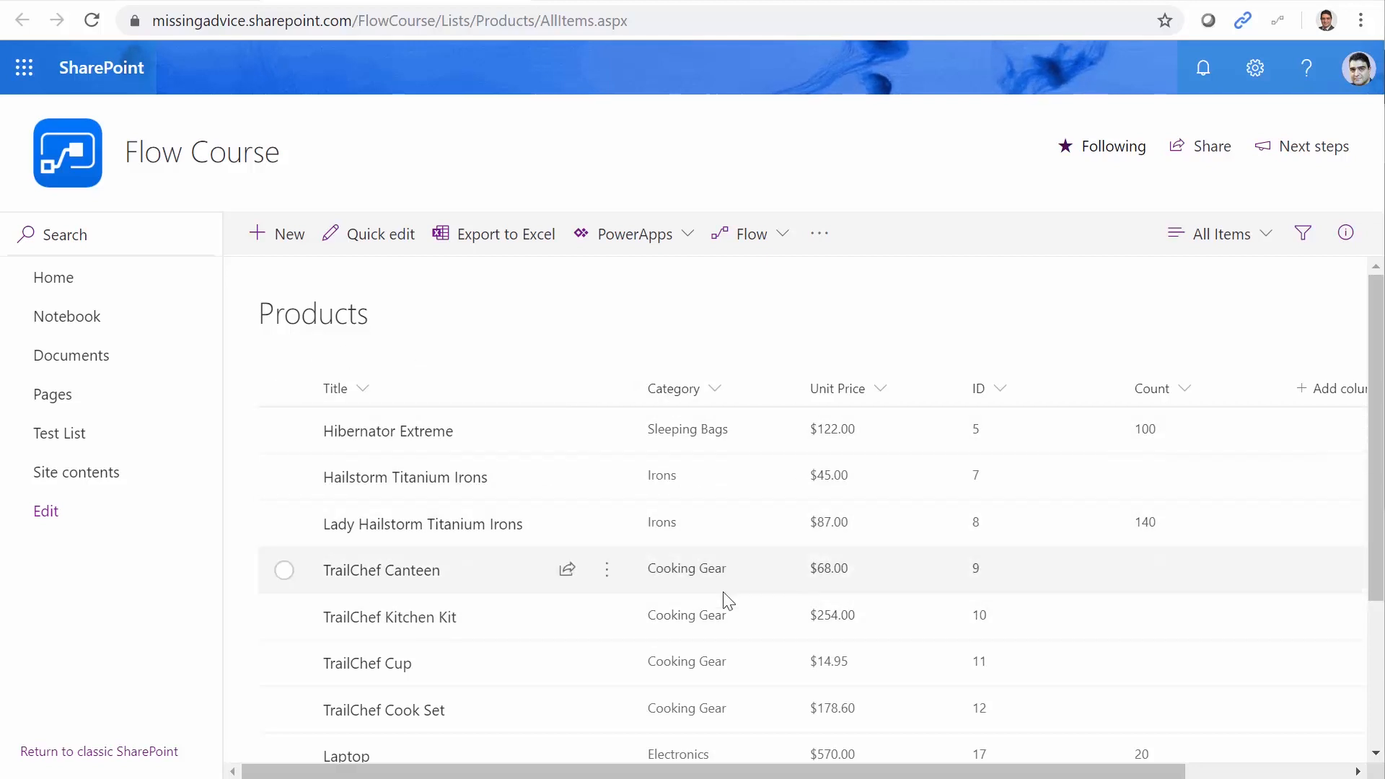
pyautogui.moveTo(654, 628)
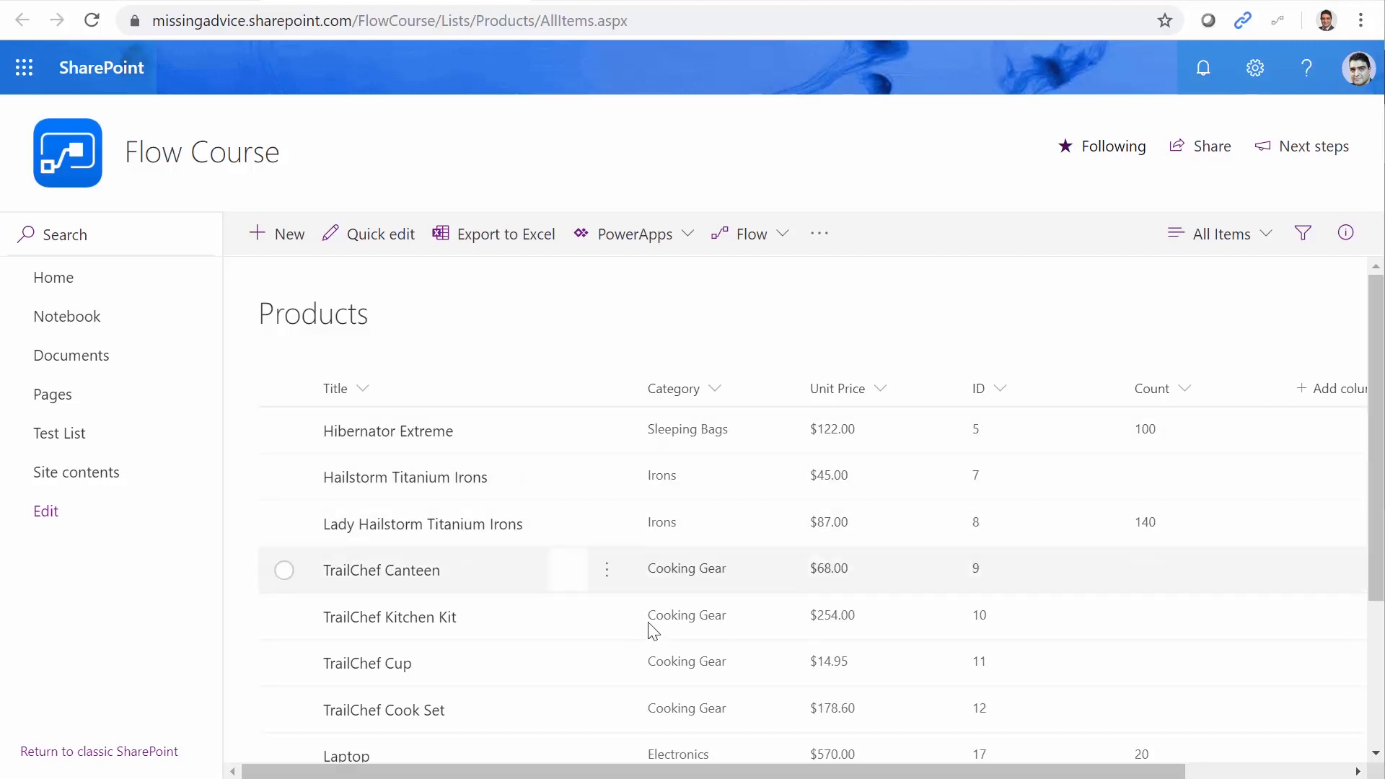
pyautogui.moveTo(697, 575)
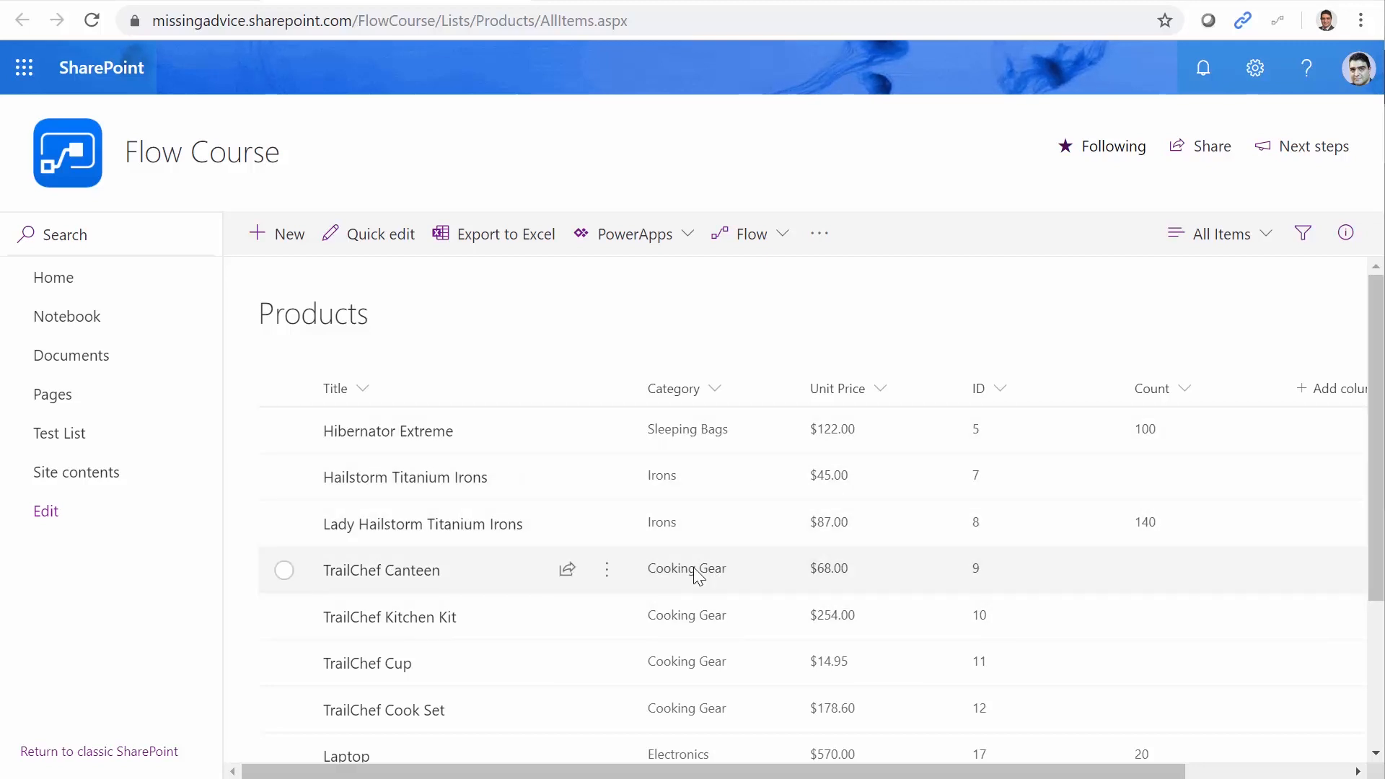
# Scroll through the Flow Course Products list to review titles and categories
pyautogui.scroll(-3)
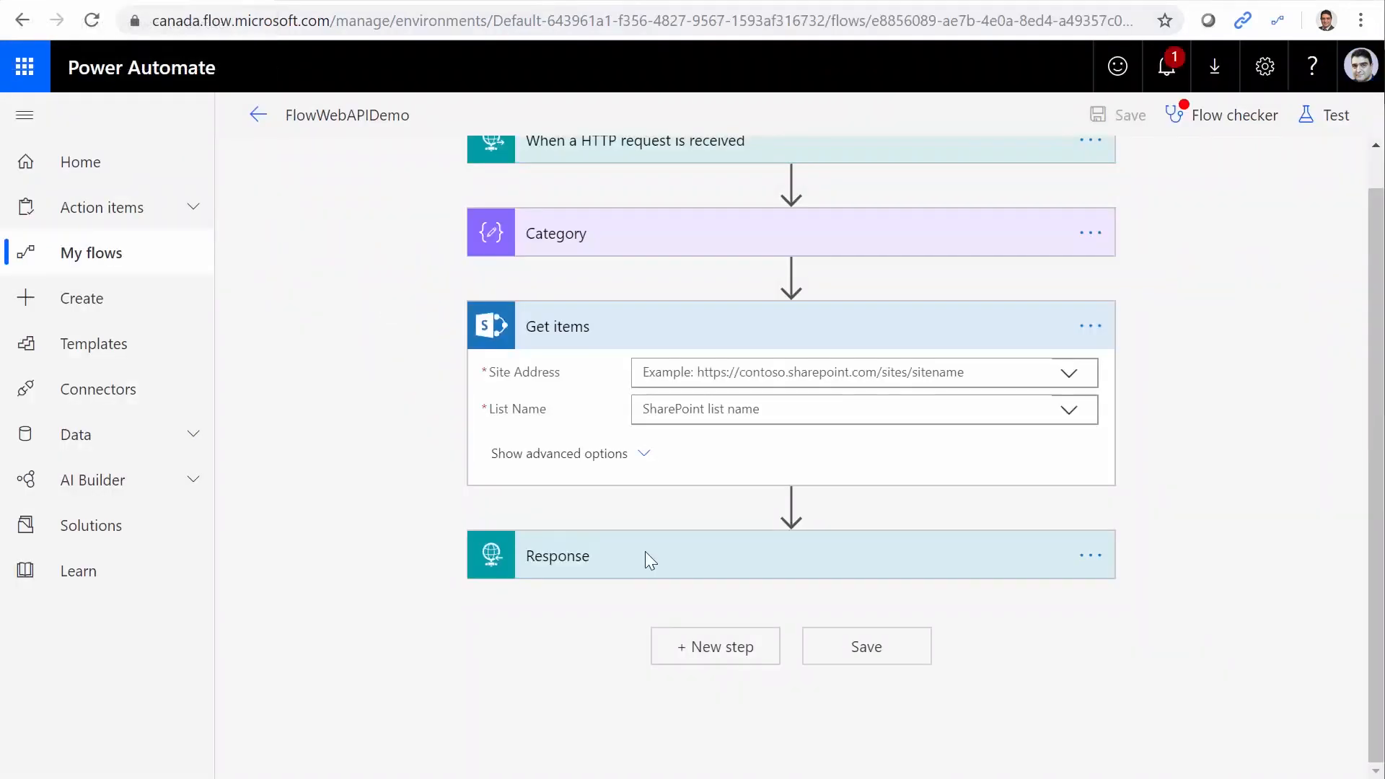
# Point Get items at the Flow Course Products list, filtering Category eq the Category output
pyautogui.click(1066, 372)
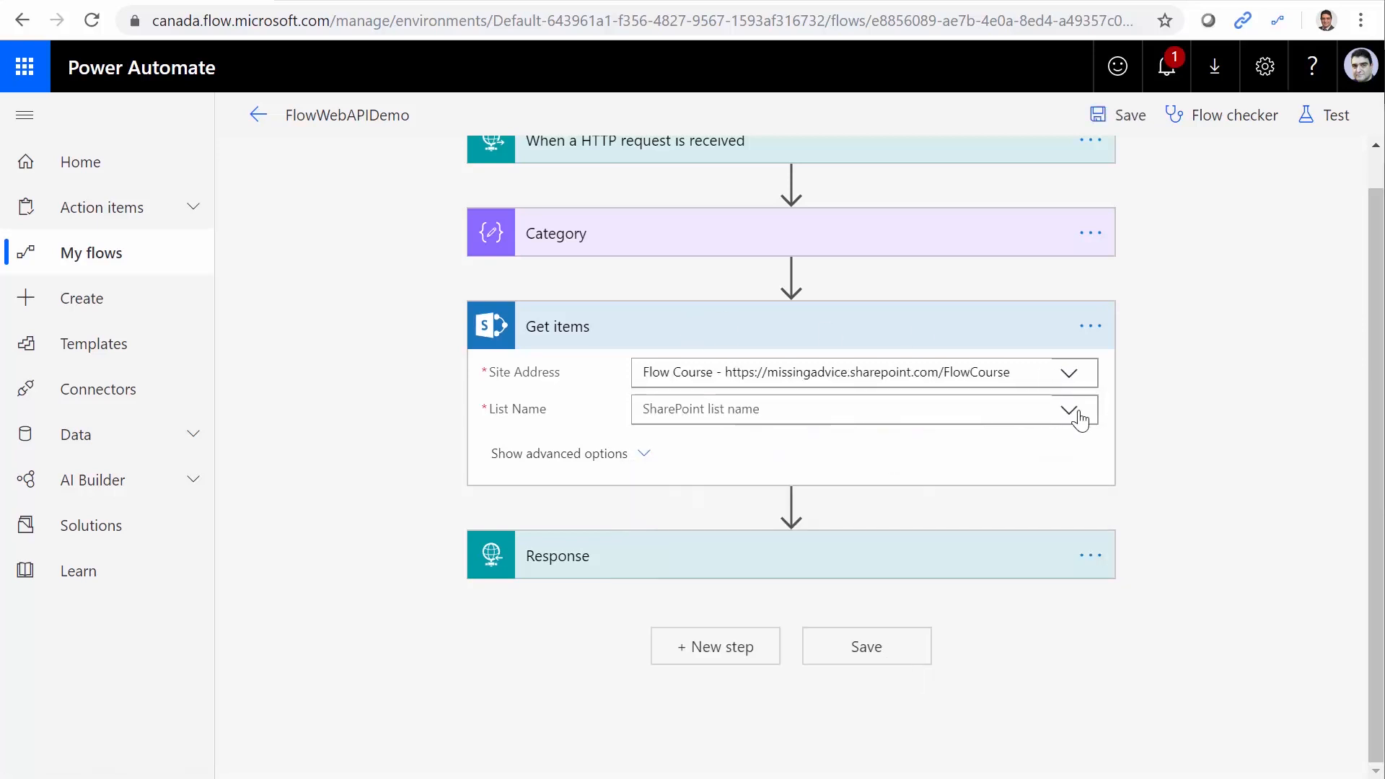
pyautogui.click(1068, 409)
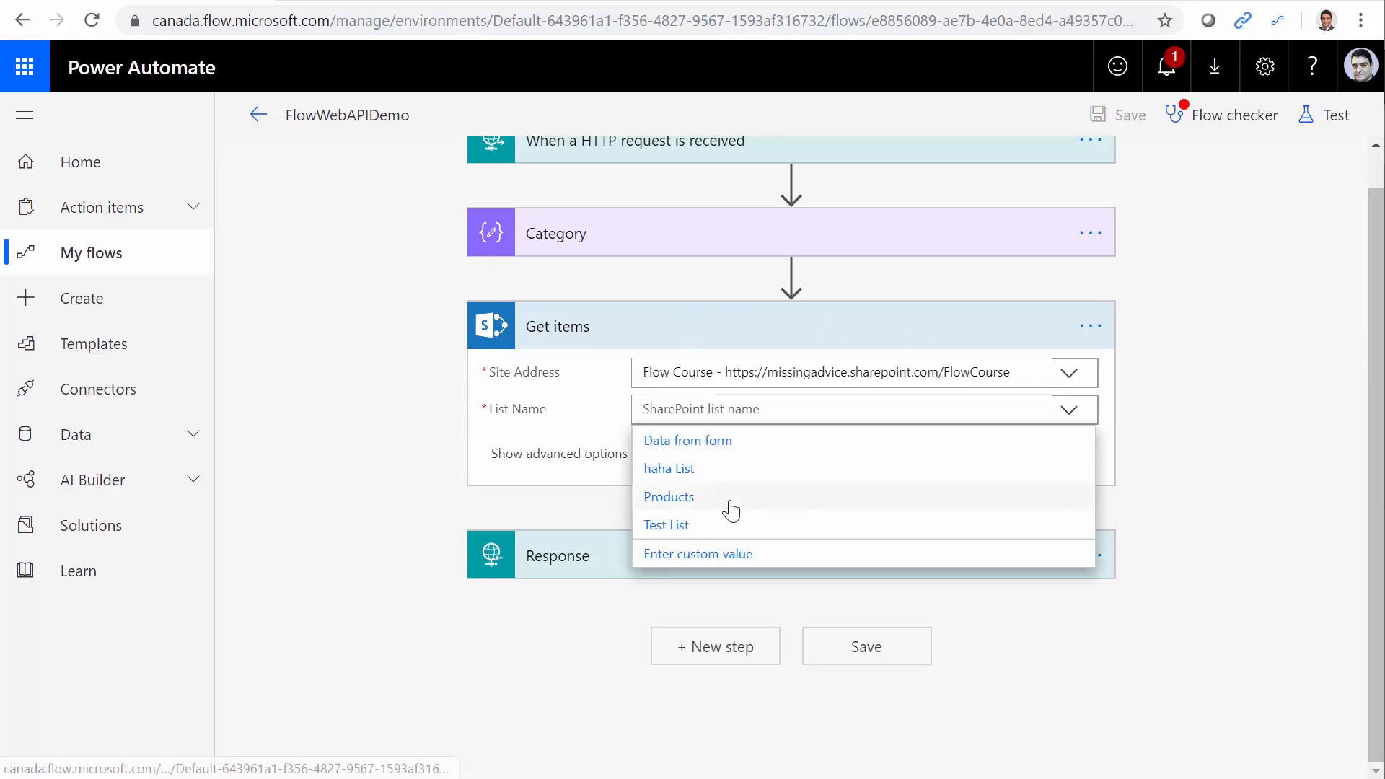
pyautogui.click(669, 496)
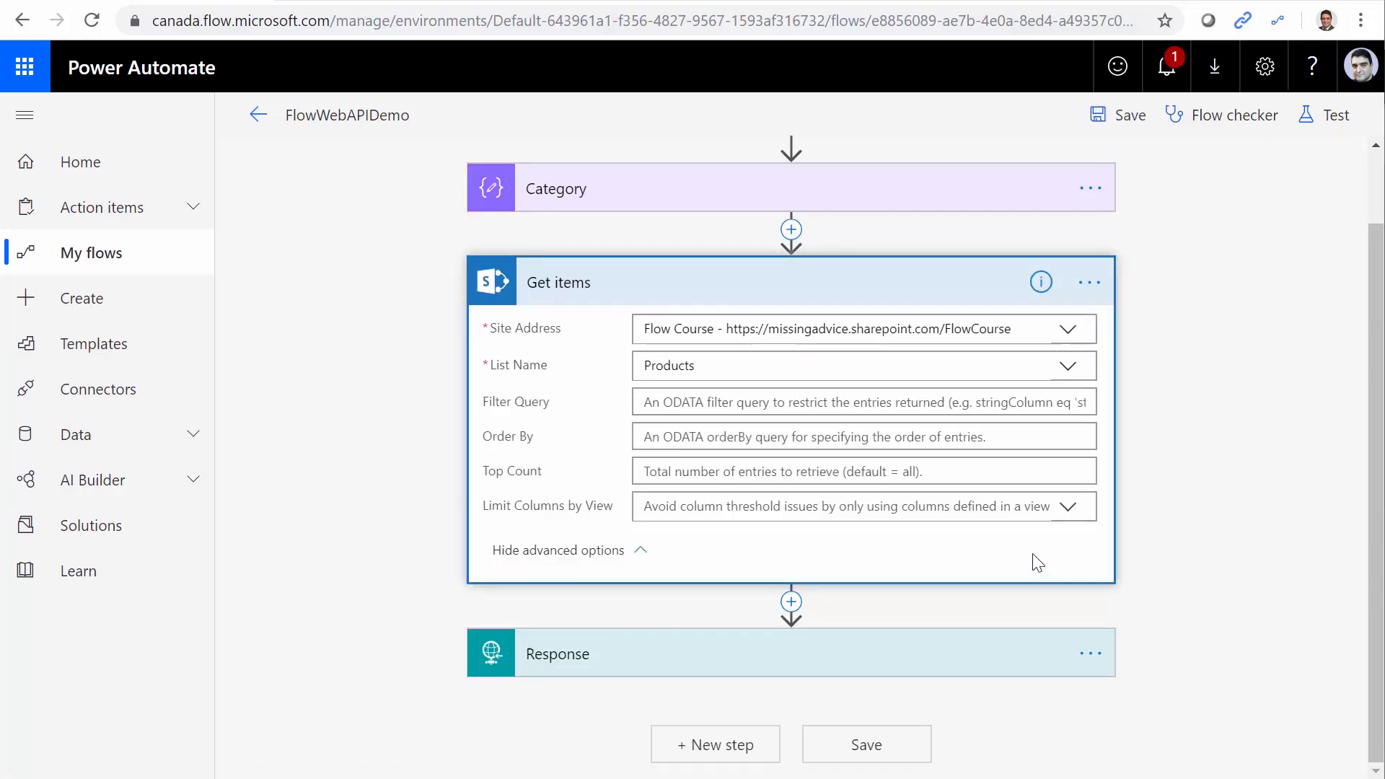
pyautogui.click(862, 401)
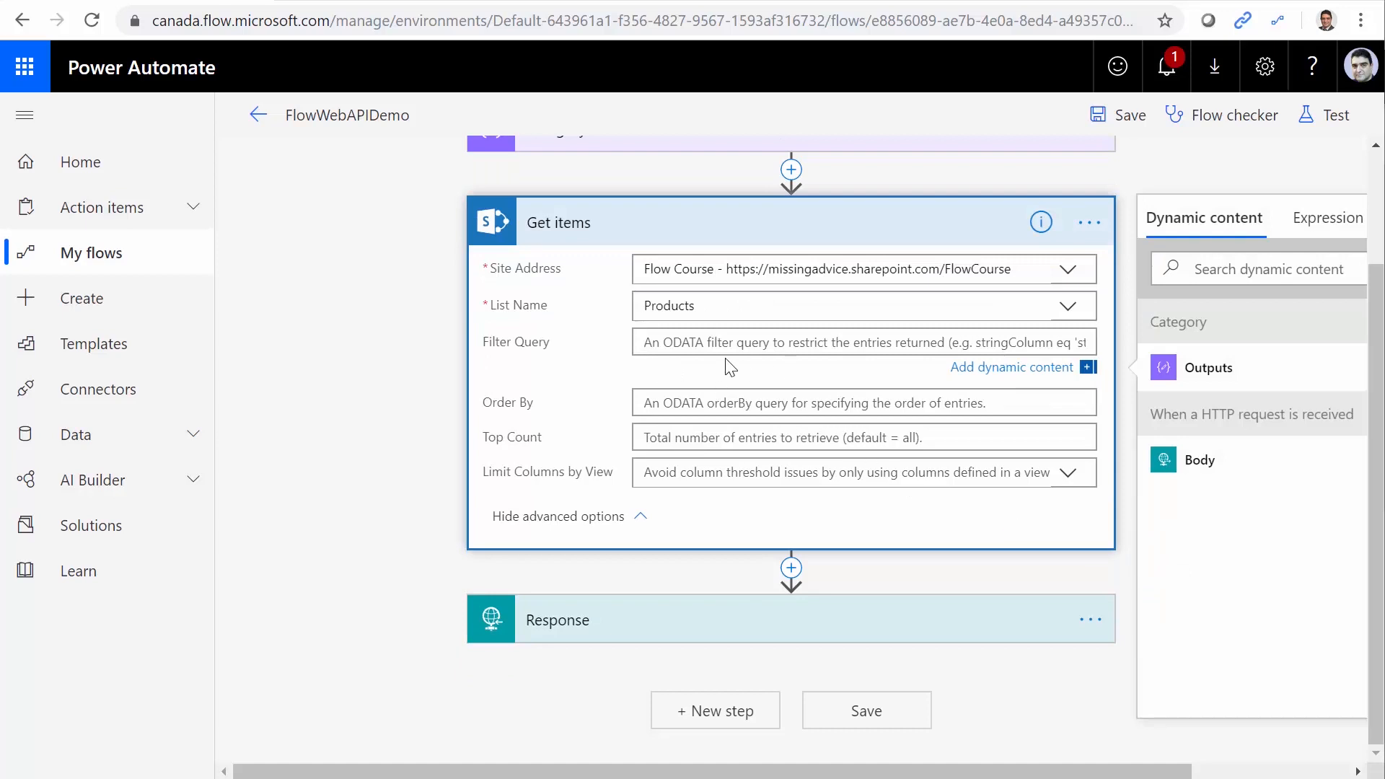
pyautogui.moveTo(763, 370)
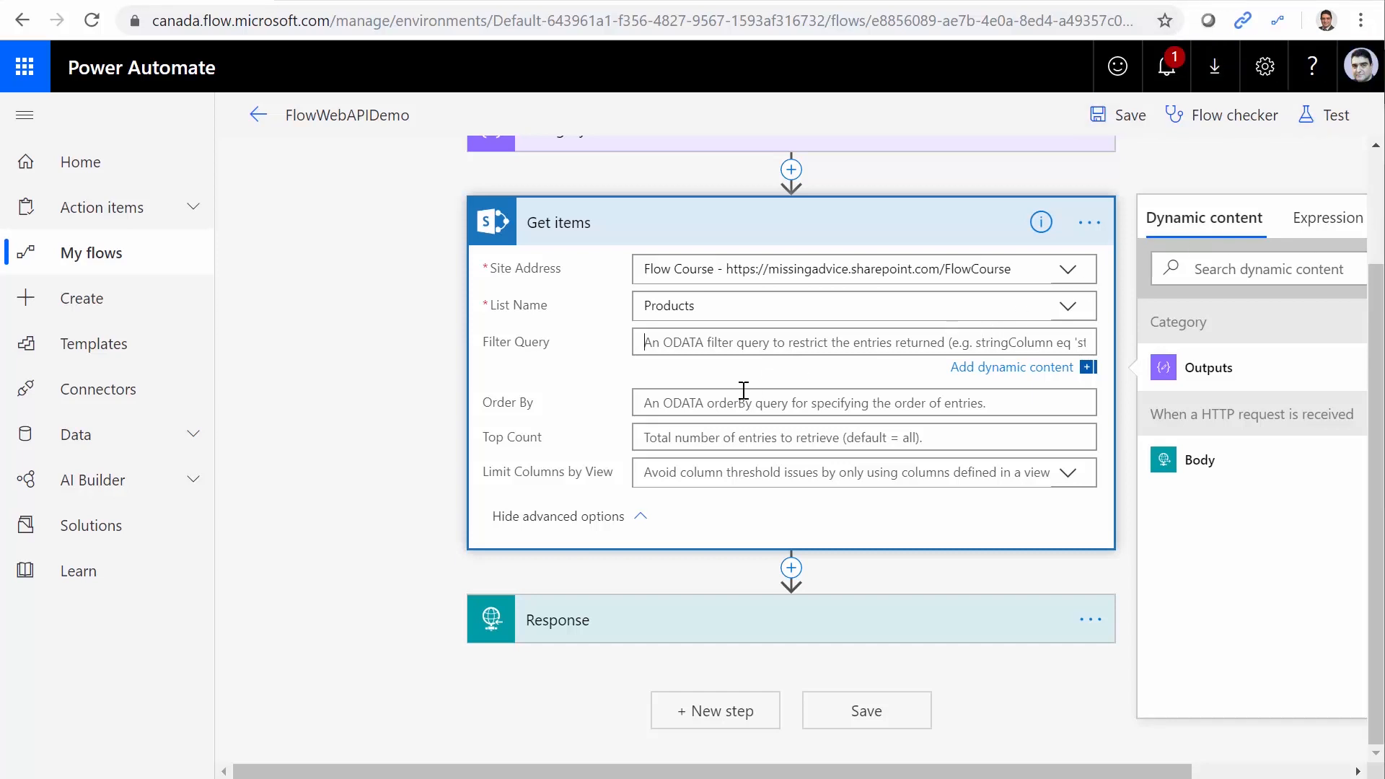
pyautogui.moveTo(712, 342)
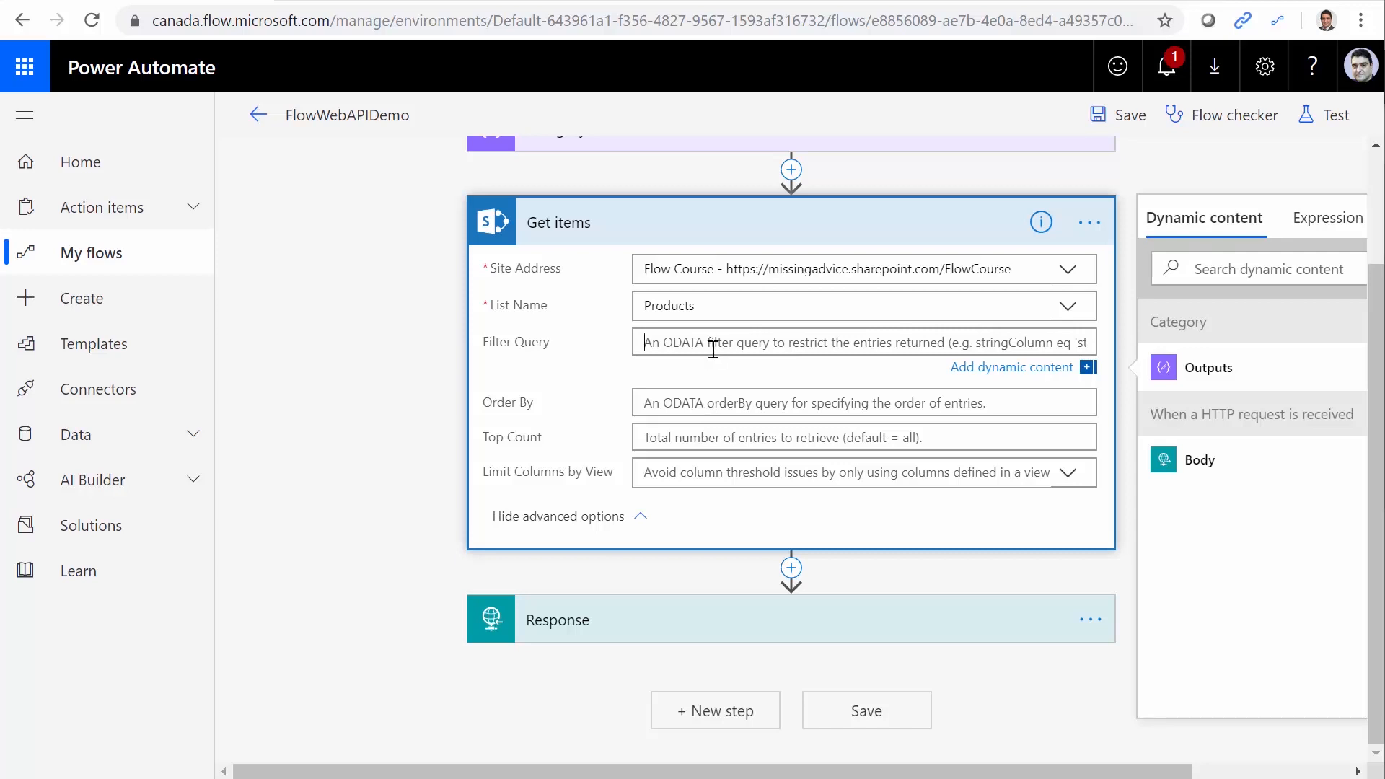
pyautogui.write("Category eq '")
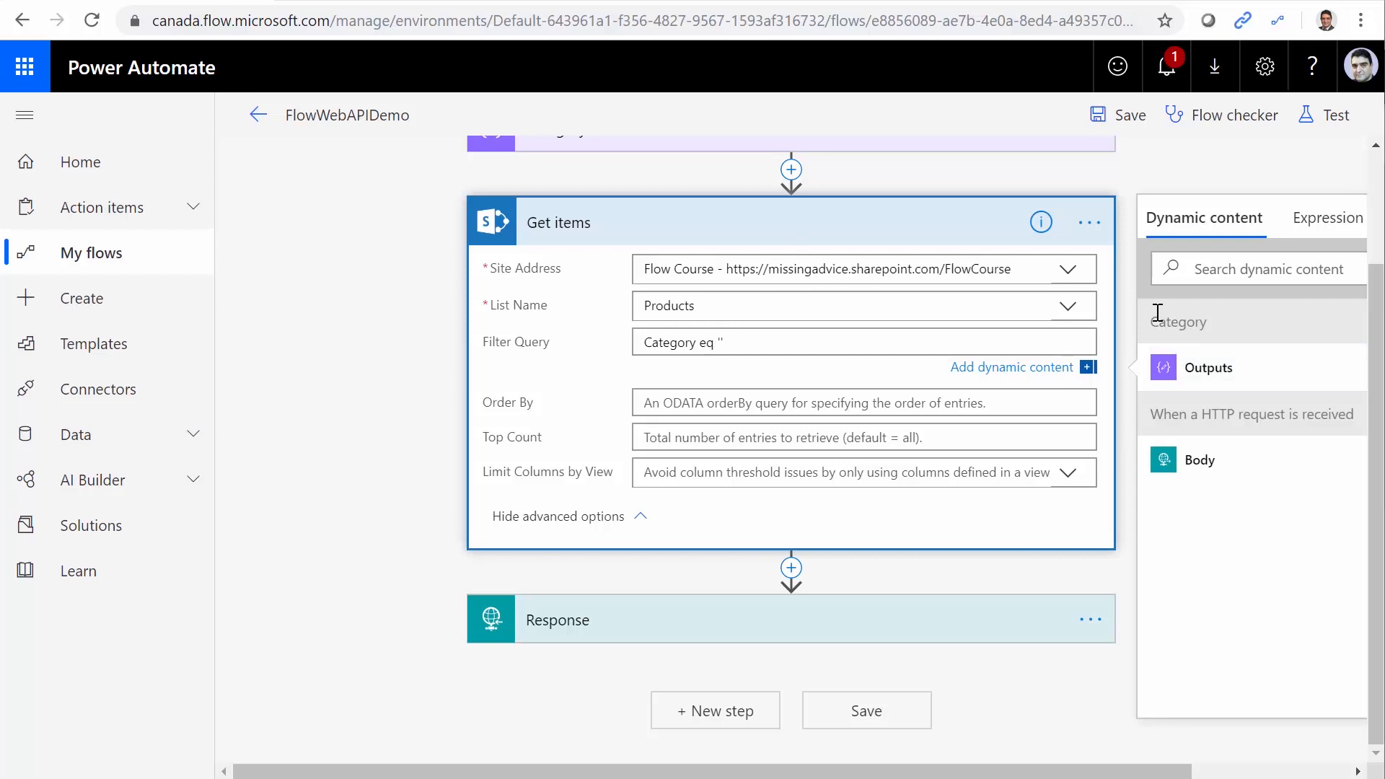
pyautogui.click(1206, 366)
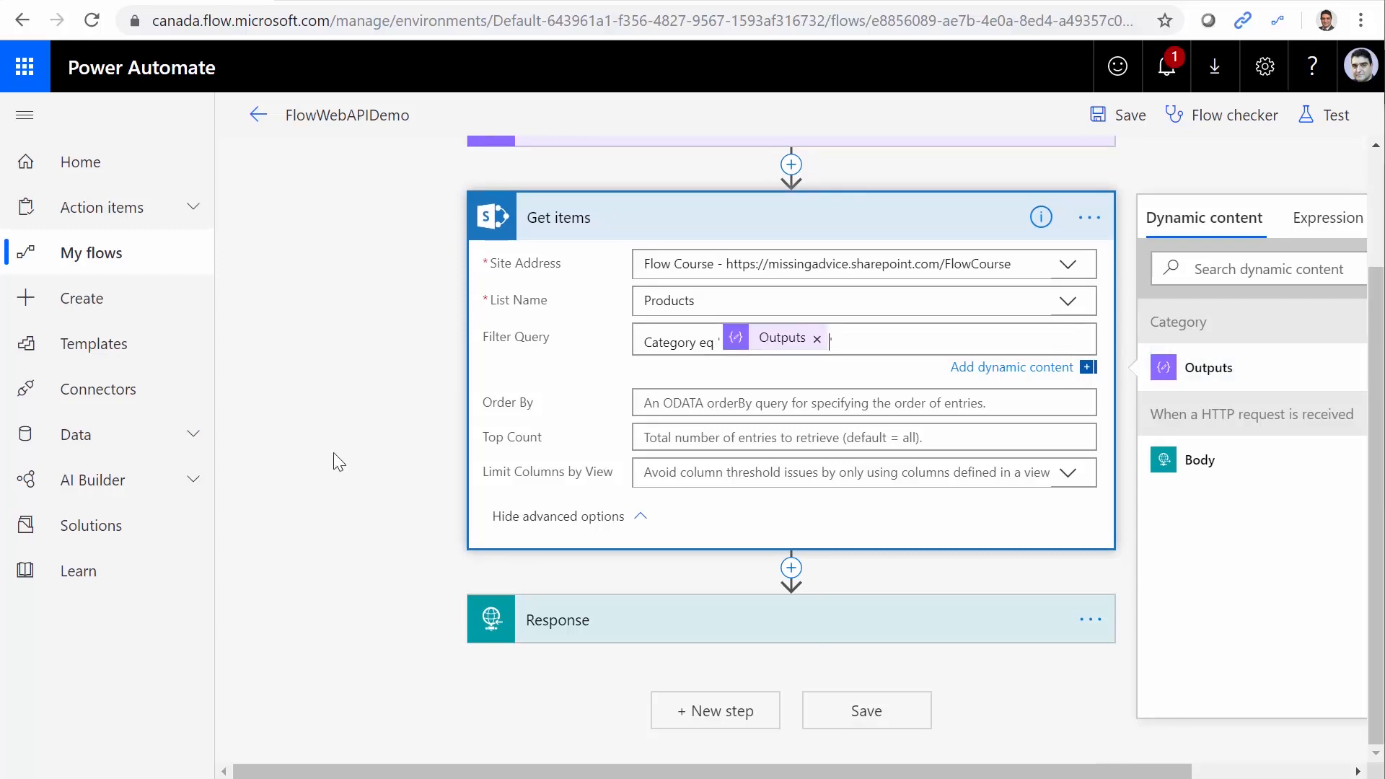
pyautogui.scroll(3)
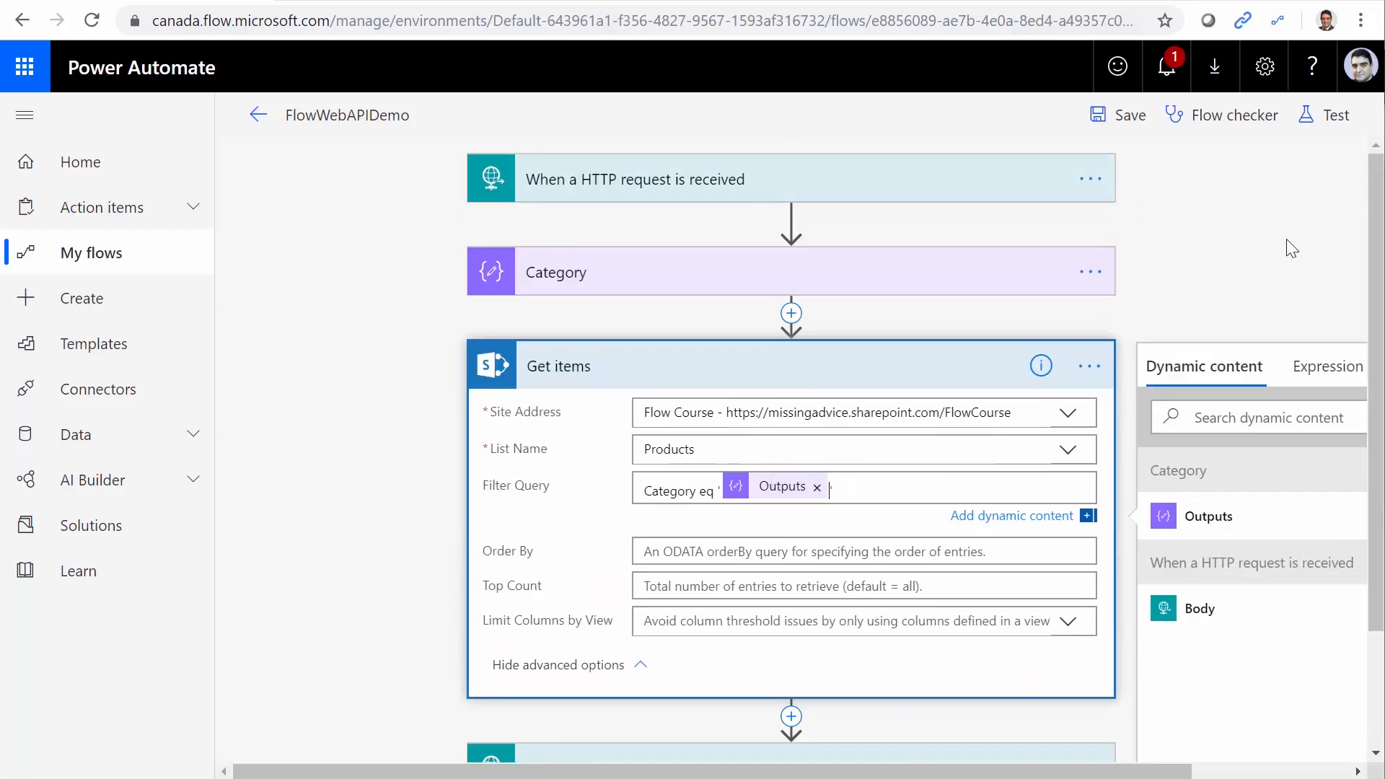
# Save FlowWebAPIDemo, then expand Response to check its 200 status and Hello World body
pyautogui.click(1116, 114)
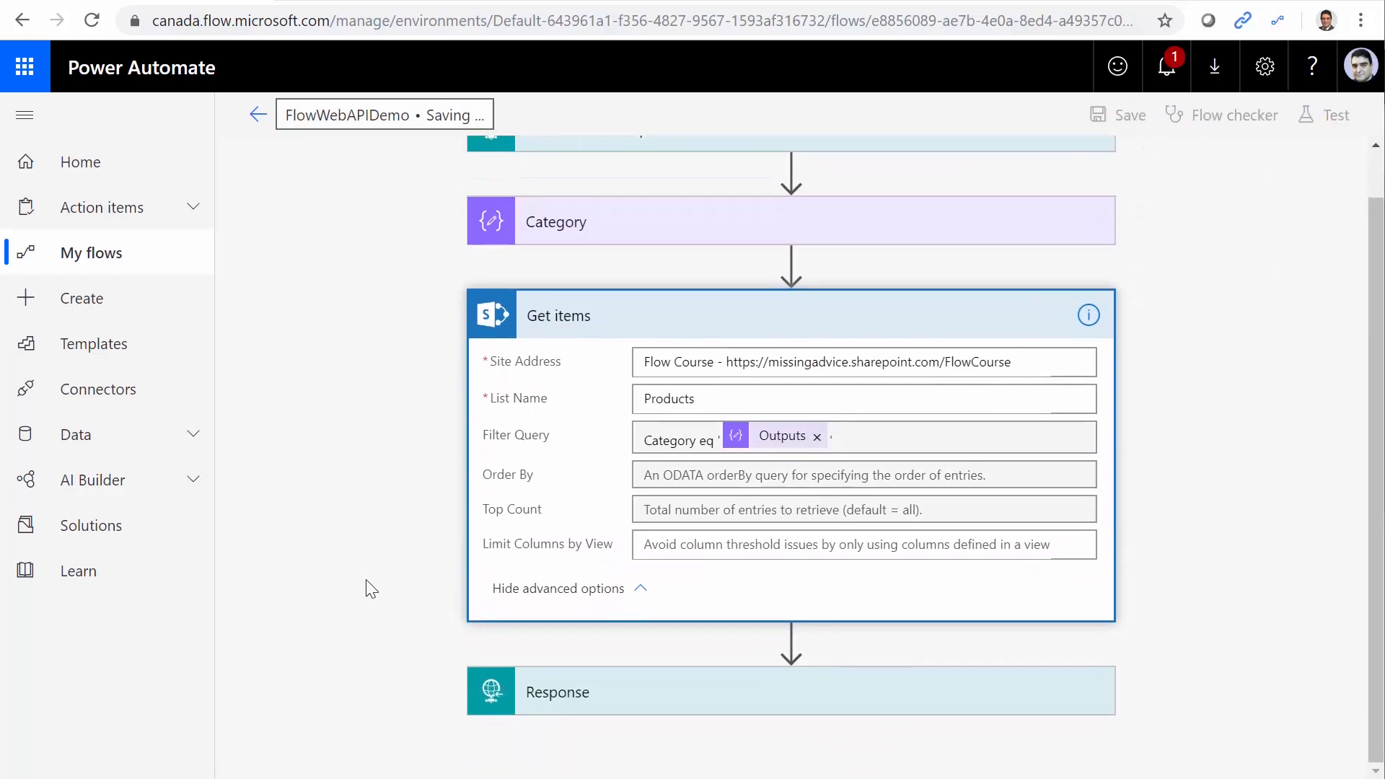
pyautogui.click(1128, 115)
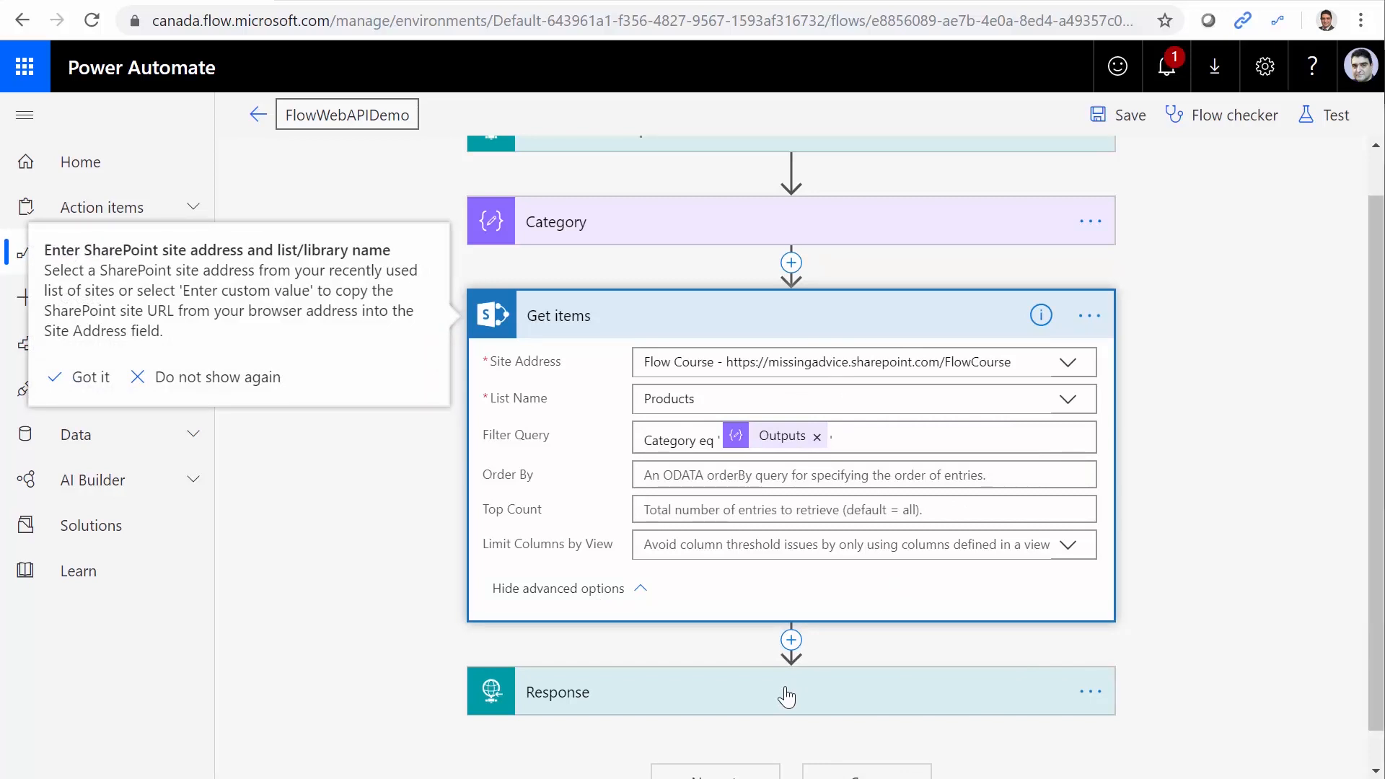
pyautogui.click(556, 691)
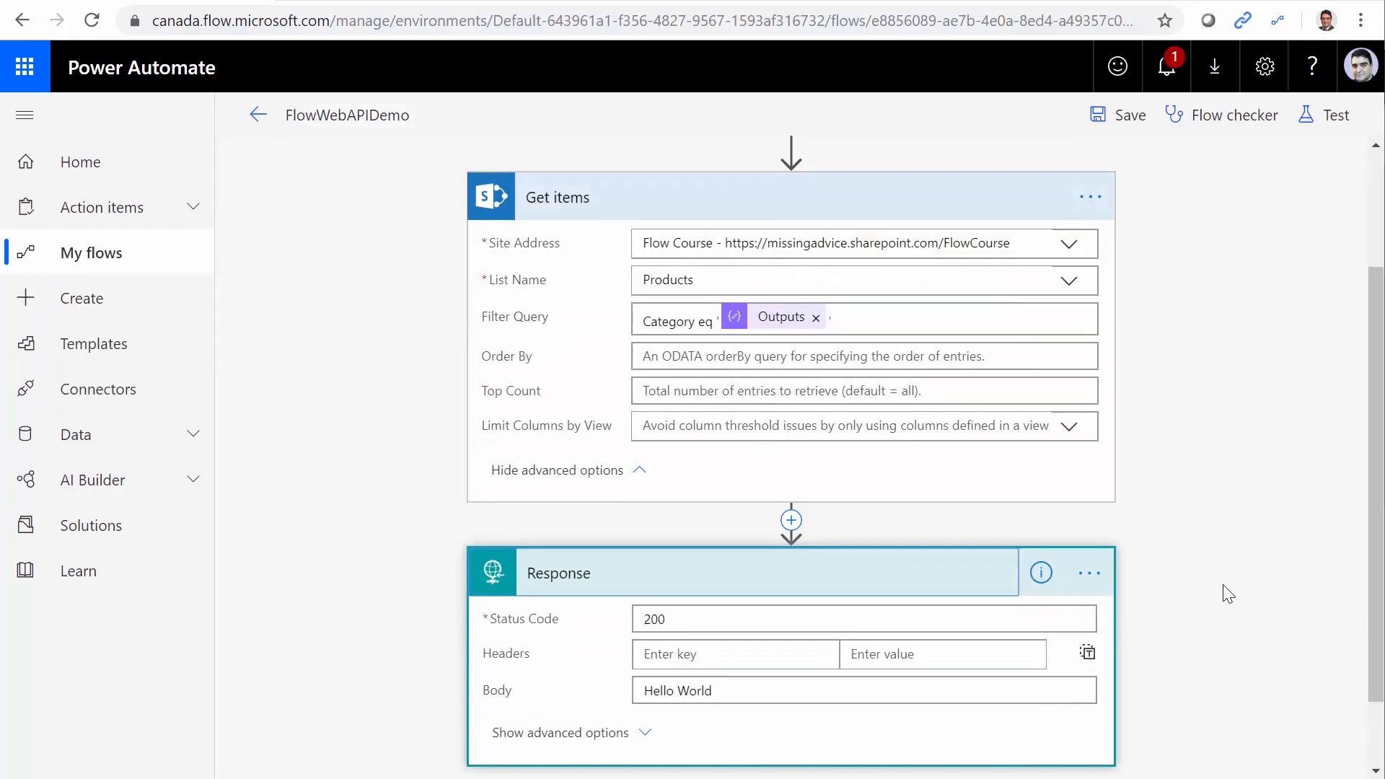
pyautogui.scroll(-3)
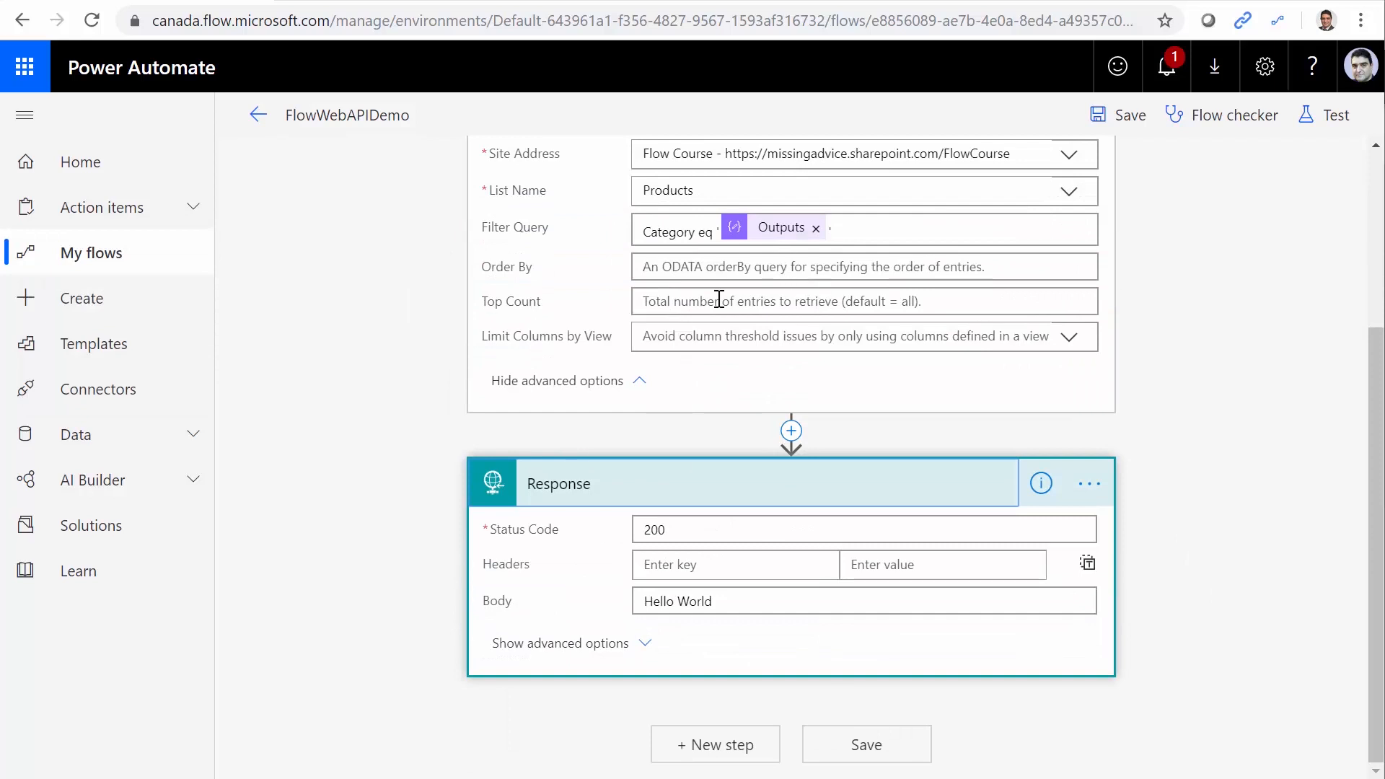
pyautogui.scroll(3)
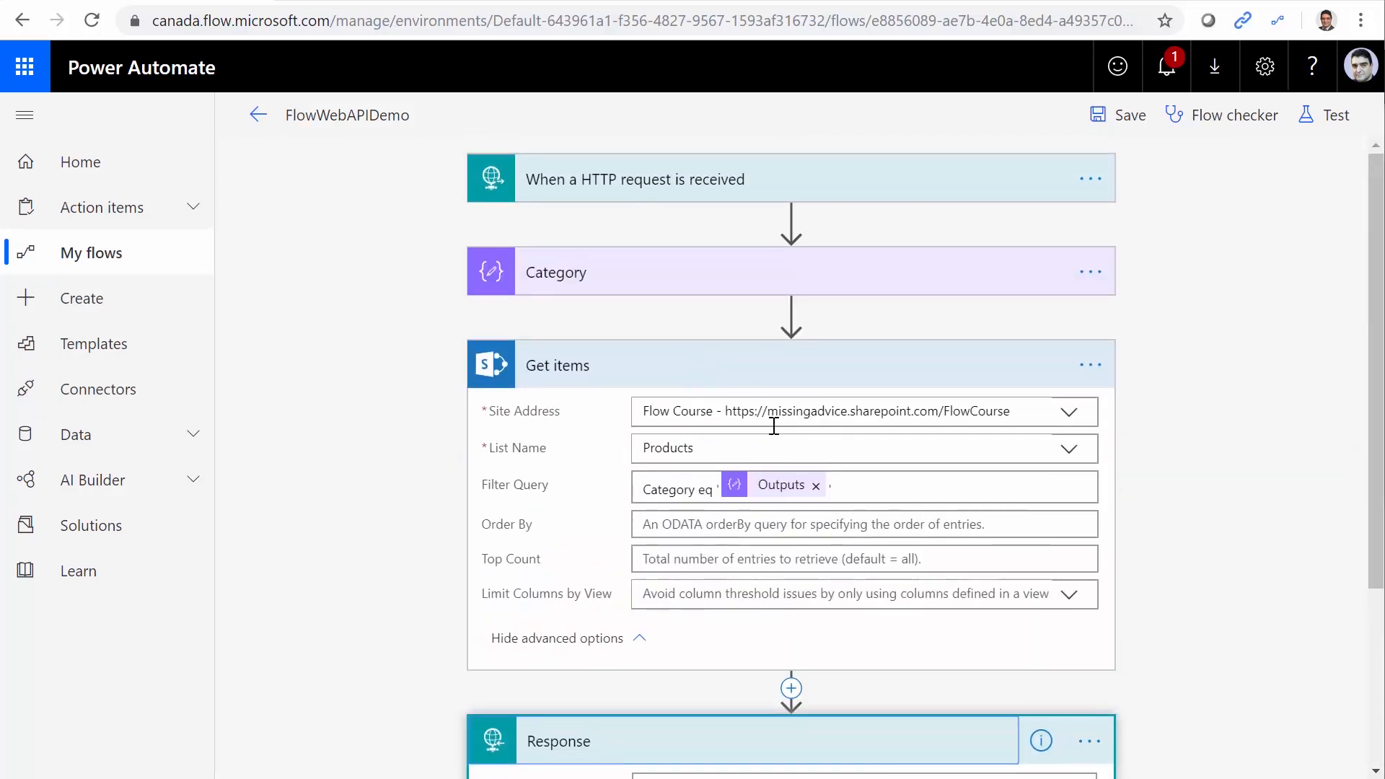
pyautogui.moveTo(615, 421)
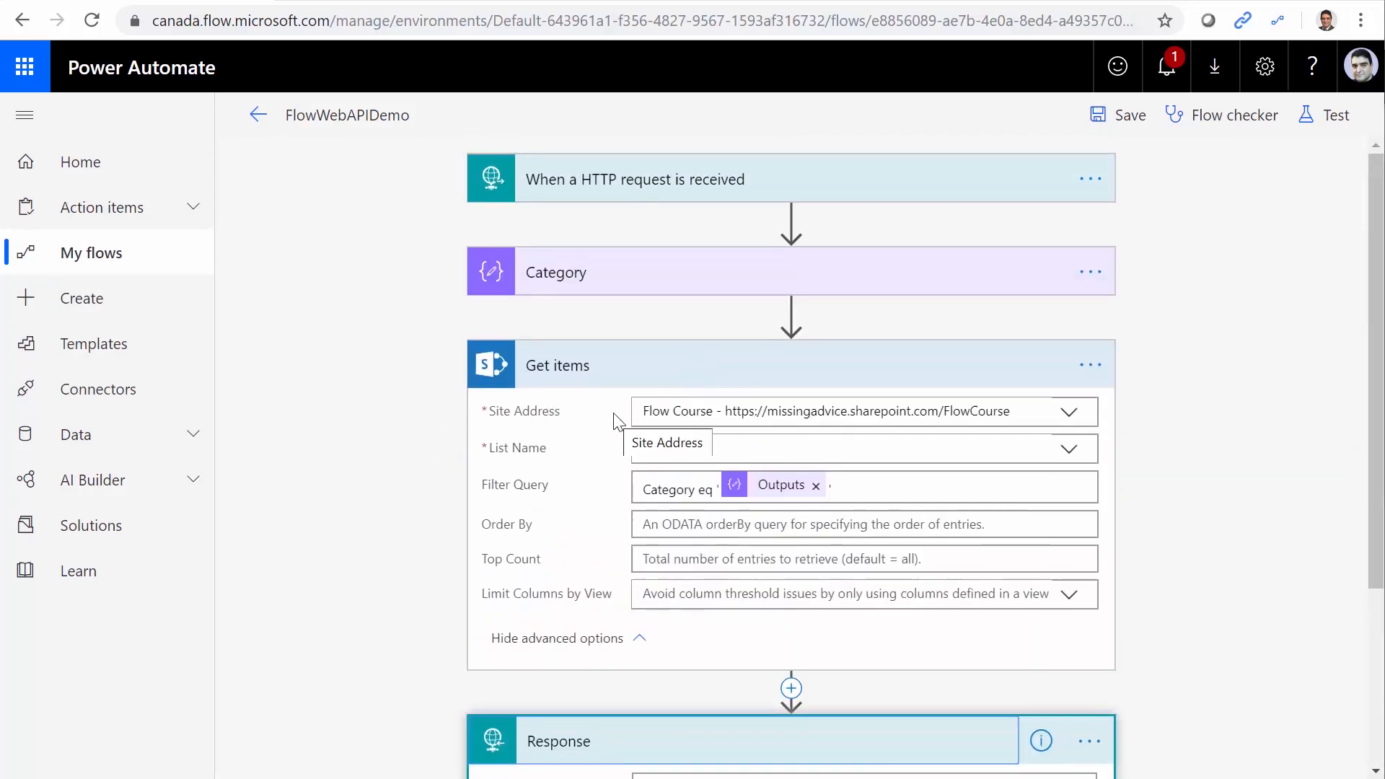
pyautogui.scroll(-3)
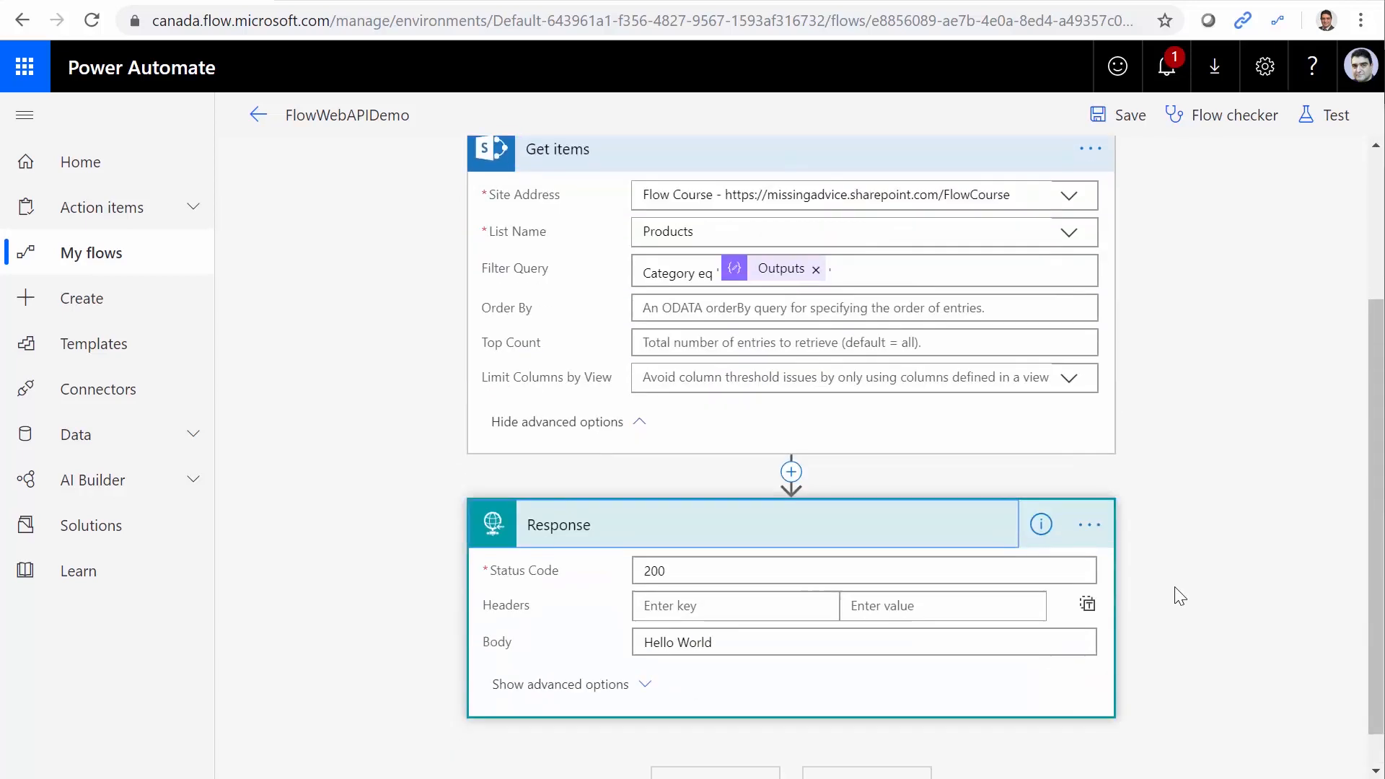
# Add an Apply to each loop after Get items
pyautogui.click(790, 471)
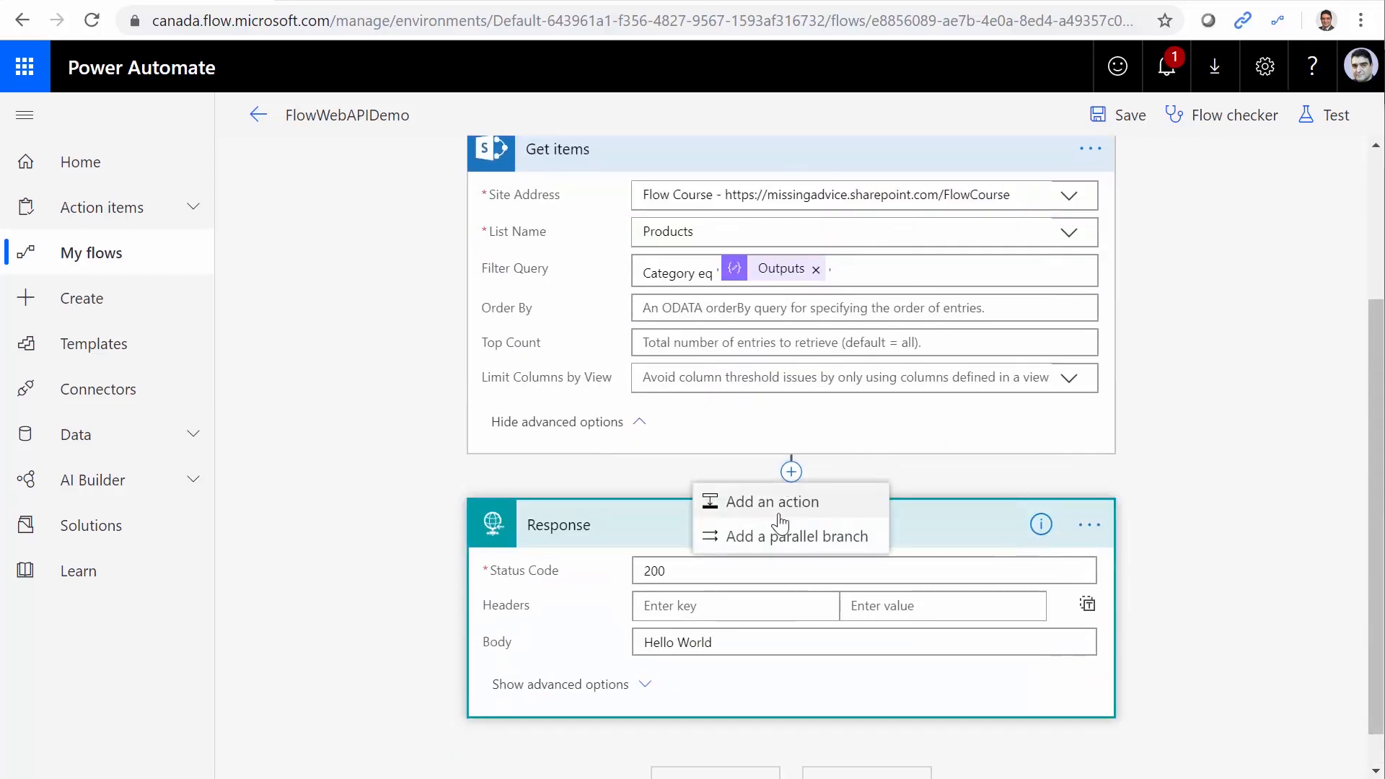
pyautogui.click(771, 502)
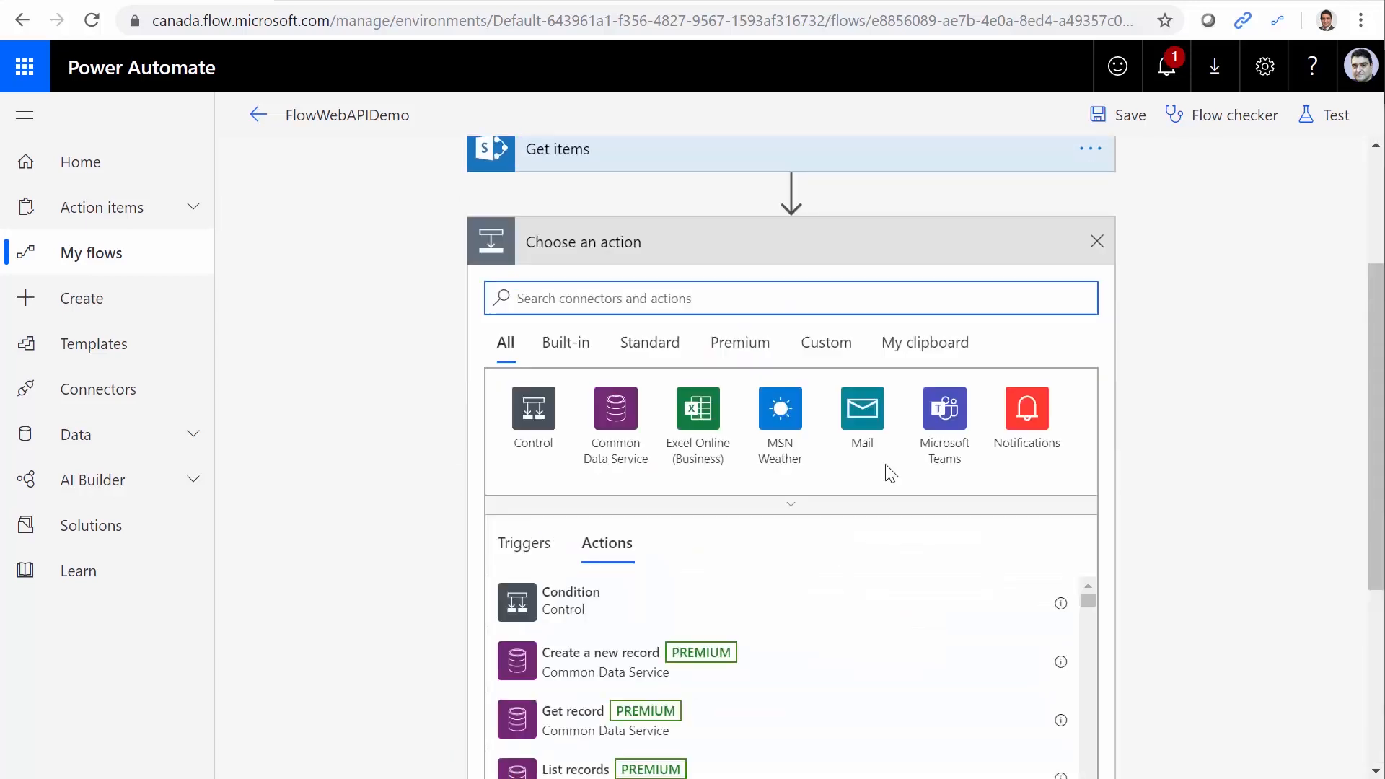
pyautogui.write('E')
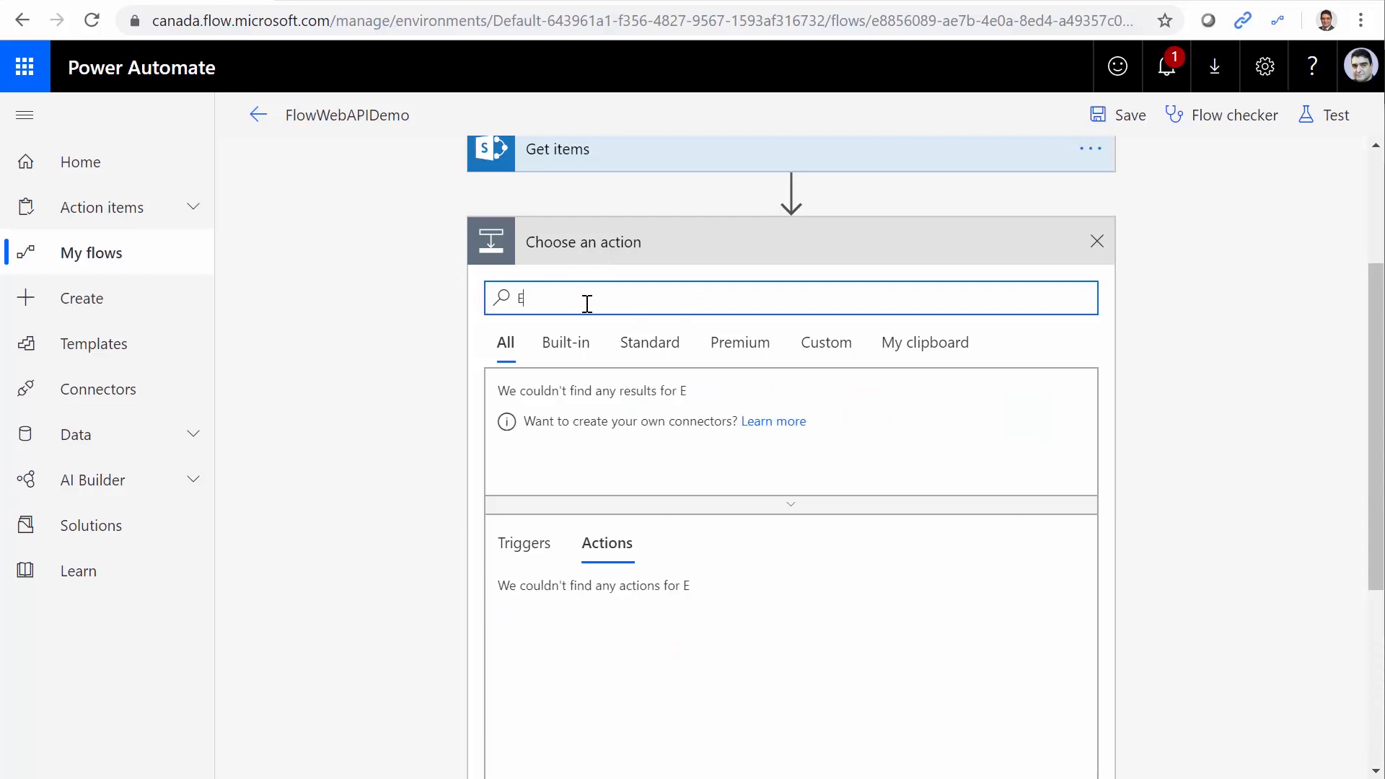
pyautogui.write('ach')
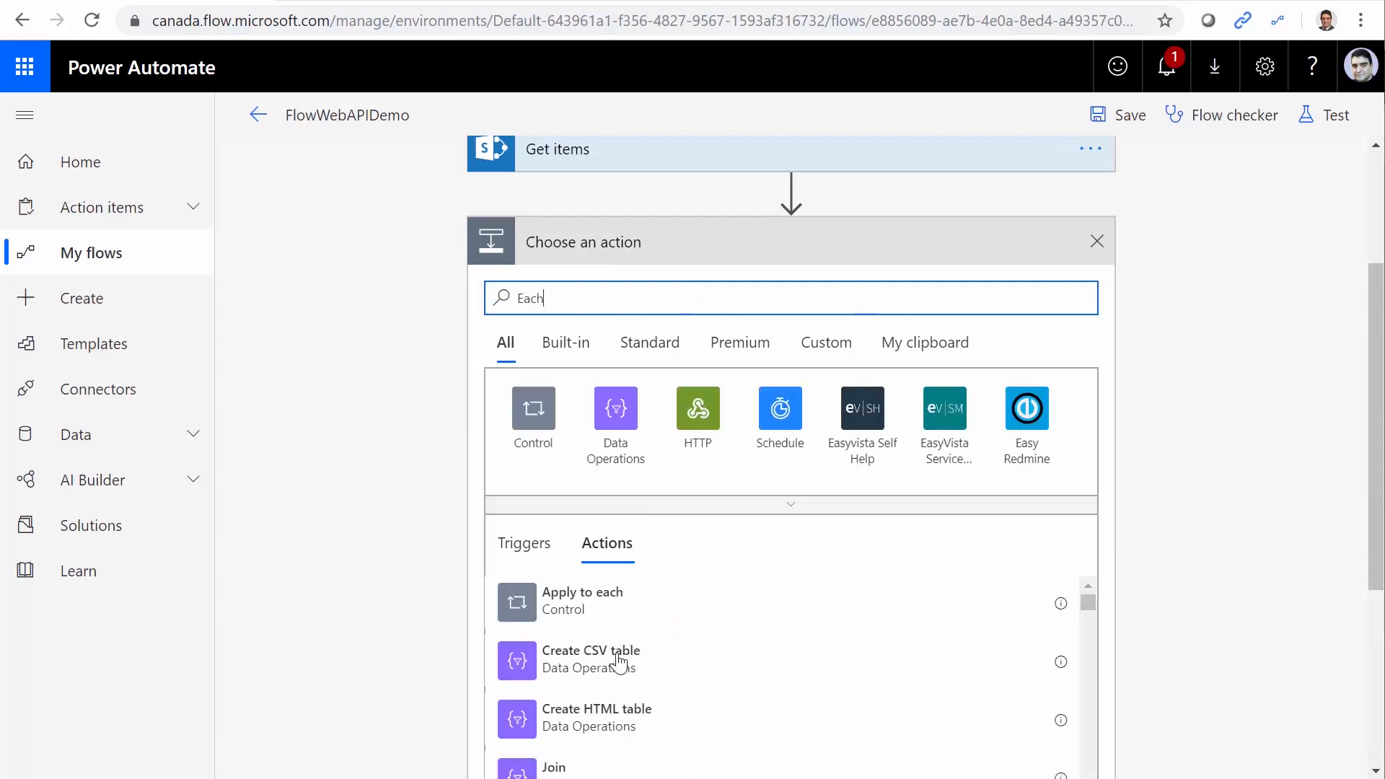
pyautogui.click(582, 600)
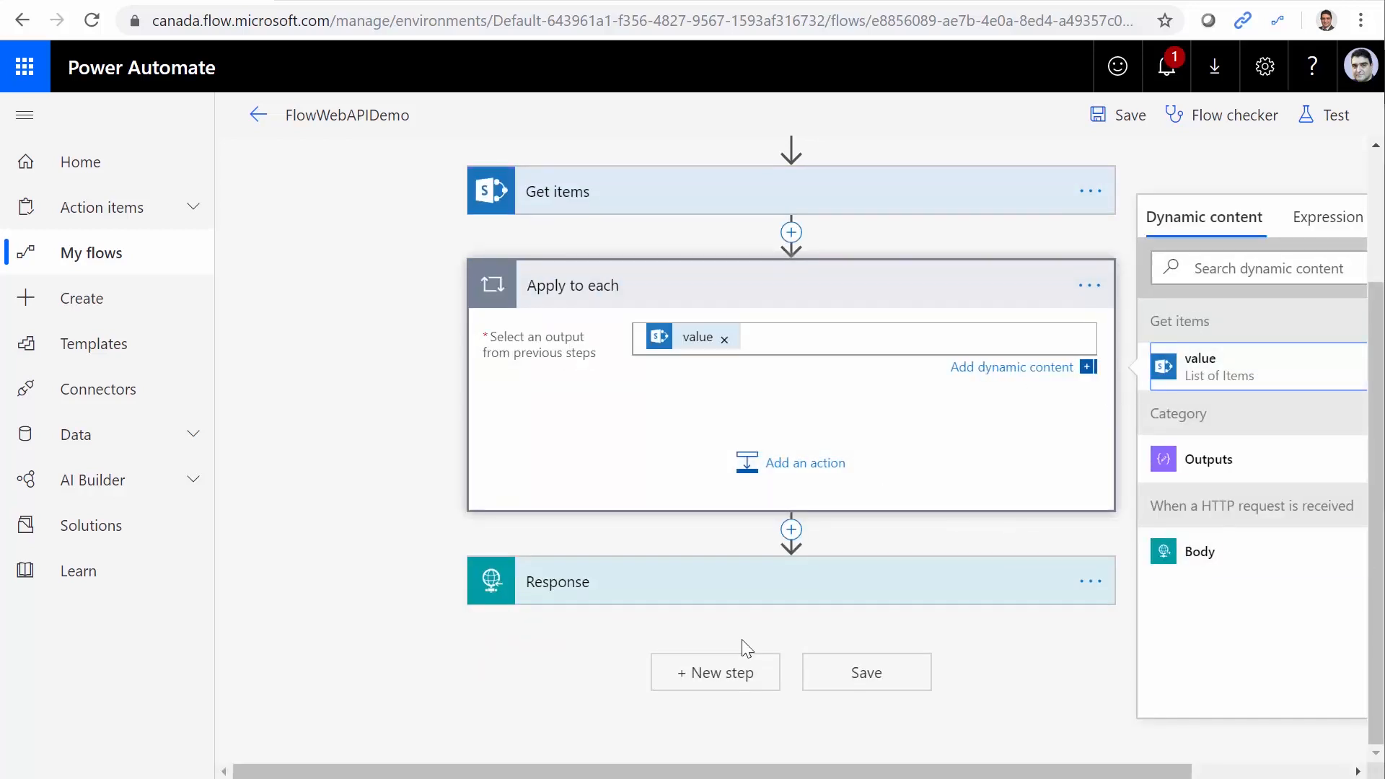
pyautogui.moveTo(790, 464)
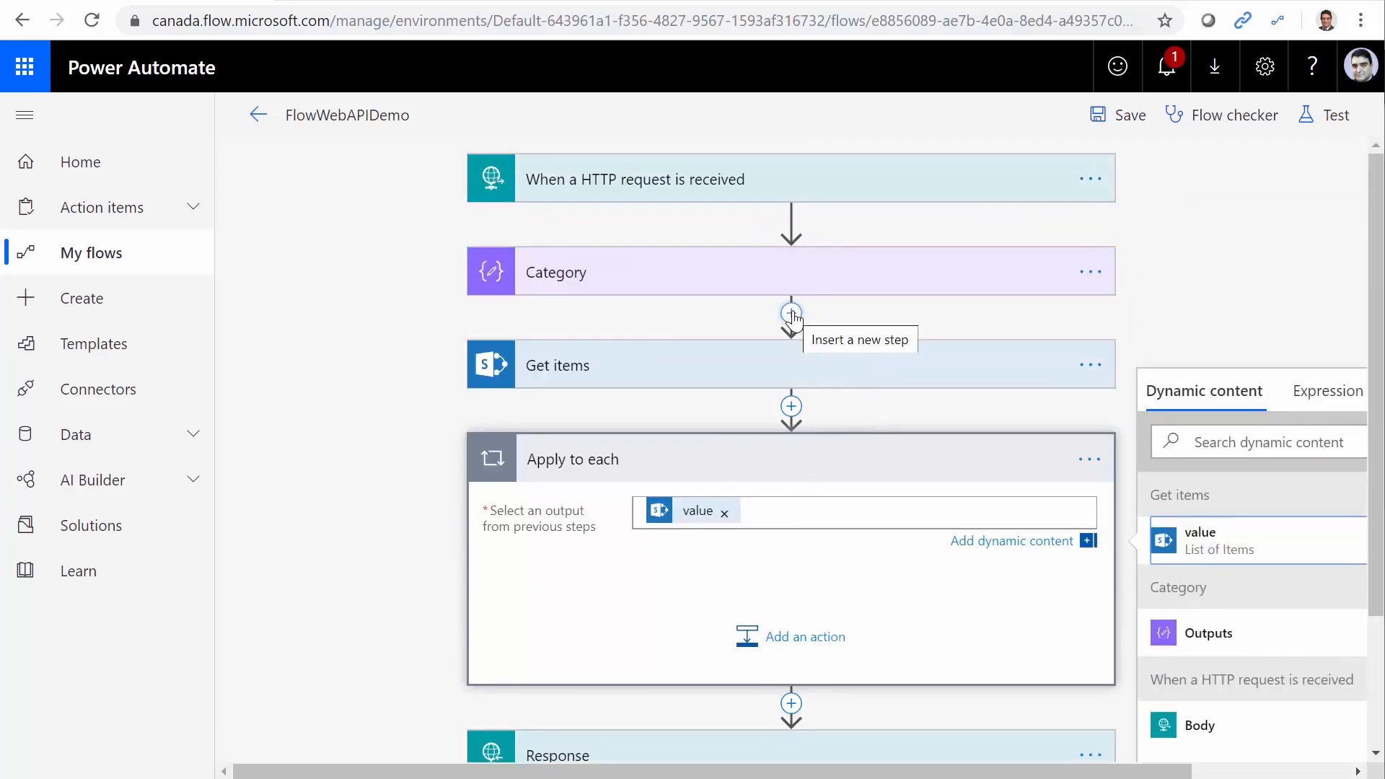
# Initialize an Array variable named Products after Category and save the flow
pyautogui.click(791, 315)
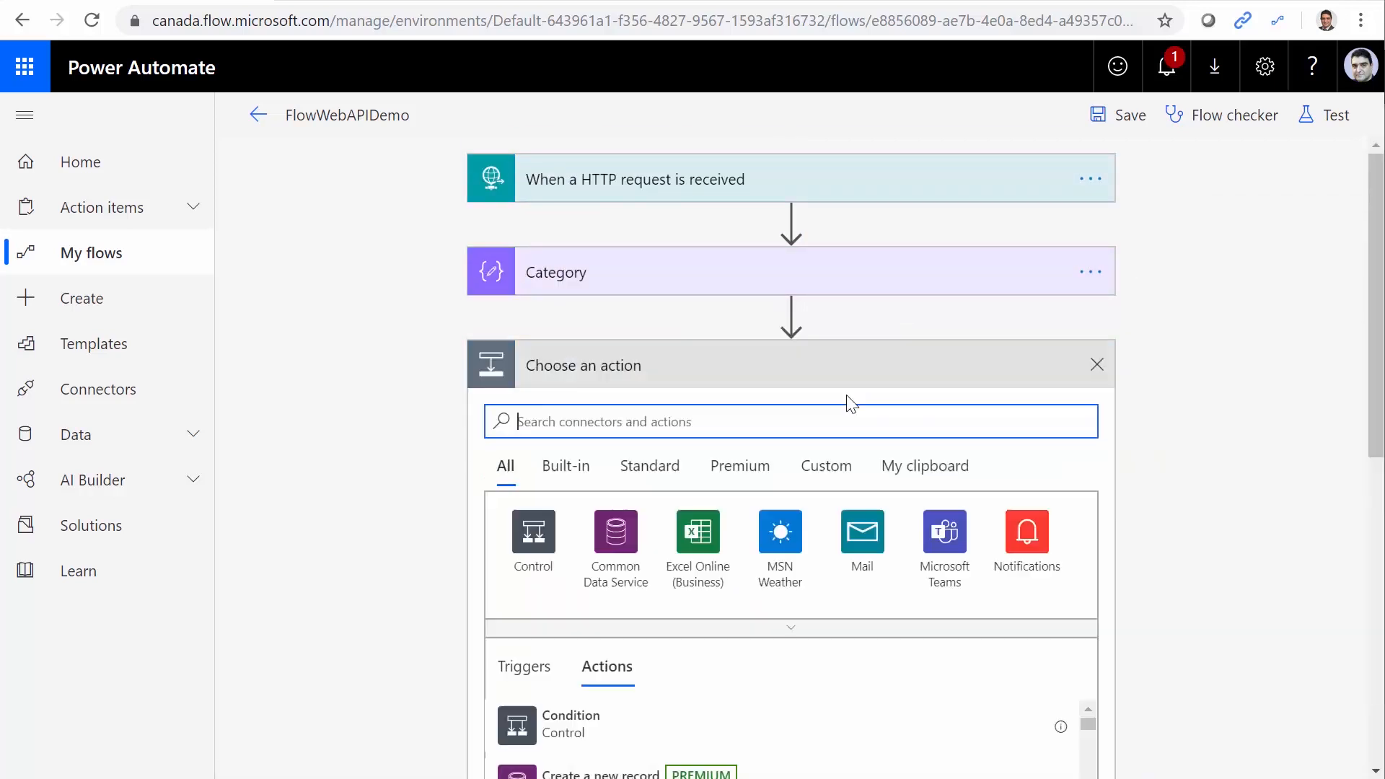
pyautogui.write('Vari')
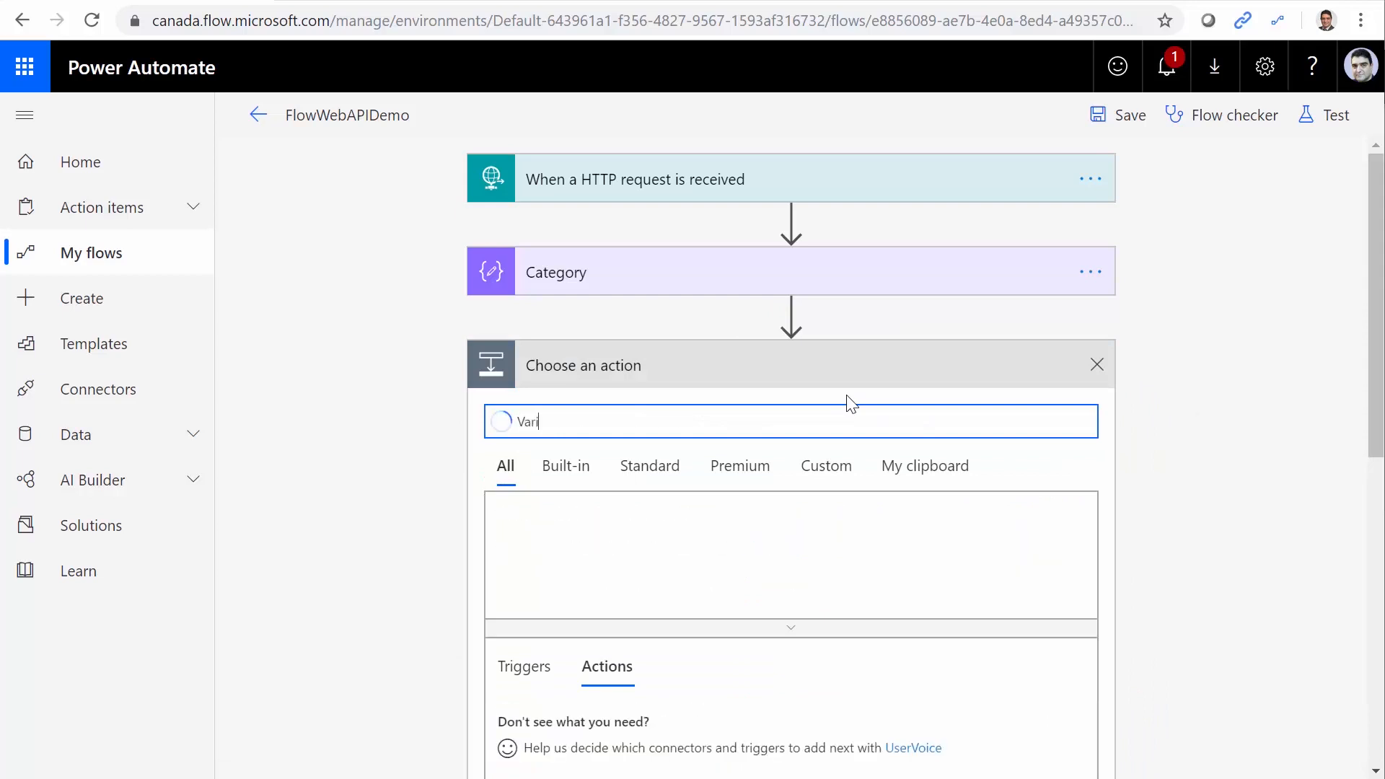
pyautogui.write('able')
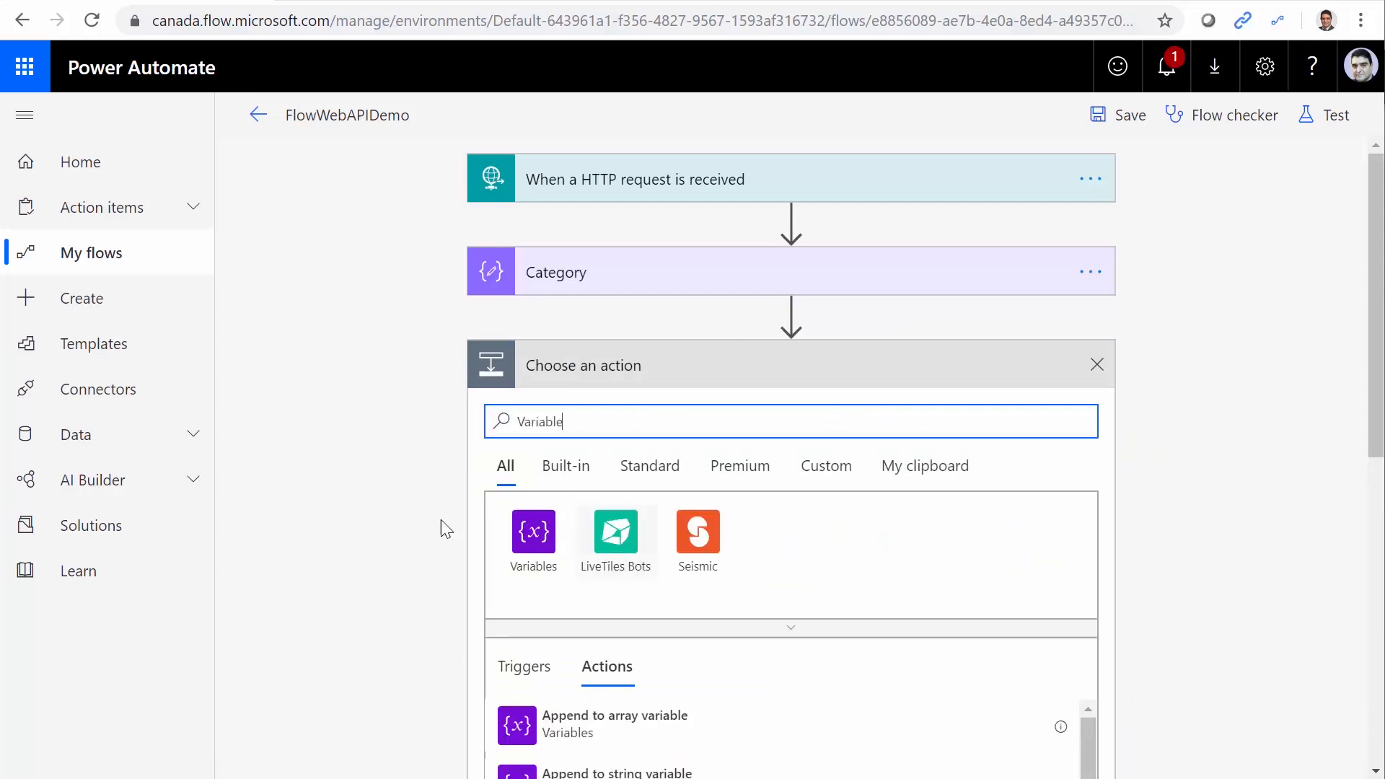
pyautogui.scroll(-3)
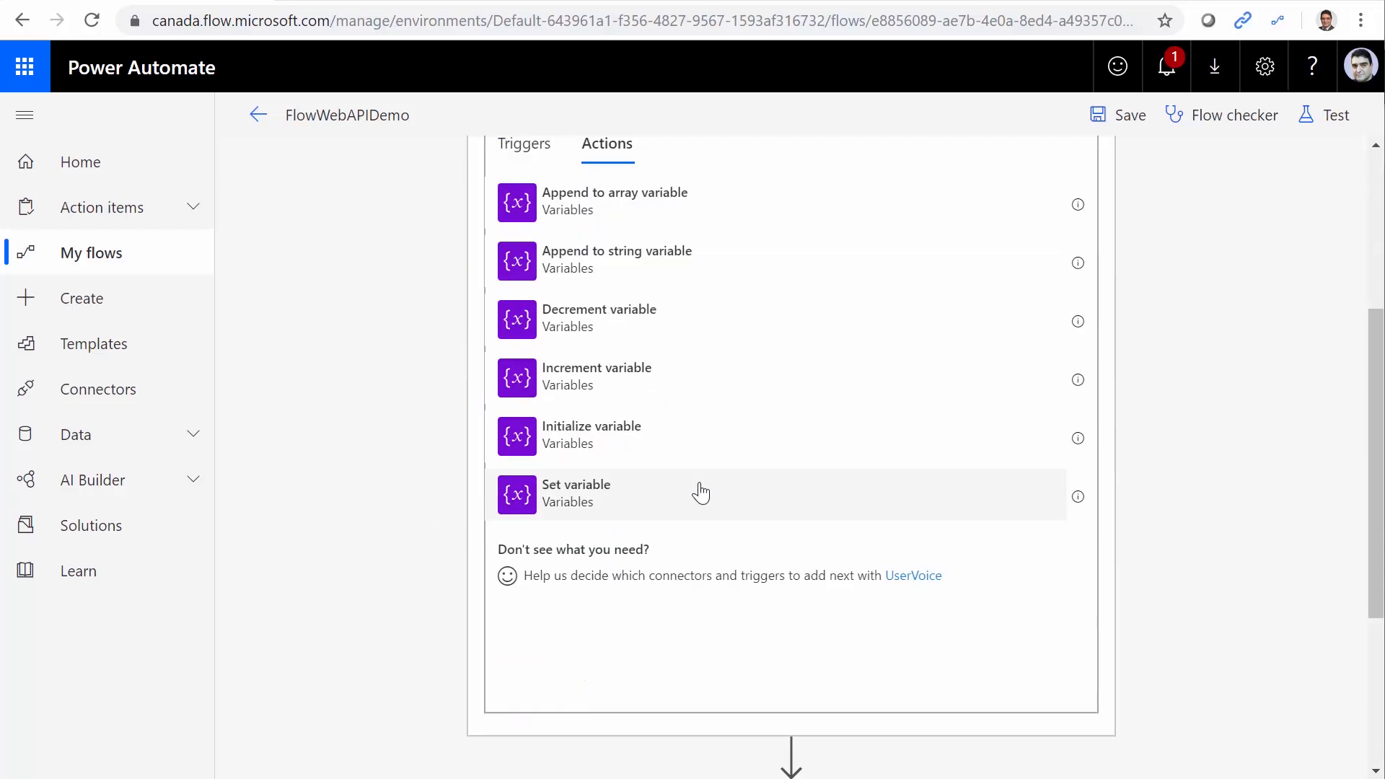
pyautogui.moveTo(599, 449)
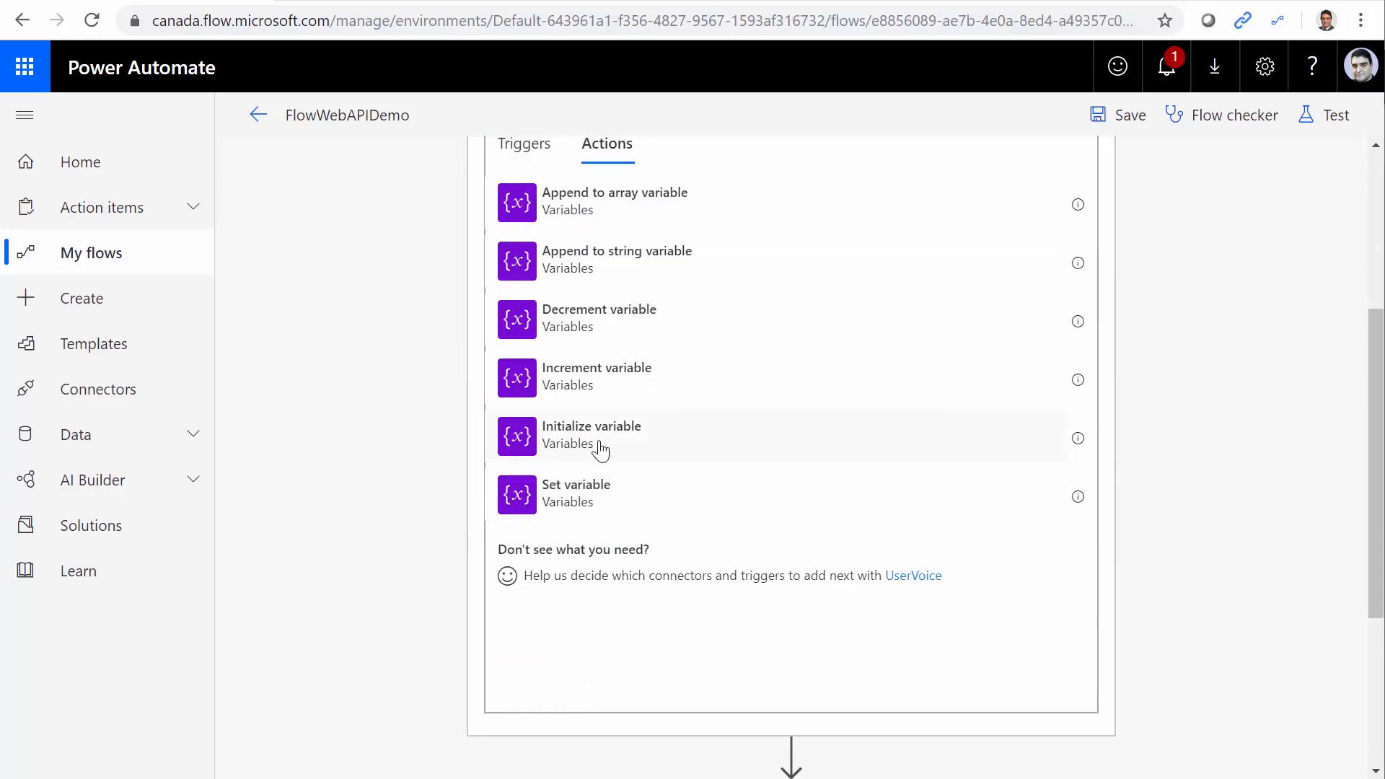
pyautogui.click(592, 435)
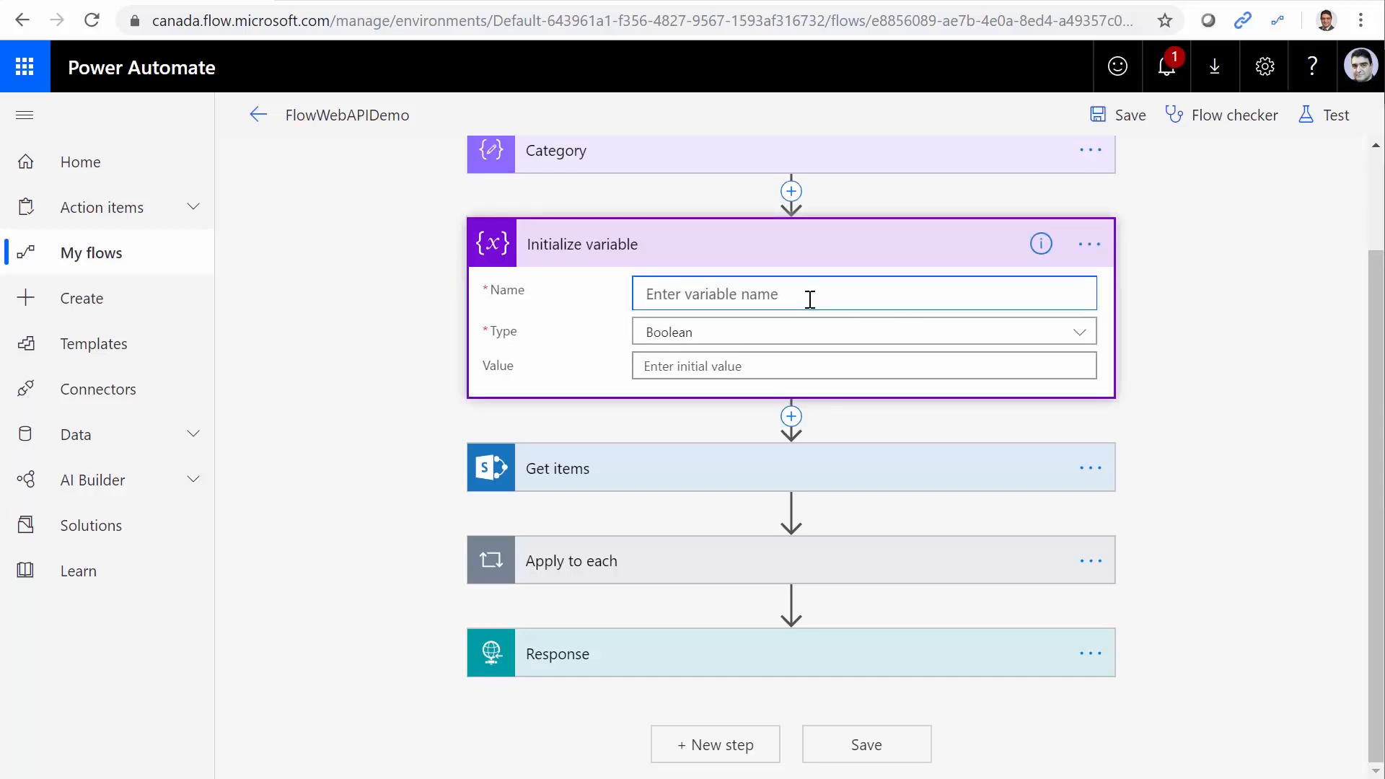
pyautogui.write('Products')
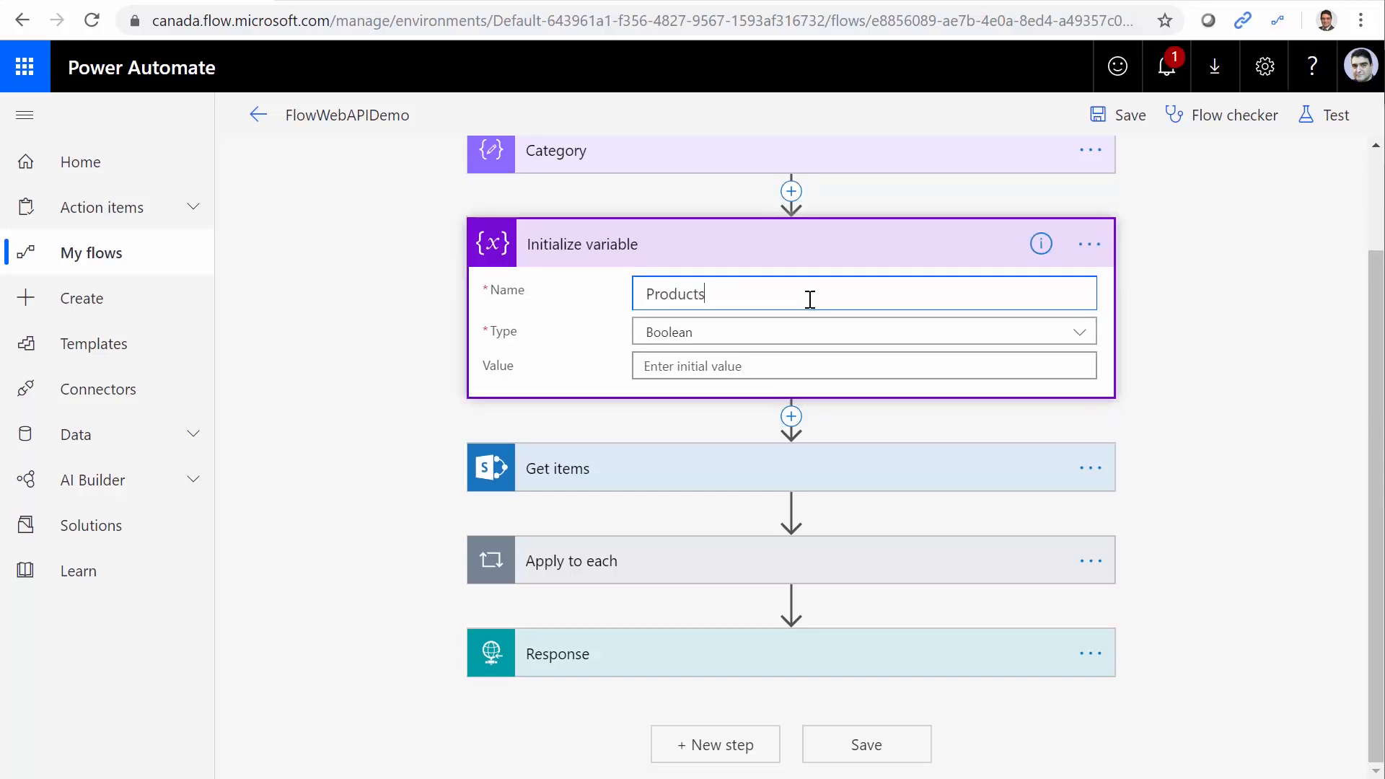
pyautogui.click(864, 331)
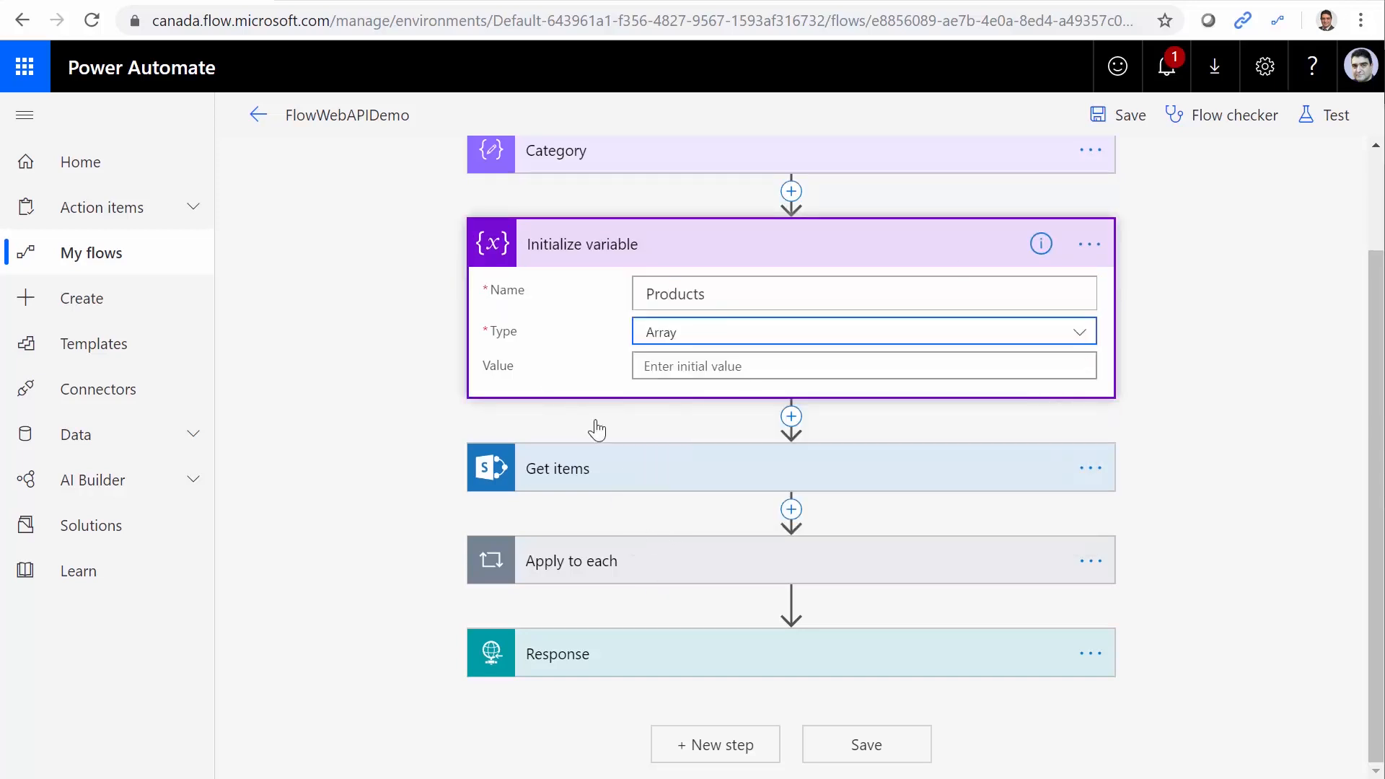
pyautogui.click(863, 365)
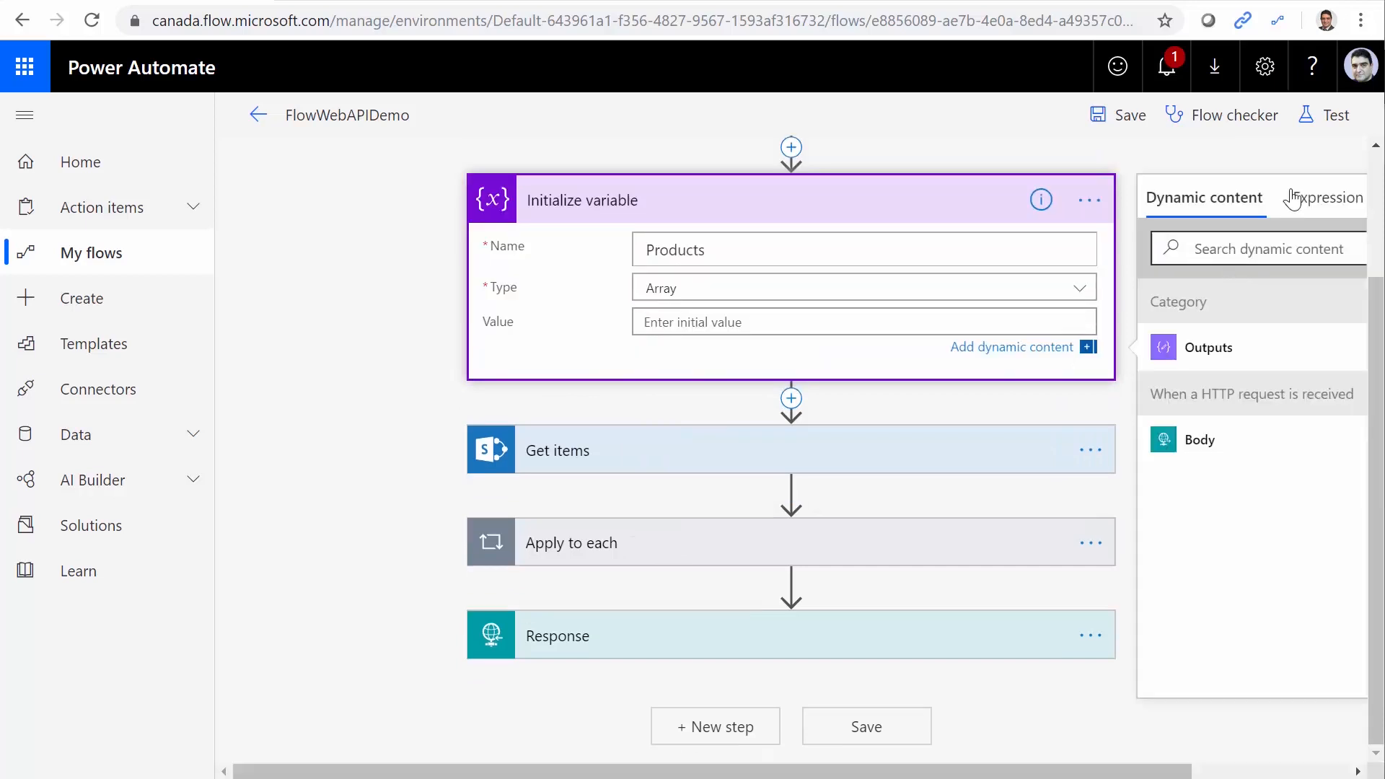
pyautogui.click(1116, 115)
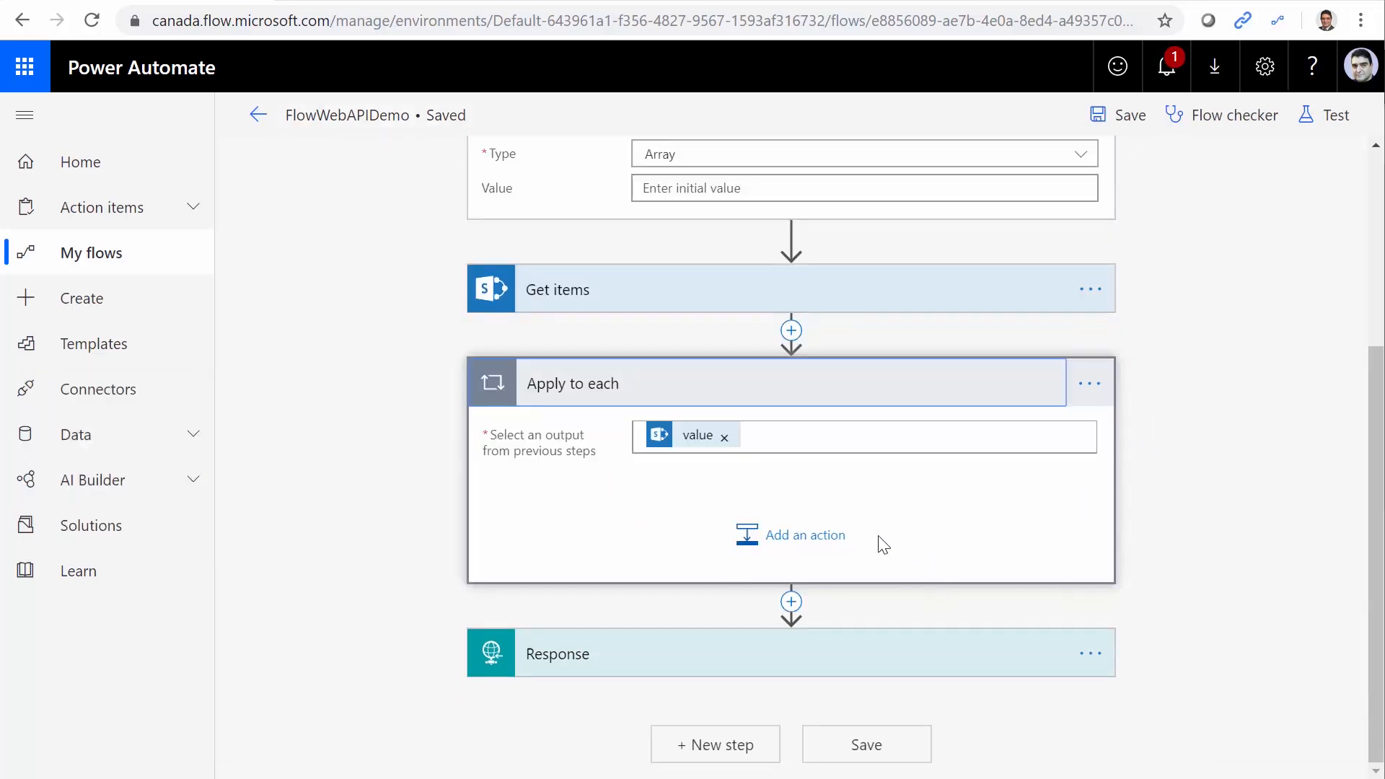
pyautogui.moveTo(803, 547)
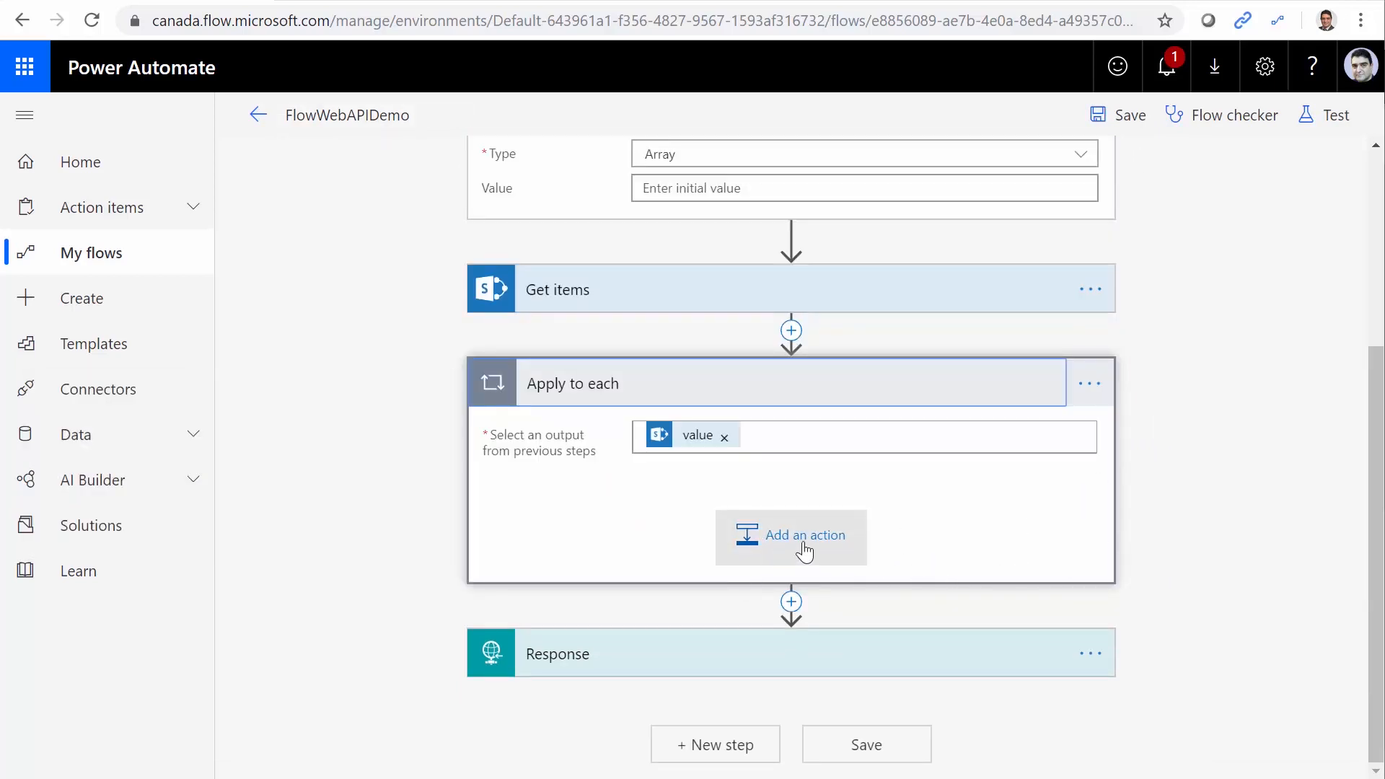
# Add an Append to array variable step in the loop appending Title to Products, and save
pyautogui.click(790, 535)
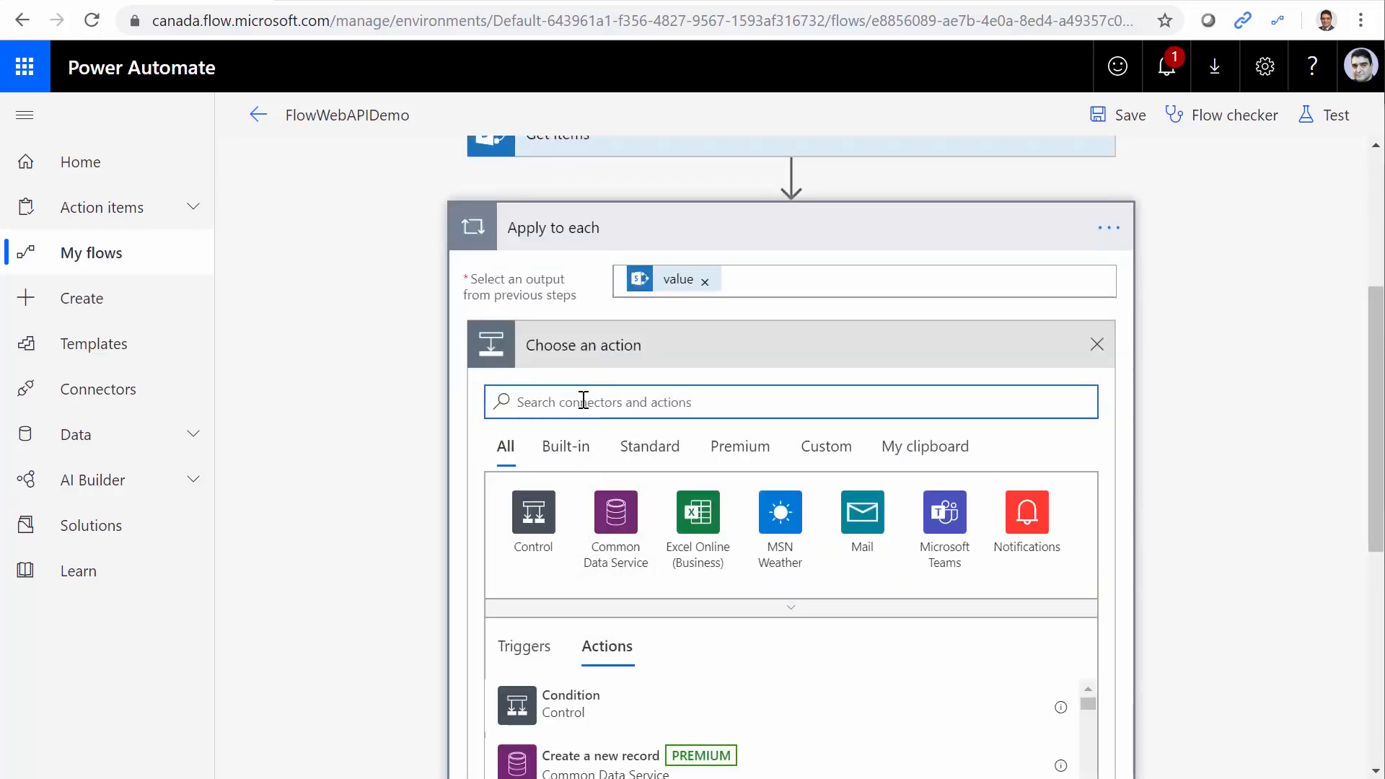
pyautogui.write('Variables')
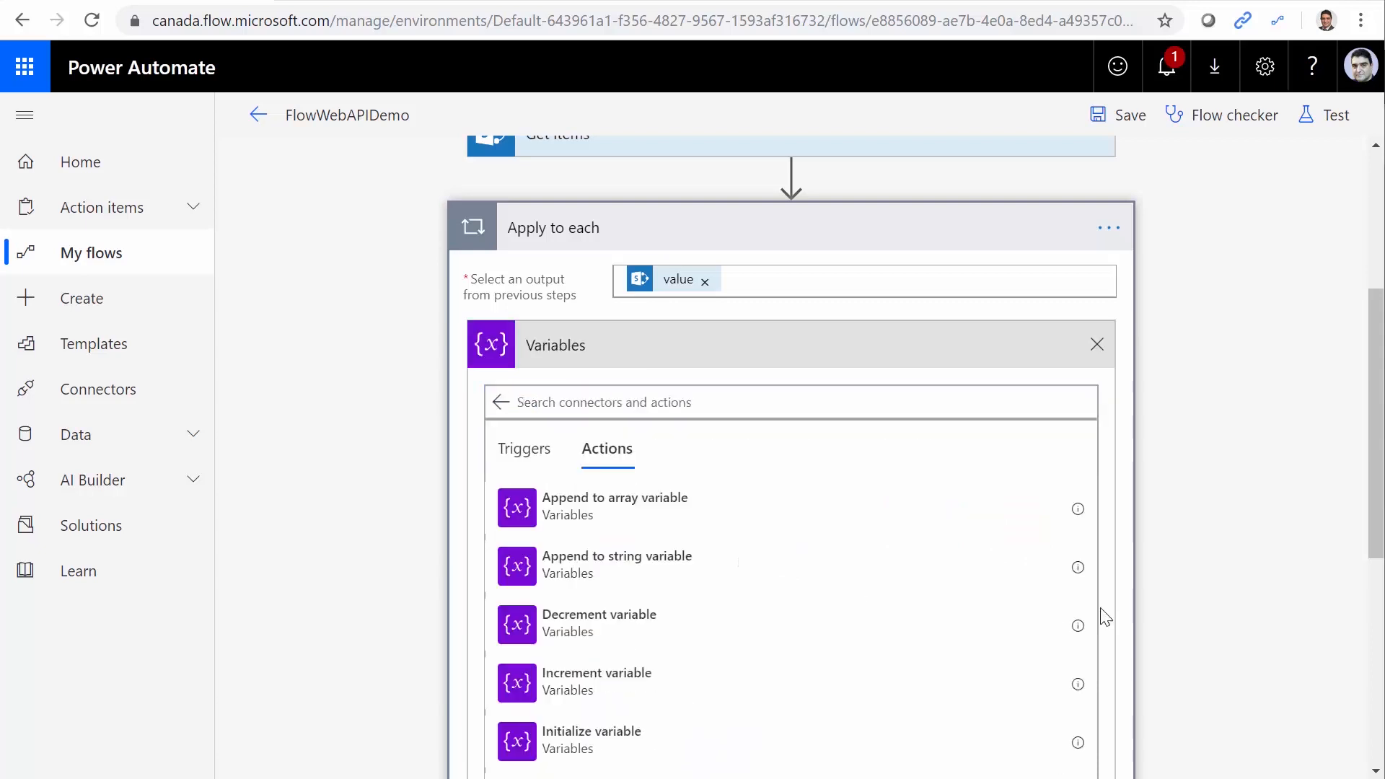
pyautogui.scroll(-3)
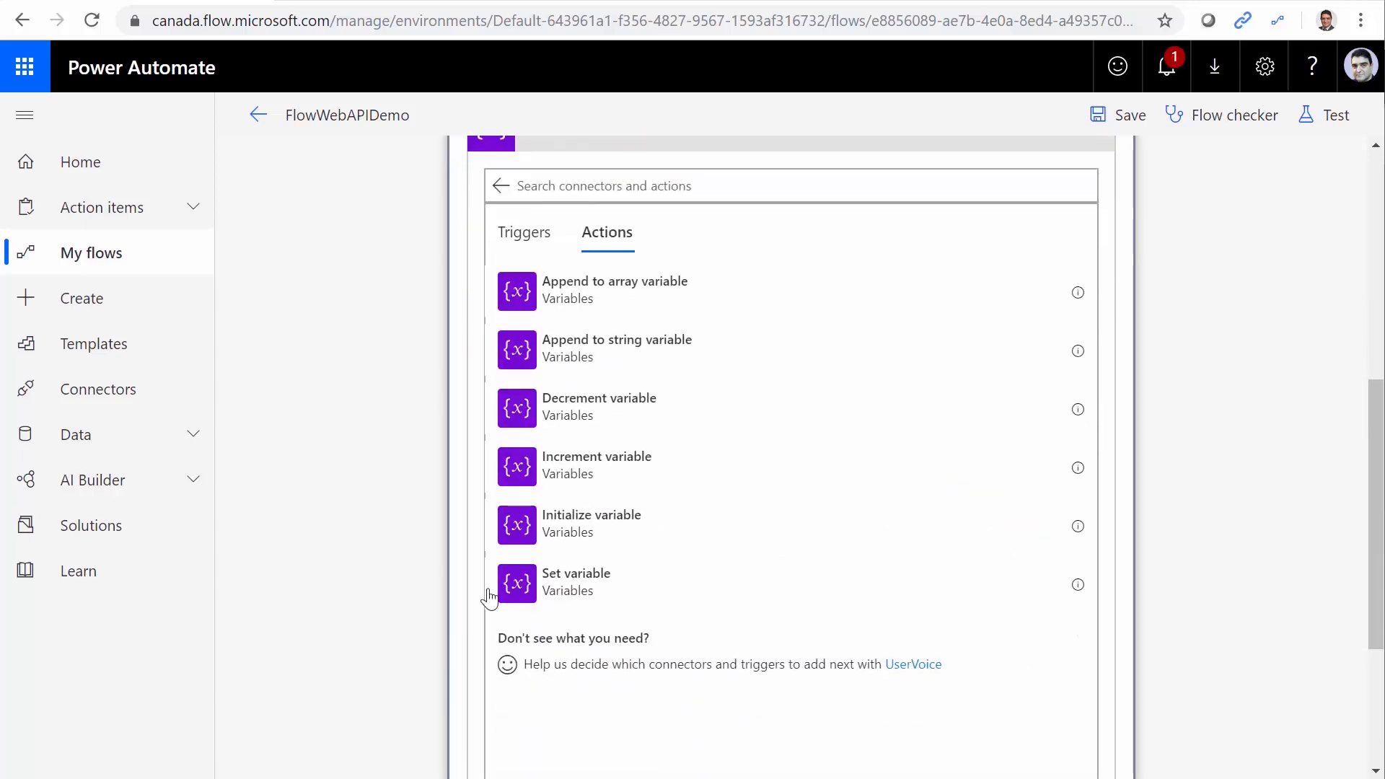
pyautogui.moveTo(656, 299)
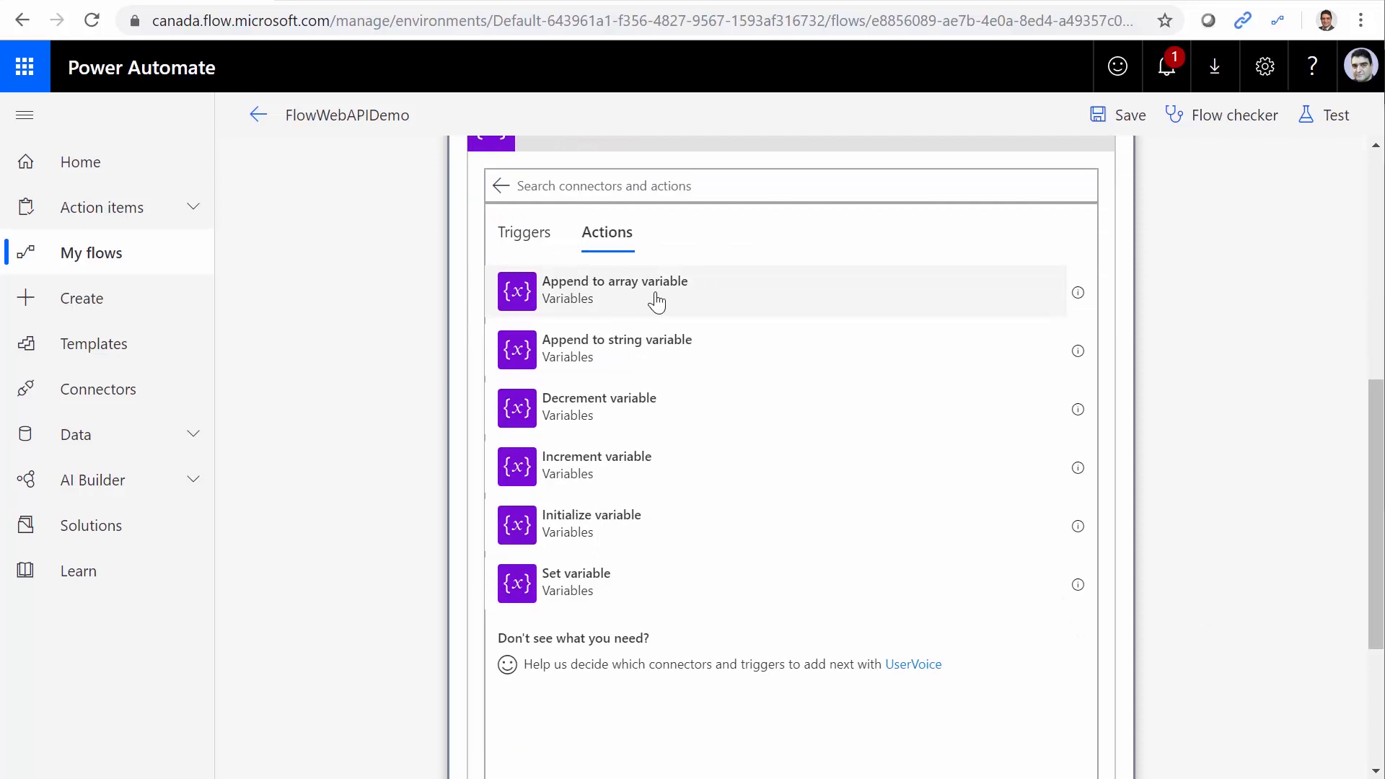
pyautogui.click(615, 291)
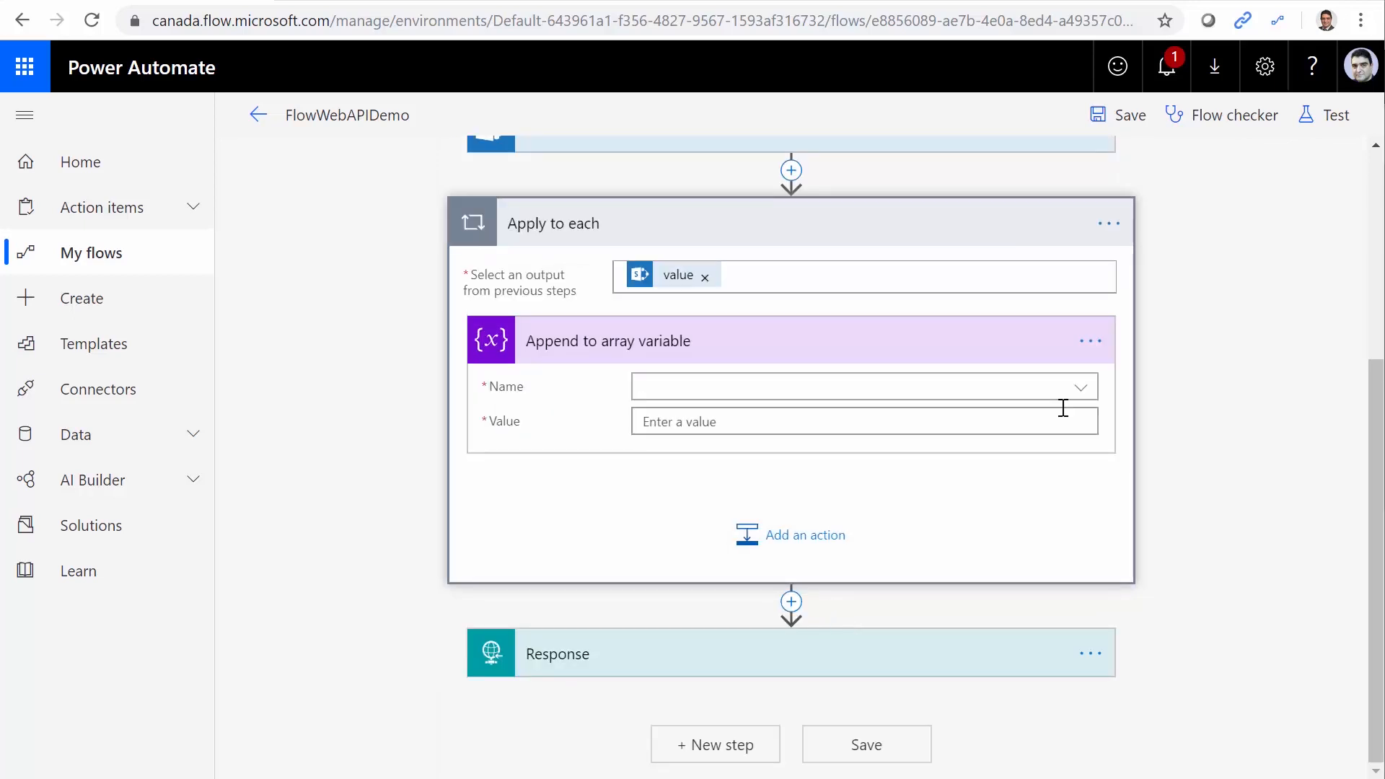
pyautogui.click(857, 387)
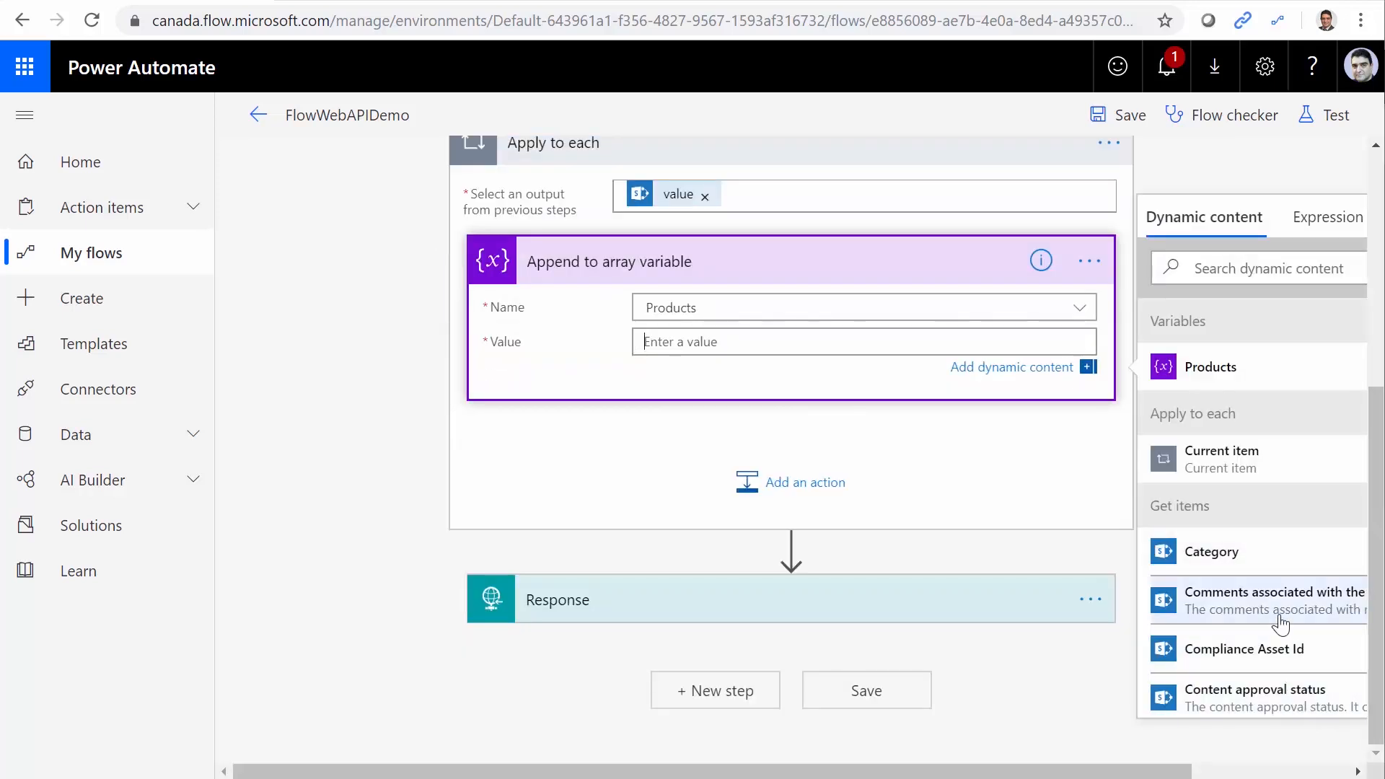
pyautogui.moveTo(1223, 585)
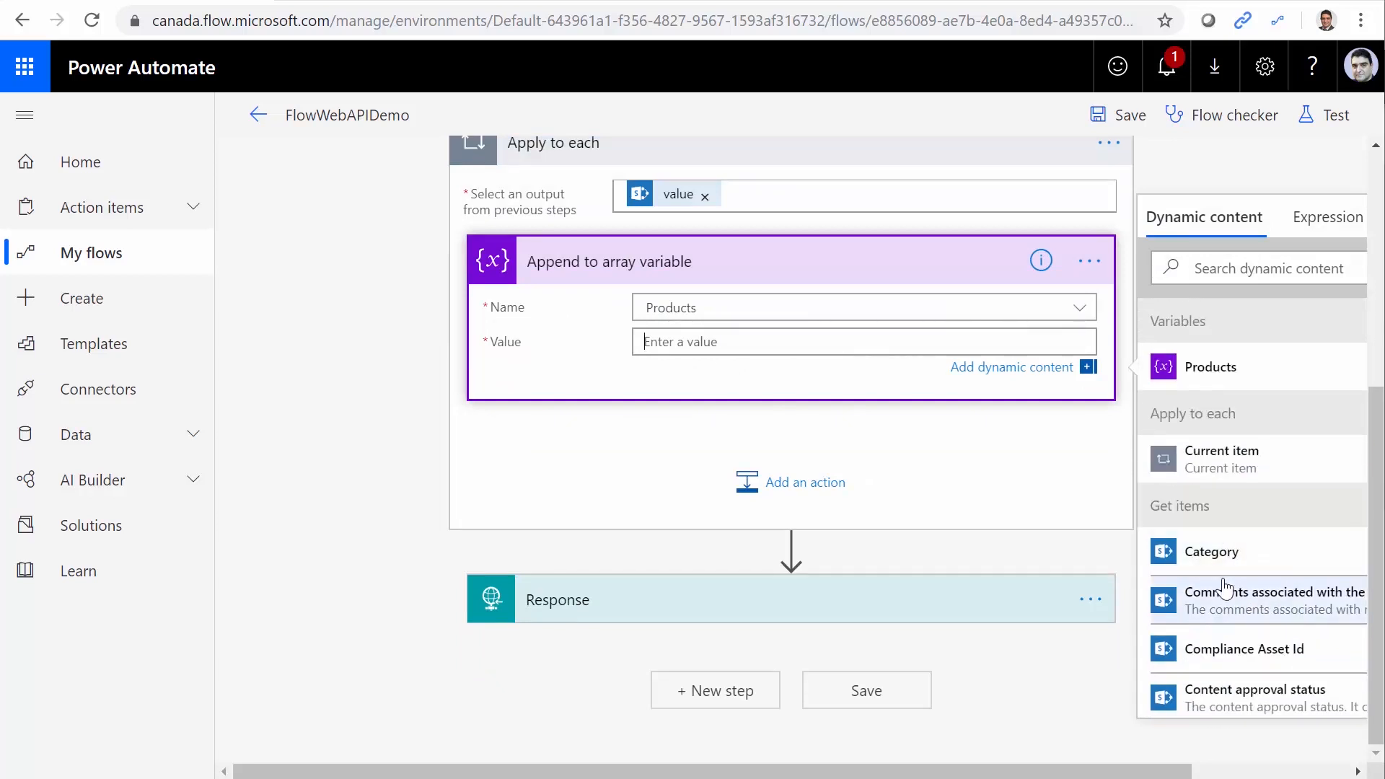
pyautogui.scroll(-3)
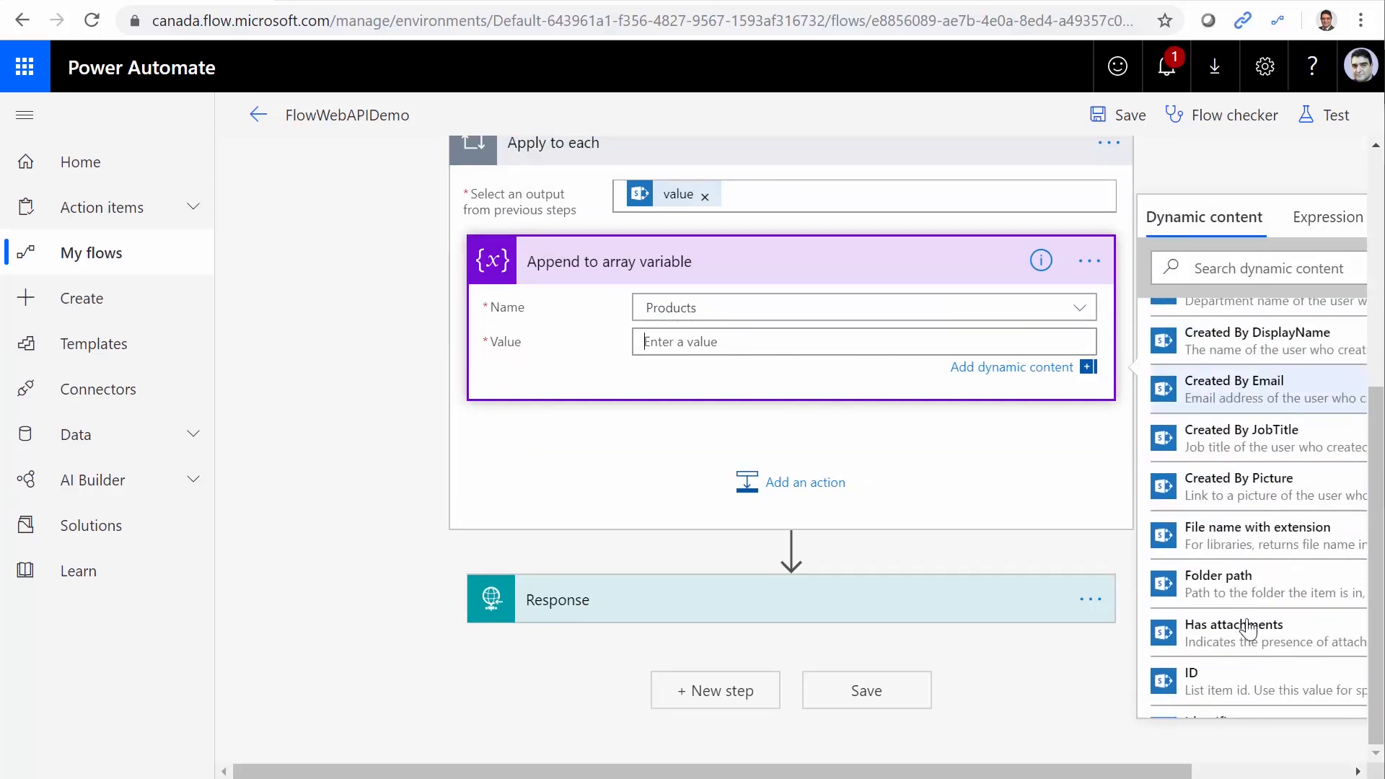
pyautogui.scroll(-3)
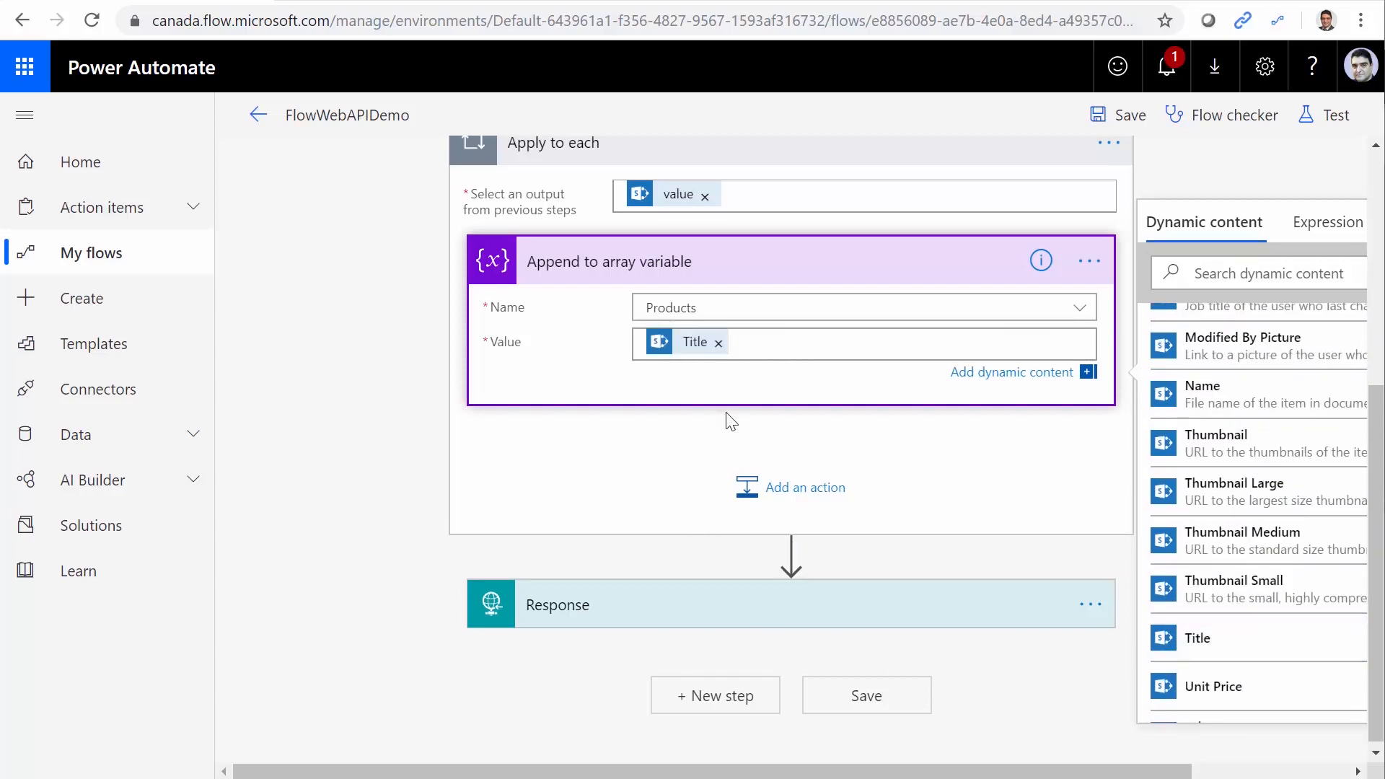
pyautogui.scroll(3)
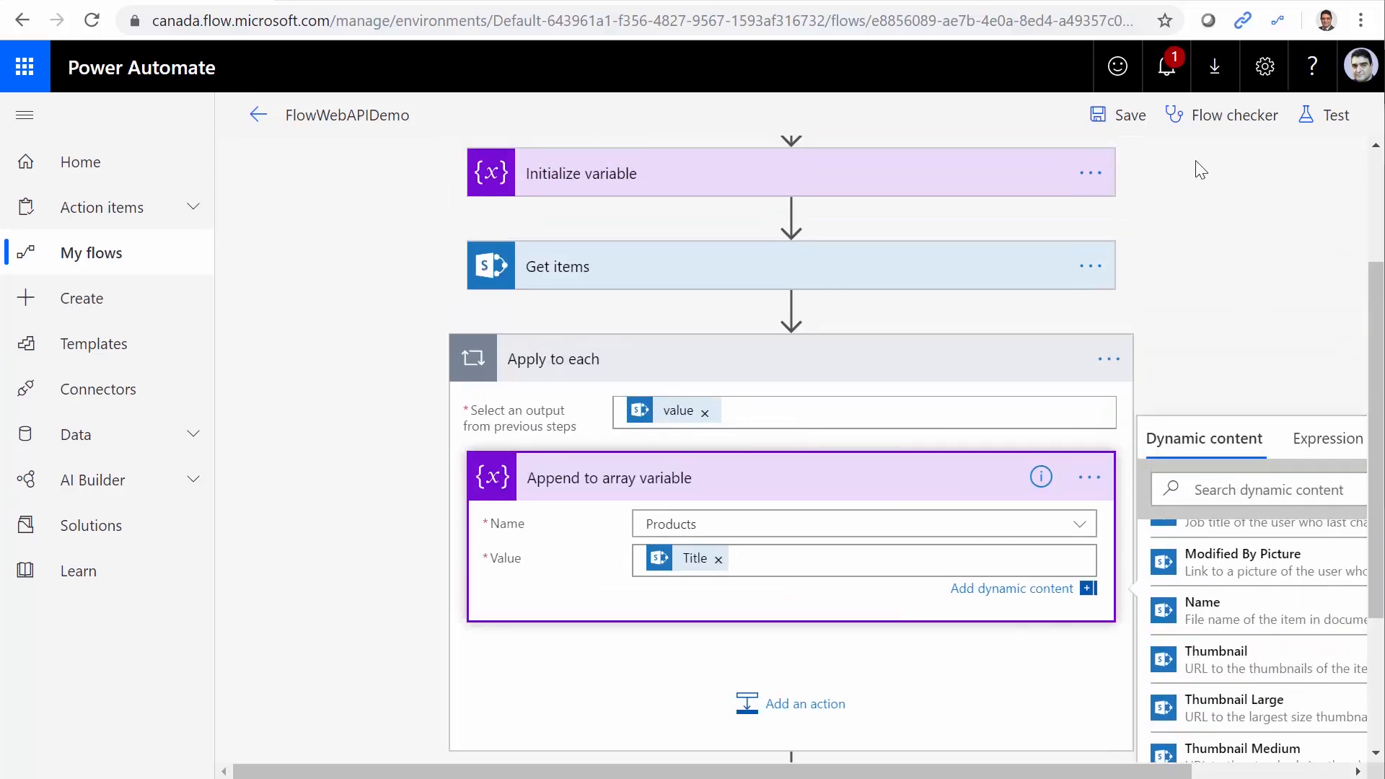
pyautogui.click(1116, 115)
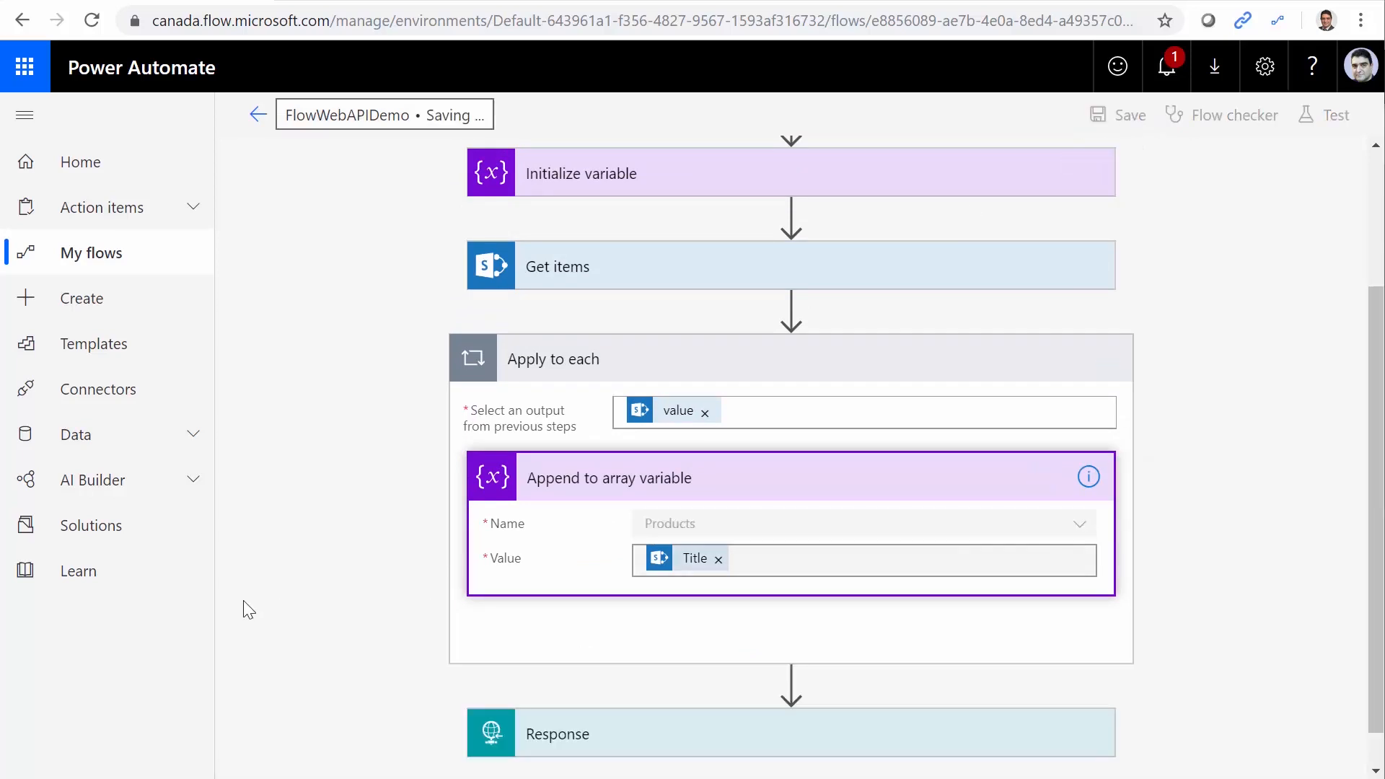
pyautogui.click(1128, 114)
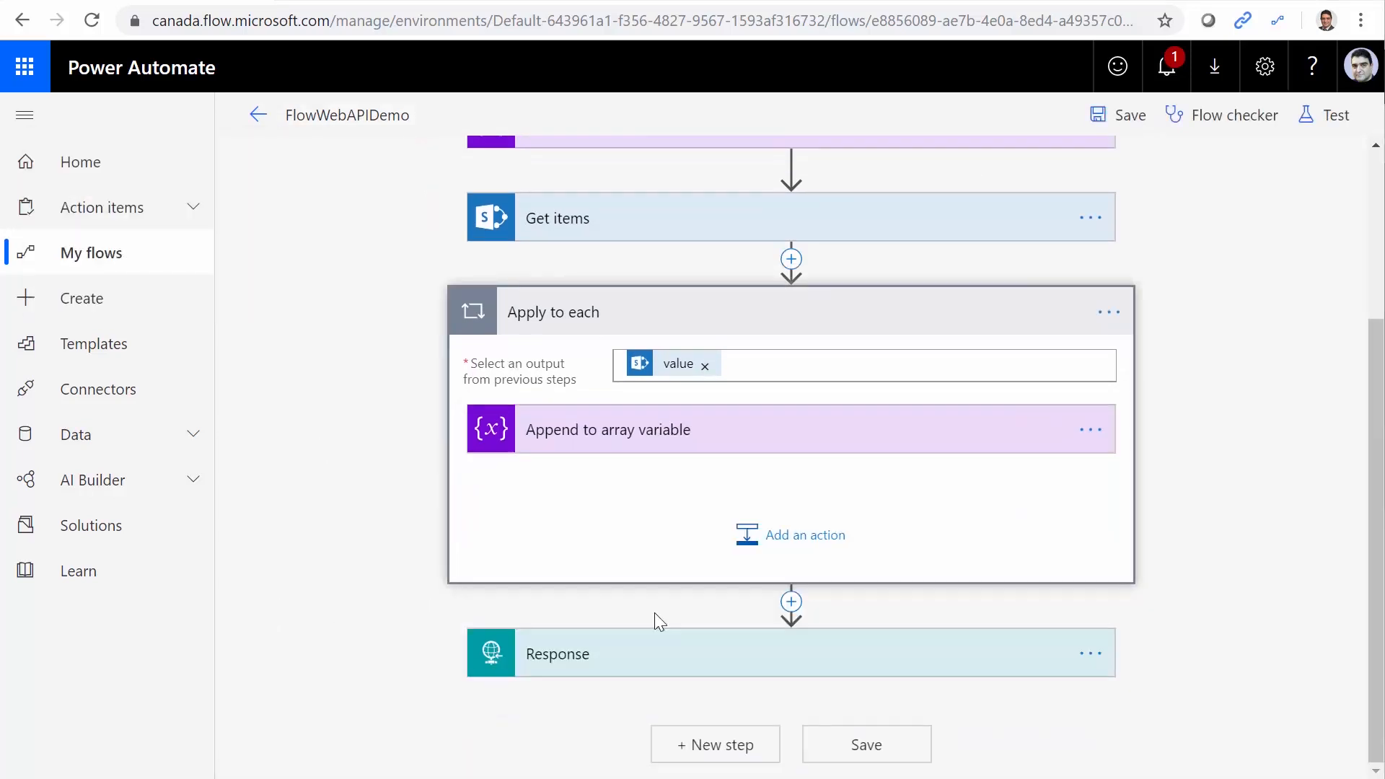
# Replace the Response body's Hello World with the Products variable and save
pyautogui.click(556, 653)
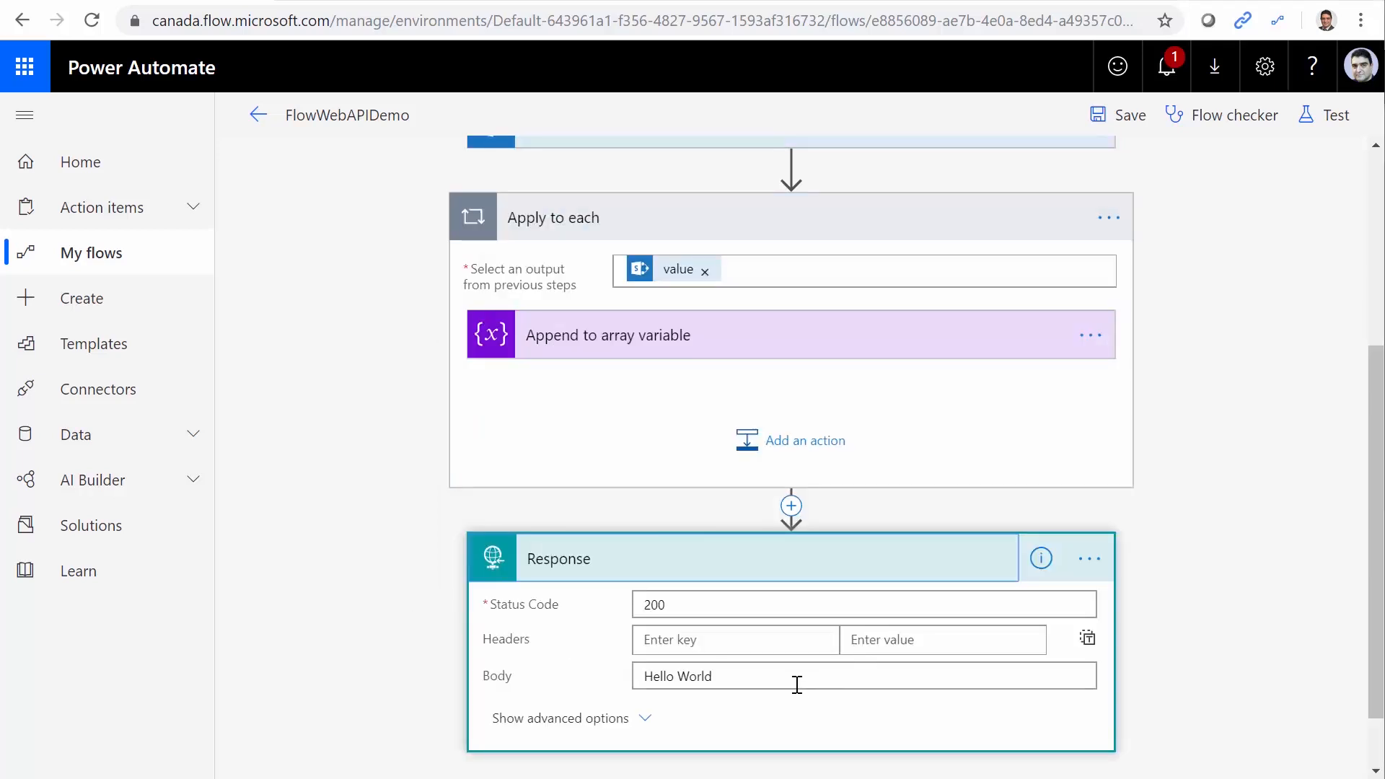
pyautogui.click(864, 676)
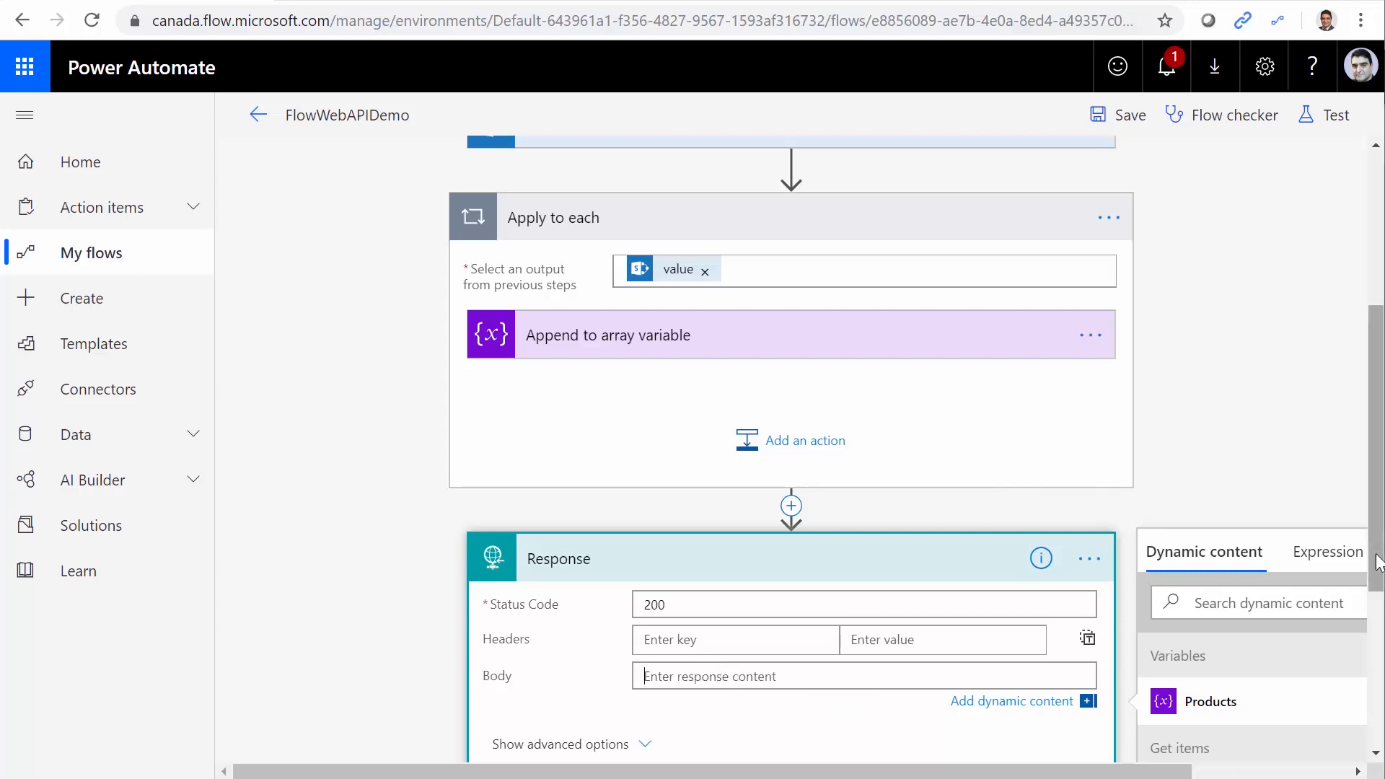
pyautogui.scroll(-3)
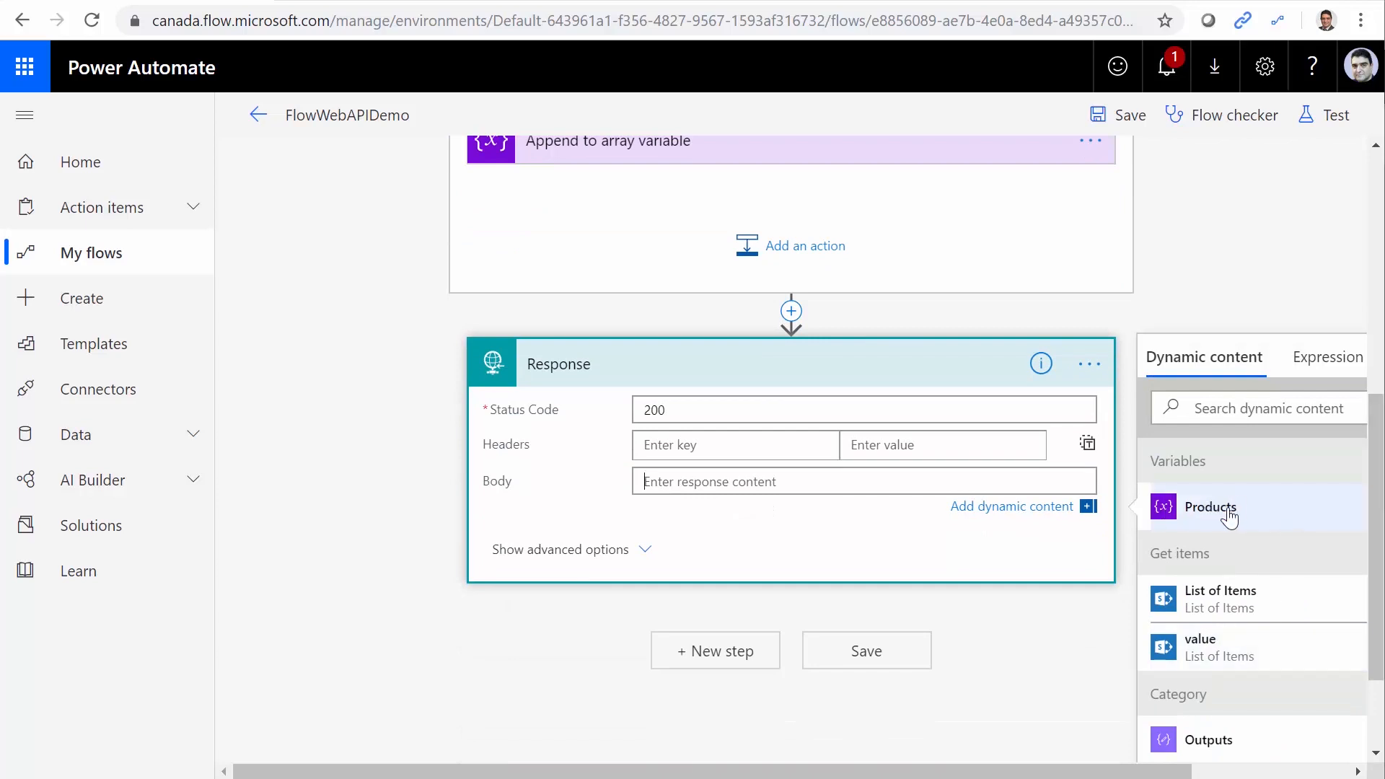
pyautogui.moveTo(1182, 551)
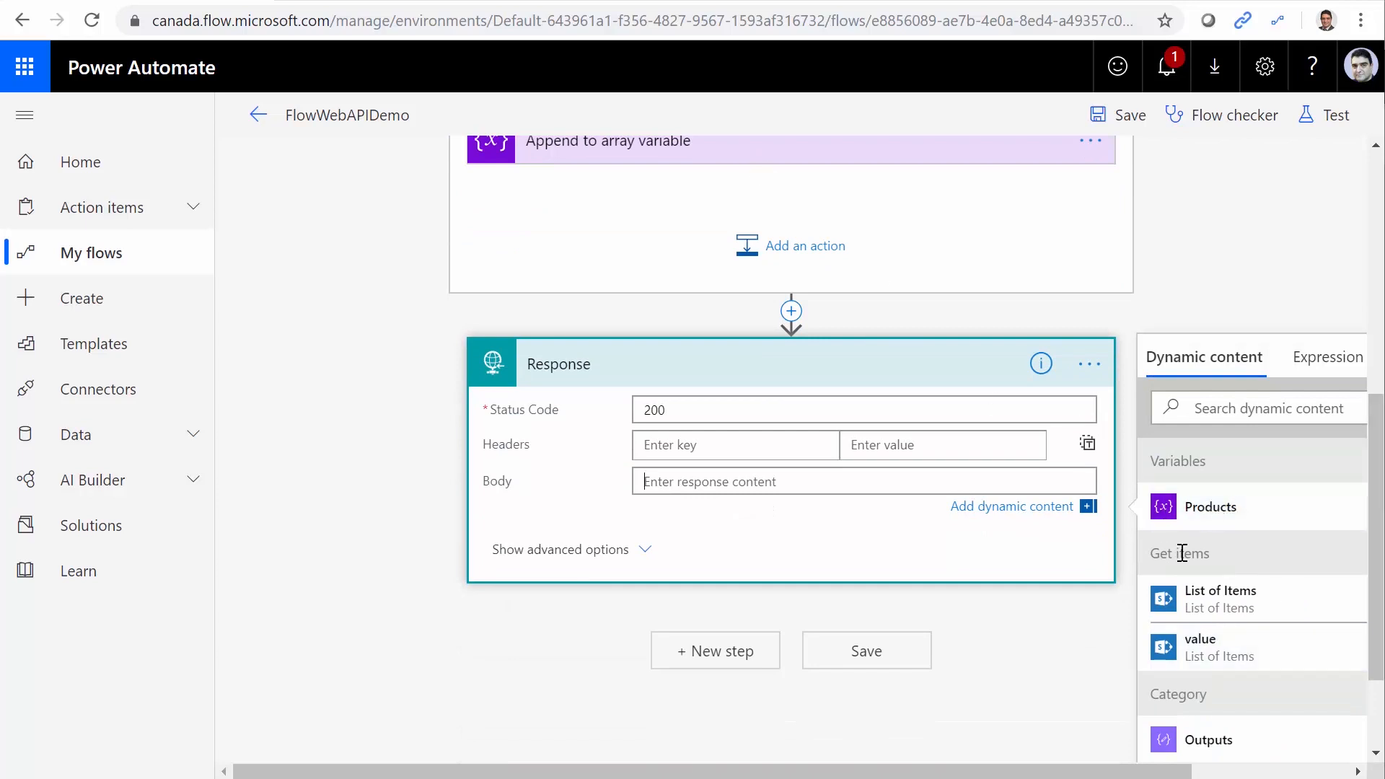
pyautogui.click(1210, 511)
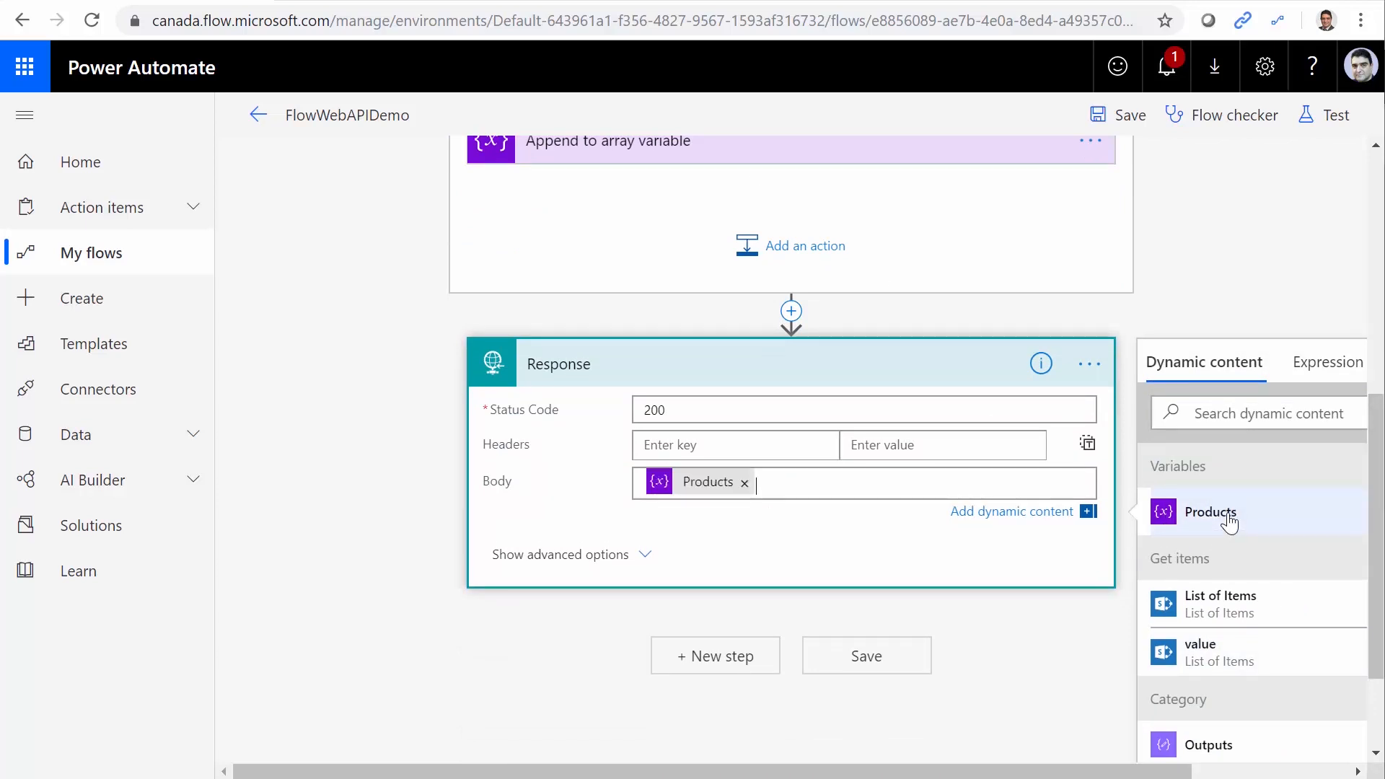
pyautogui.moveTo(763, 516)
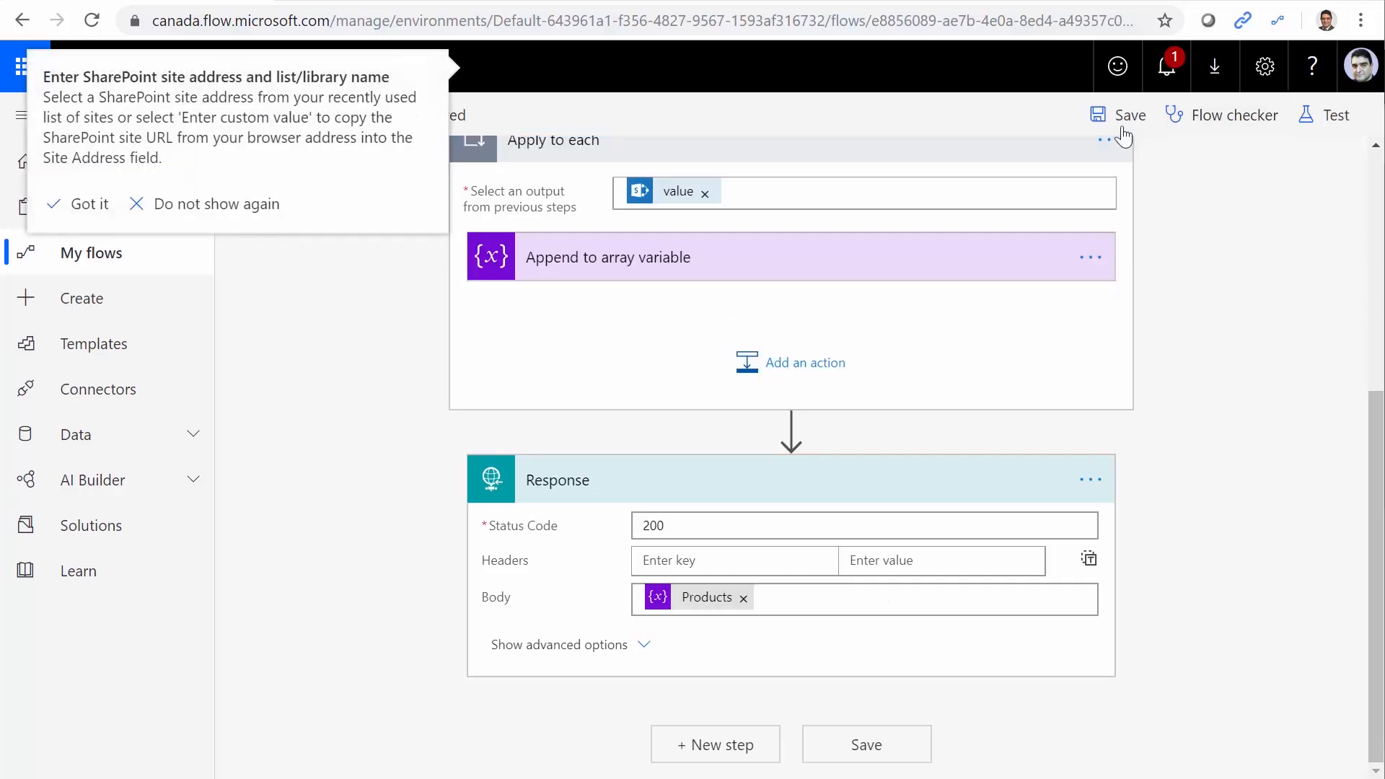
pyautogui.click(87, 204)
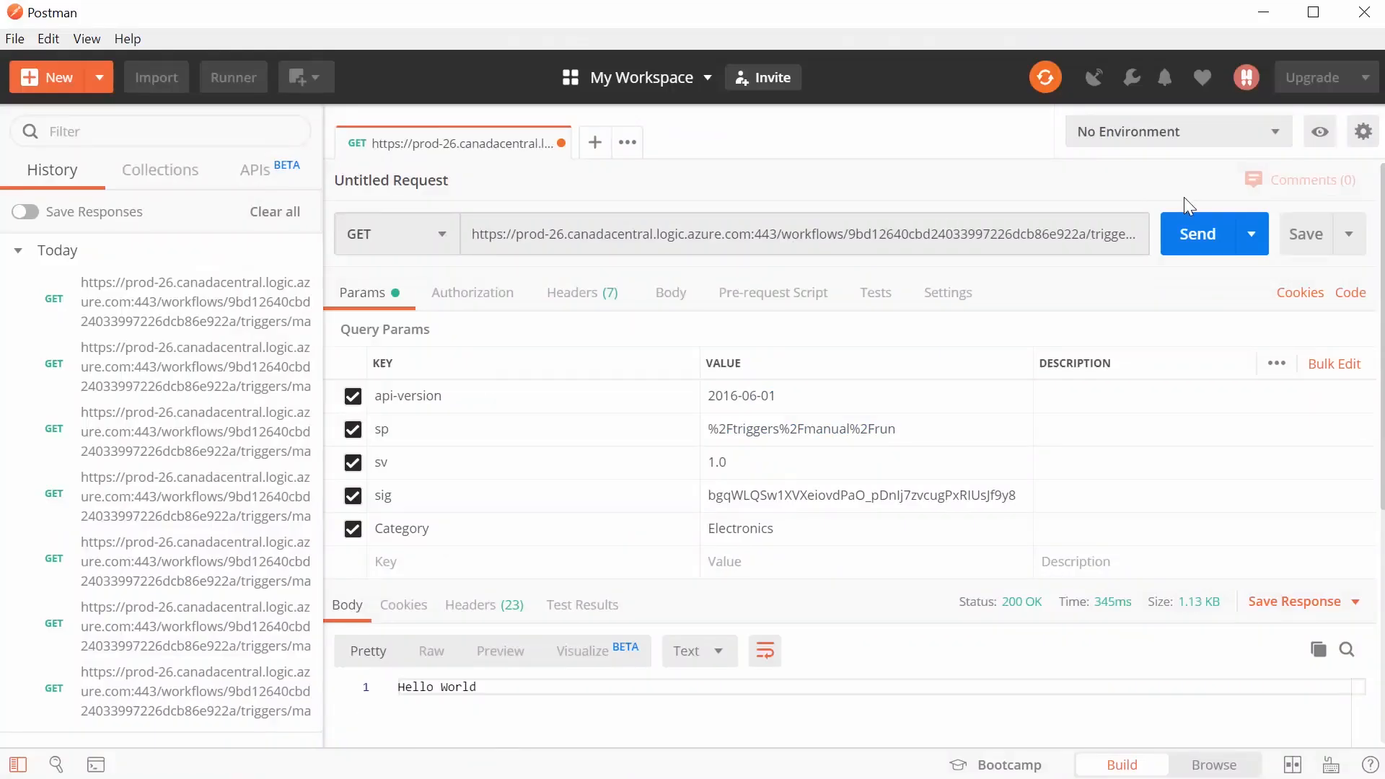
# Resend the Electronics request and review the four returned titles, starting with Laptop
pyautogui.click(1196, 232)
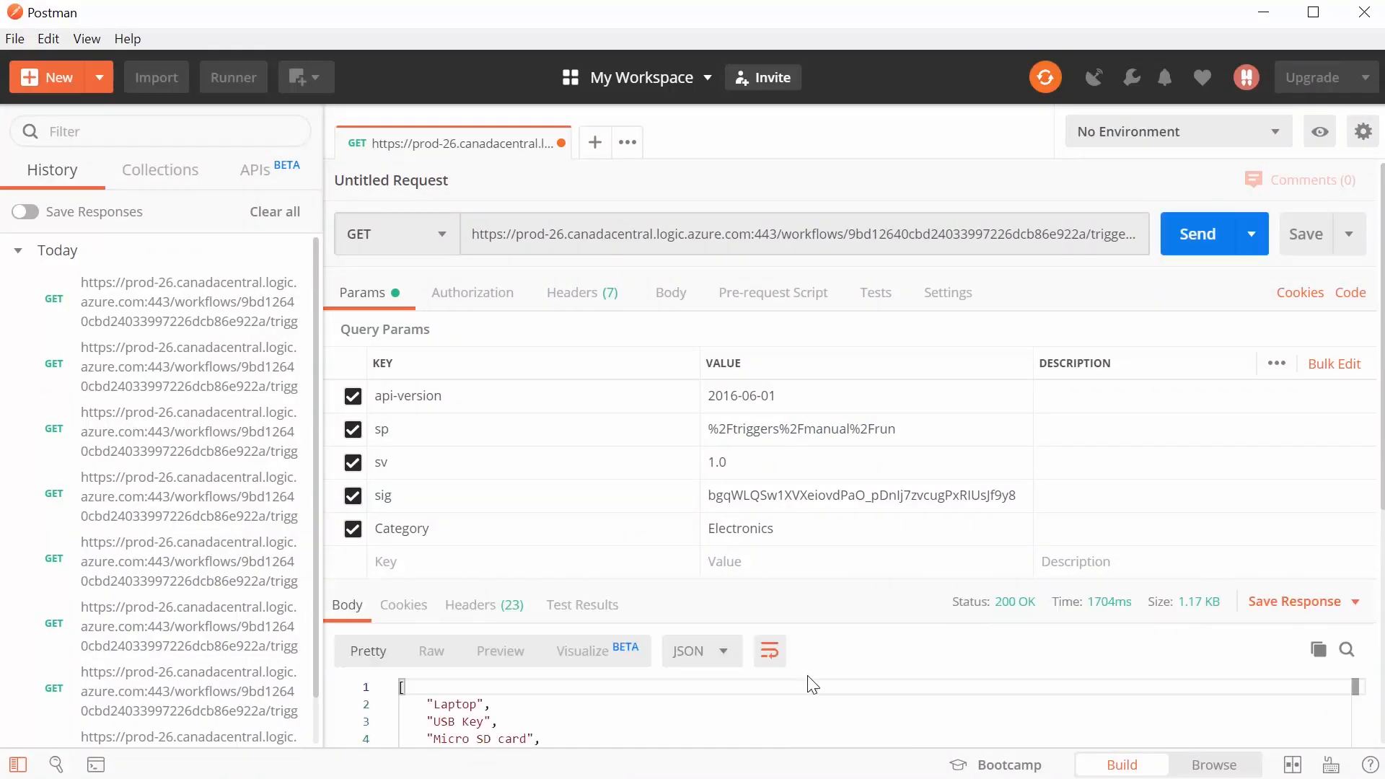
pyautogui.scroll(-3)
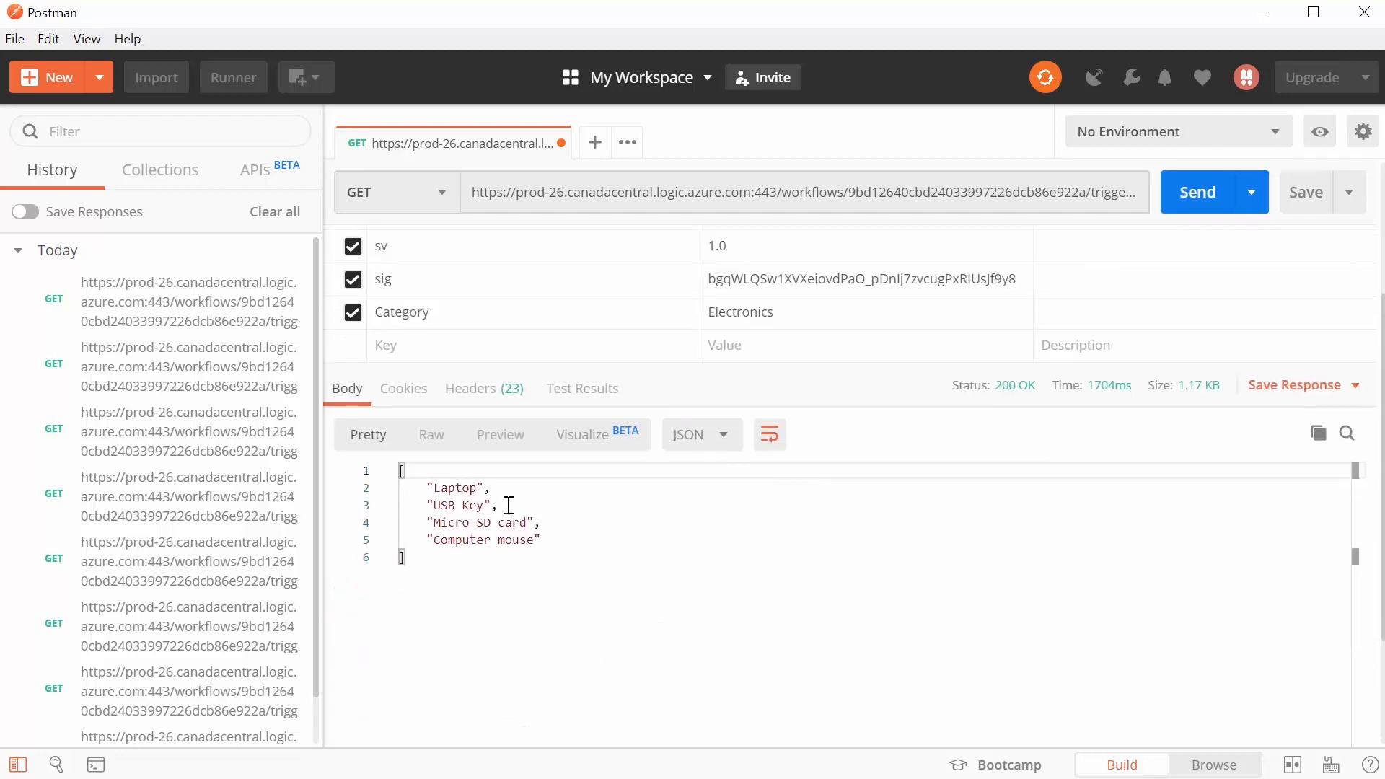
pyautogui.moveTo(495, 543)
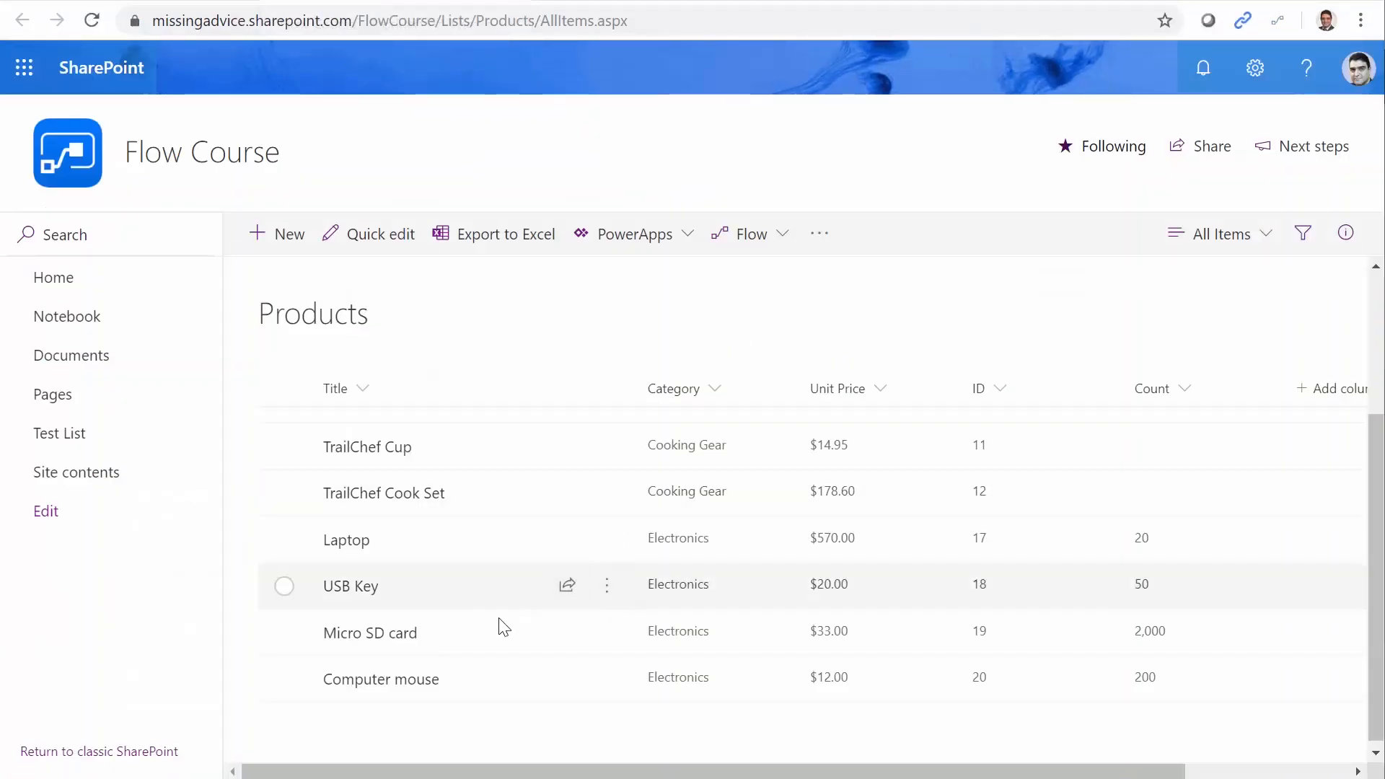
pyautogui.moveTo(575, 713)
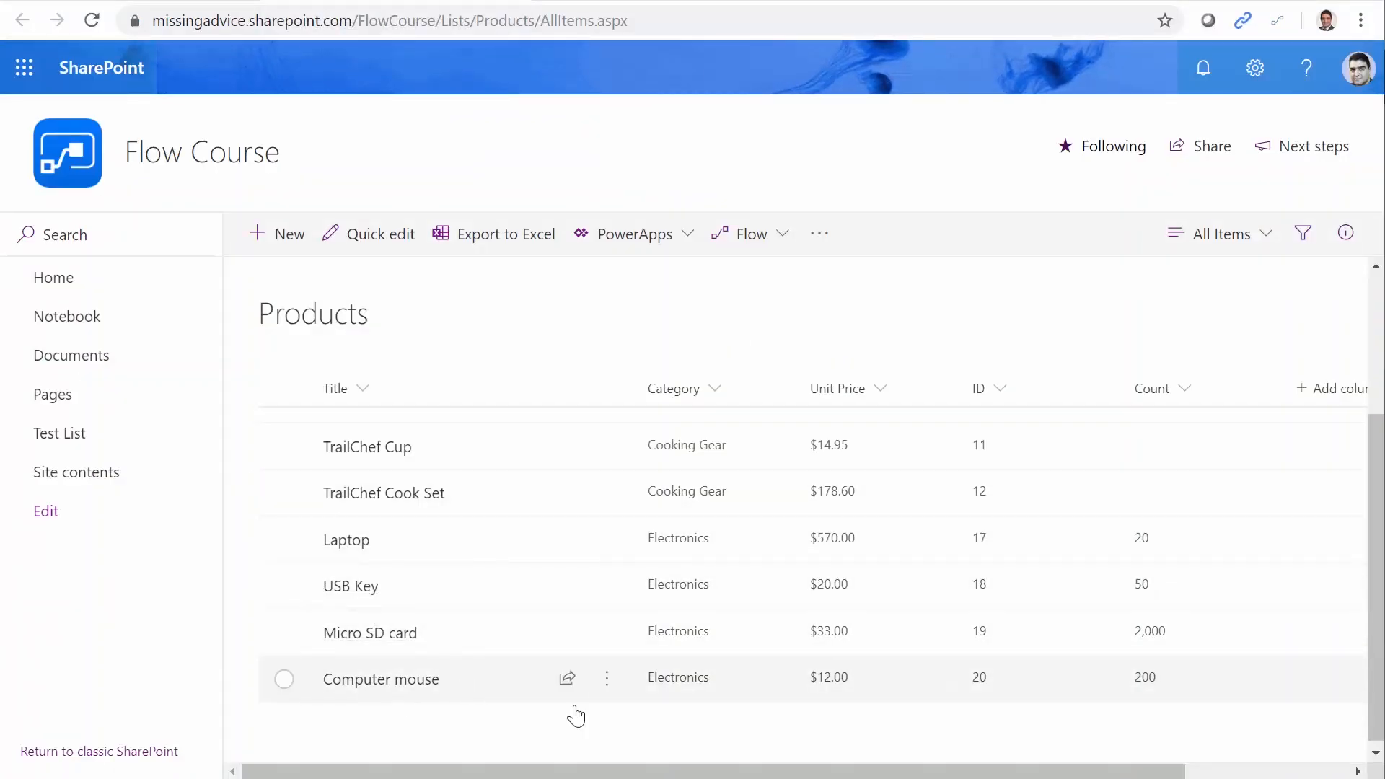
# Scroll the SharePoint Products list to confirm the four Electronics items
pyautogui.scroll(3)
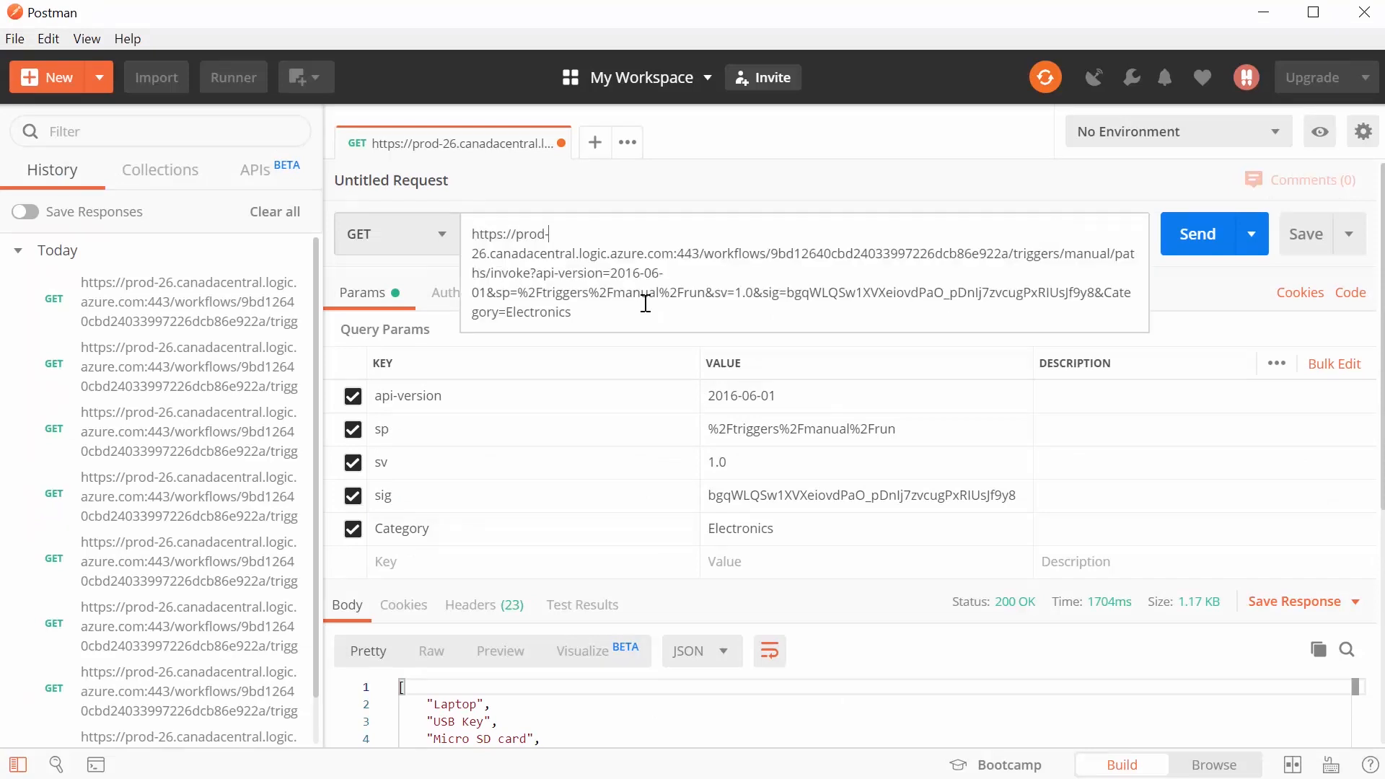
# Change the request's Category value to Irons and send it
pyautogui.press('Backspace')
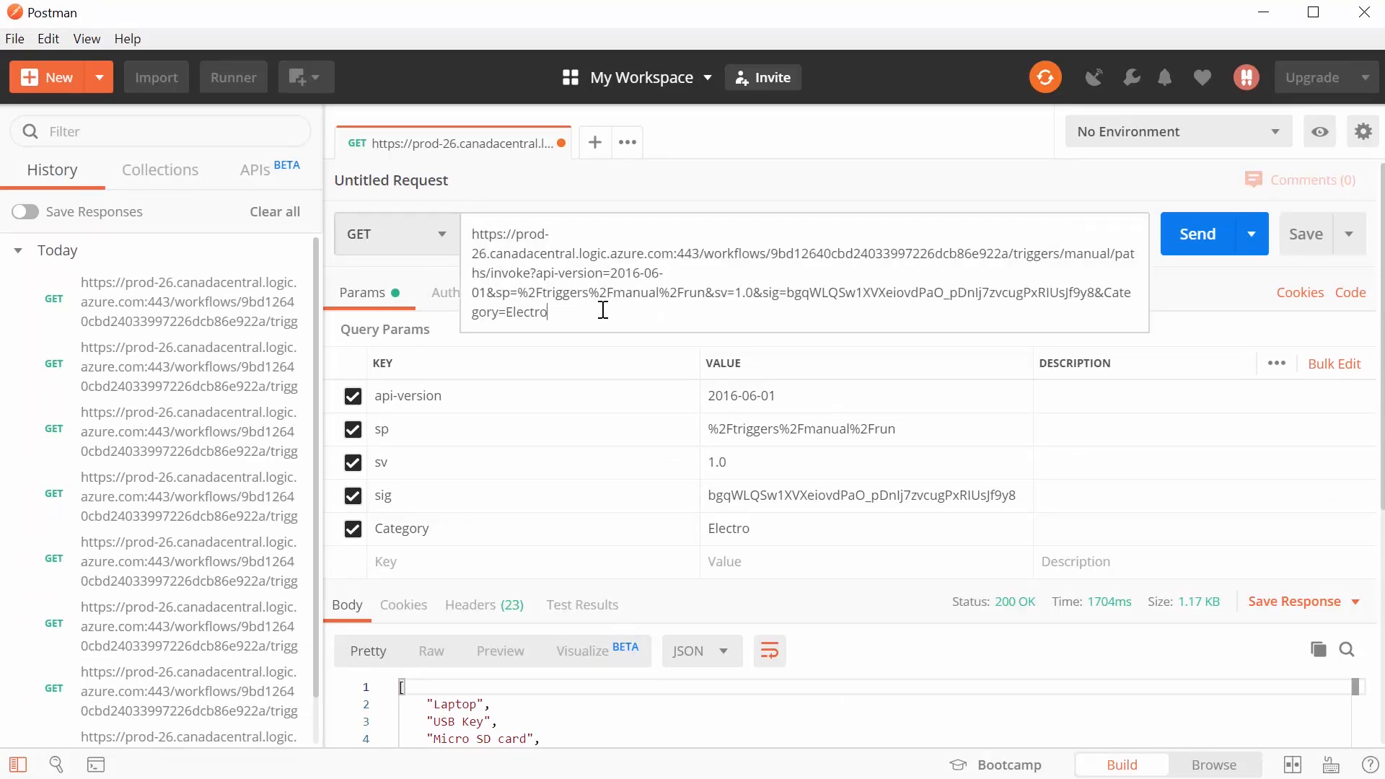
pyautogui.press('Backspace')
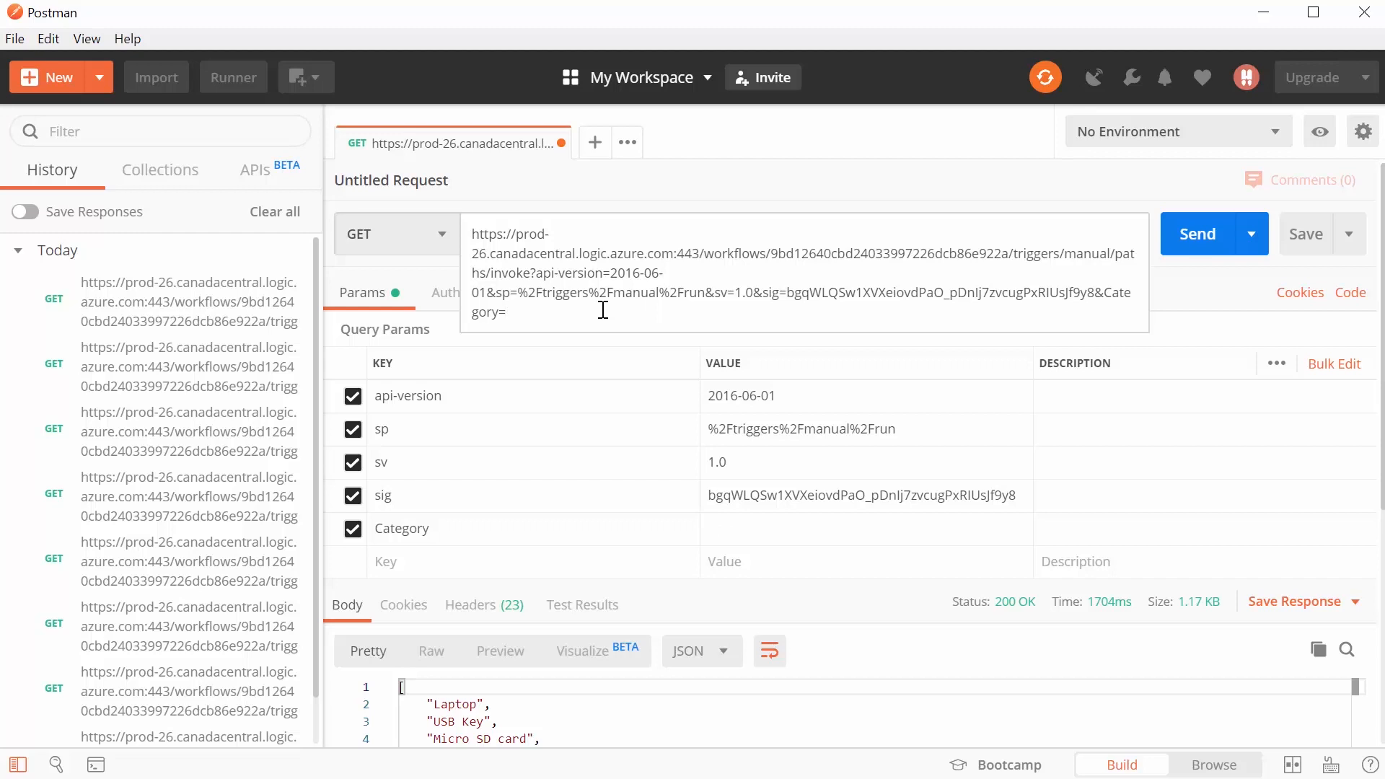
pyautogui.write('Irons')
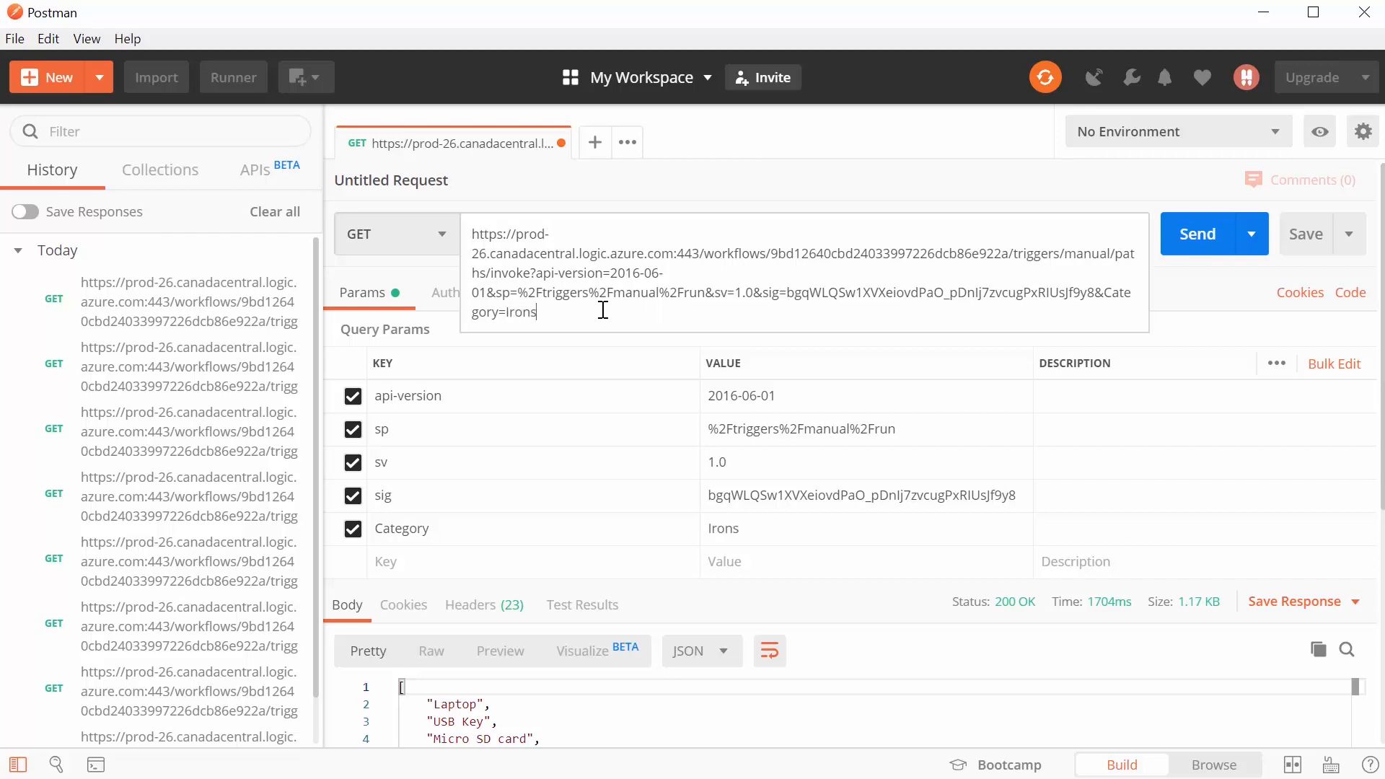
pyautogui.click(1212, 233)
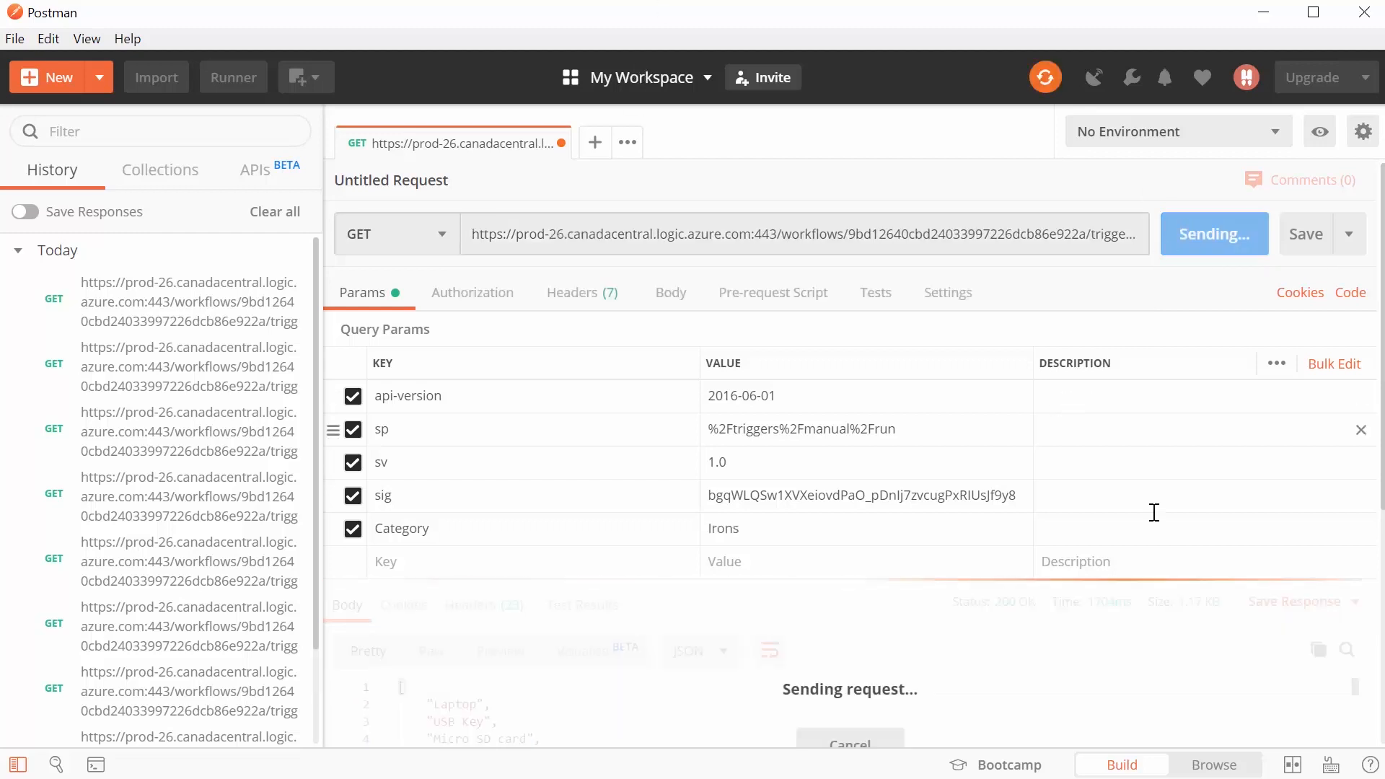